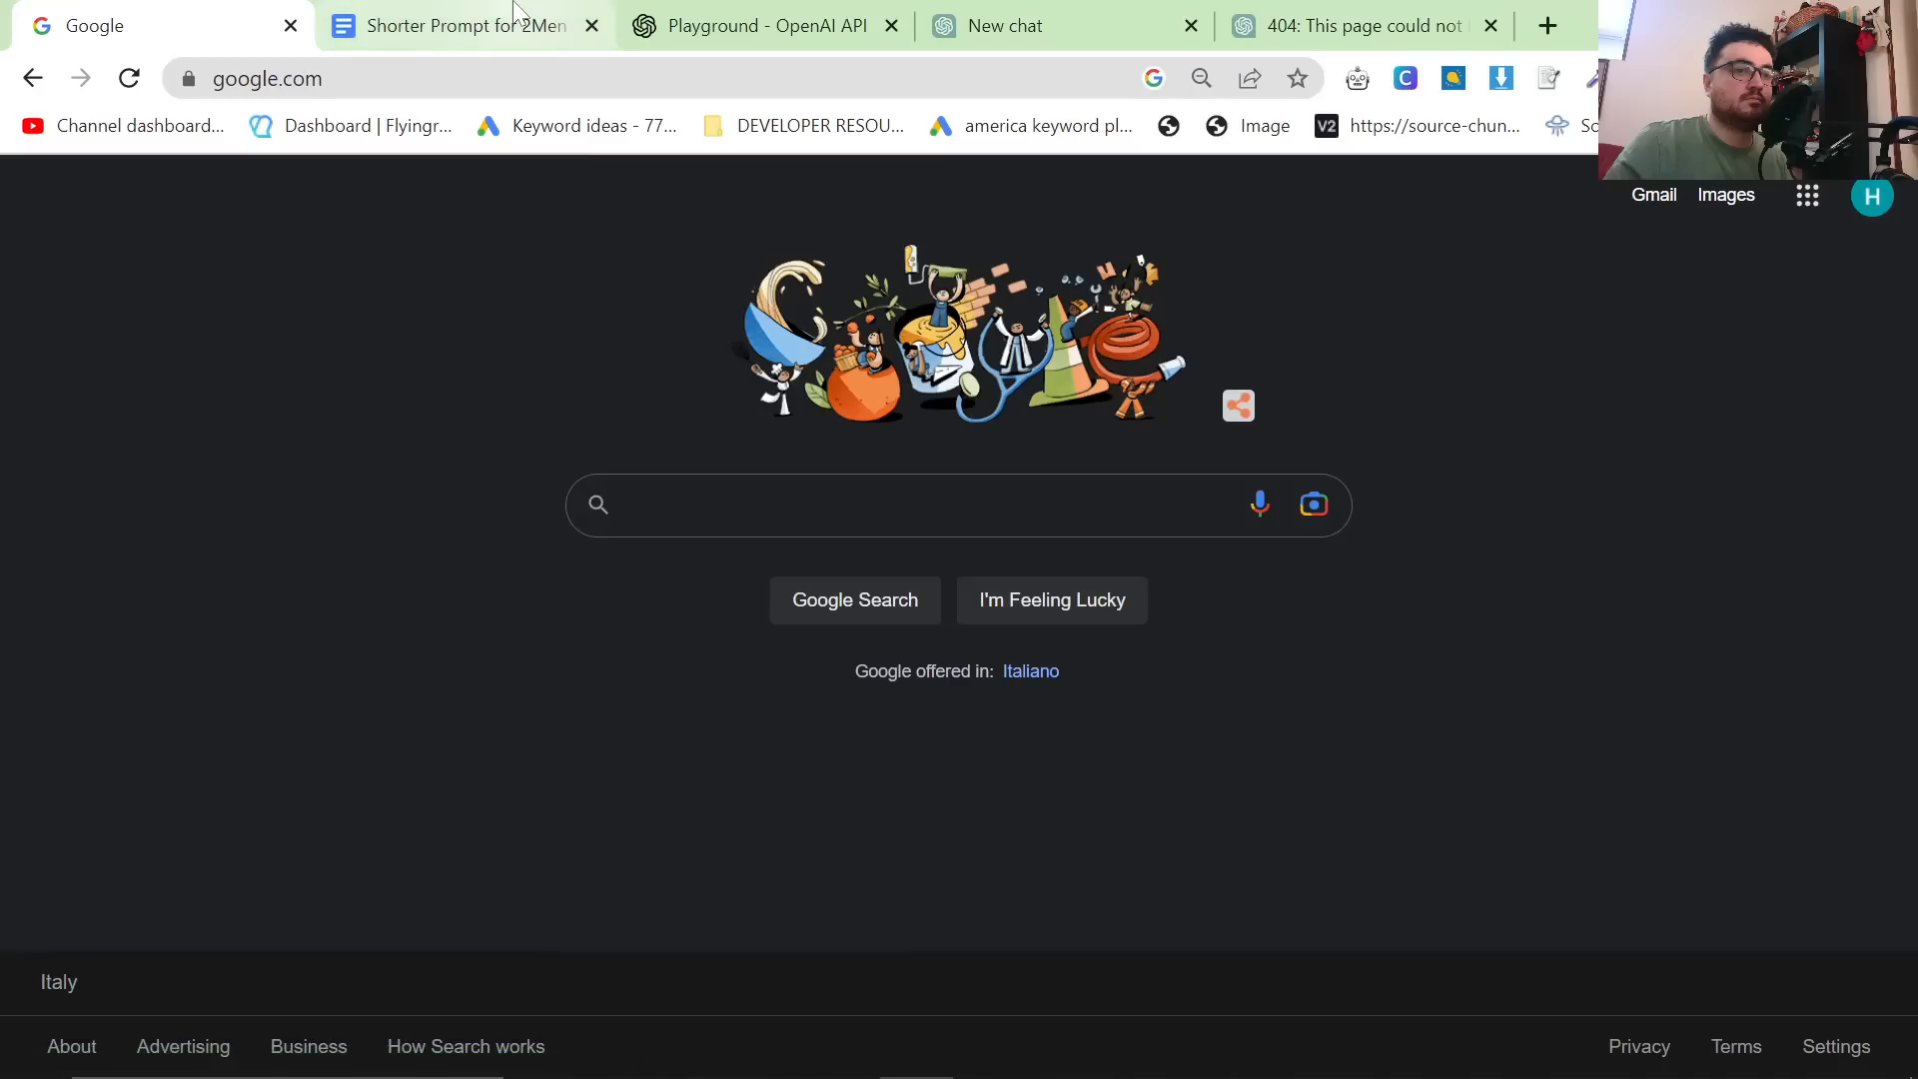
Review the keyword research in the 'Shorter Prompt for 2Men' document, then start a new browser tab.
{"action": "left_click", "coordinate": [457, 26]}
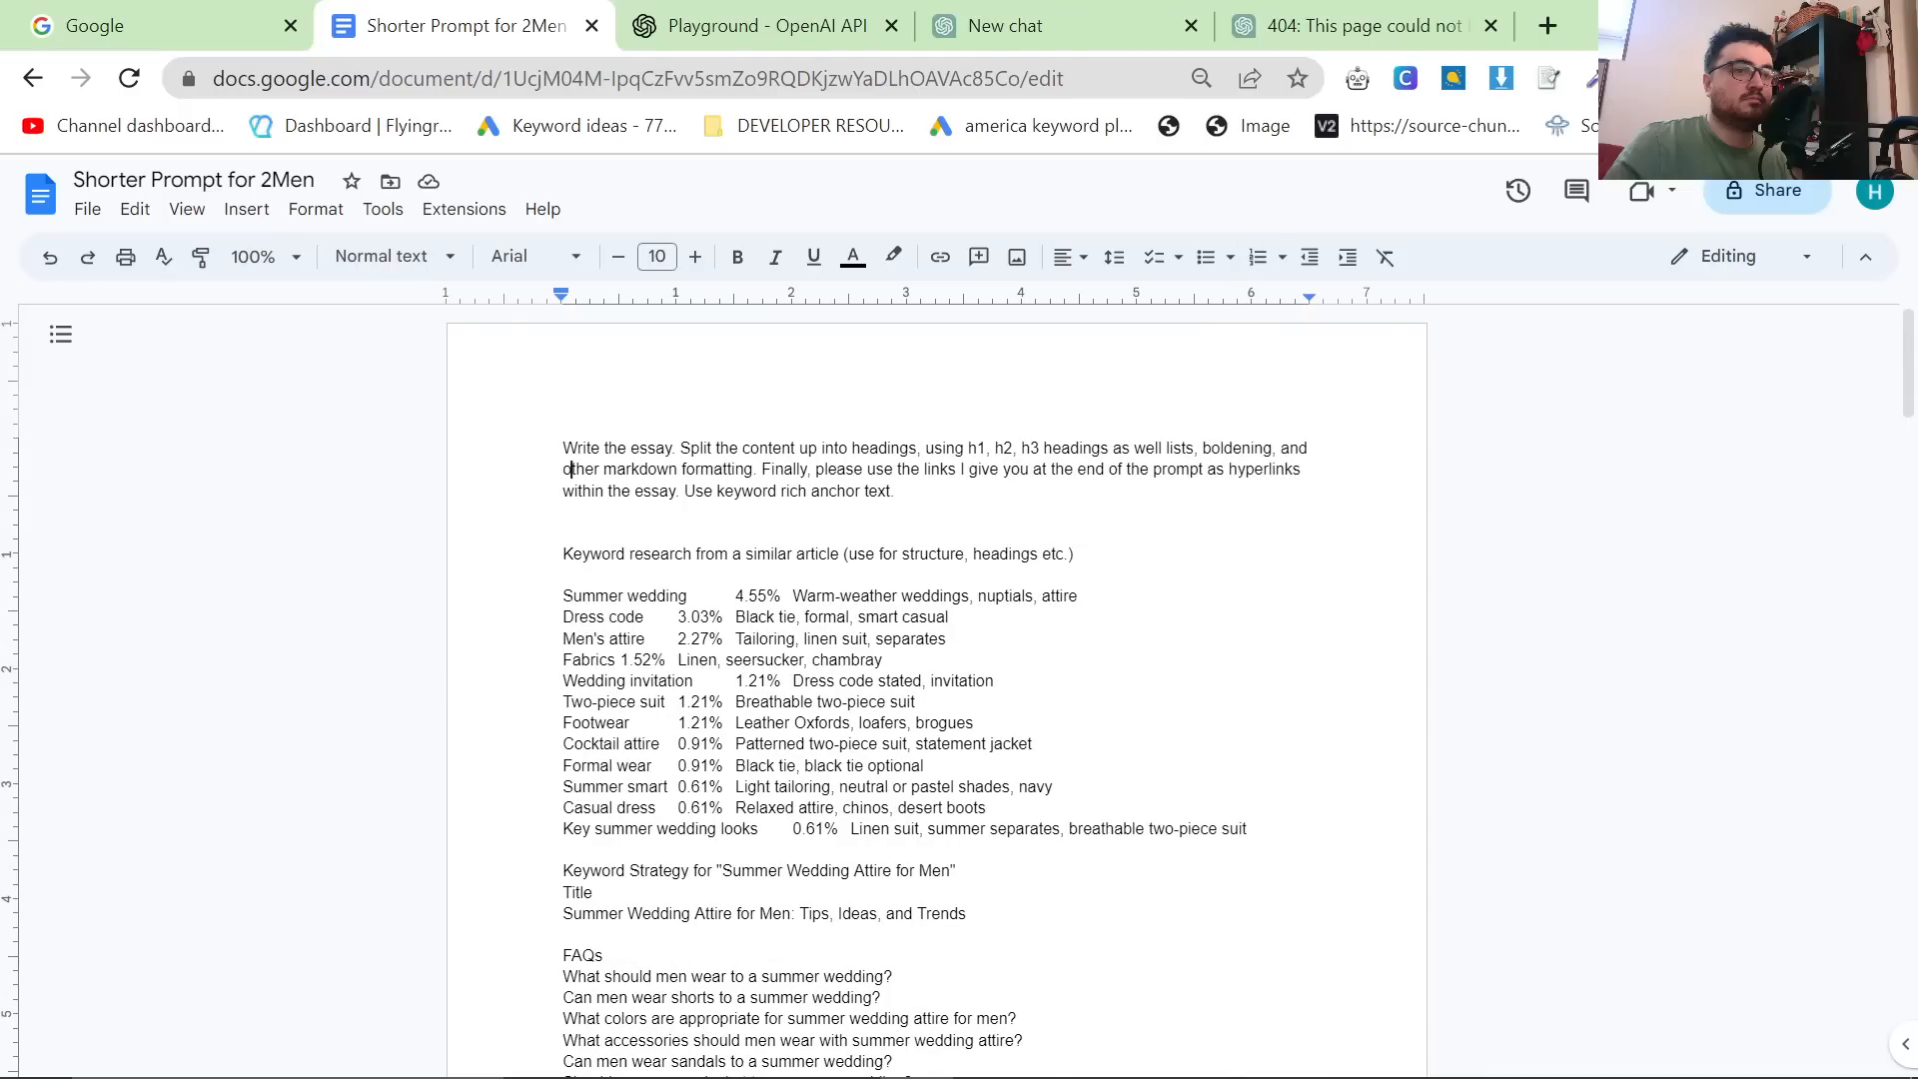
{"action": "mouse_move", "coordinate": [1548, 24]}
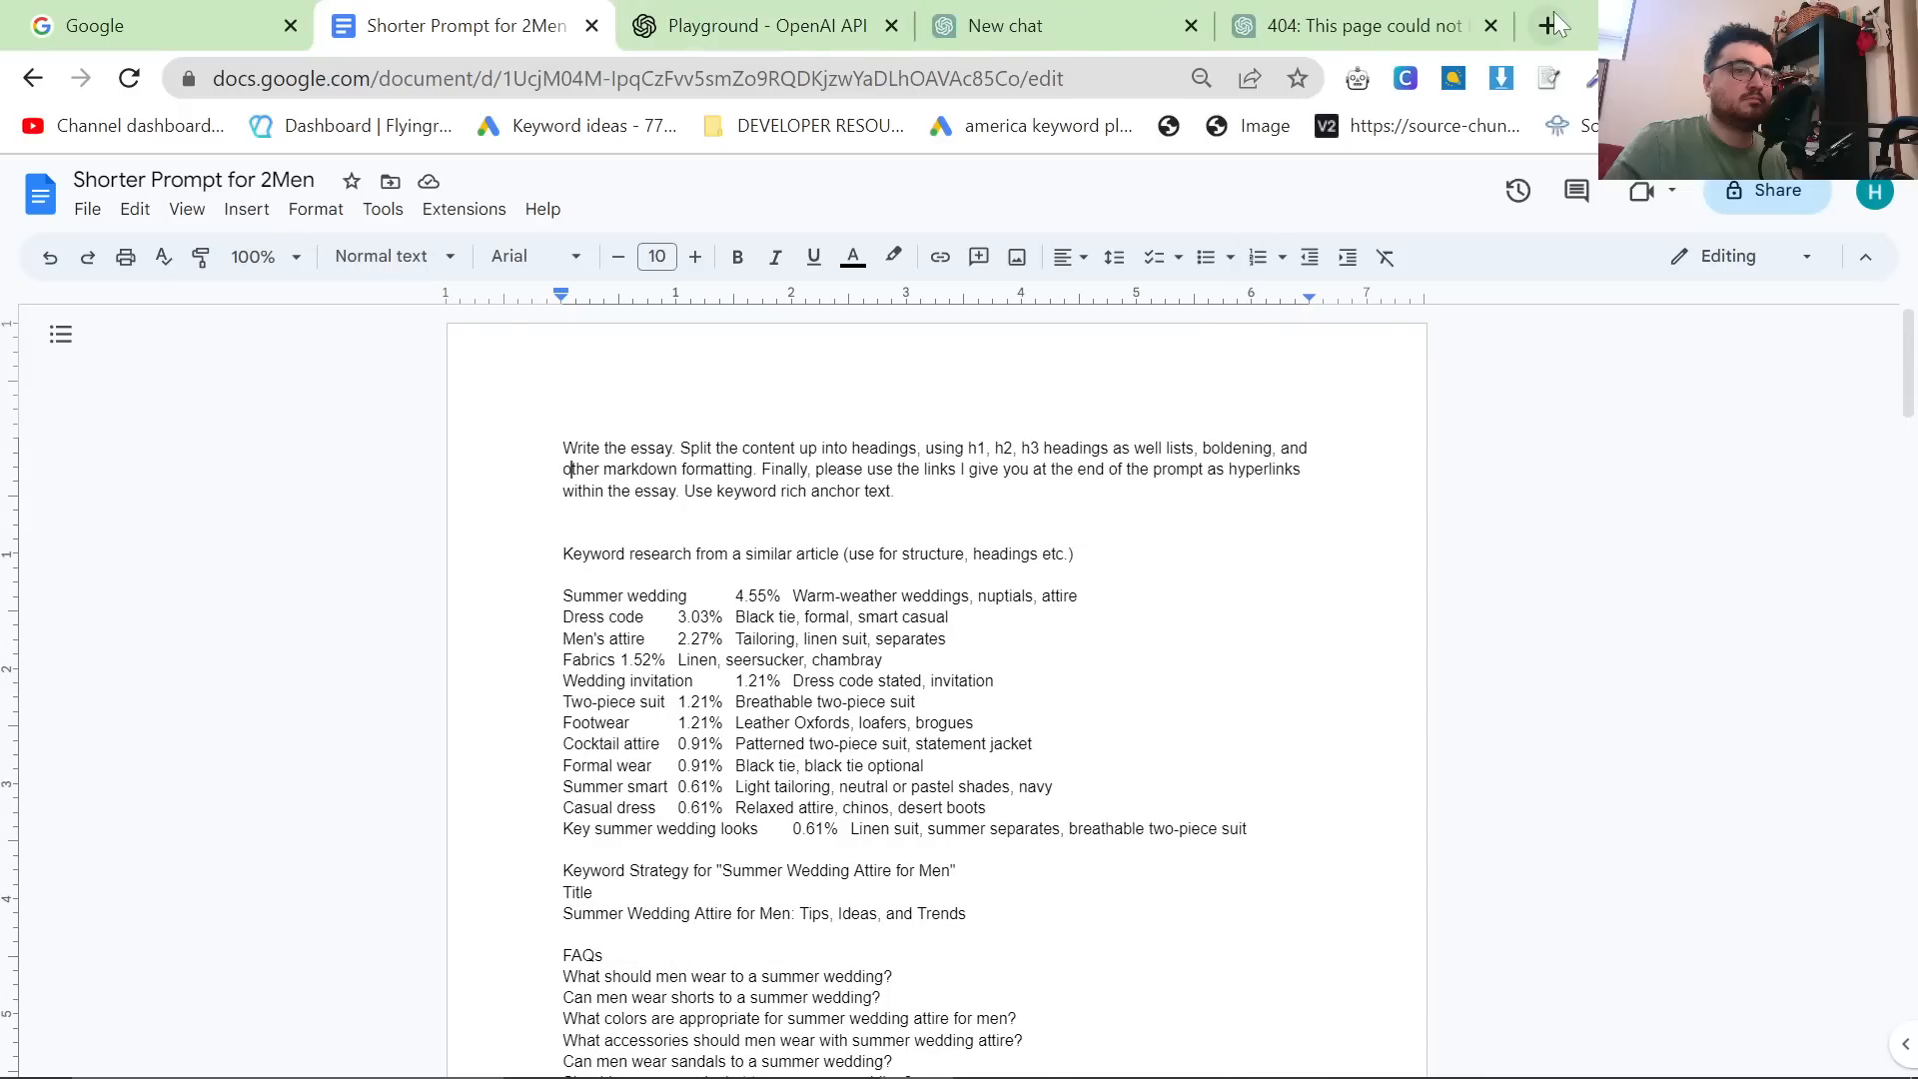
{"action": "left_click", "coordinate": [1544, 26]}
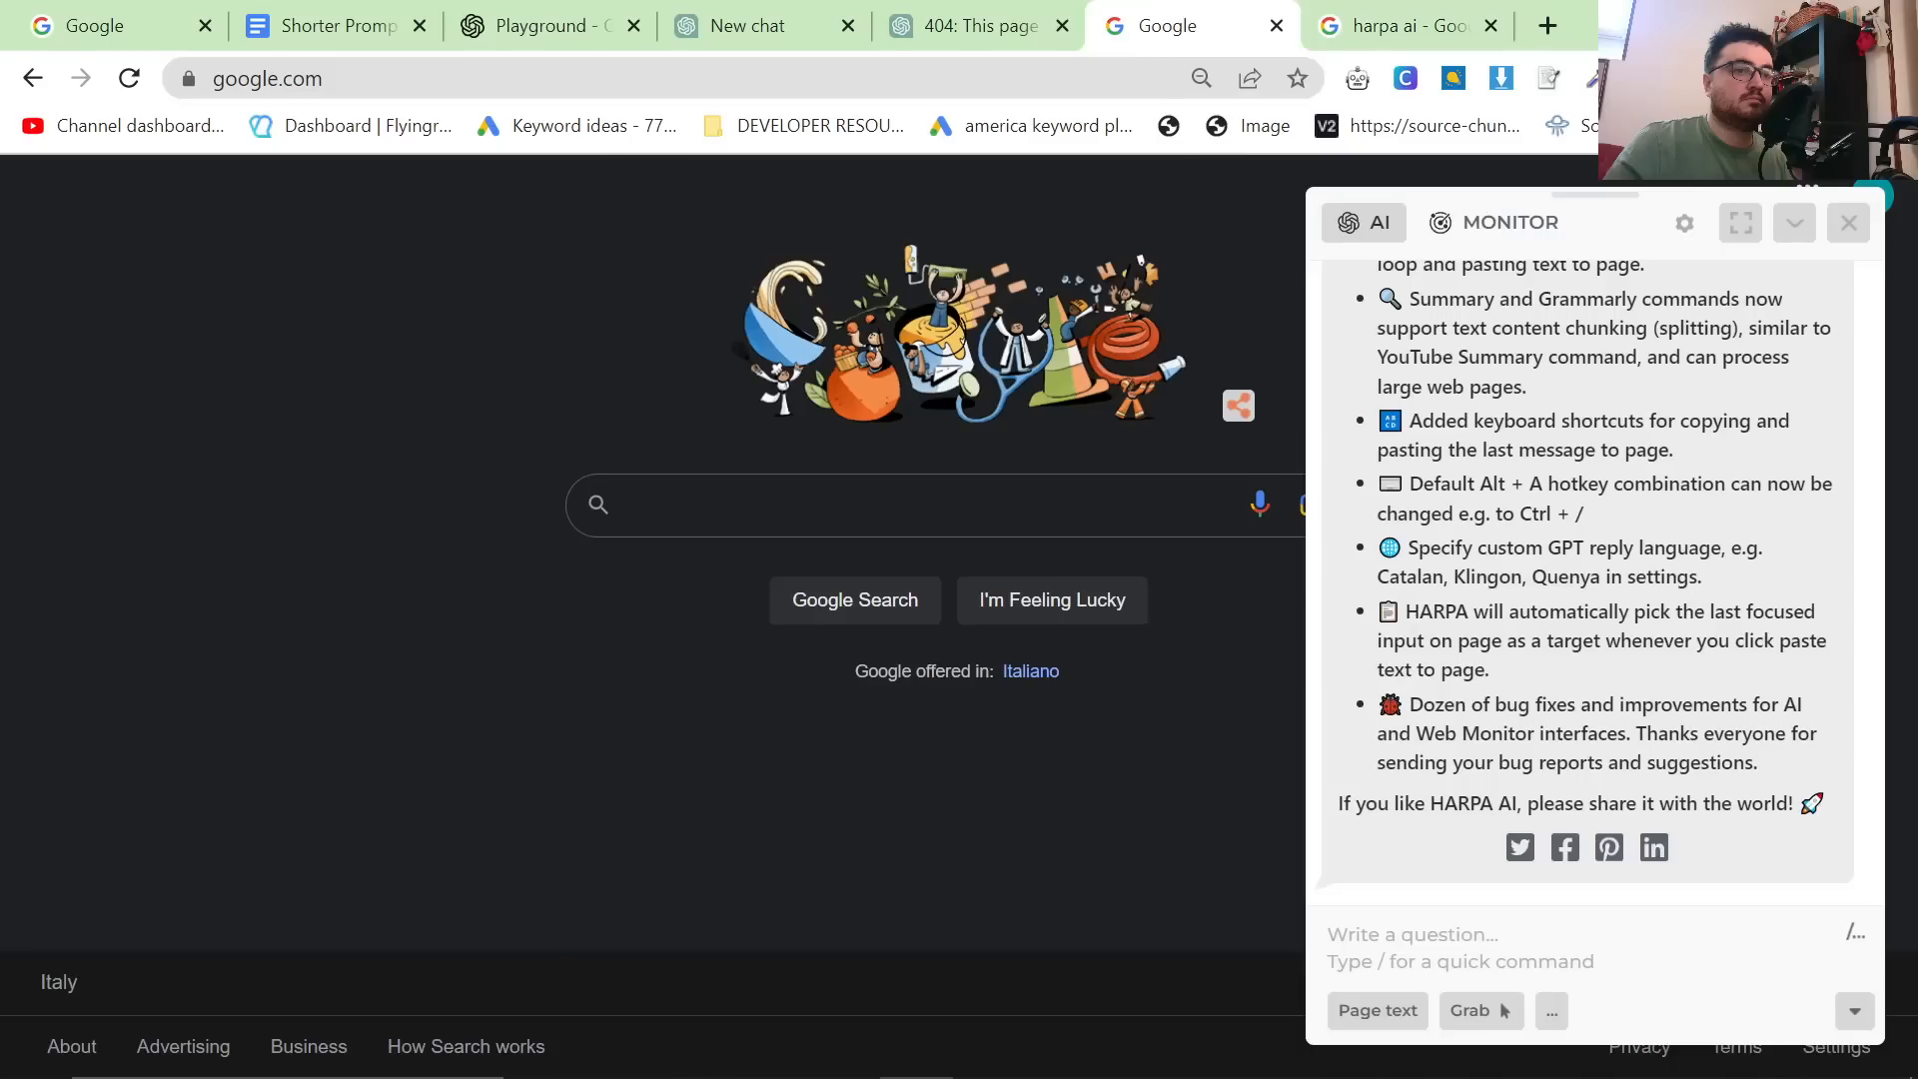
Run HARPA's Keyword strategy generator command and supply 'summer wedding attire' as the keyword.
{"action": "type", "text": "/"}
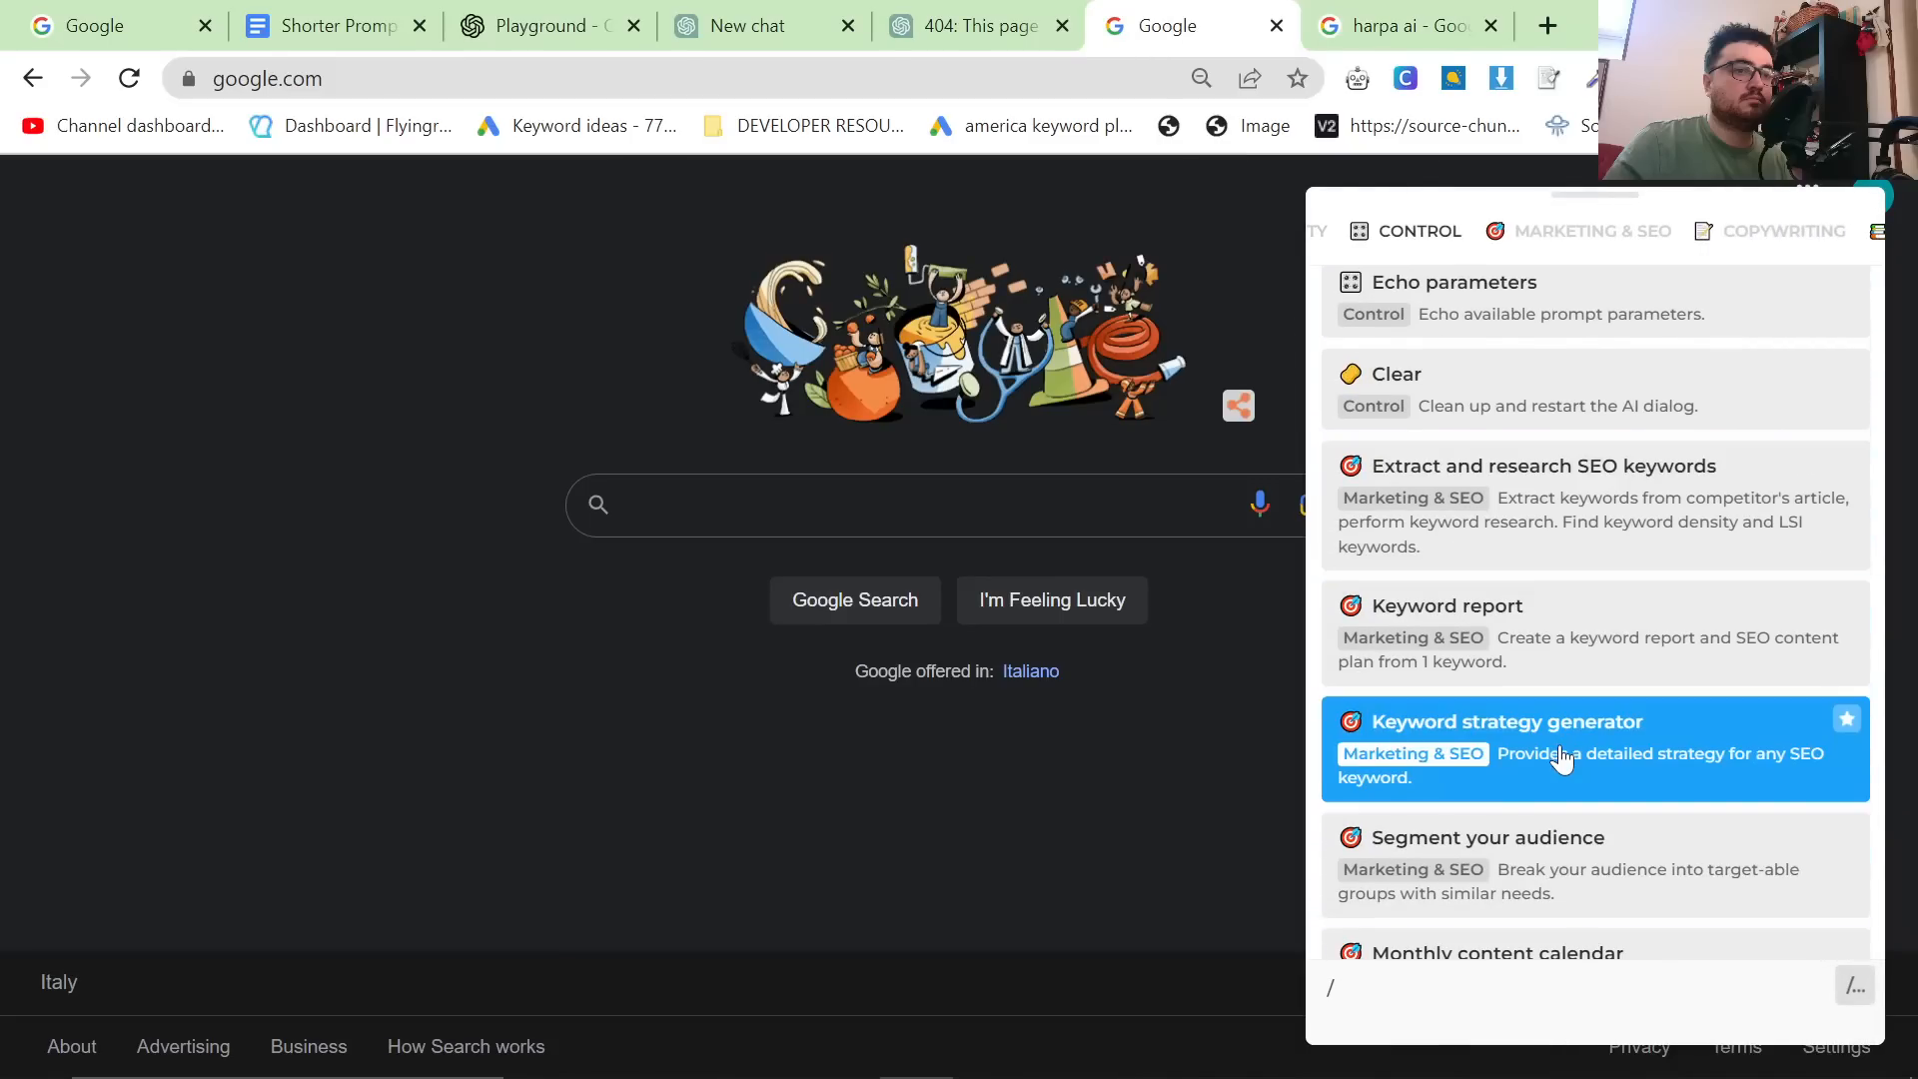
{"action": "left_click", "coordinate": [1562, 749]}
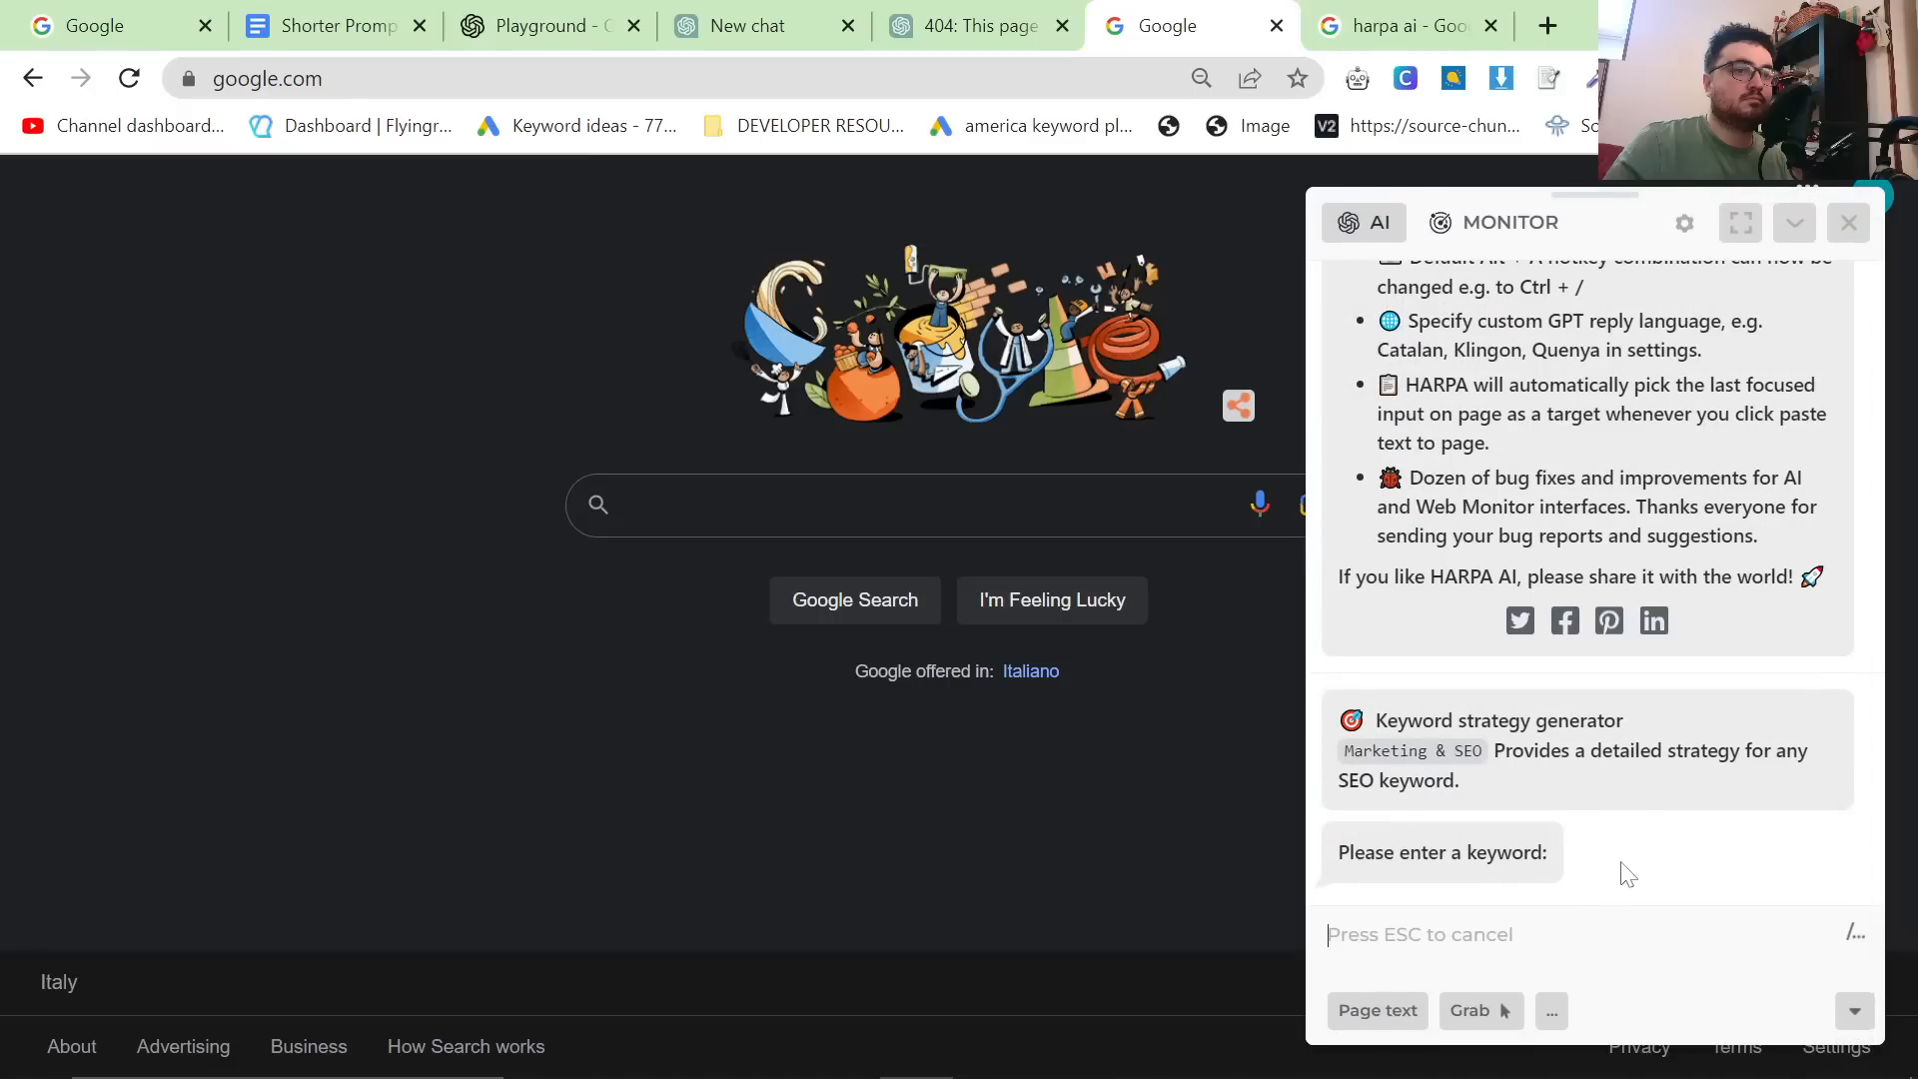
{"action": "type", "text": "Summer wedding a"}
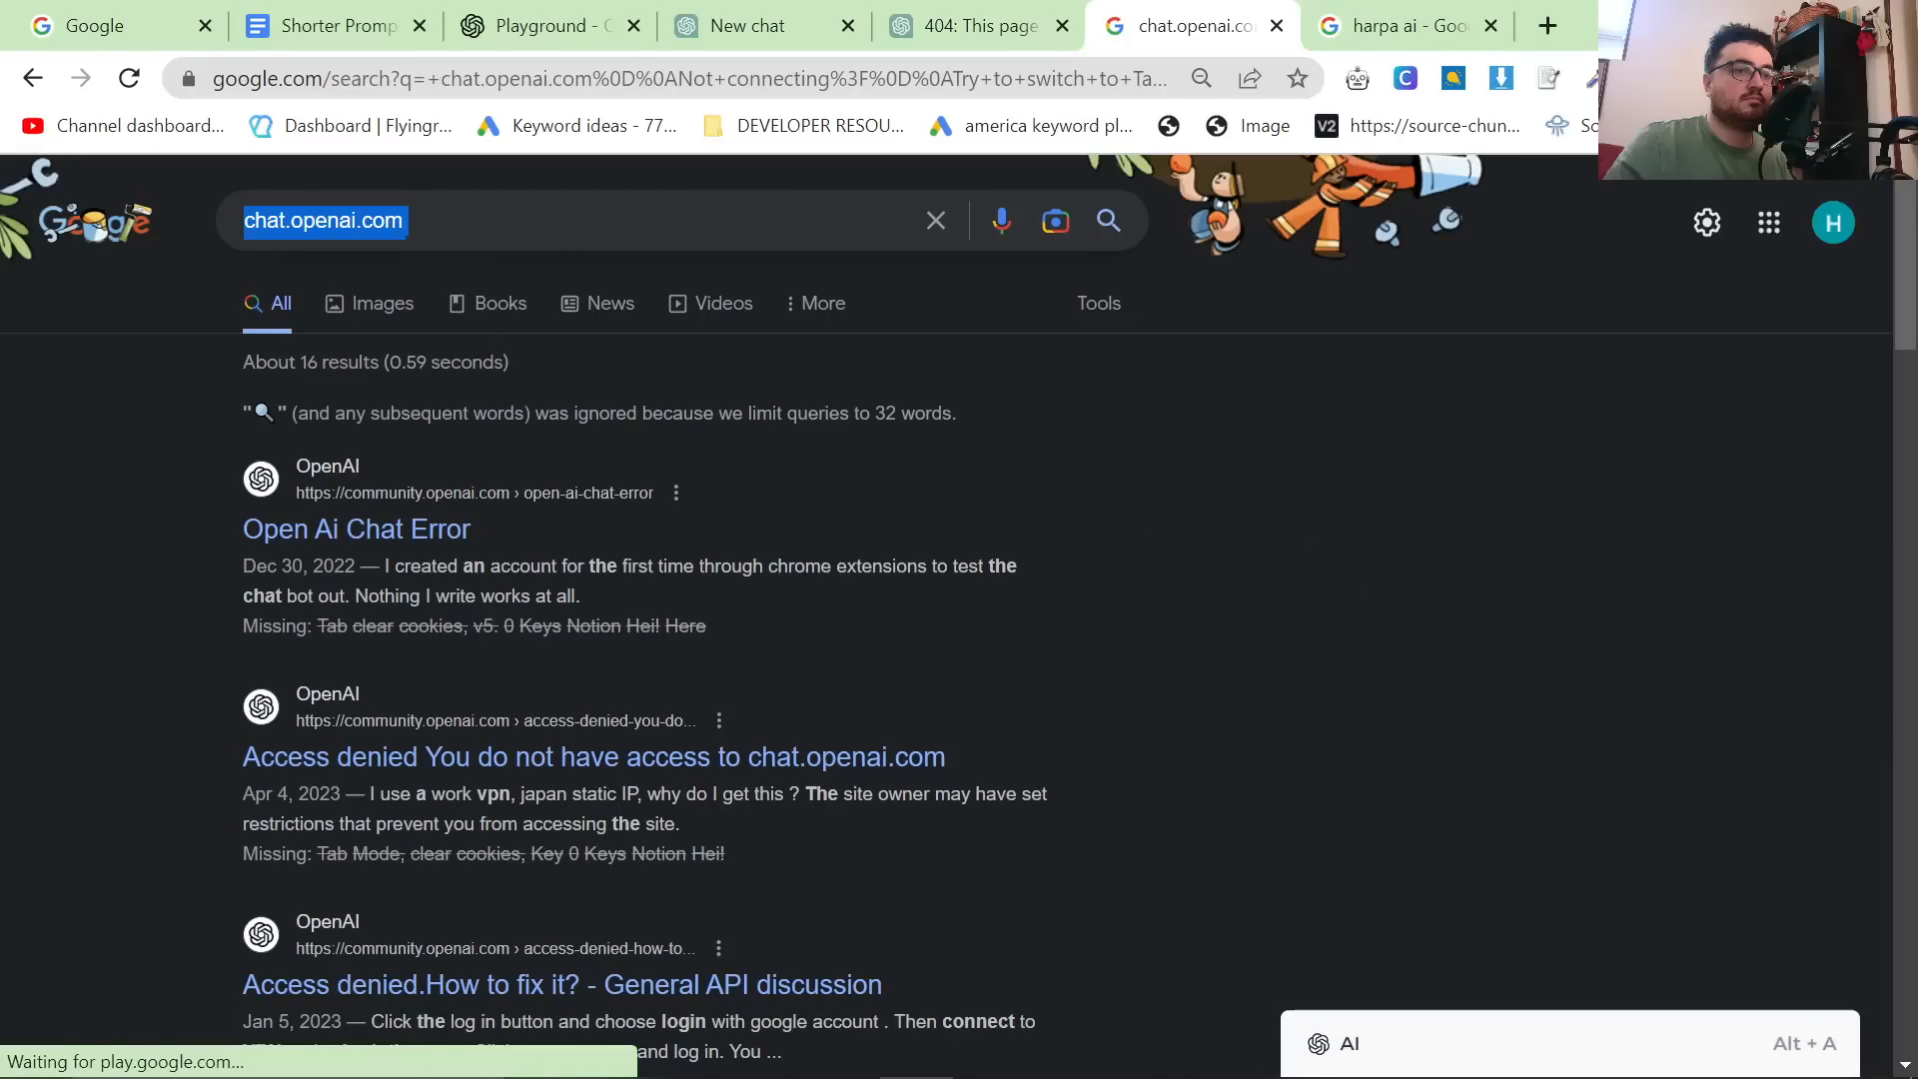
Search Google for 'summer wedding attire for men' and review HARPA's title, FAQs, keyword table and slug.
{"action": "type", "text": "summer wed"}
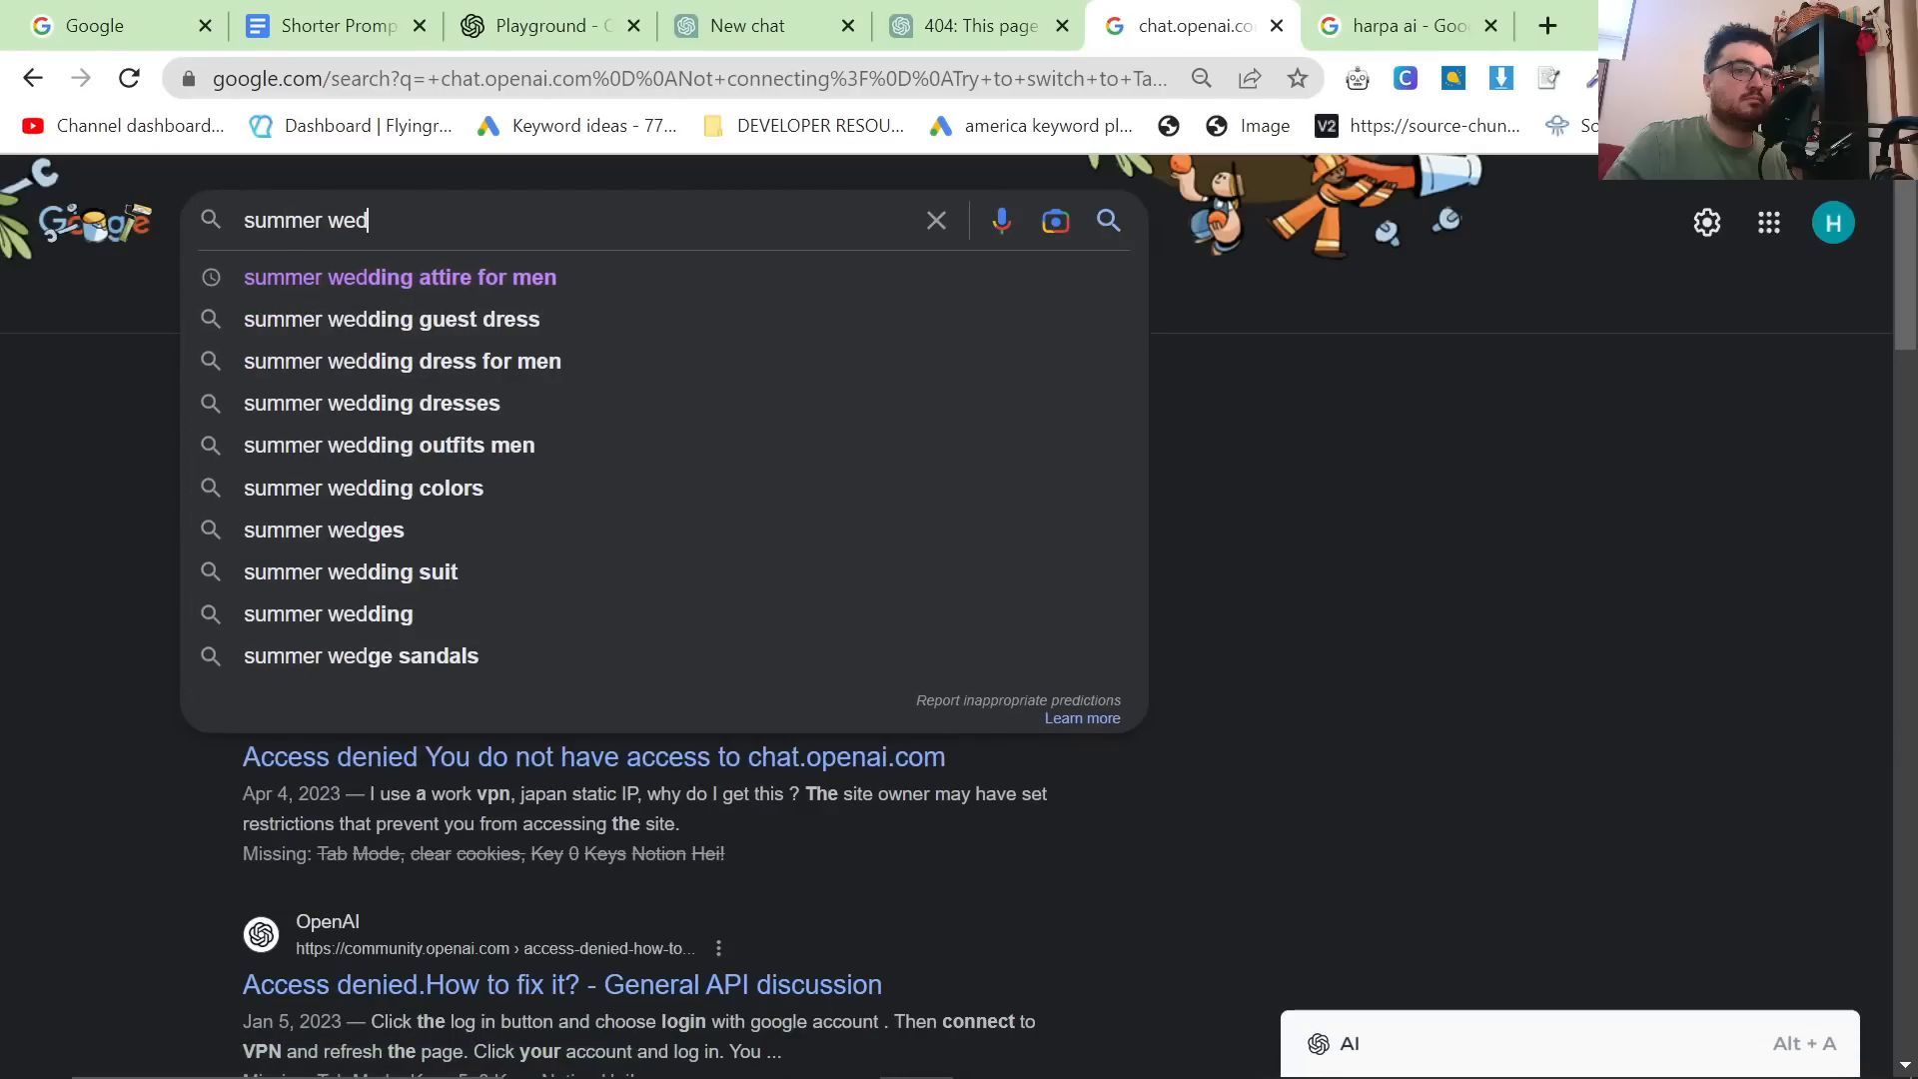
{"action": "left_click", "coordinate": [399, 276]}
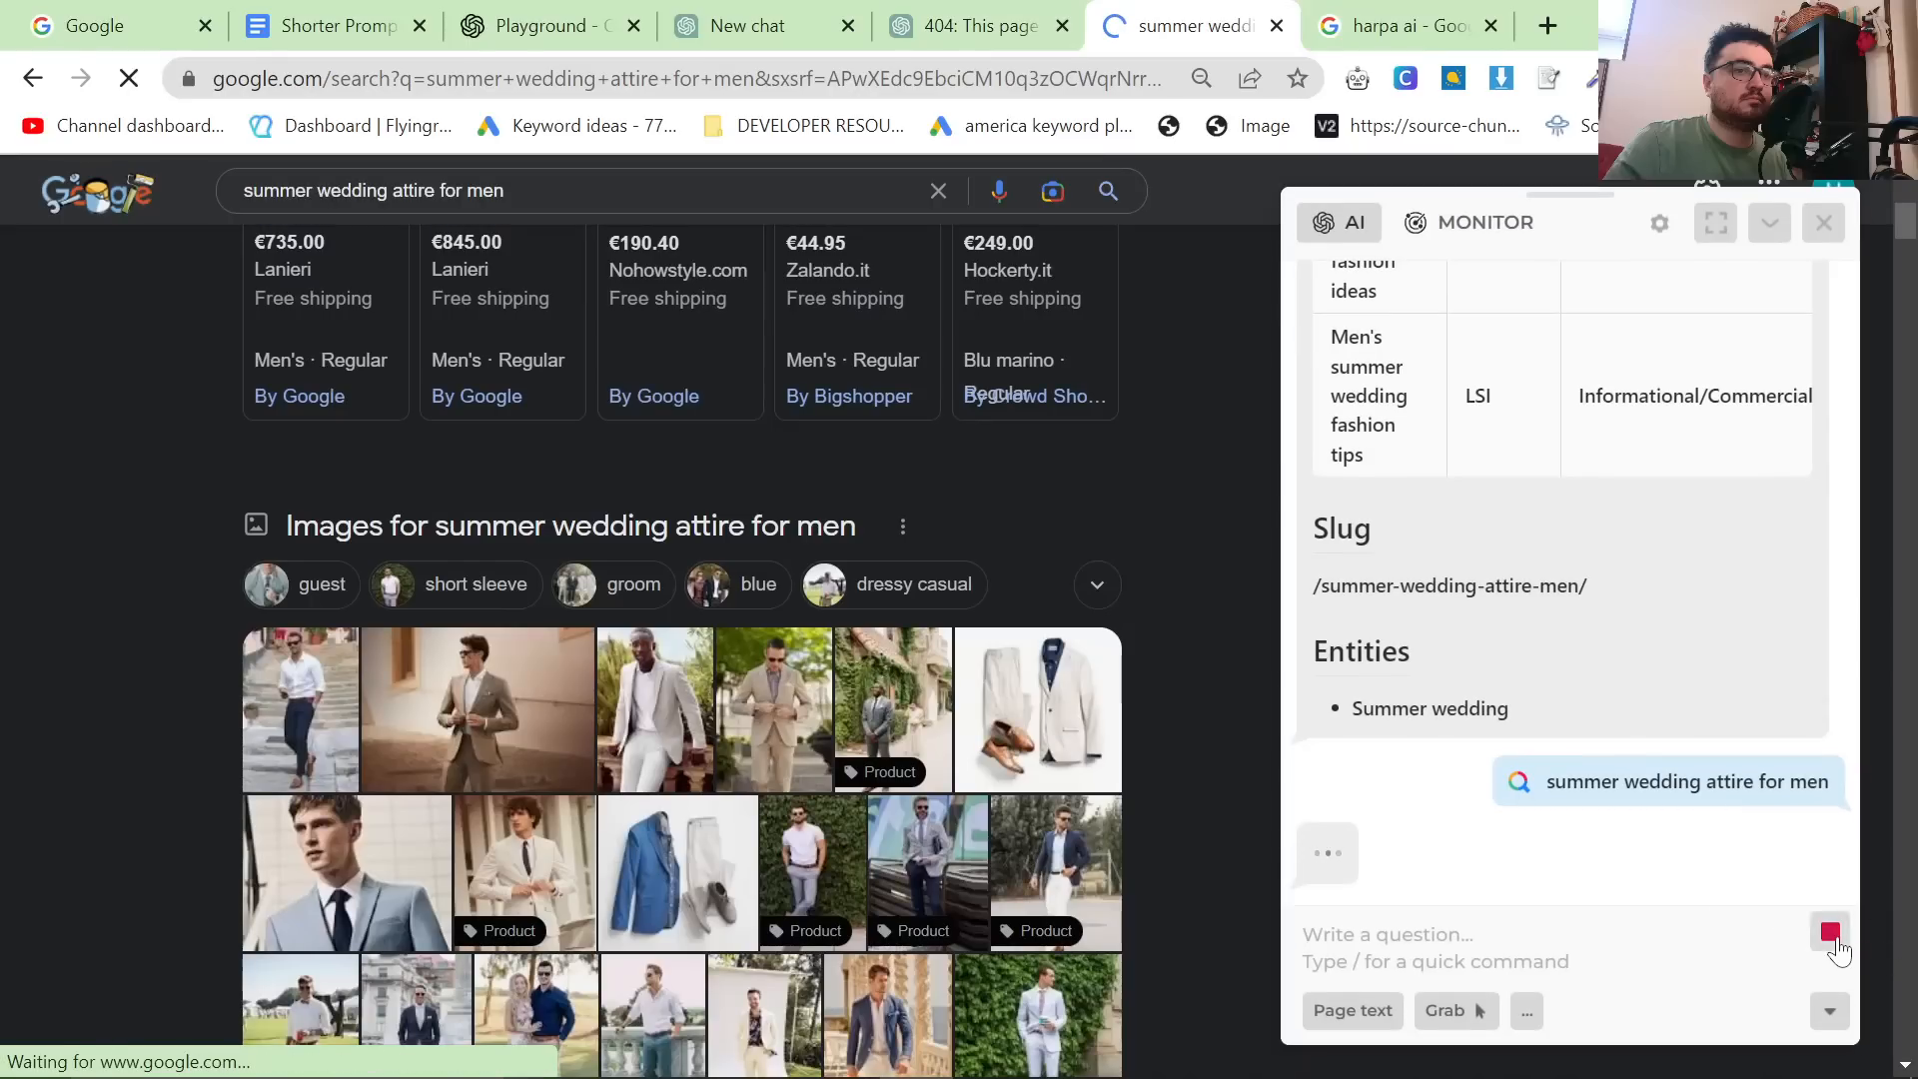
{"action": "scroll", "scroll_direction": "down", "scroll_amount": 3}
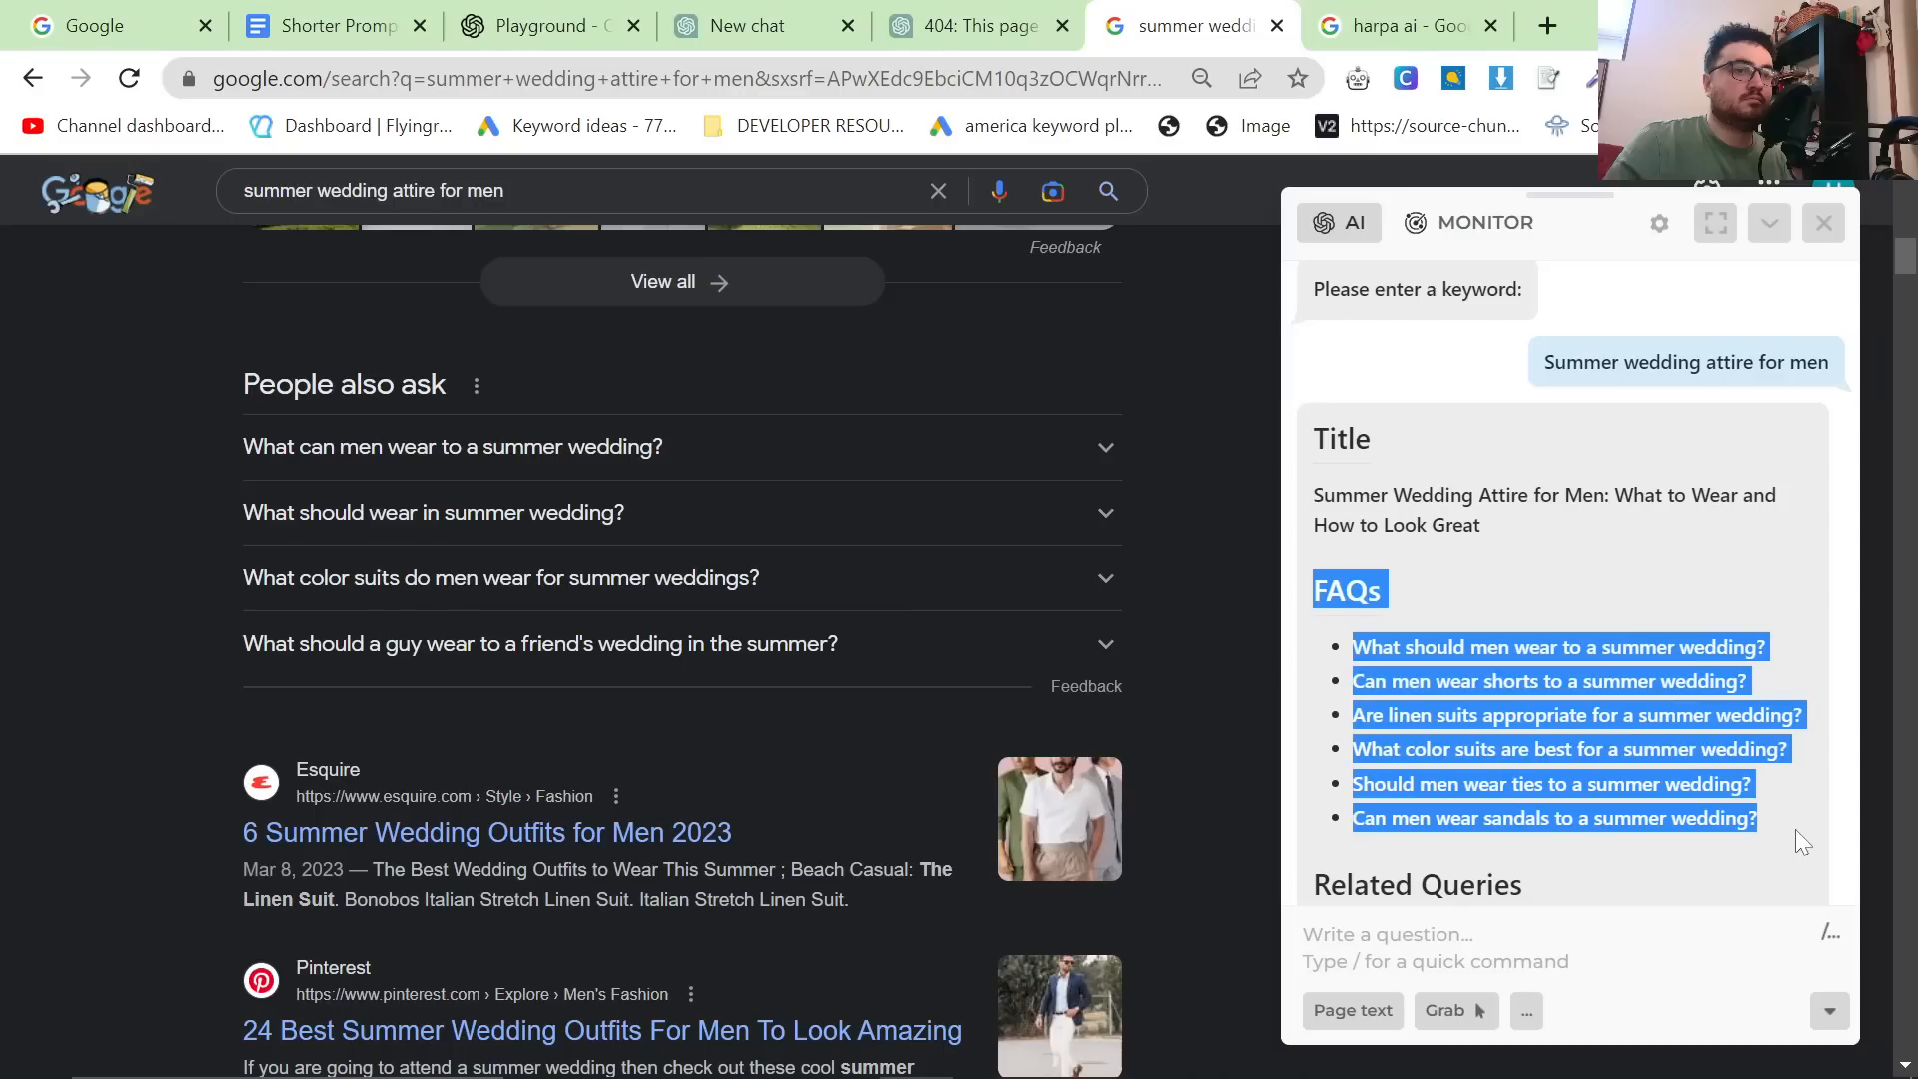
{"action": "scroll", "scroll_direction": "down", "scroll_amount": 3}
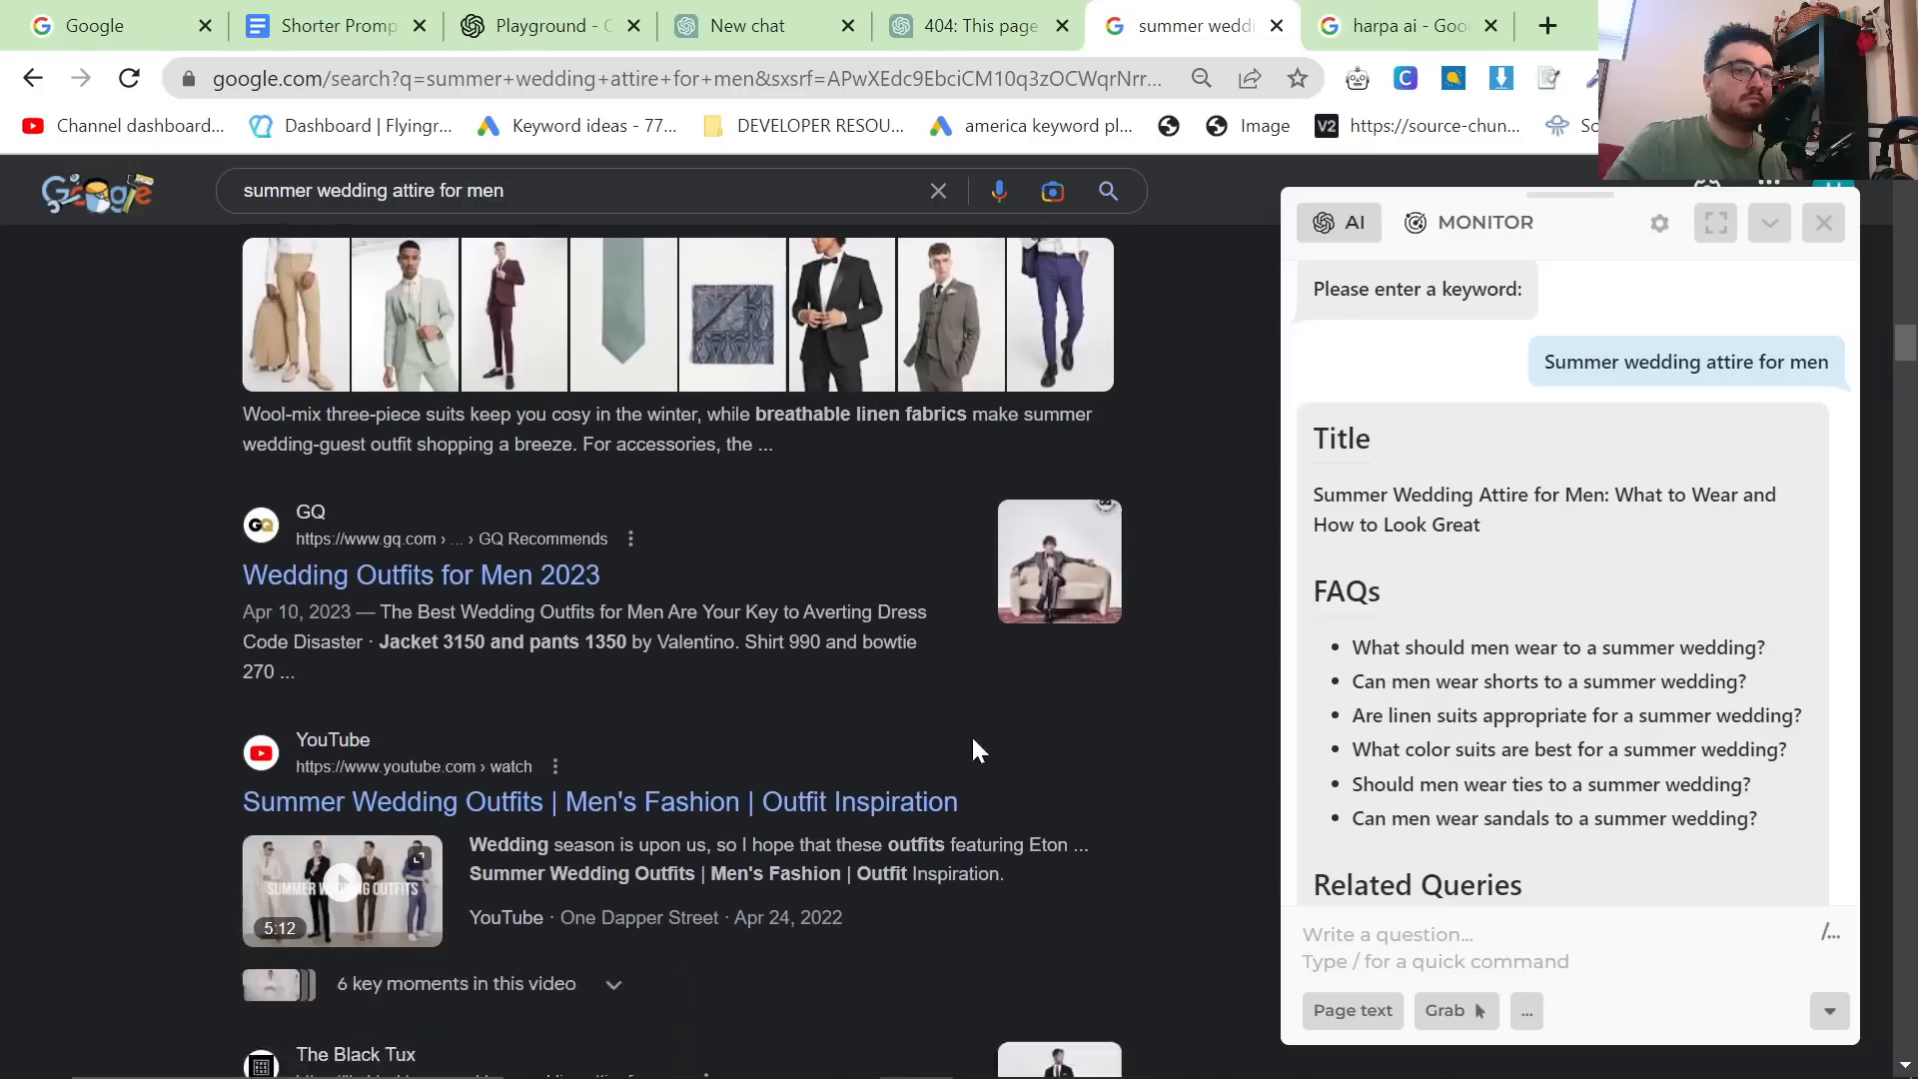
{"action": "scroll", "scroll_direction": "down", "scroll_amount": 3}
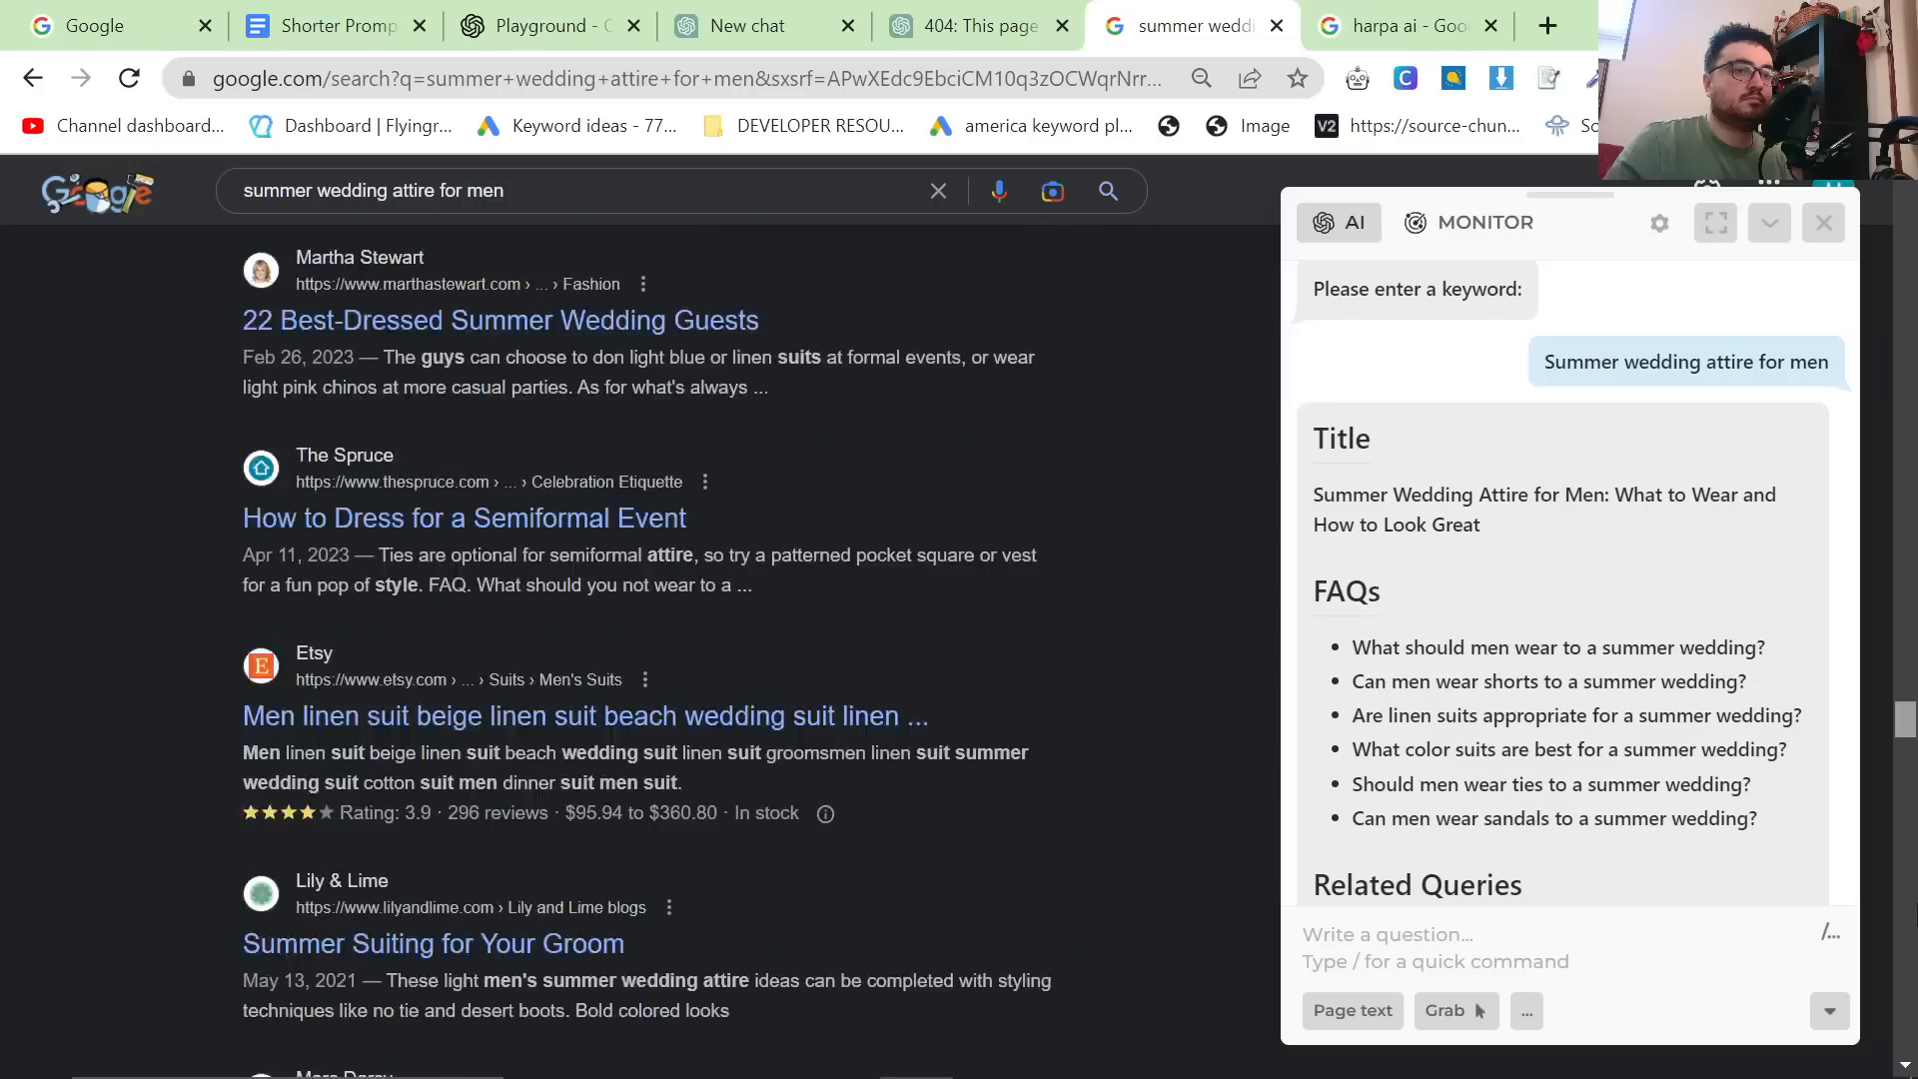
{"action": "scroll", "scroll_direction": "down", "scroll_amount": 3}
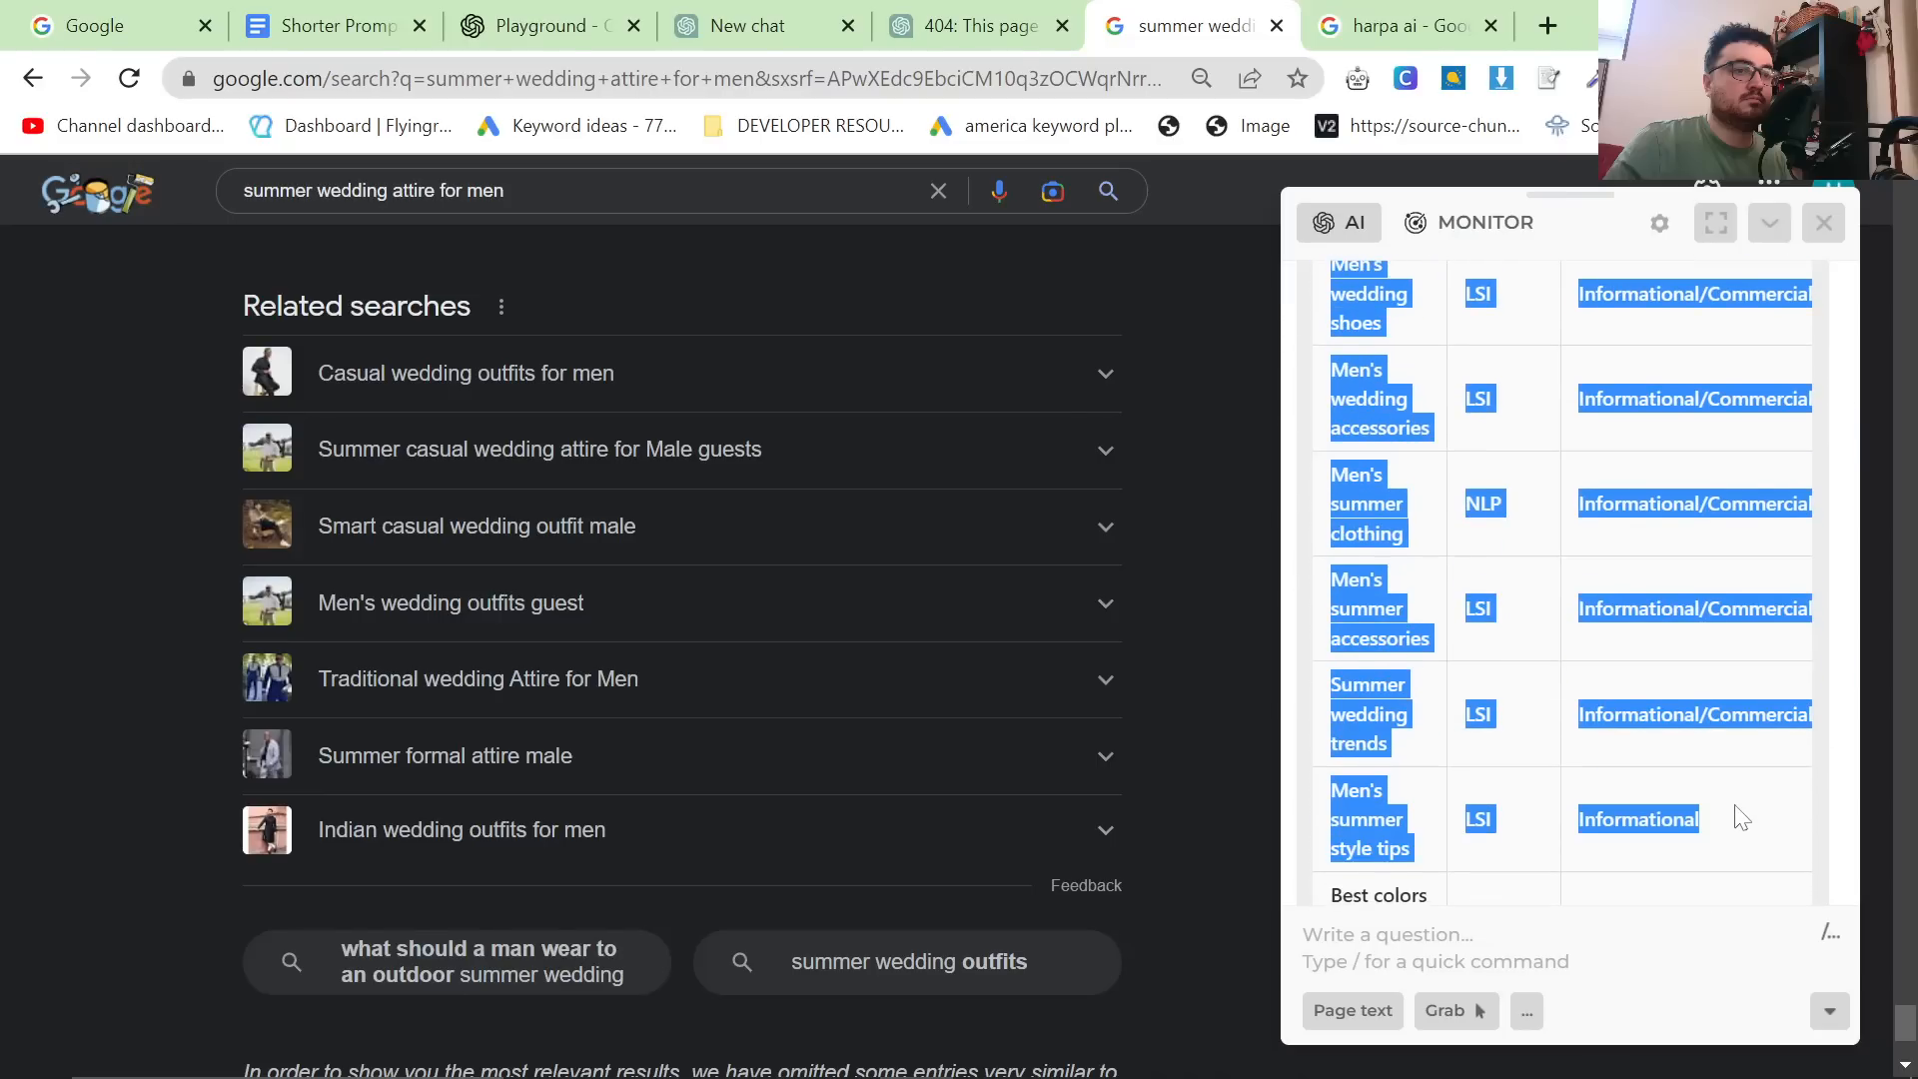
{"action": "scroll", "scroll_direction": "down", "scroll_amount": 3}
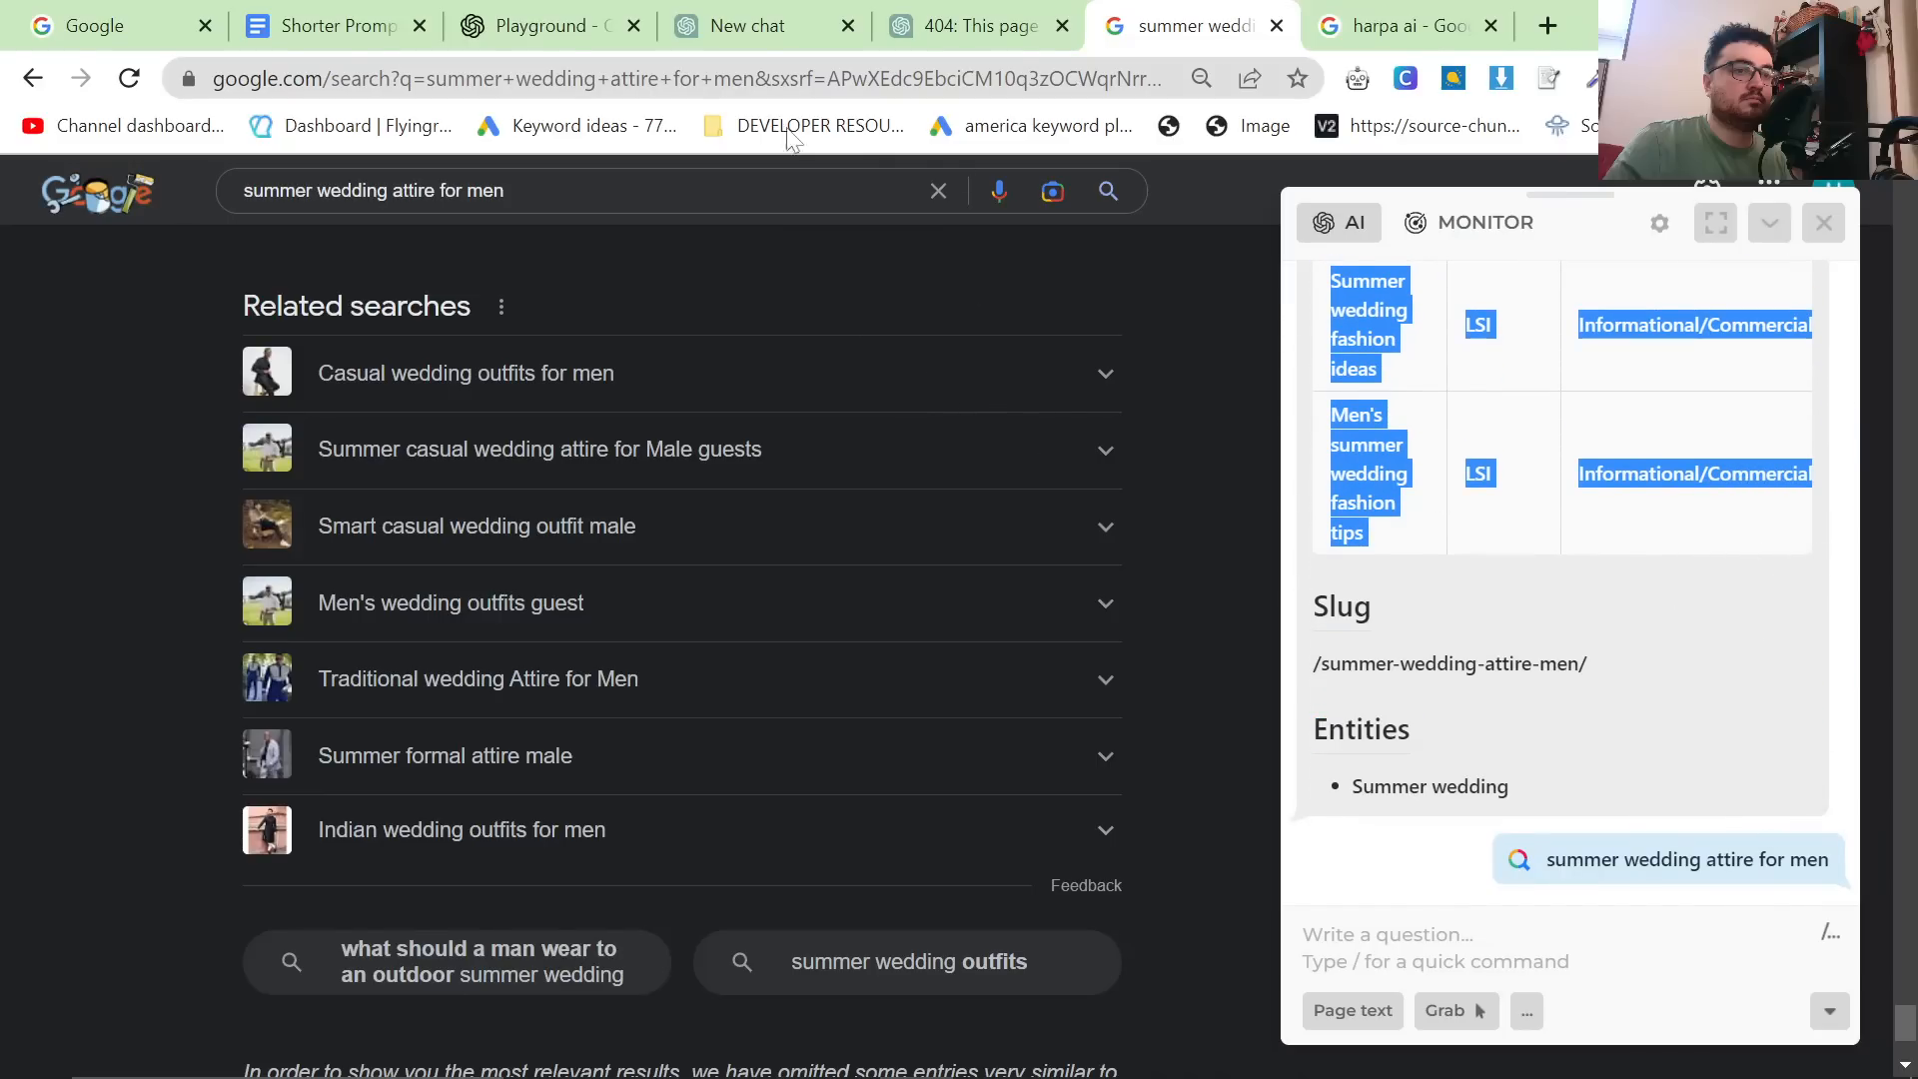
{"action": "mouse_move", "coordinate": [925, 276]}
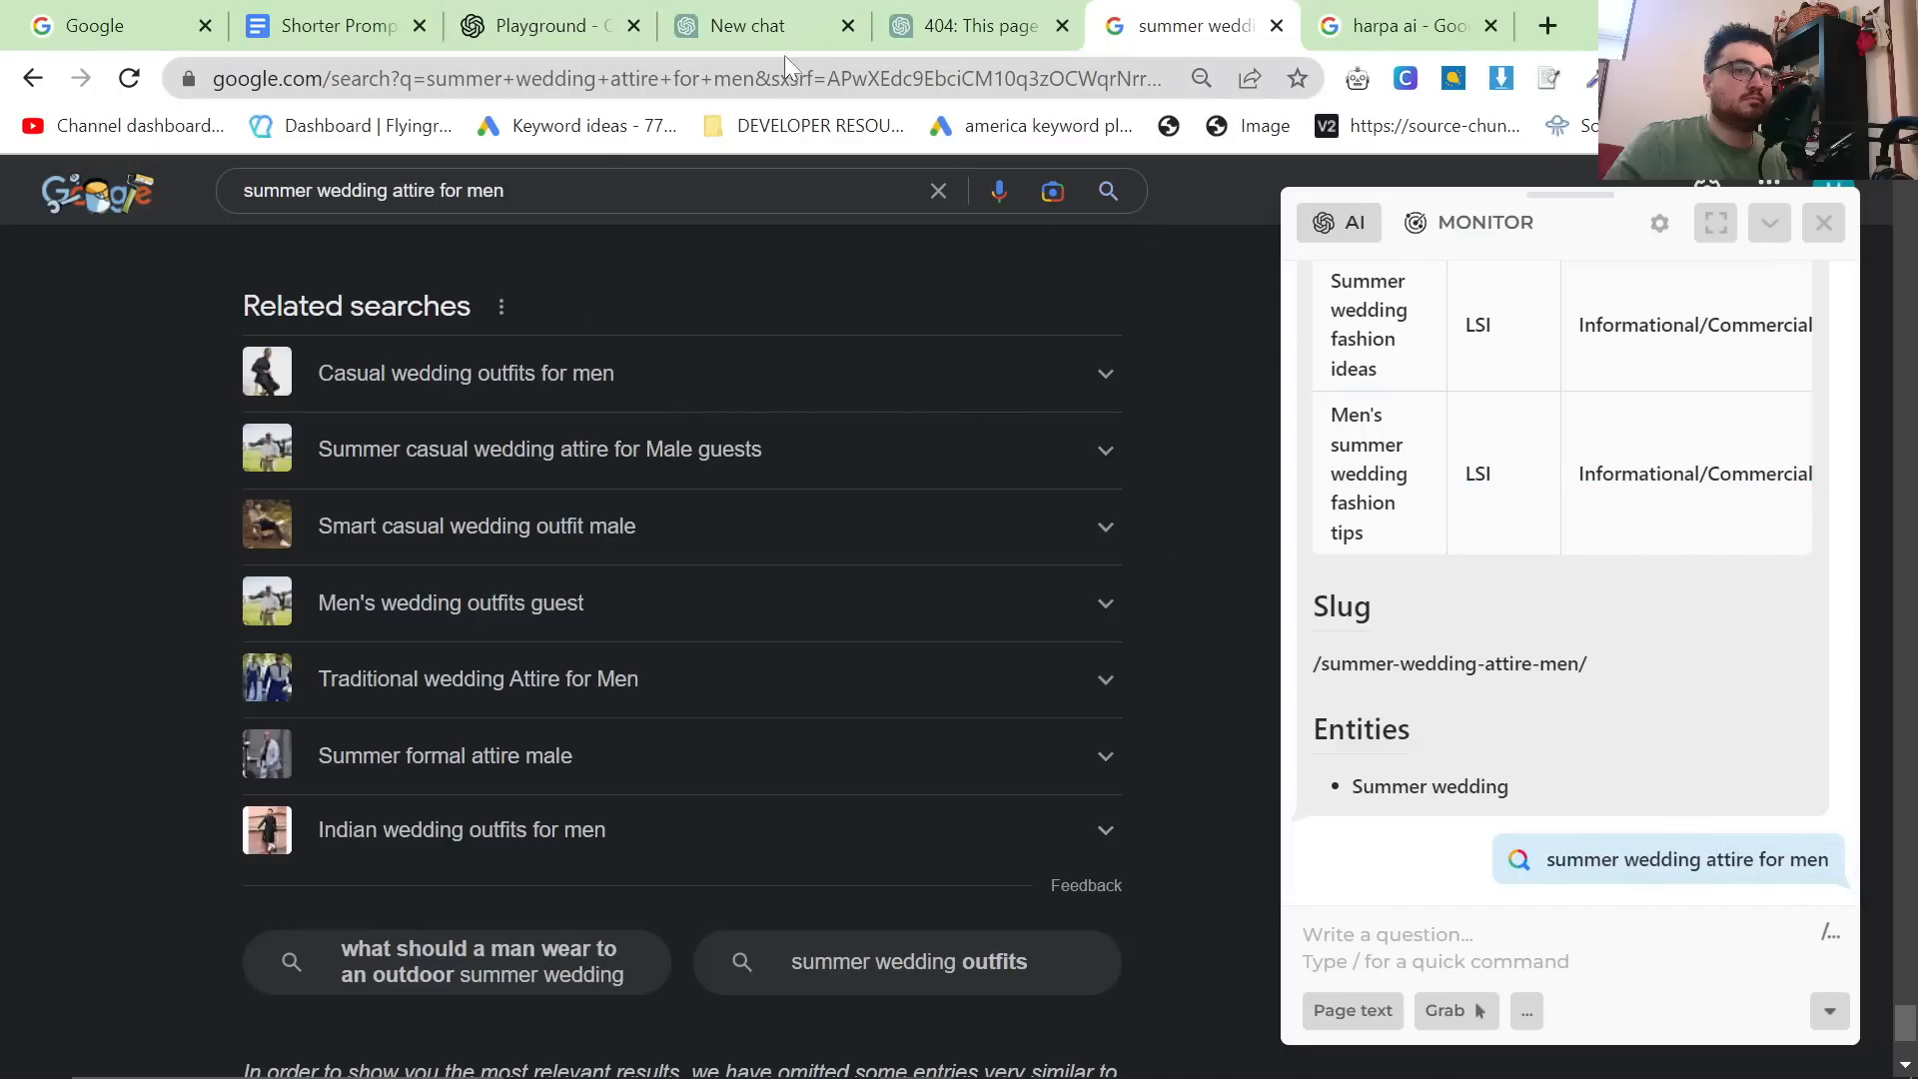
Insert the HARPA strategy after the instructions paragraph in the Docs prompt and move to ChatGPT.
{"action": "left_click", "coordinate": [330, 26]}
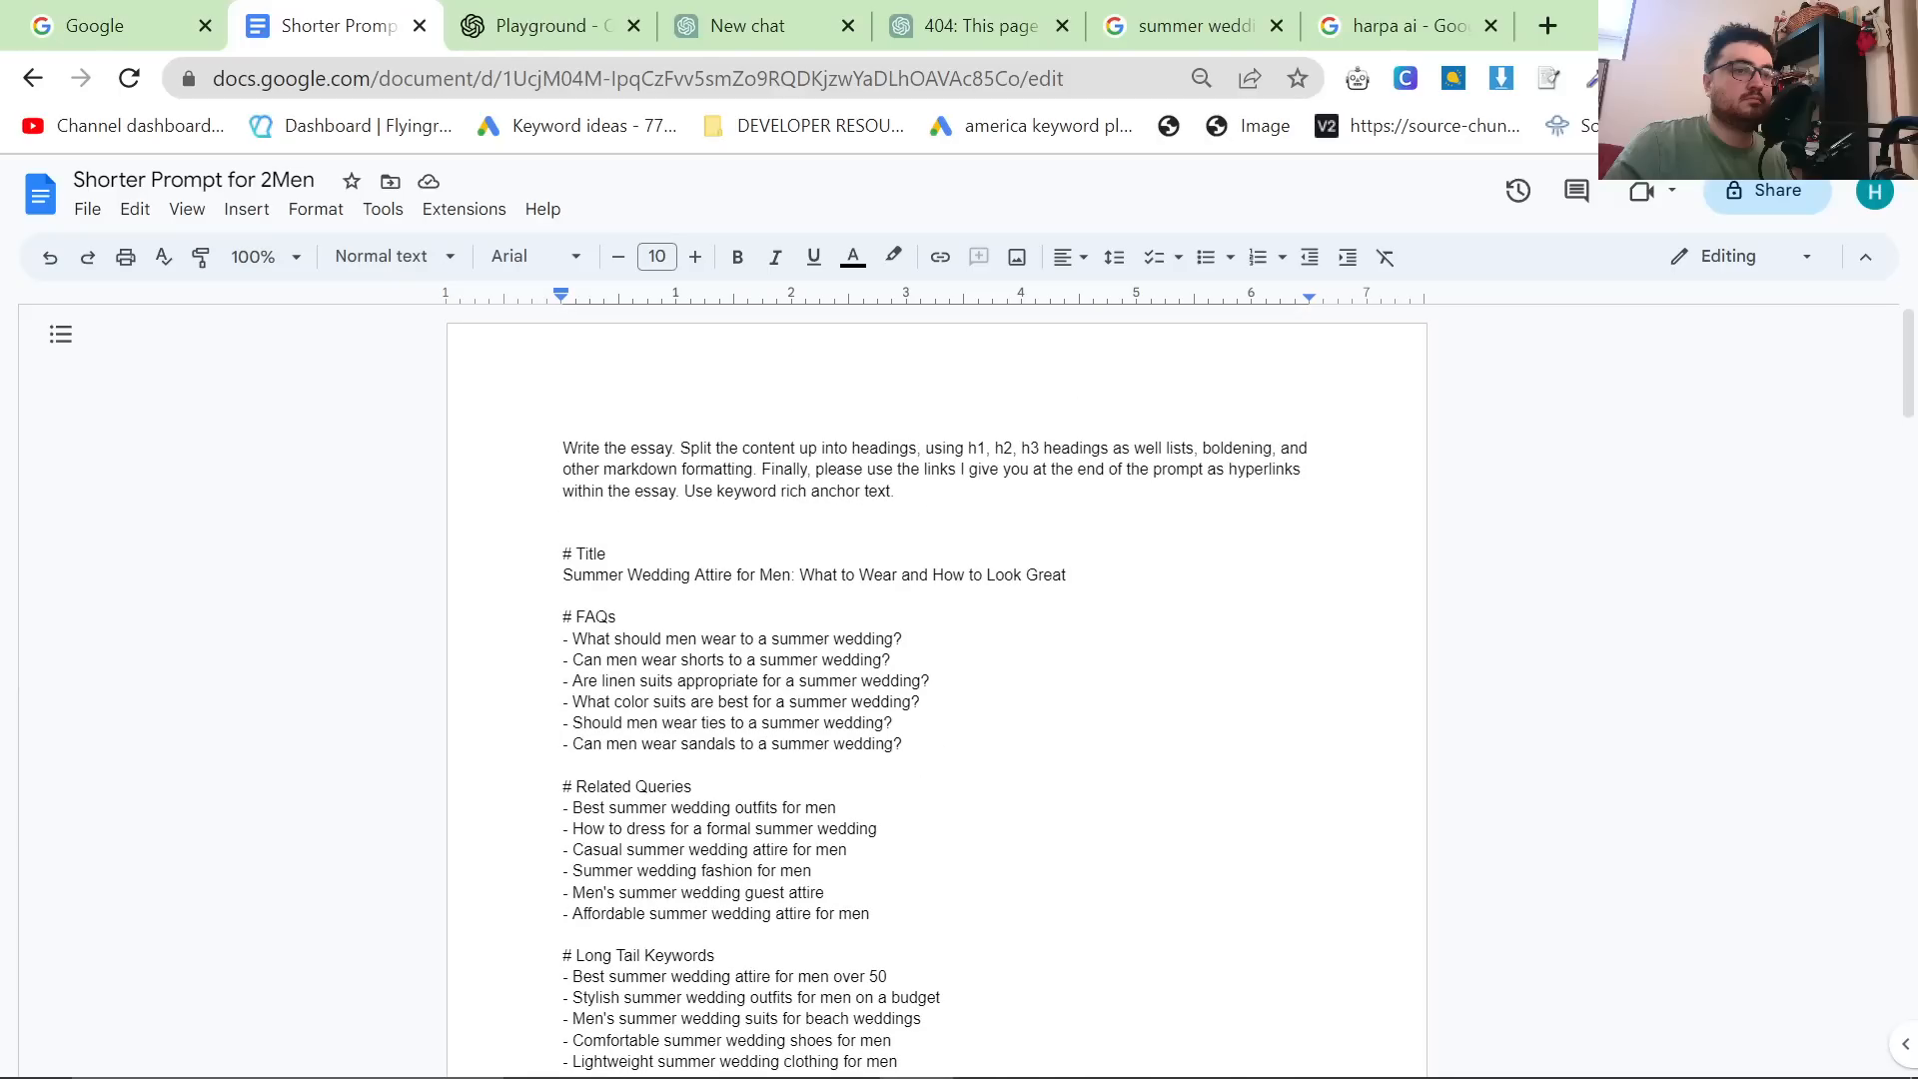
{"action": "left_click", "coordinate": [897, 492]}
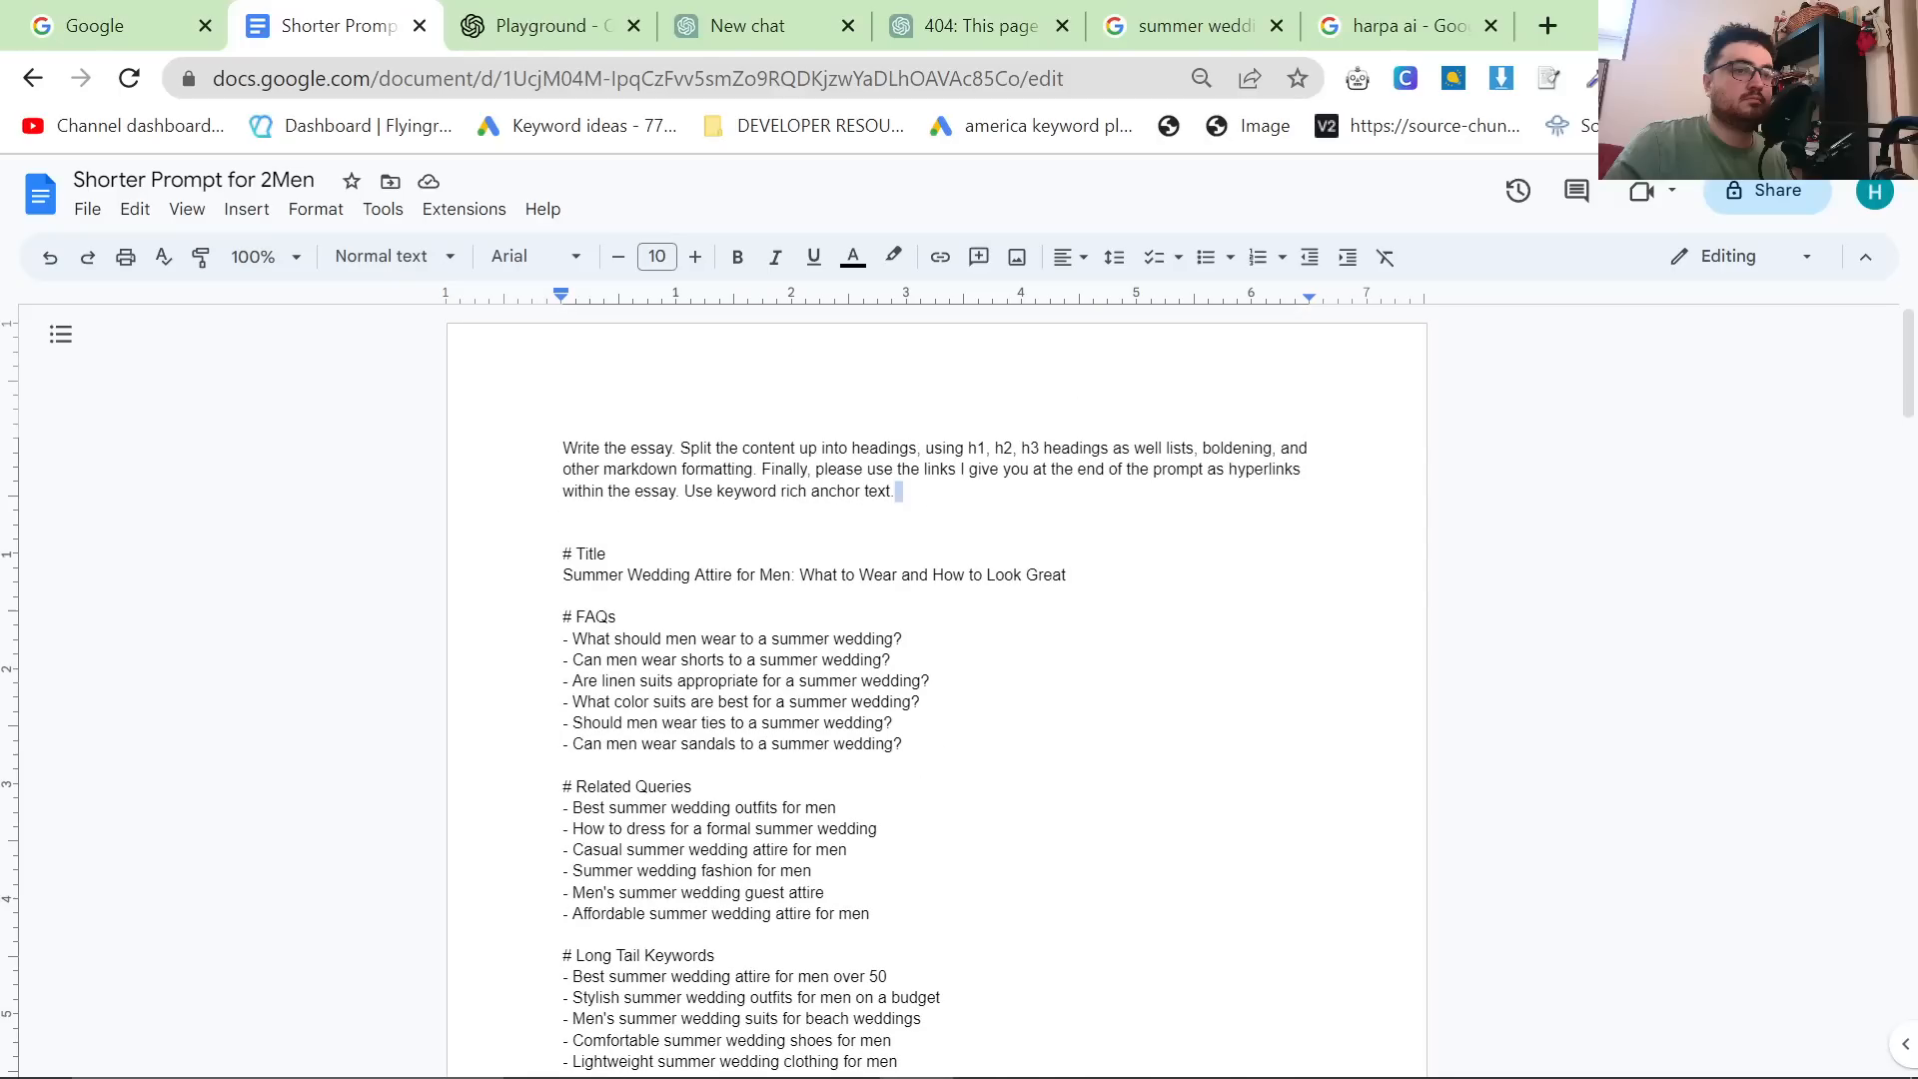
{"action": "scroll", "scroll_direction": "down", "scroll_amount": 3}
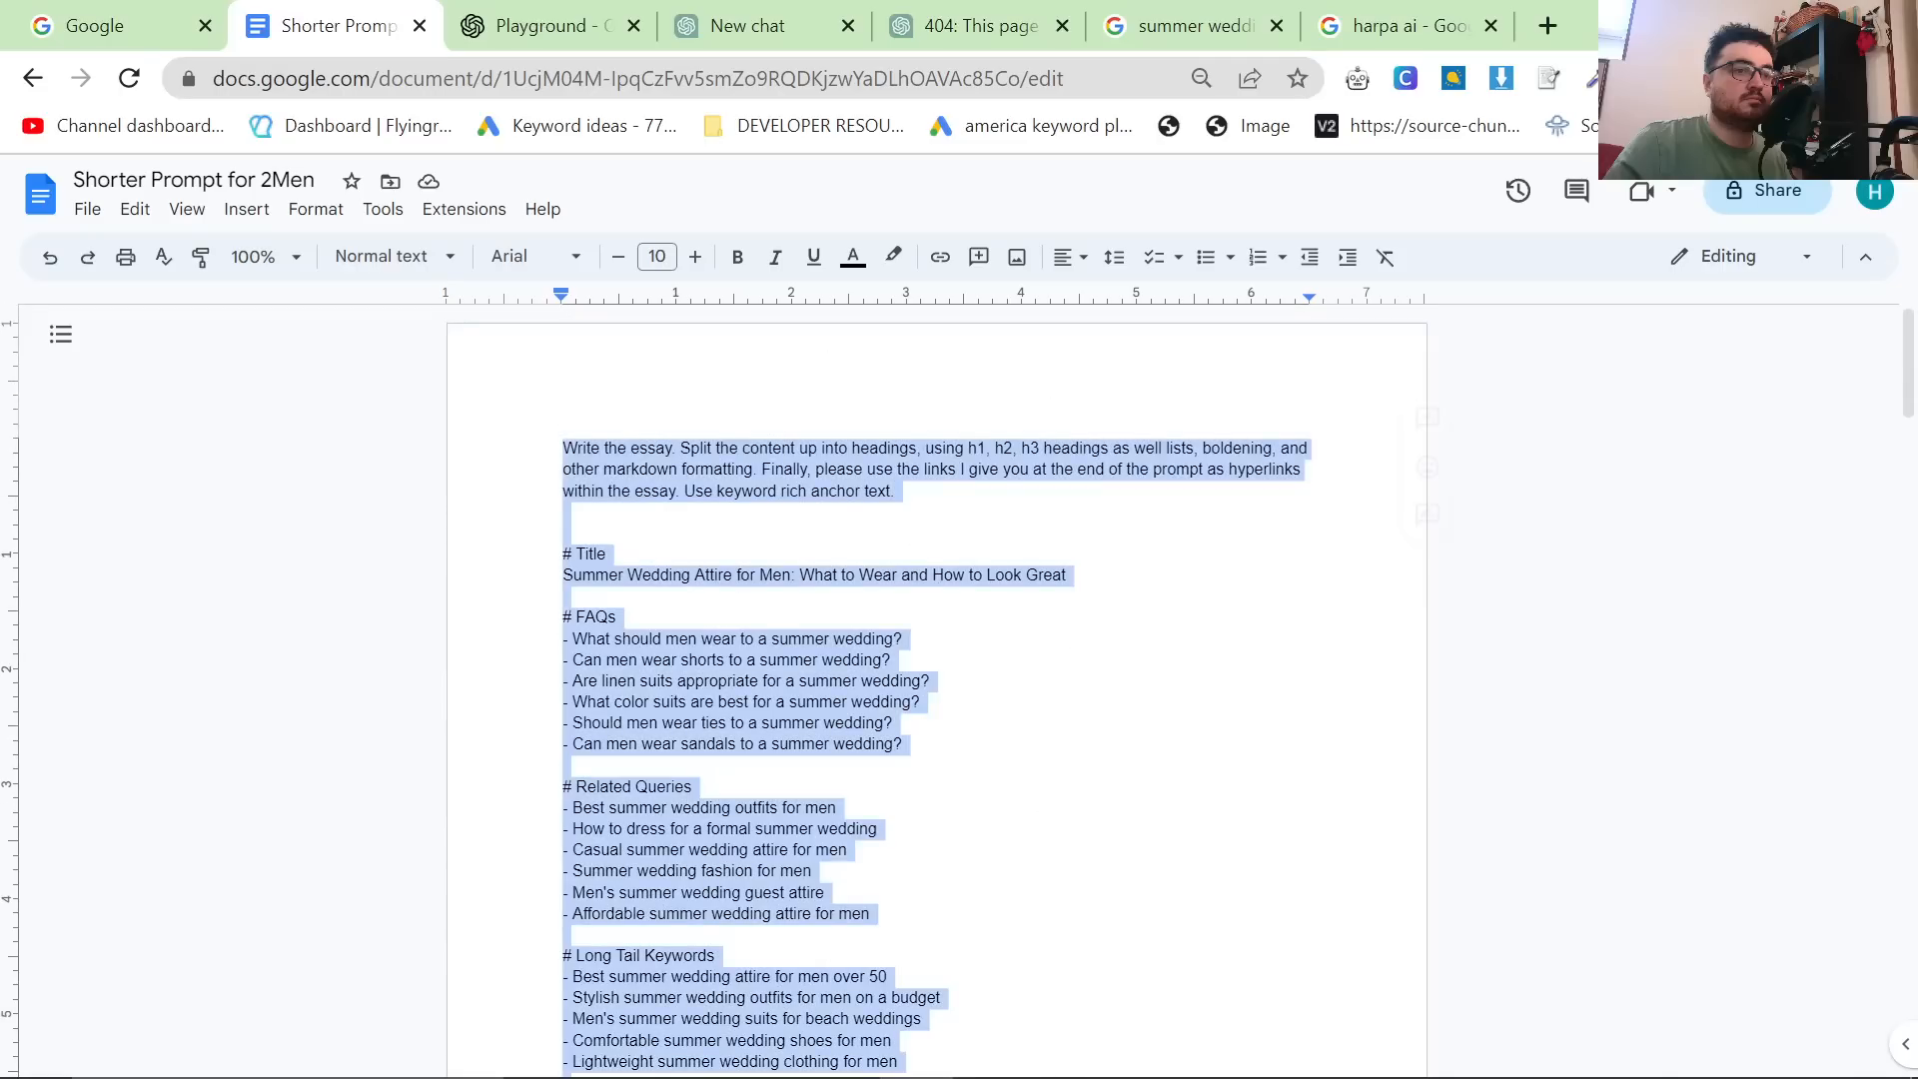
{"action": "left_click", "coordinate": [745, 26]}
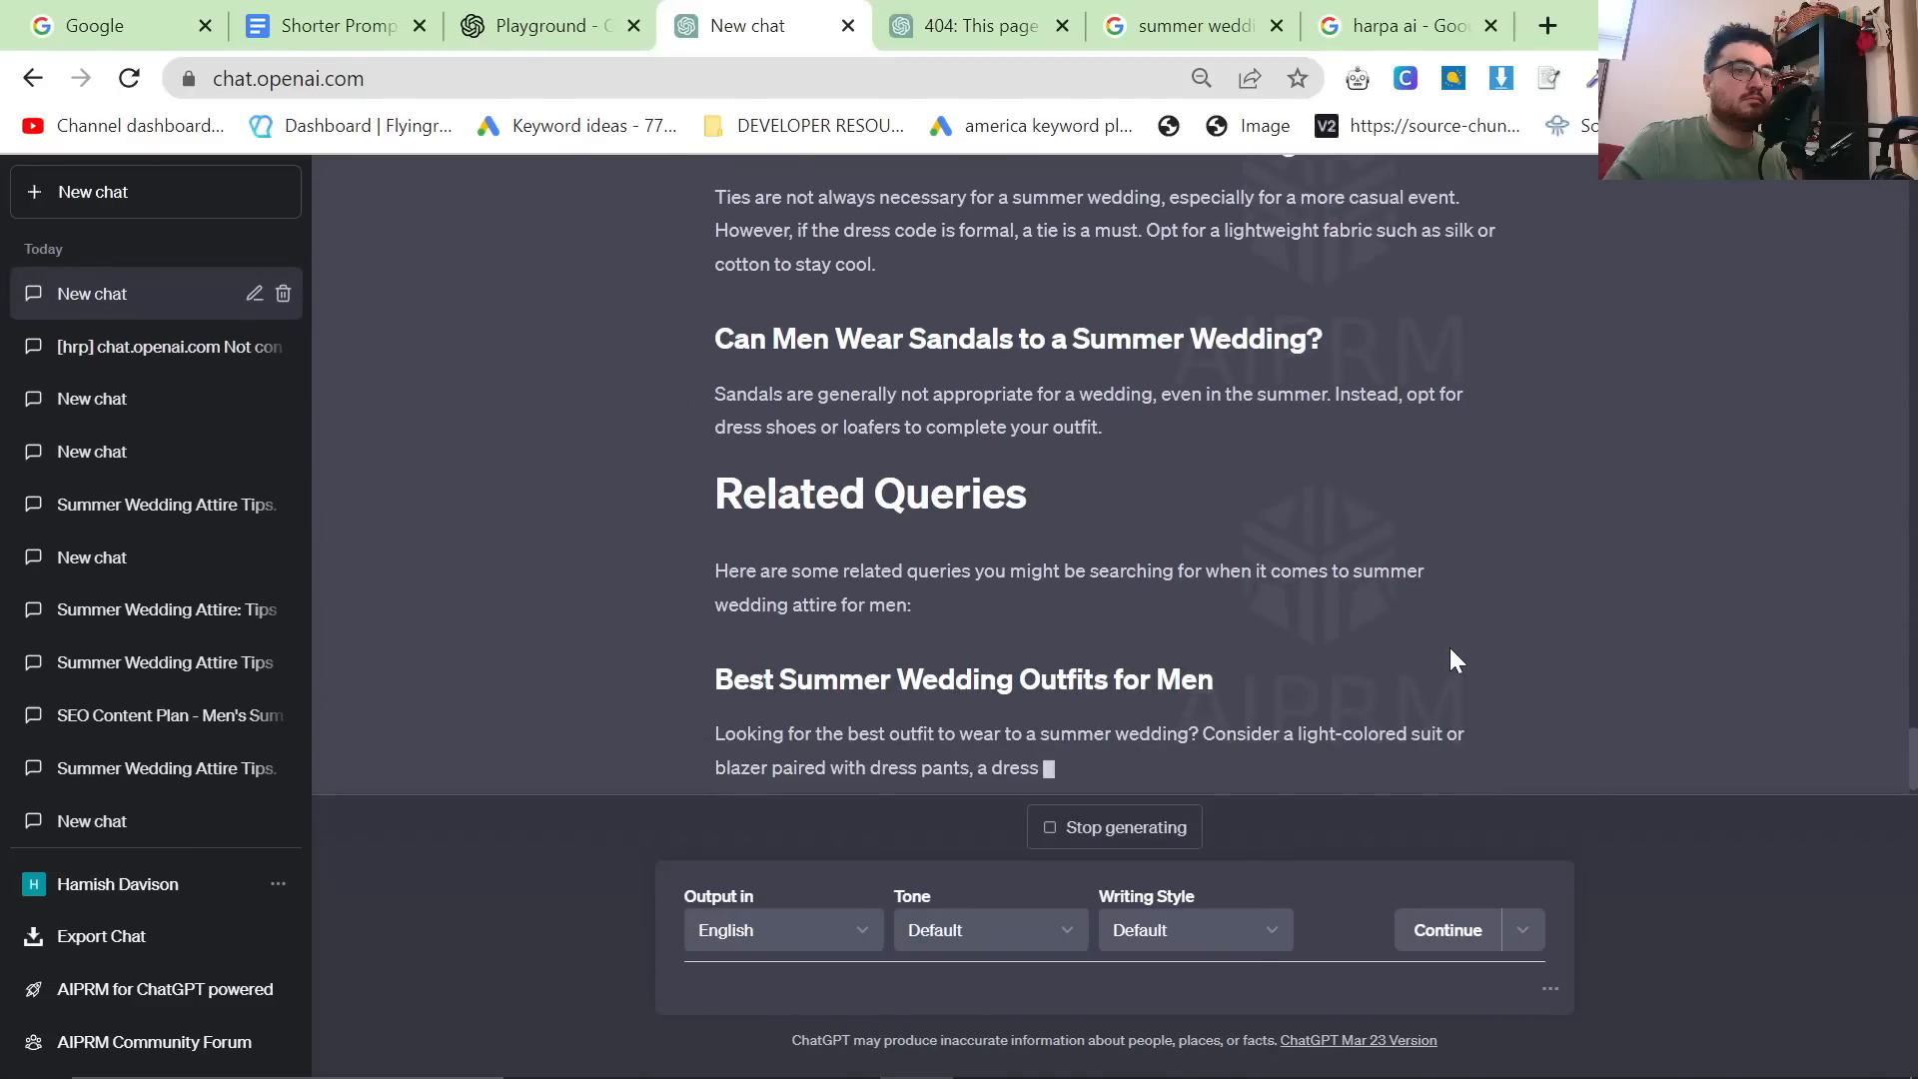
Follow the ChatGPT response through the FAQ answers, related queries and long-tail keyword sections.
{"action": "scroll", "scroll_direction": "down", "scroll_amount": 3}
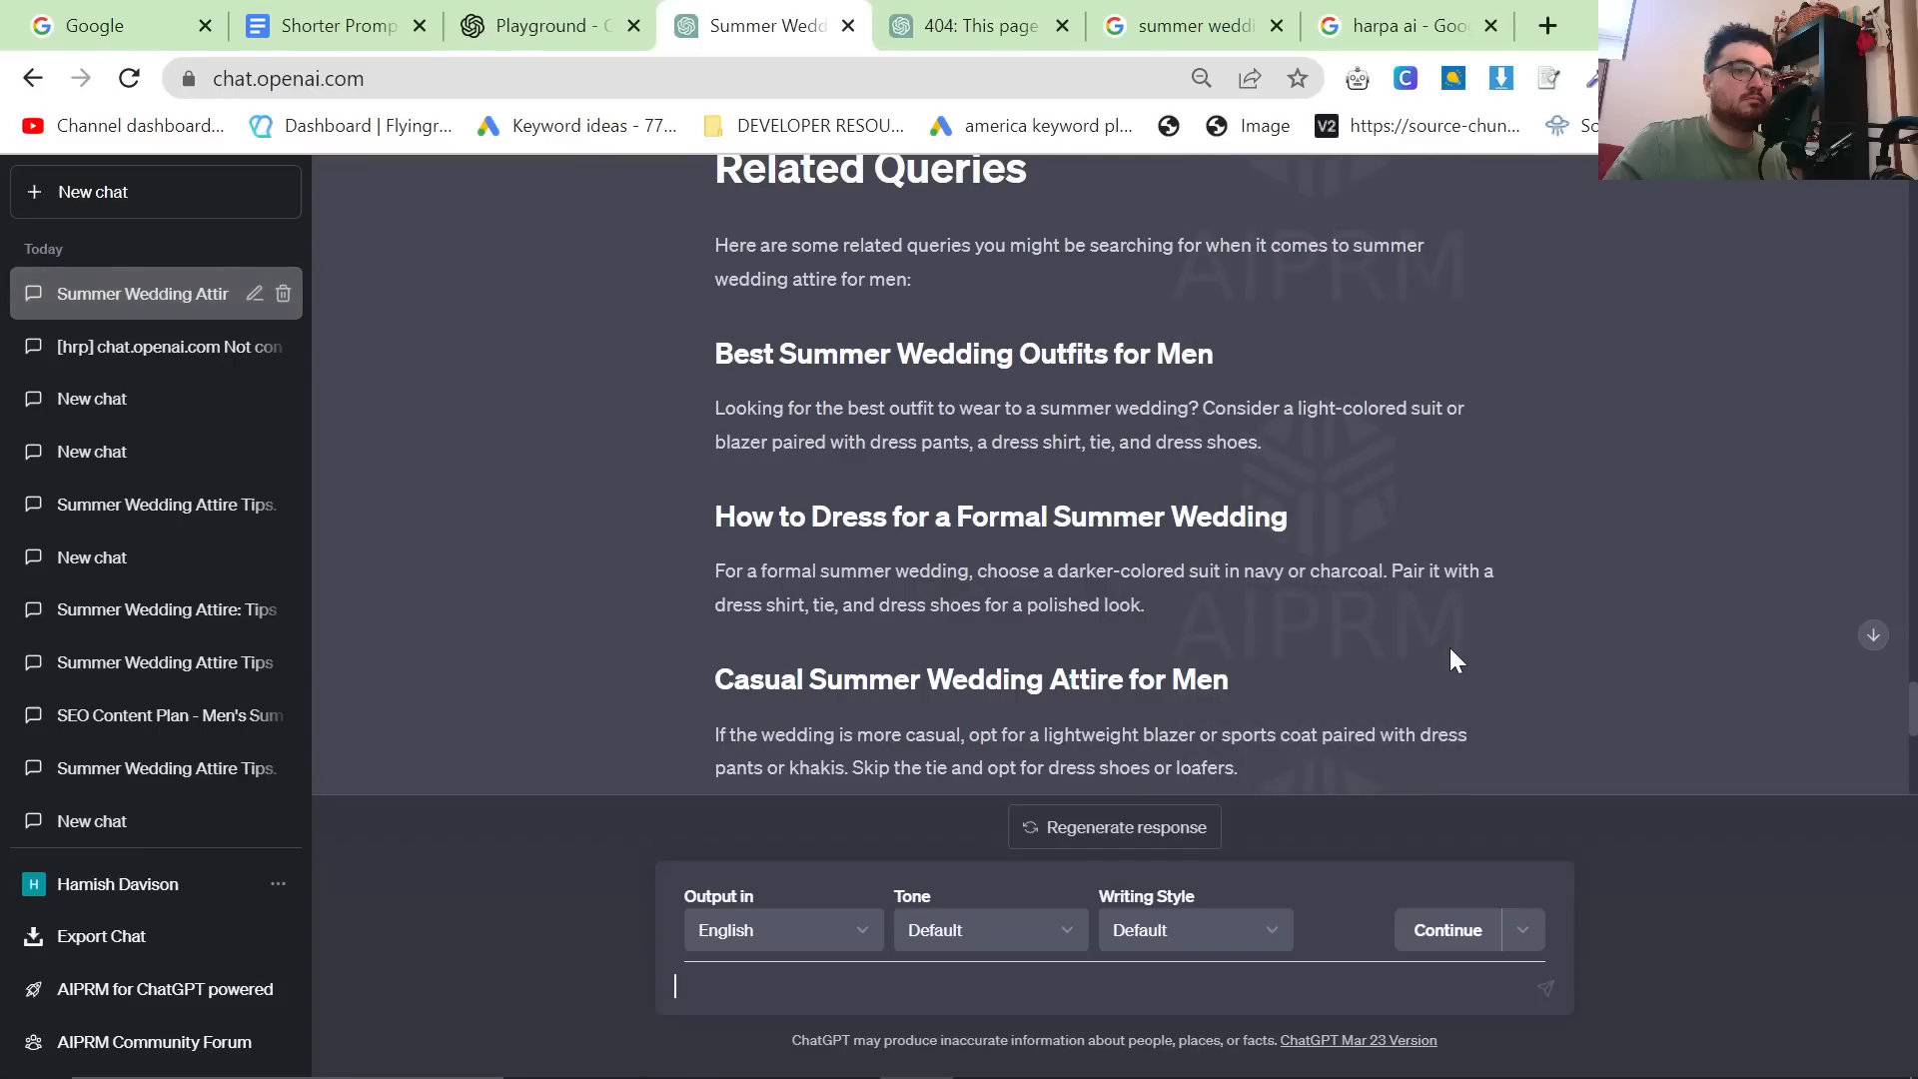
{"action": "scroll", "scroll_direction": "down", "scroll_amount": 3}
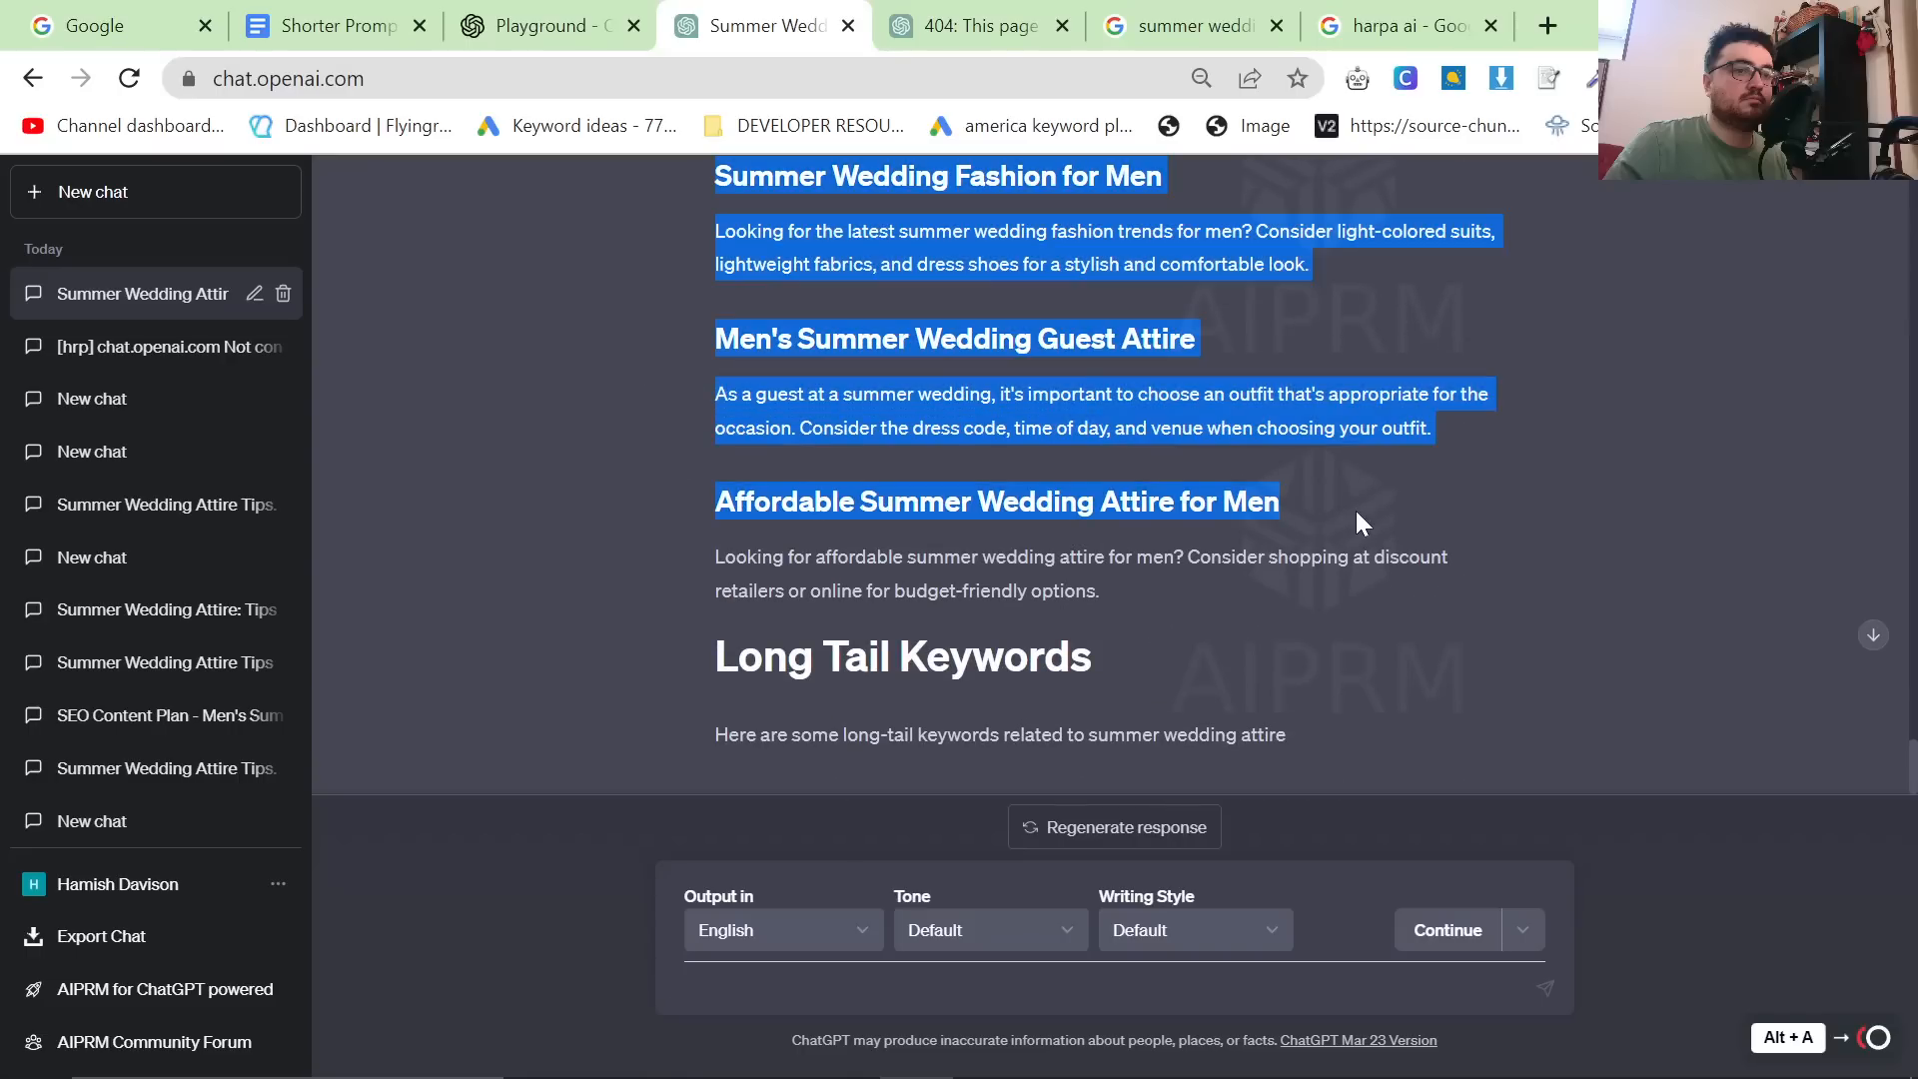
{"action": "scroll", "scroll_direction": "down", "scroll_amount": 3}
{"action": "type", "text": "linen"}
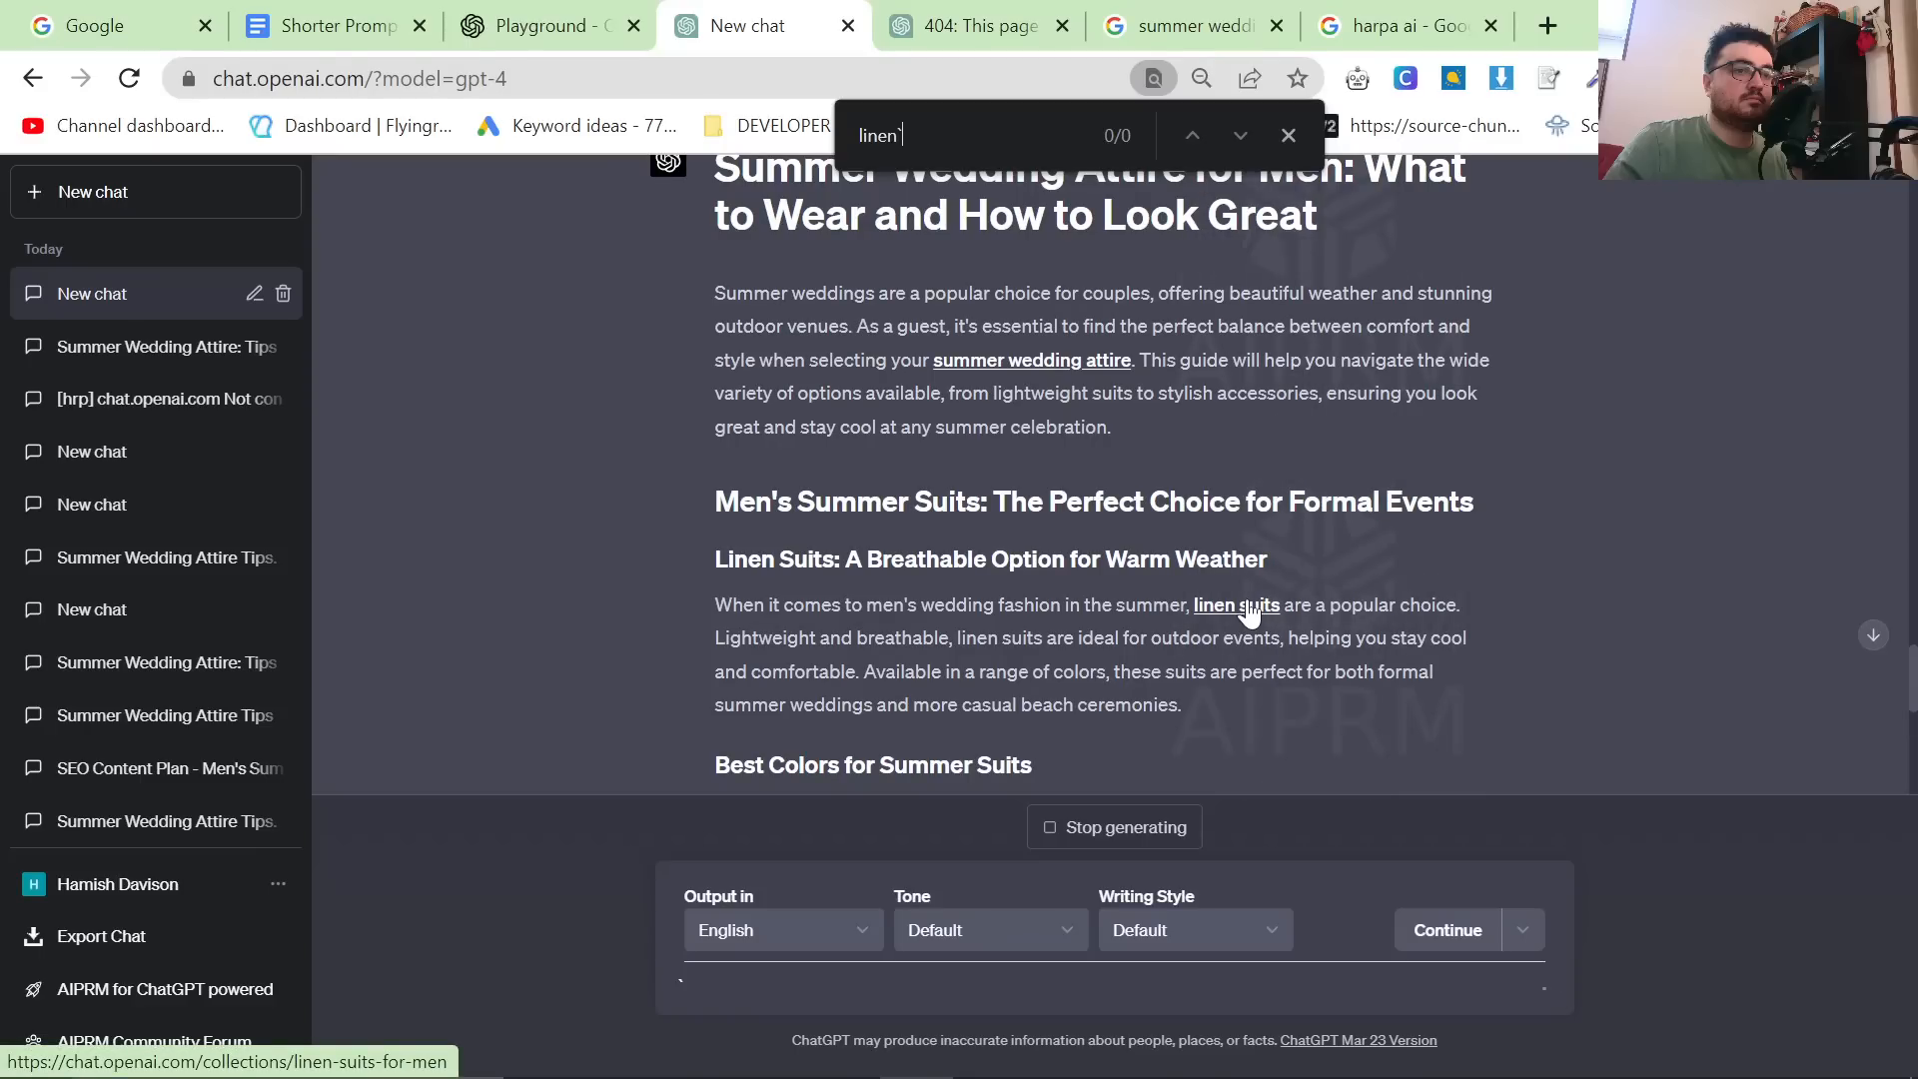
Read the GPT-4 article's suit sections with anchor-text links like the linen suits collection.
{"action": "scroll", "scroll_direction": "down", "scroll_amount": 3}
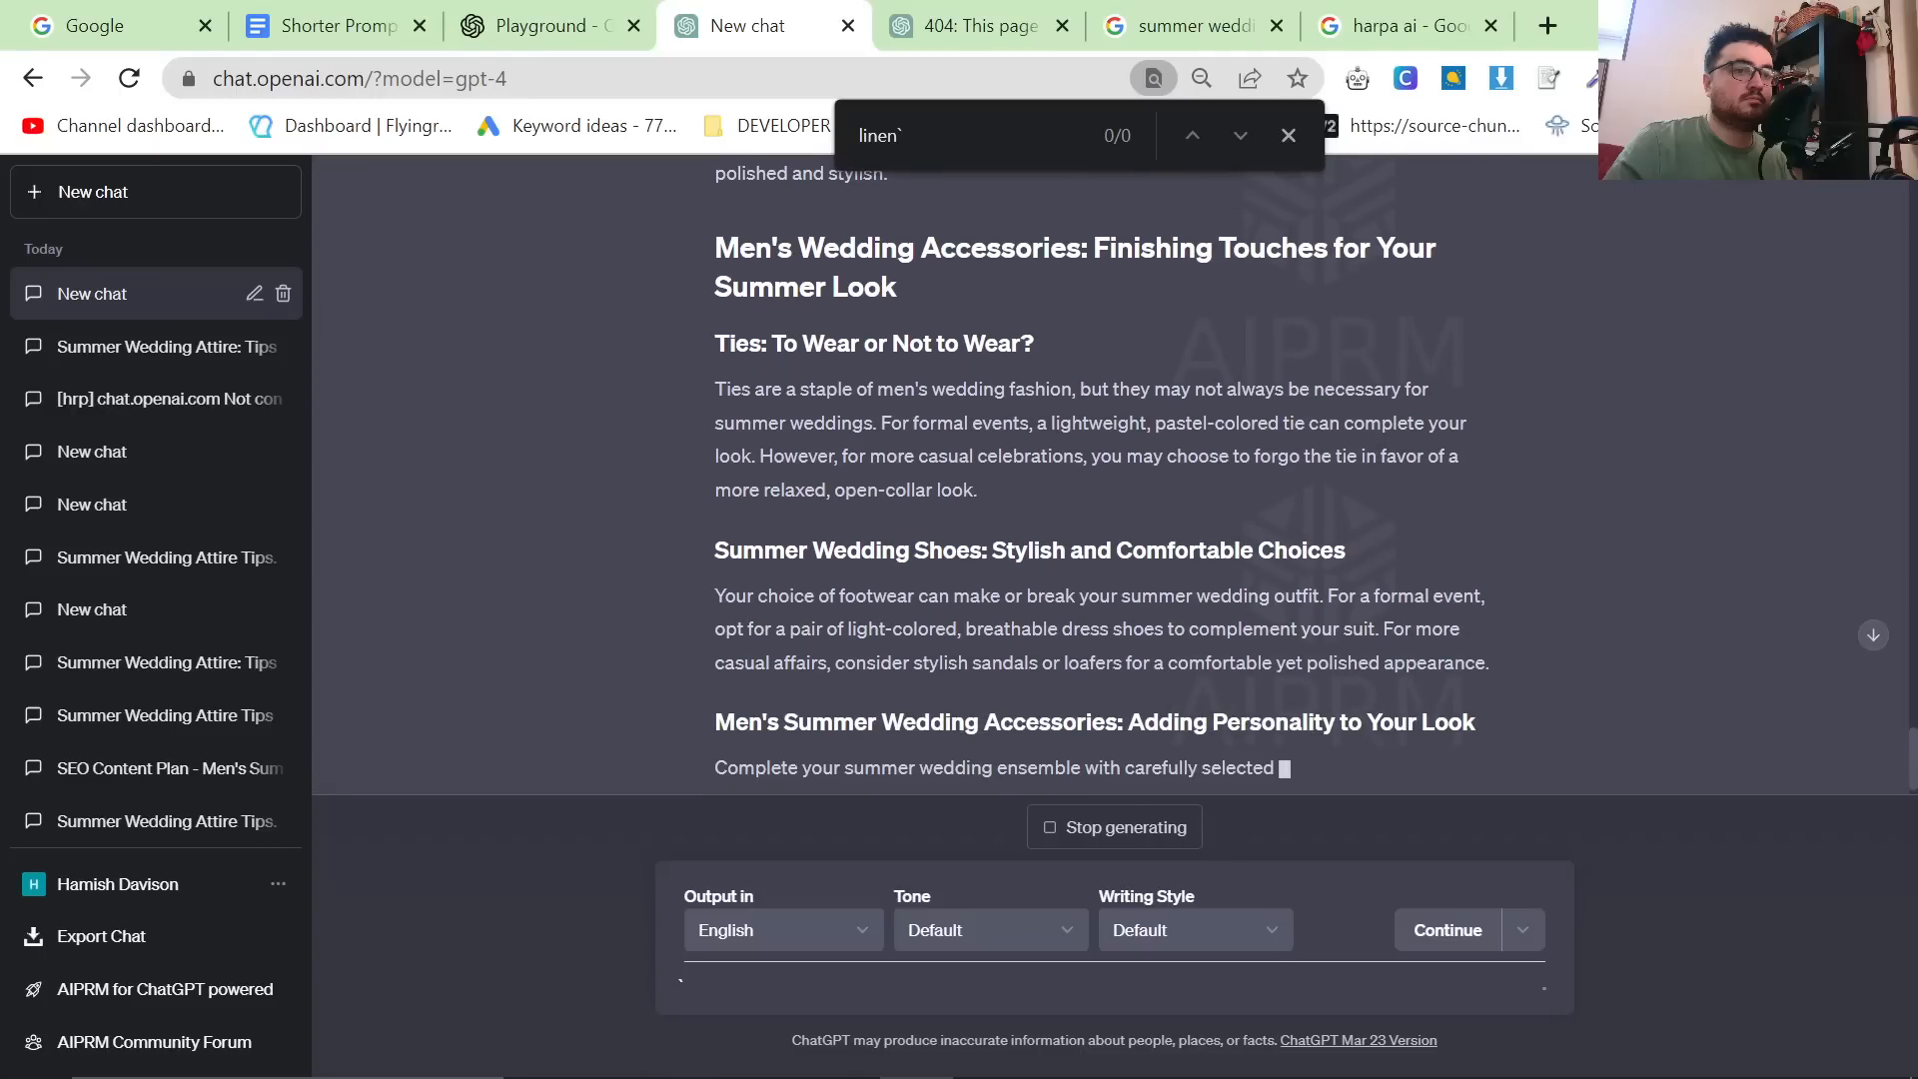
Close the 404 page and get the OpenAI Playground loaded in the browser.
{"action": "left_click", "coordinate": [961, 26]}
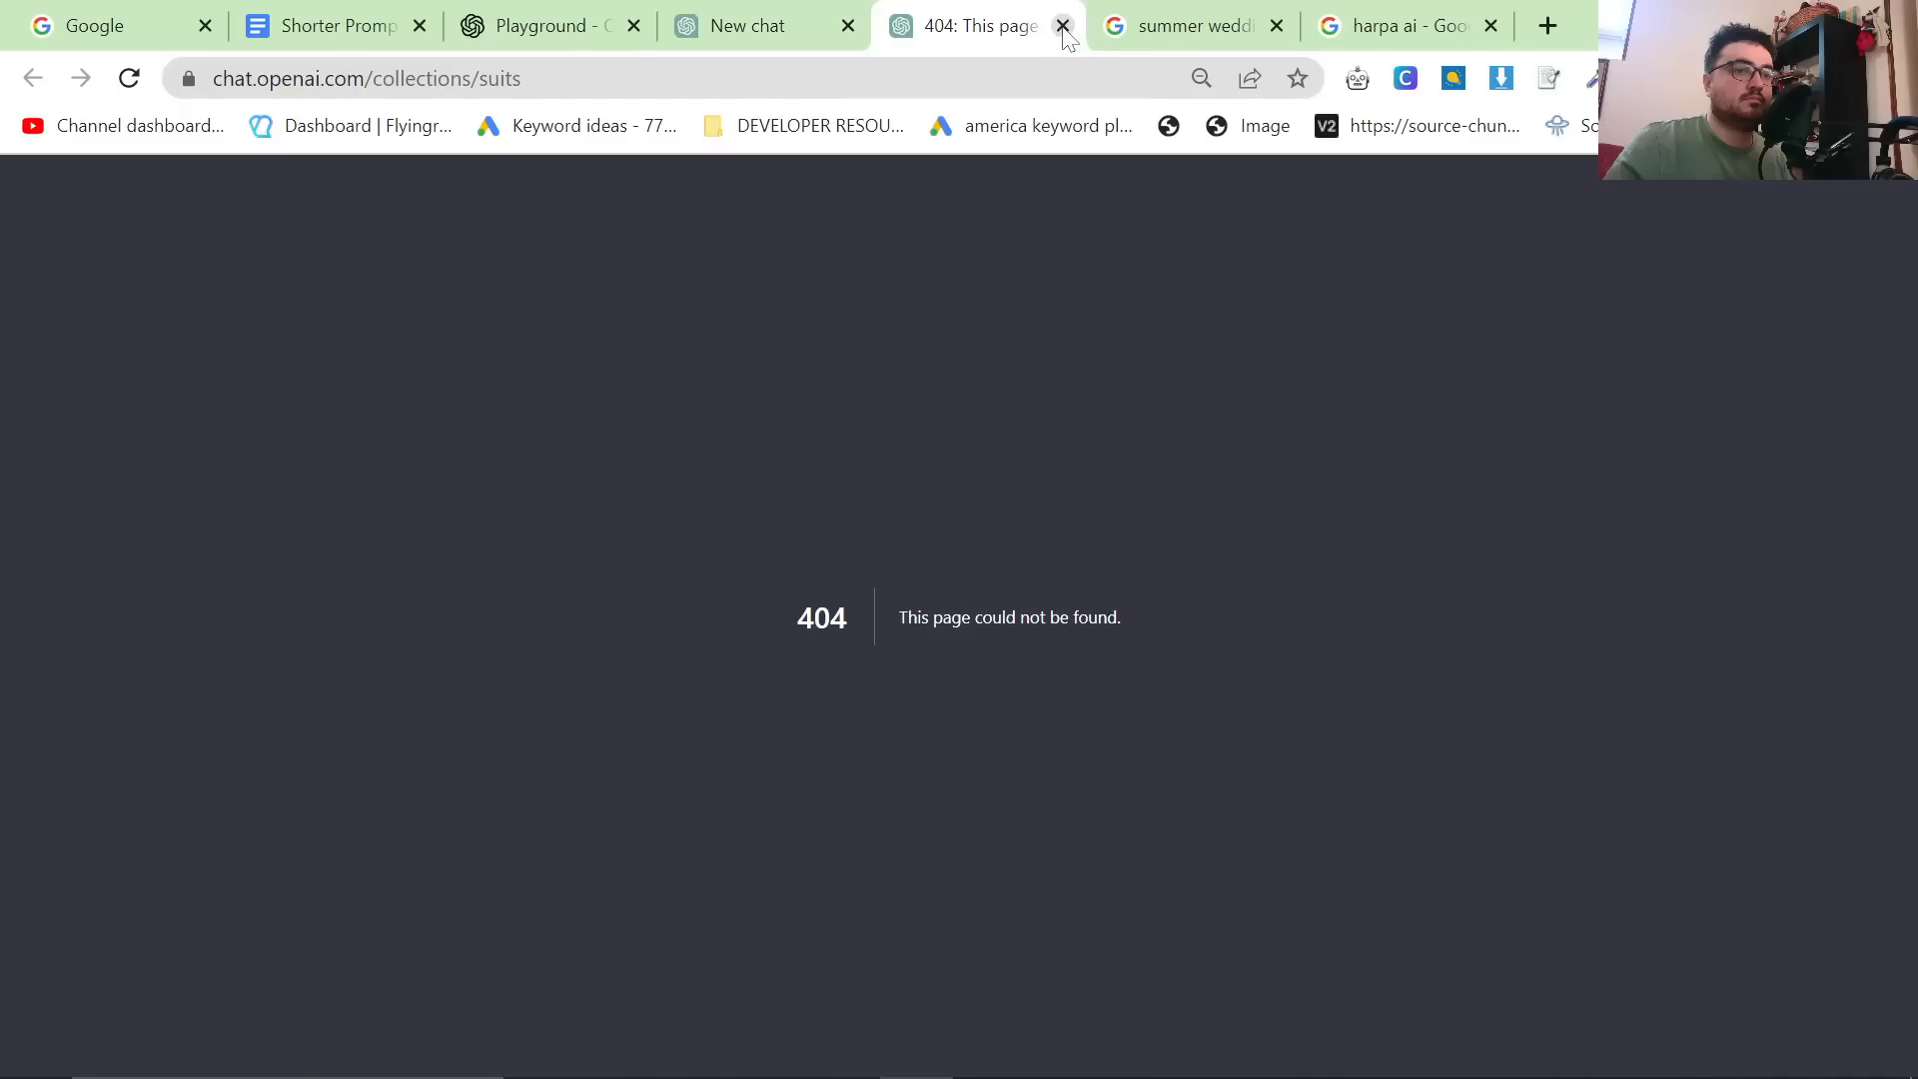
{"action": "left_click", "coordinate": [1063, 26]}
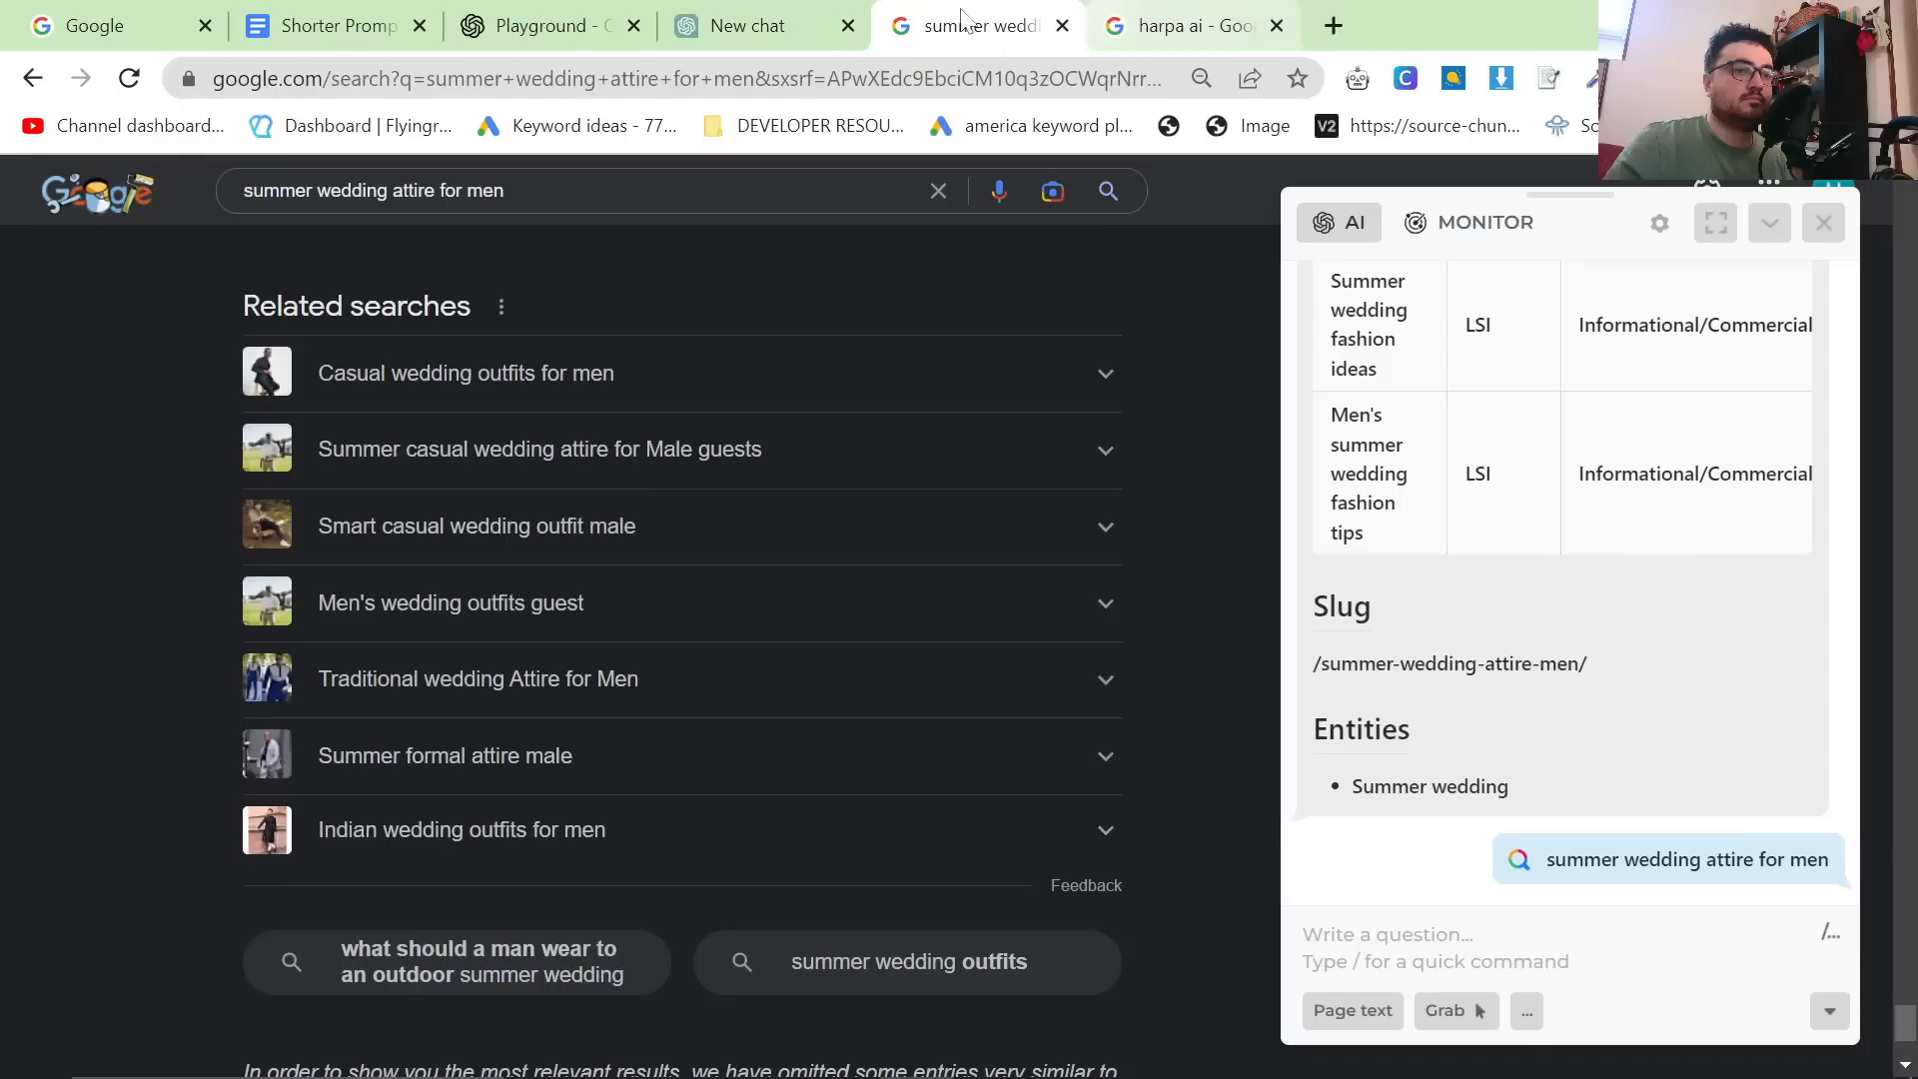
{"action": "left_click", "coordinate": [555, 26]}
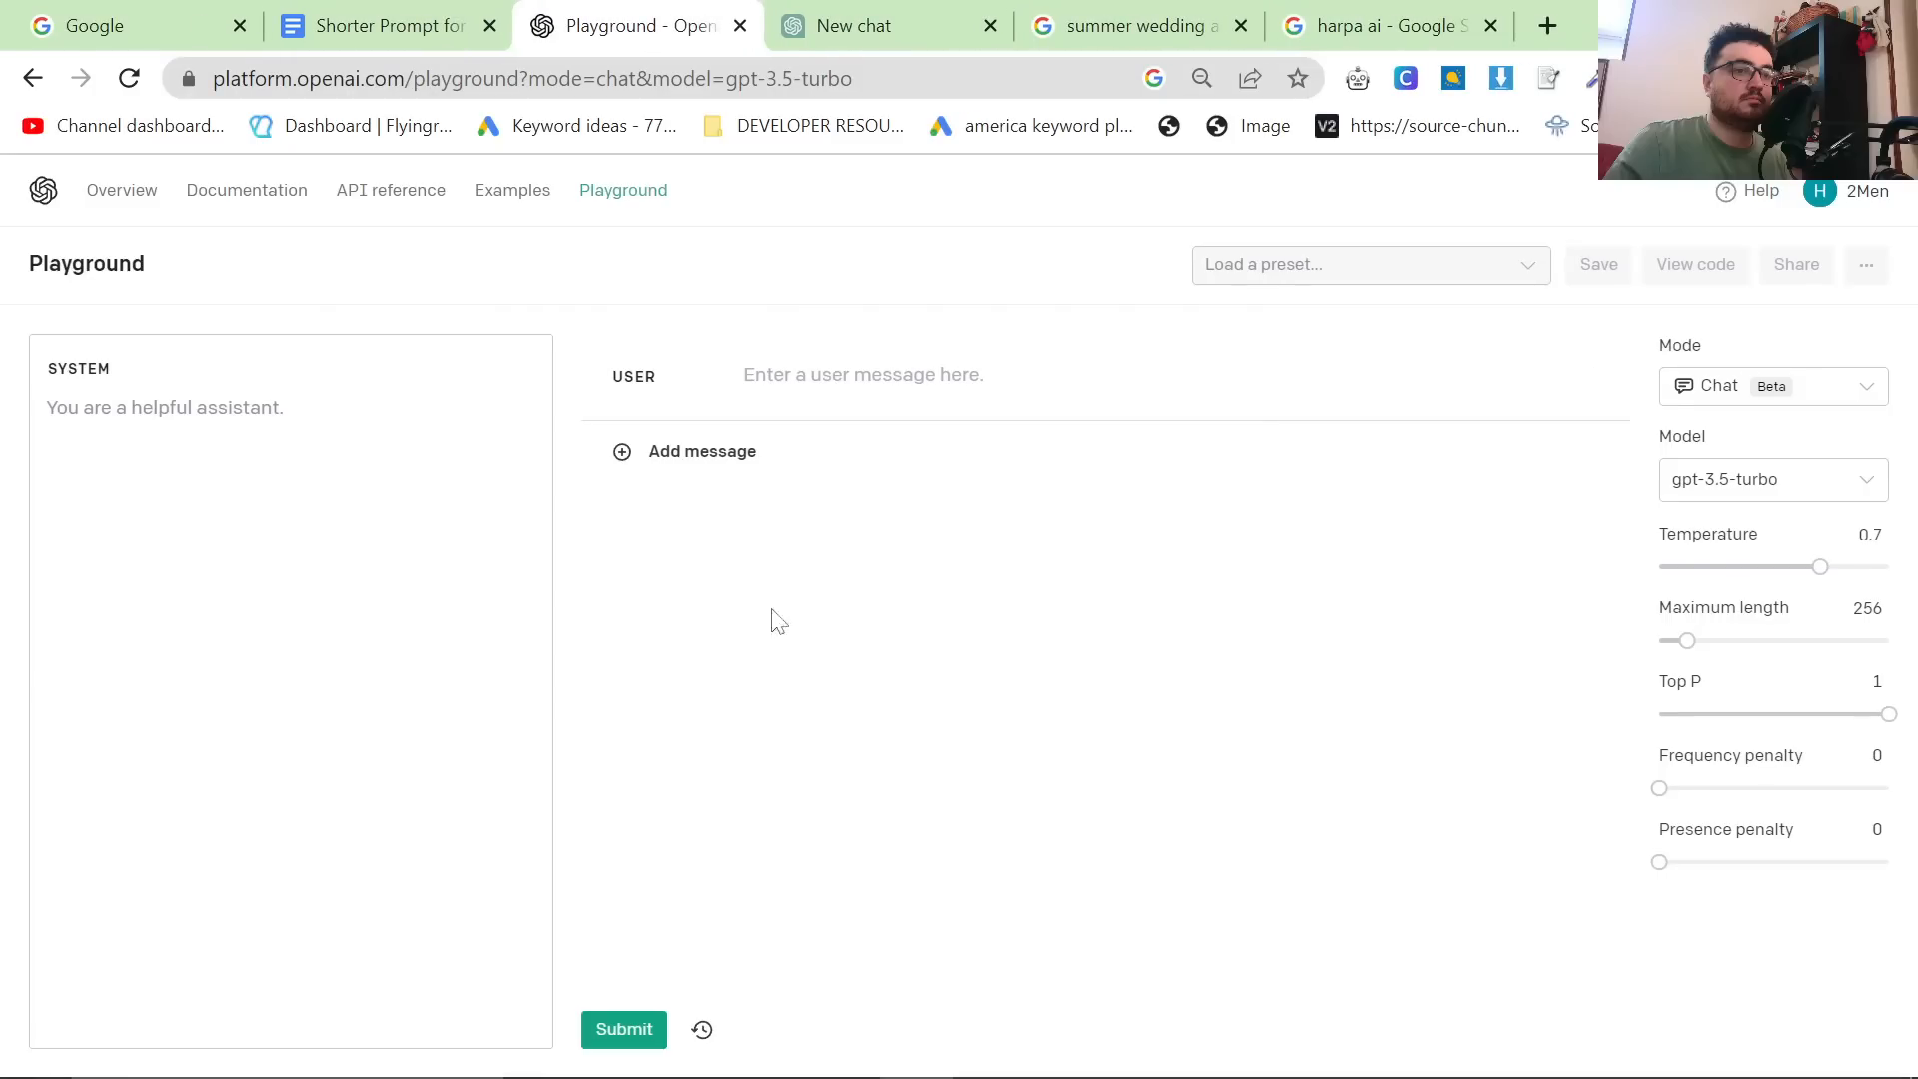
{"action": "left_click", "coordinate": [1547, 26]}
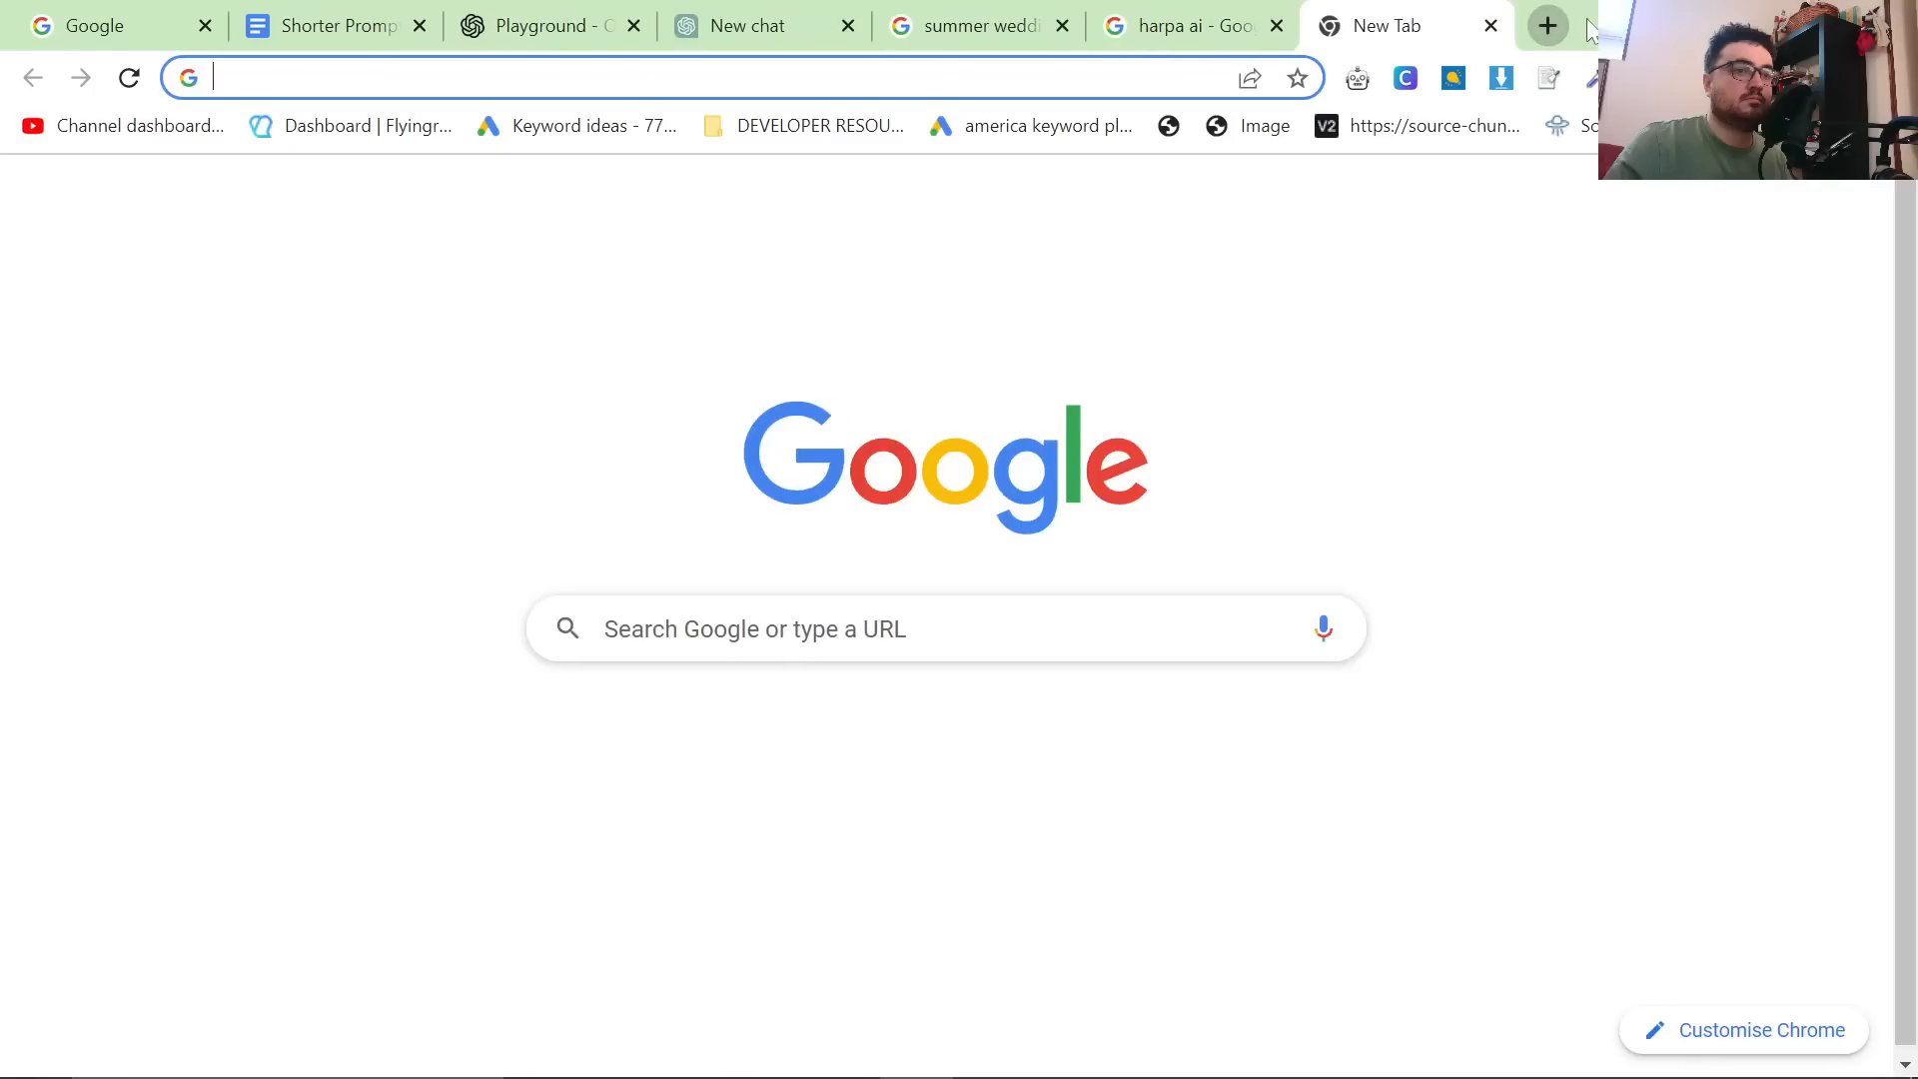
{"action": "type", "text": "open ai playgroud"}
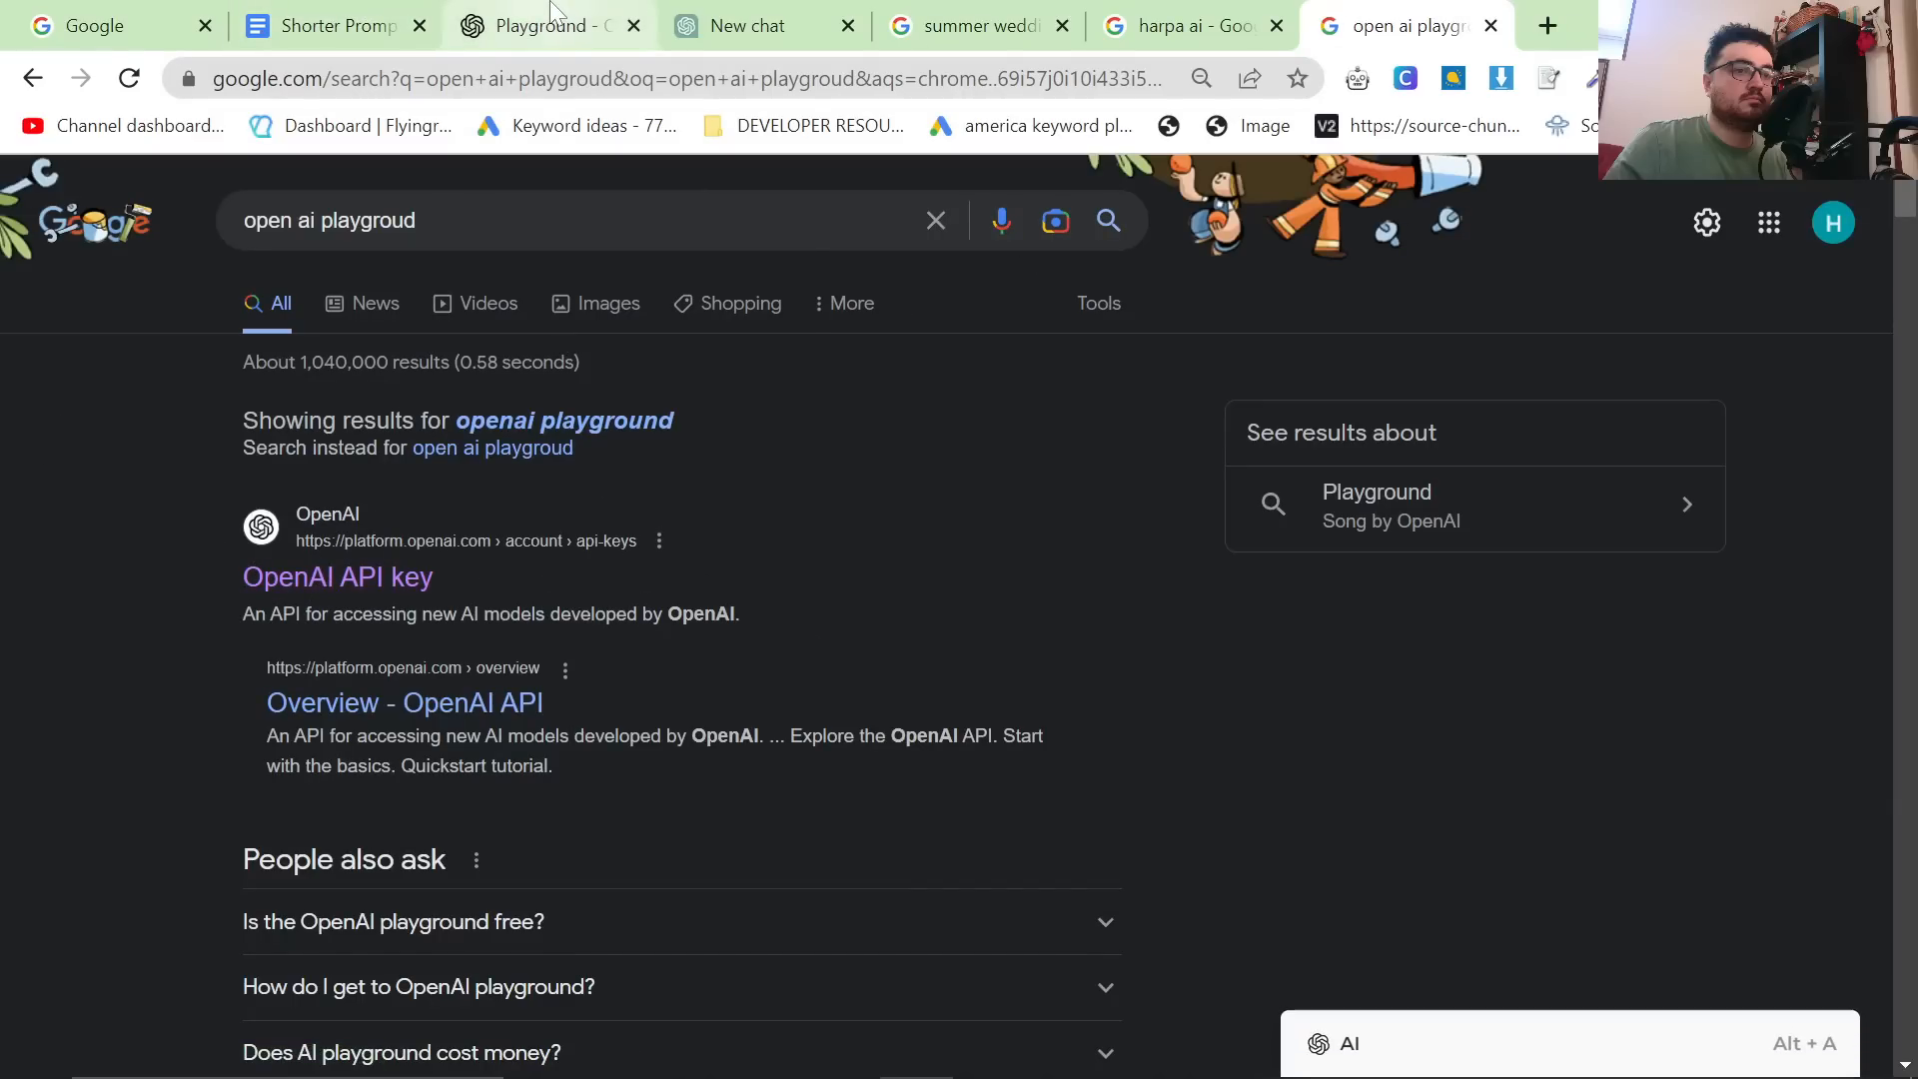
{"action": "left_click", "coordinate": [544, 26]}
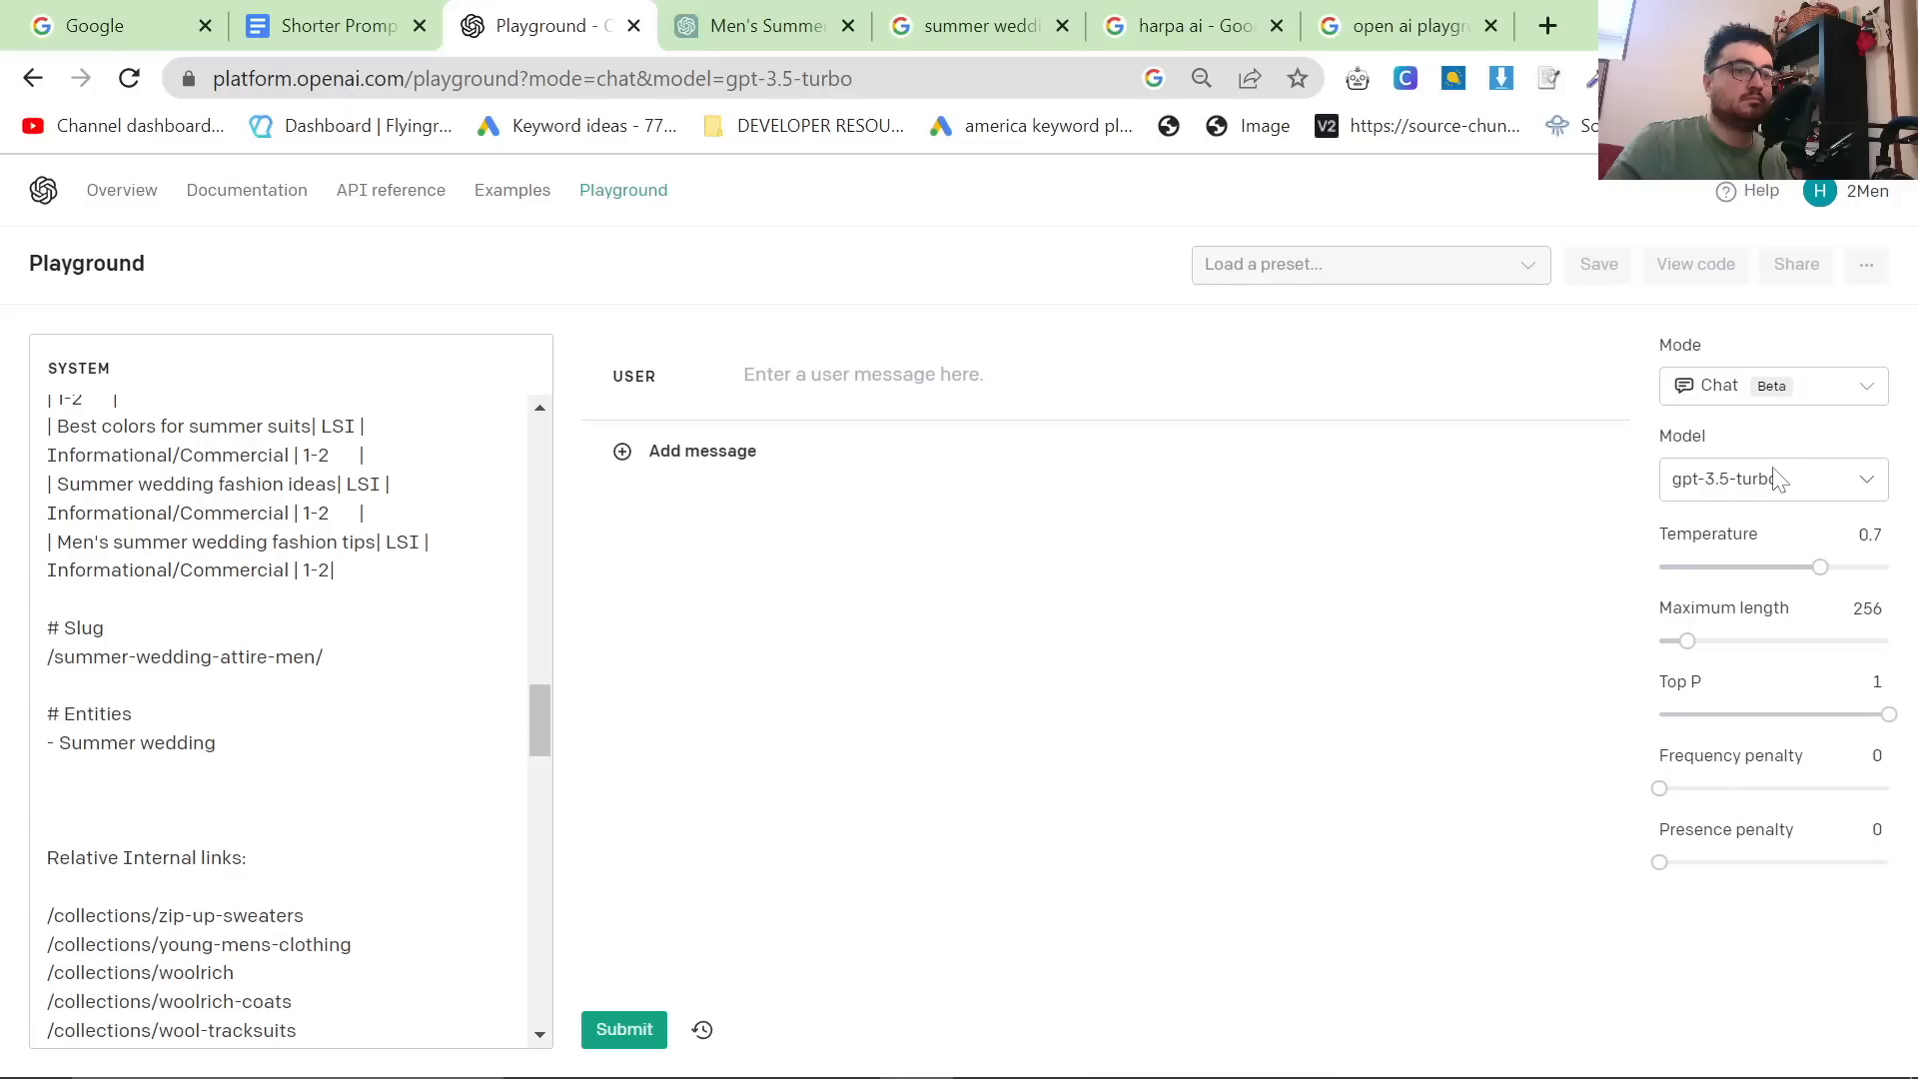
Try completion mode, then keep the Playground in chat mode with gpt-3.5-turbo as the model.
{"action": "left_click", "coordinate": [1774, 479]}
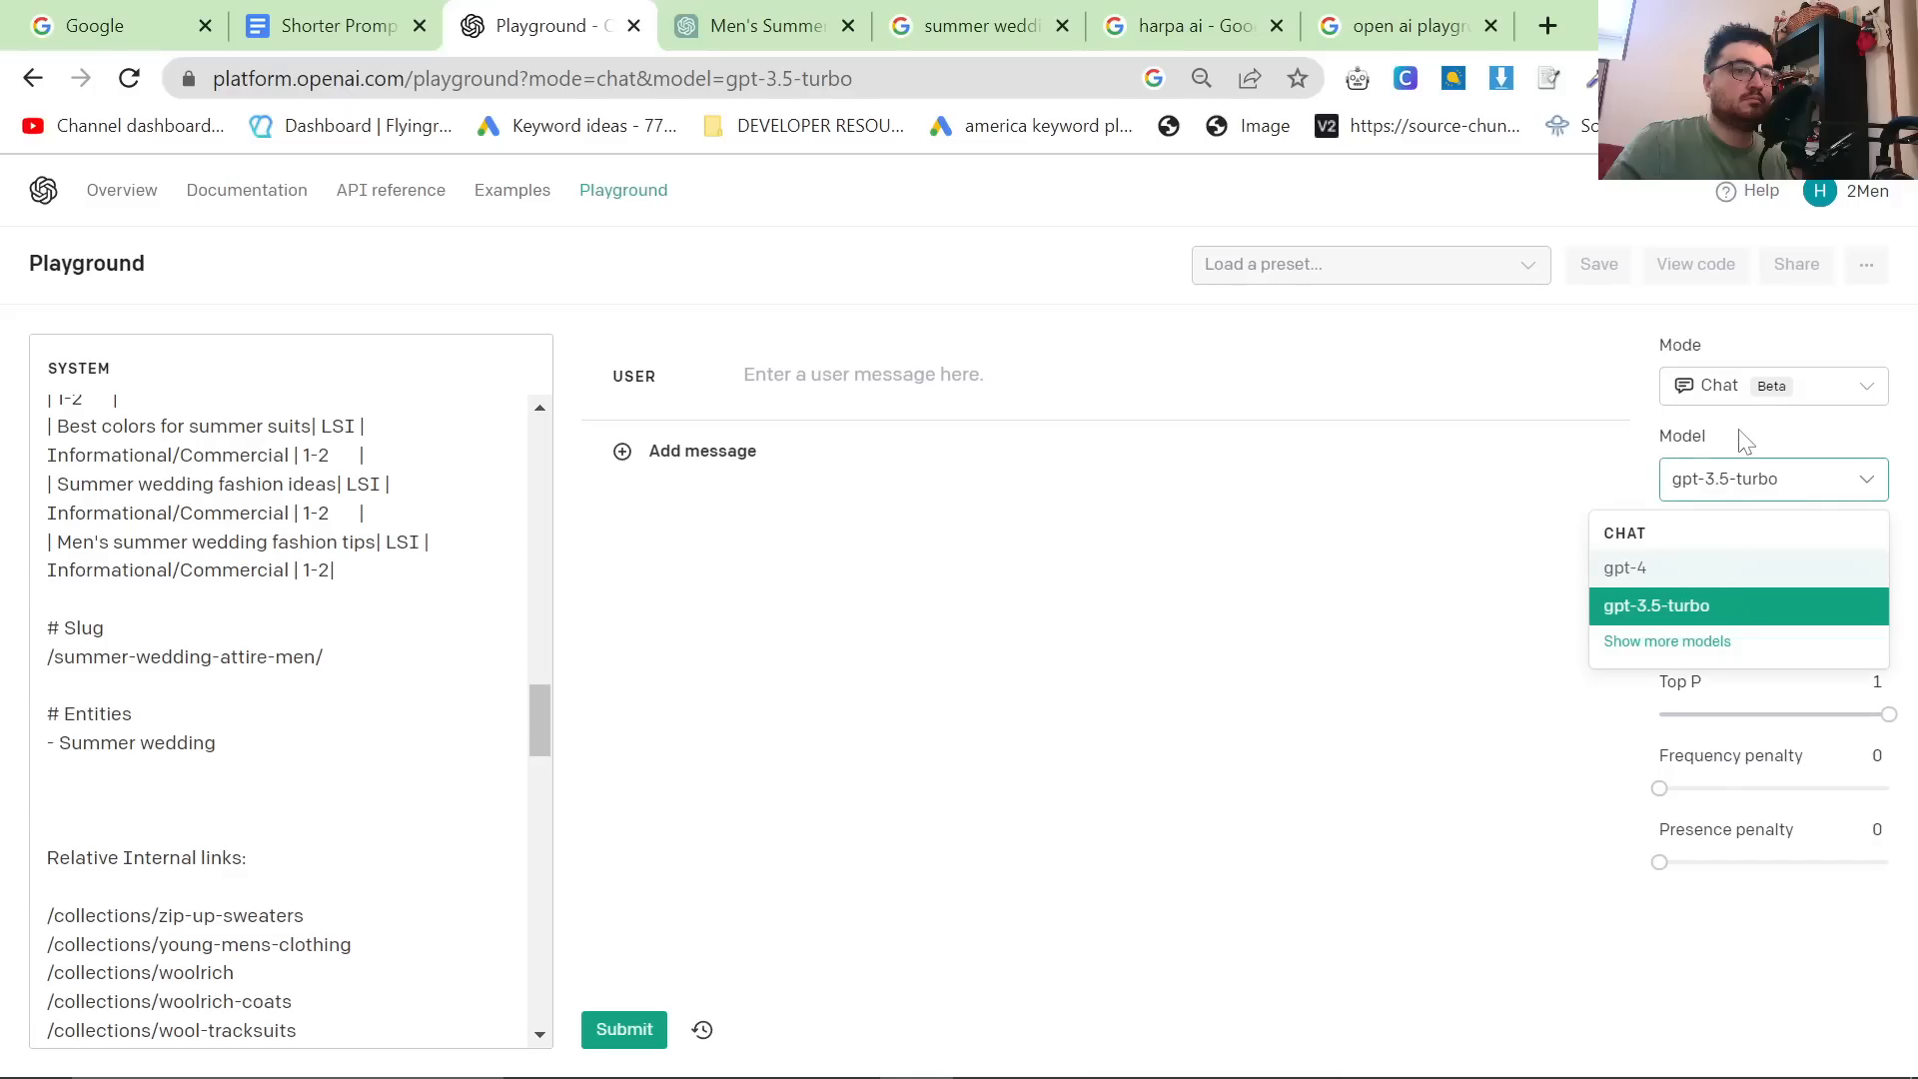
{"action": "left_click", "coordinate": [1774, 385]}
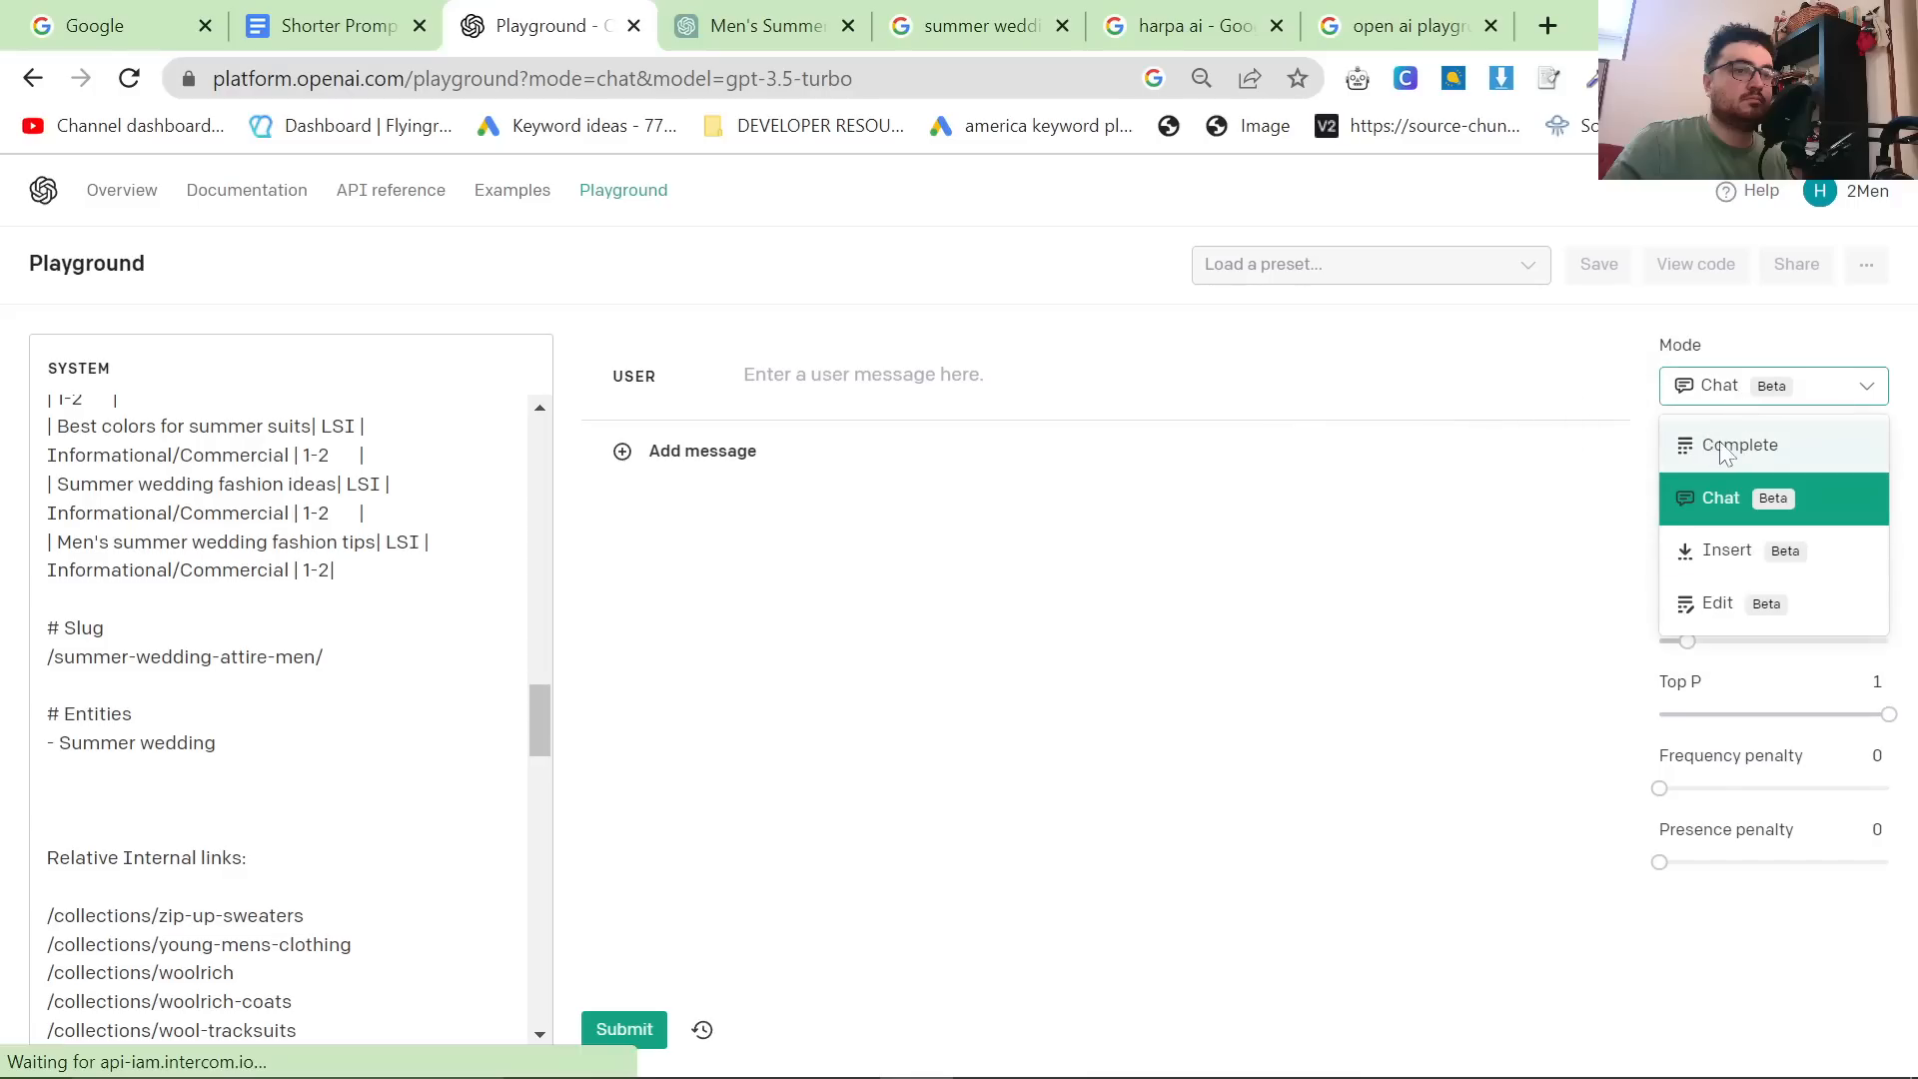
{"action": "left_click", "coordinate": [1738, 444]}
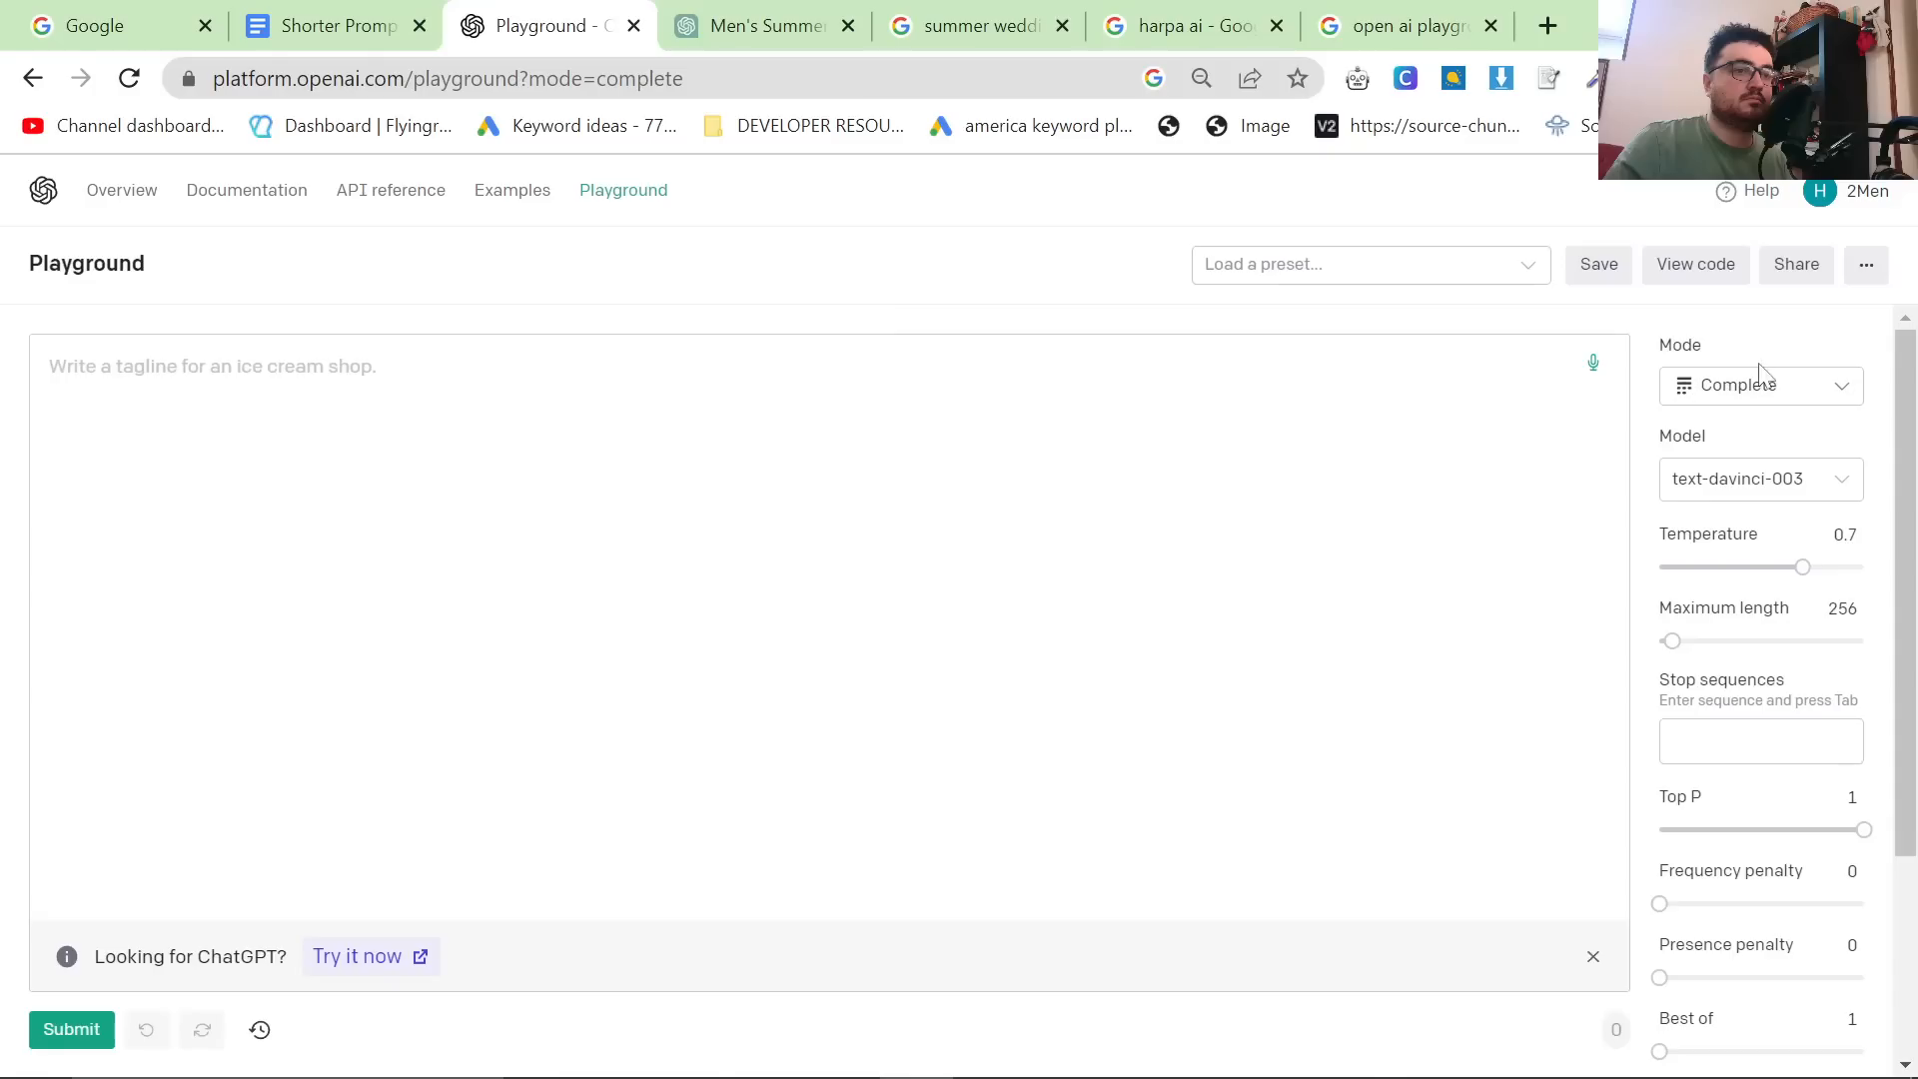
{"action": "left_click", "coordinate": [1760, 386]}
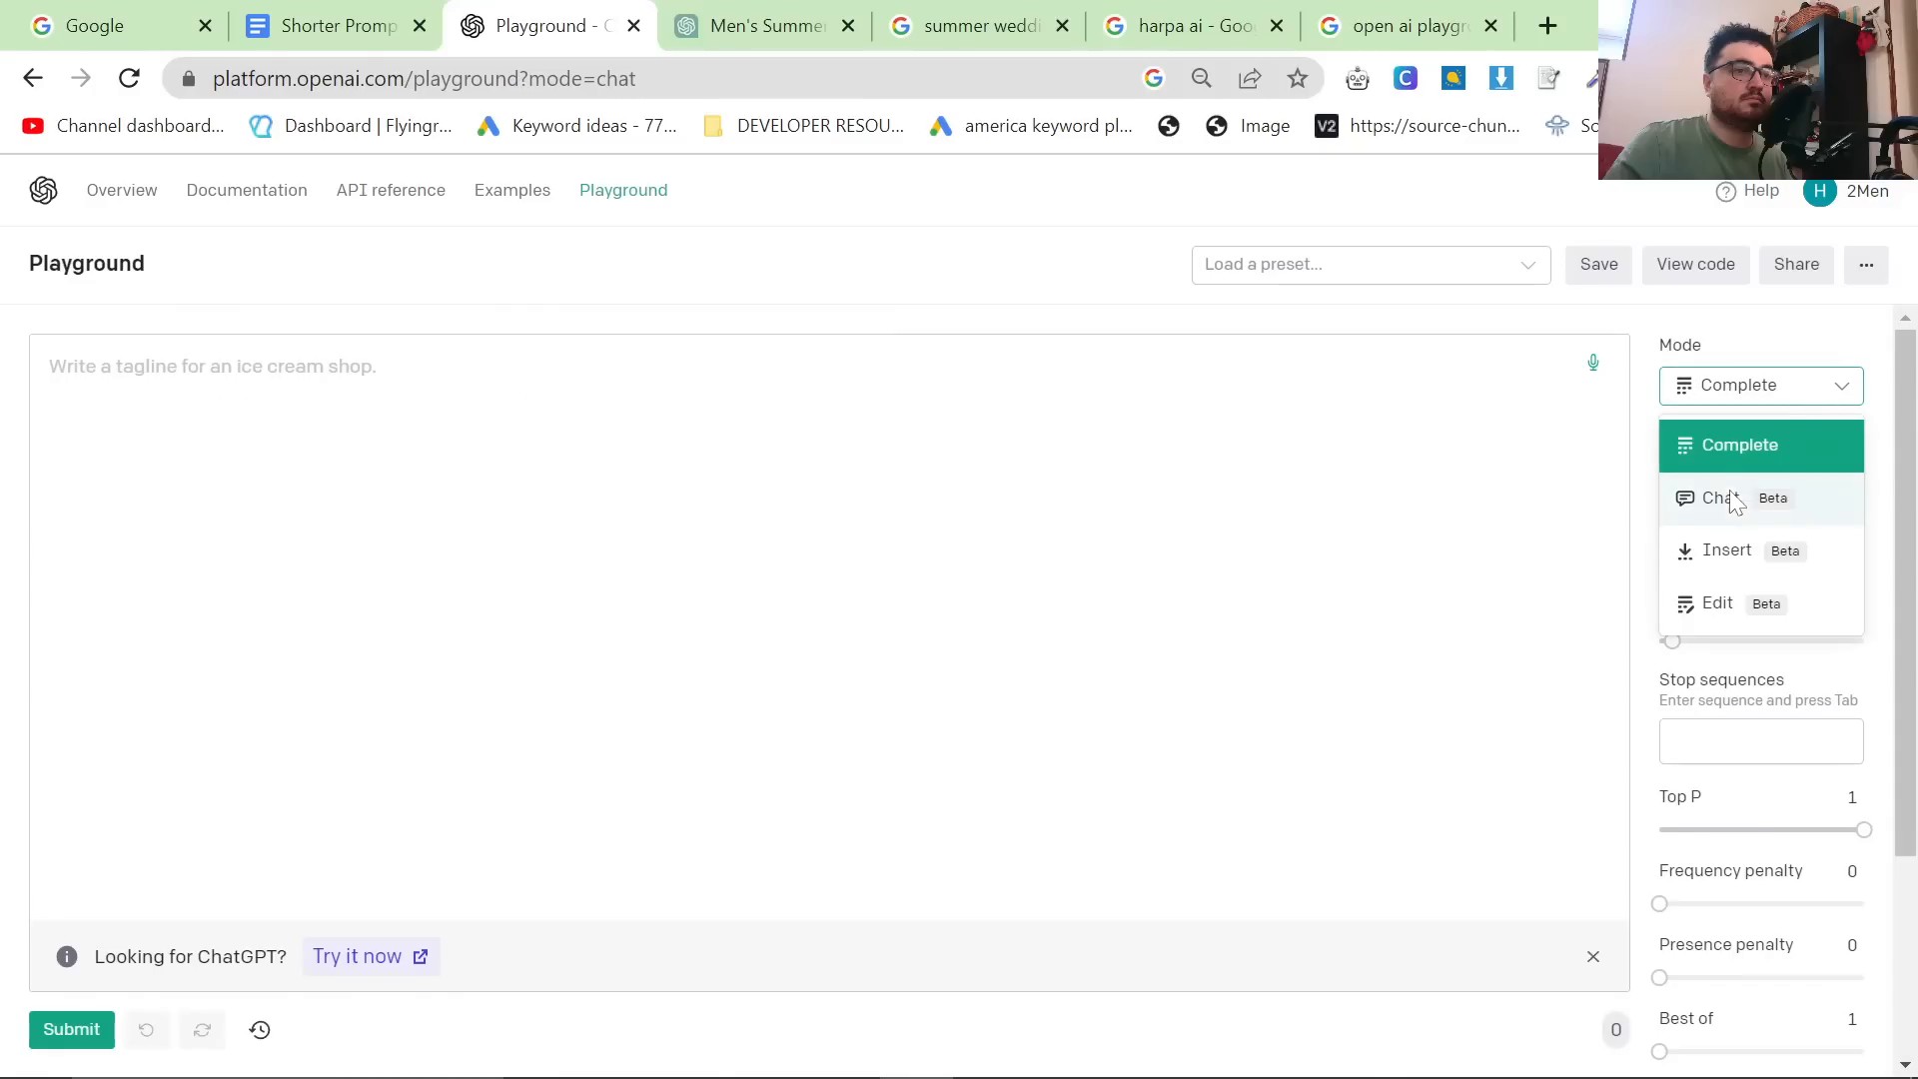
{"action": "left_click", "coordinate": [1722, 498]}
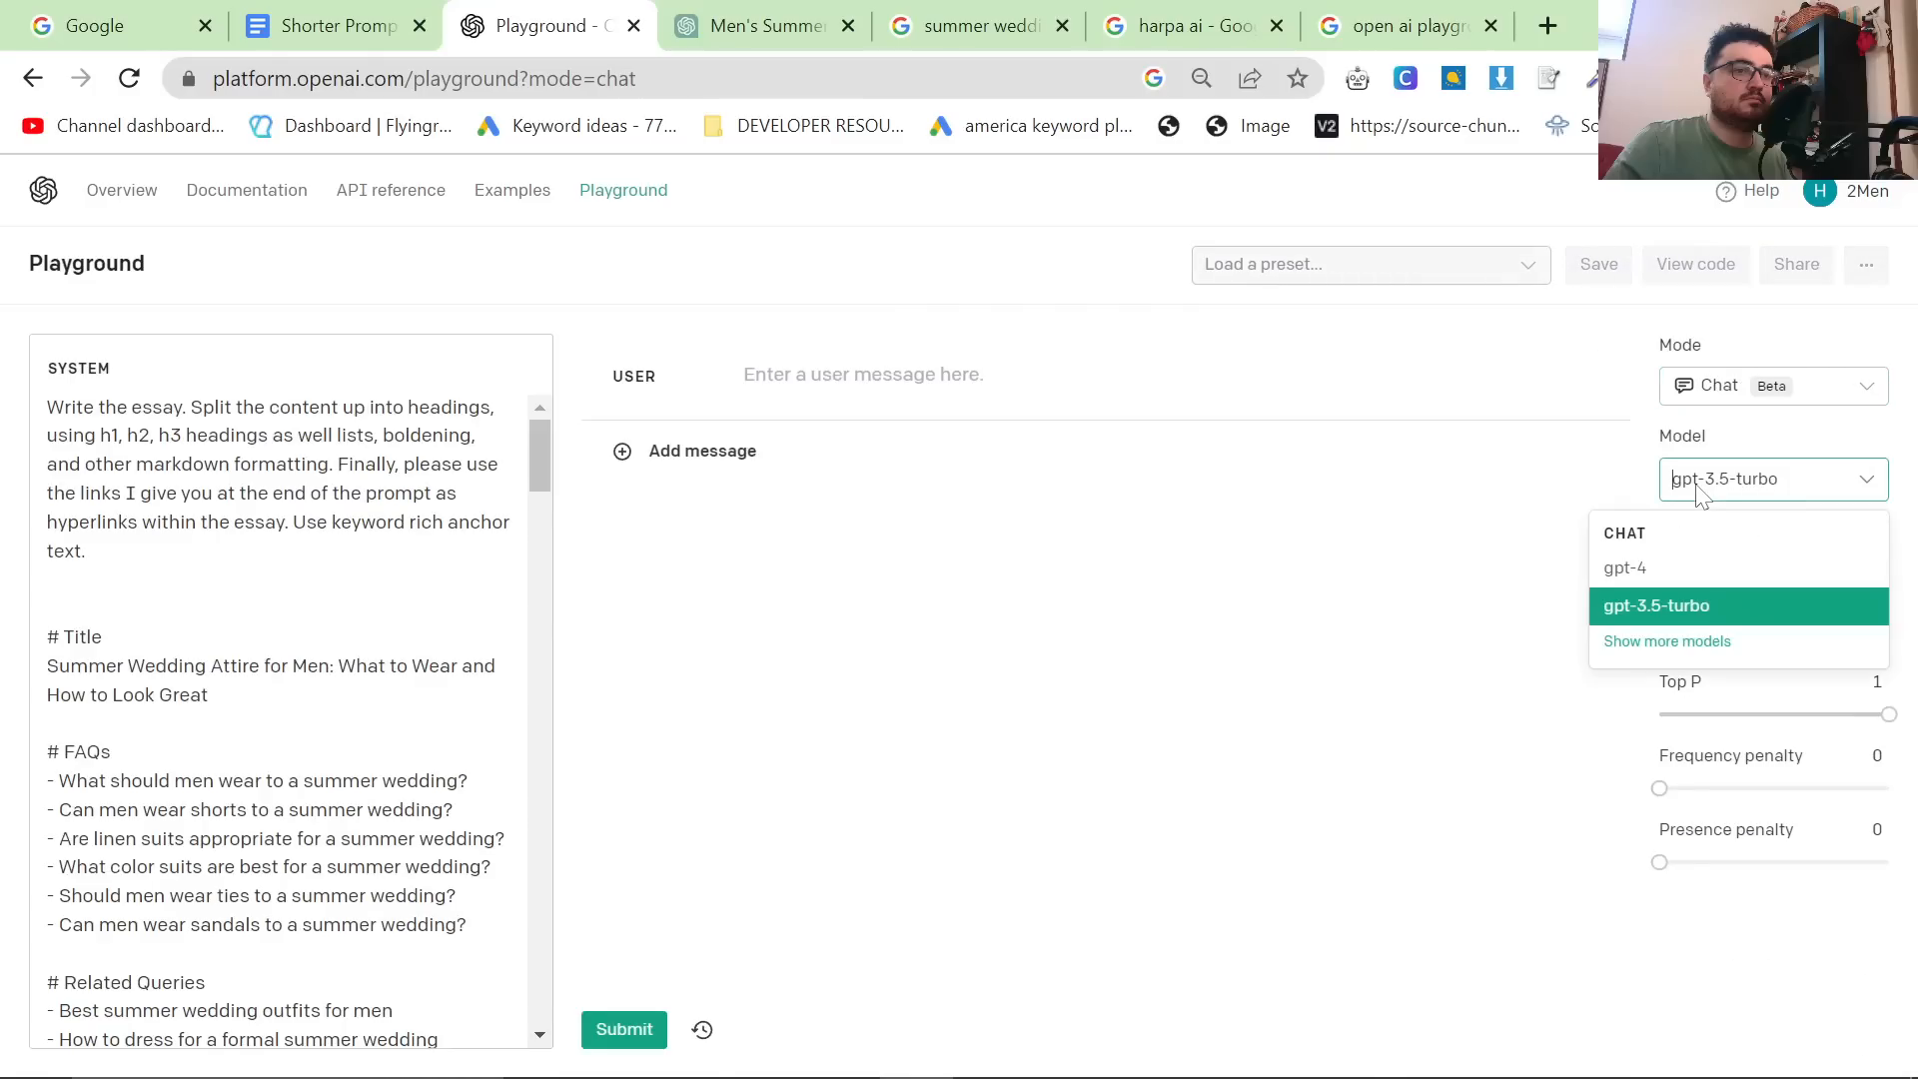
{"action": "left_click", "coordinate": [1654, 608]}
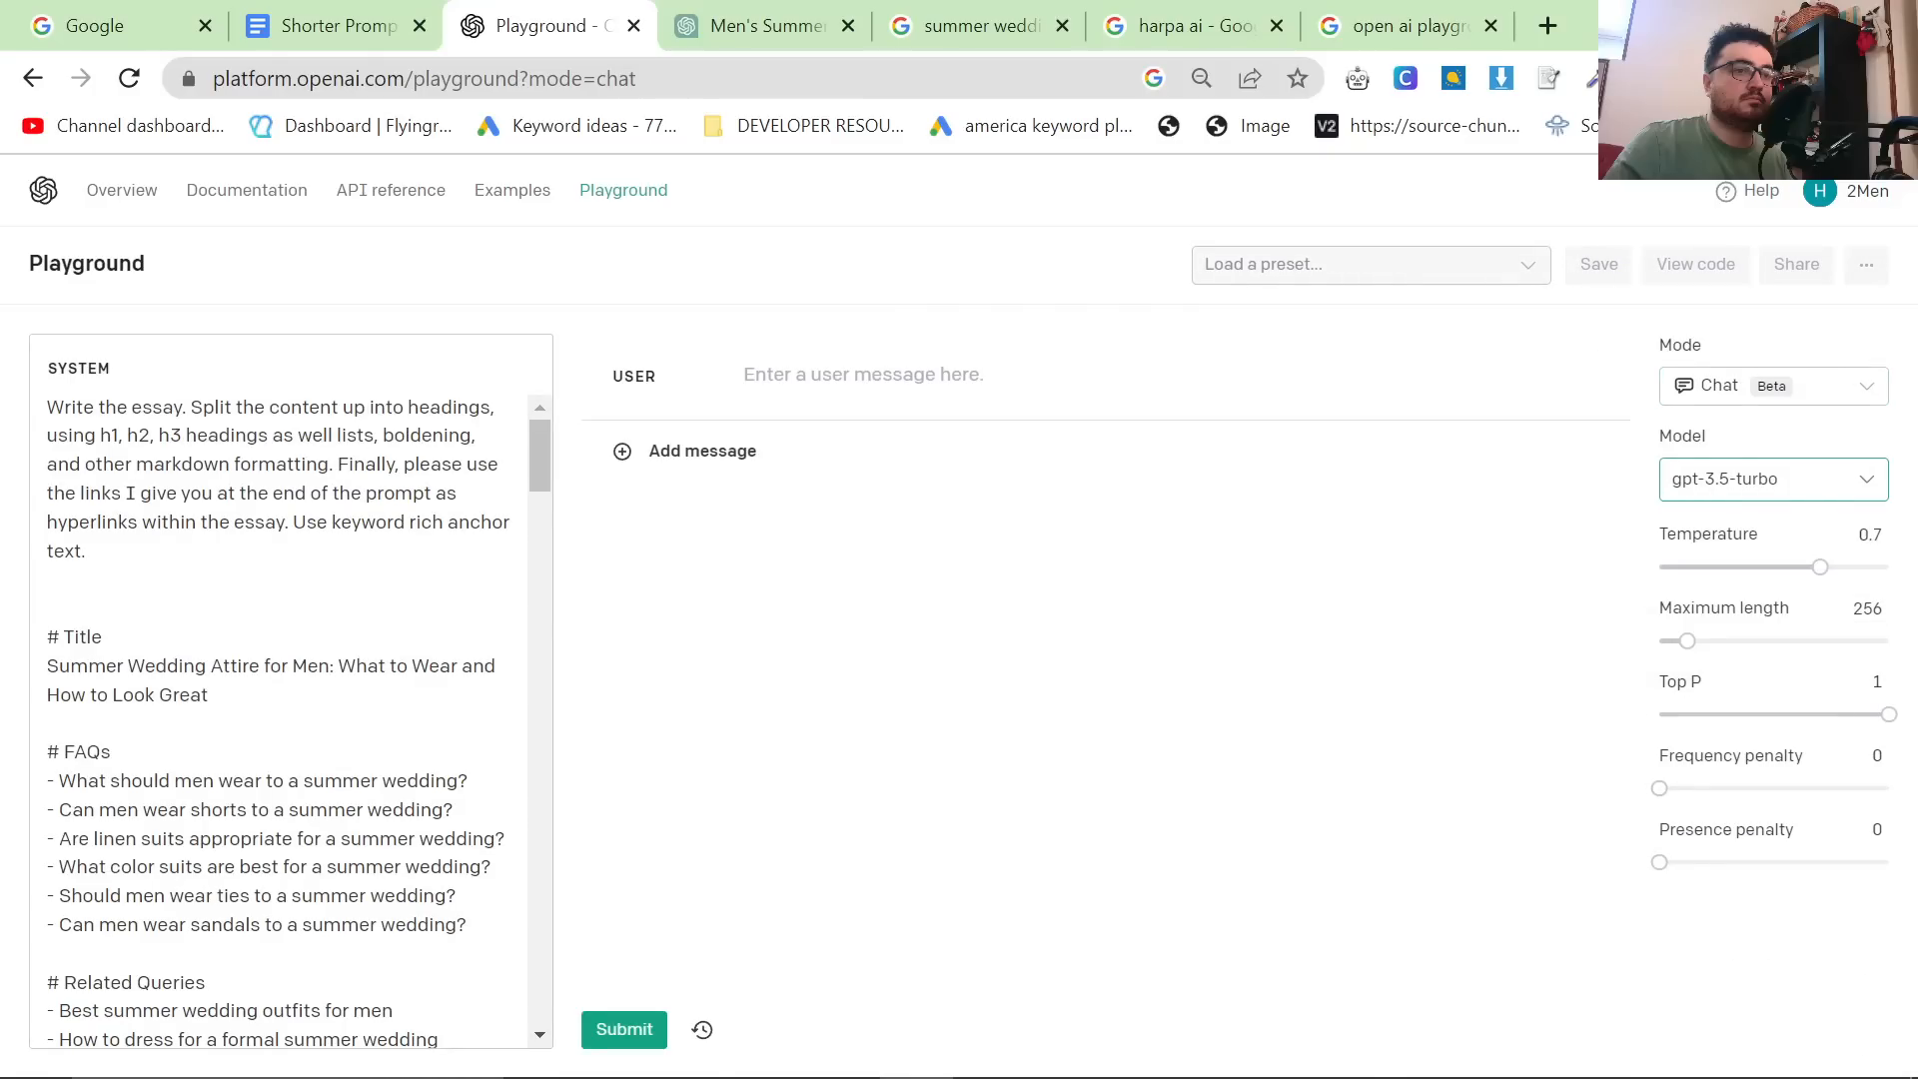
Submit the article brief with the collection links list and let the essay generate.
{"action": "scroll", "scroll_direction": "down", "scroll_amount": 3}
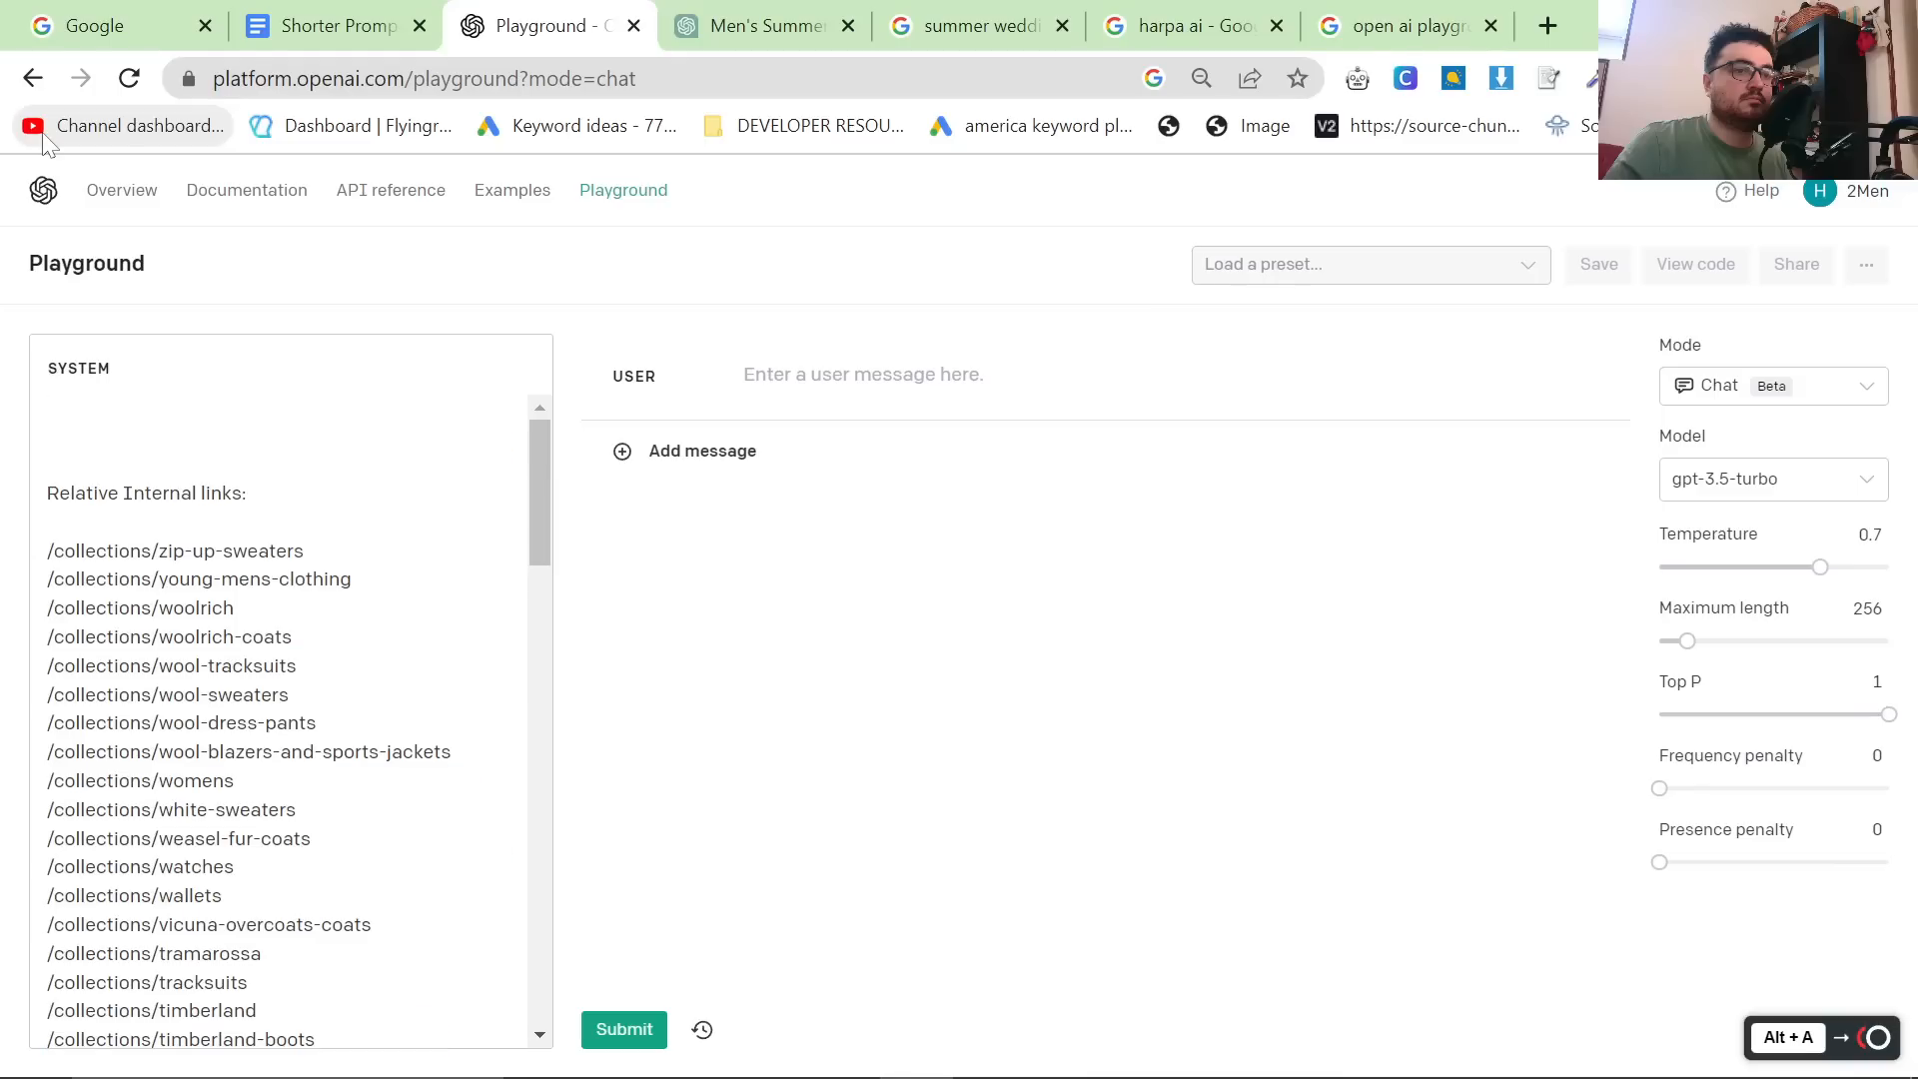
{"action": "scroll", "scroll_direction": "down", "scroll_amount": 3}
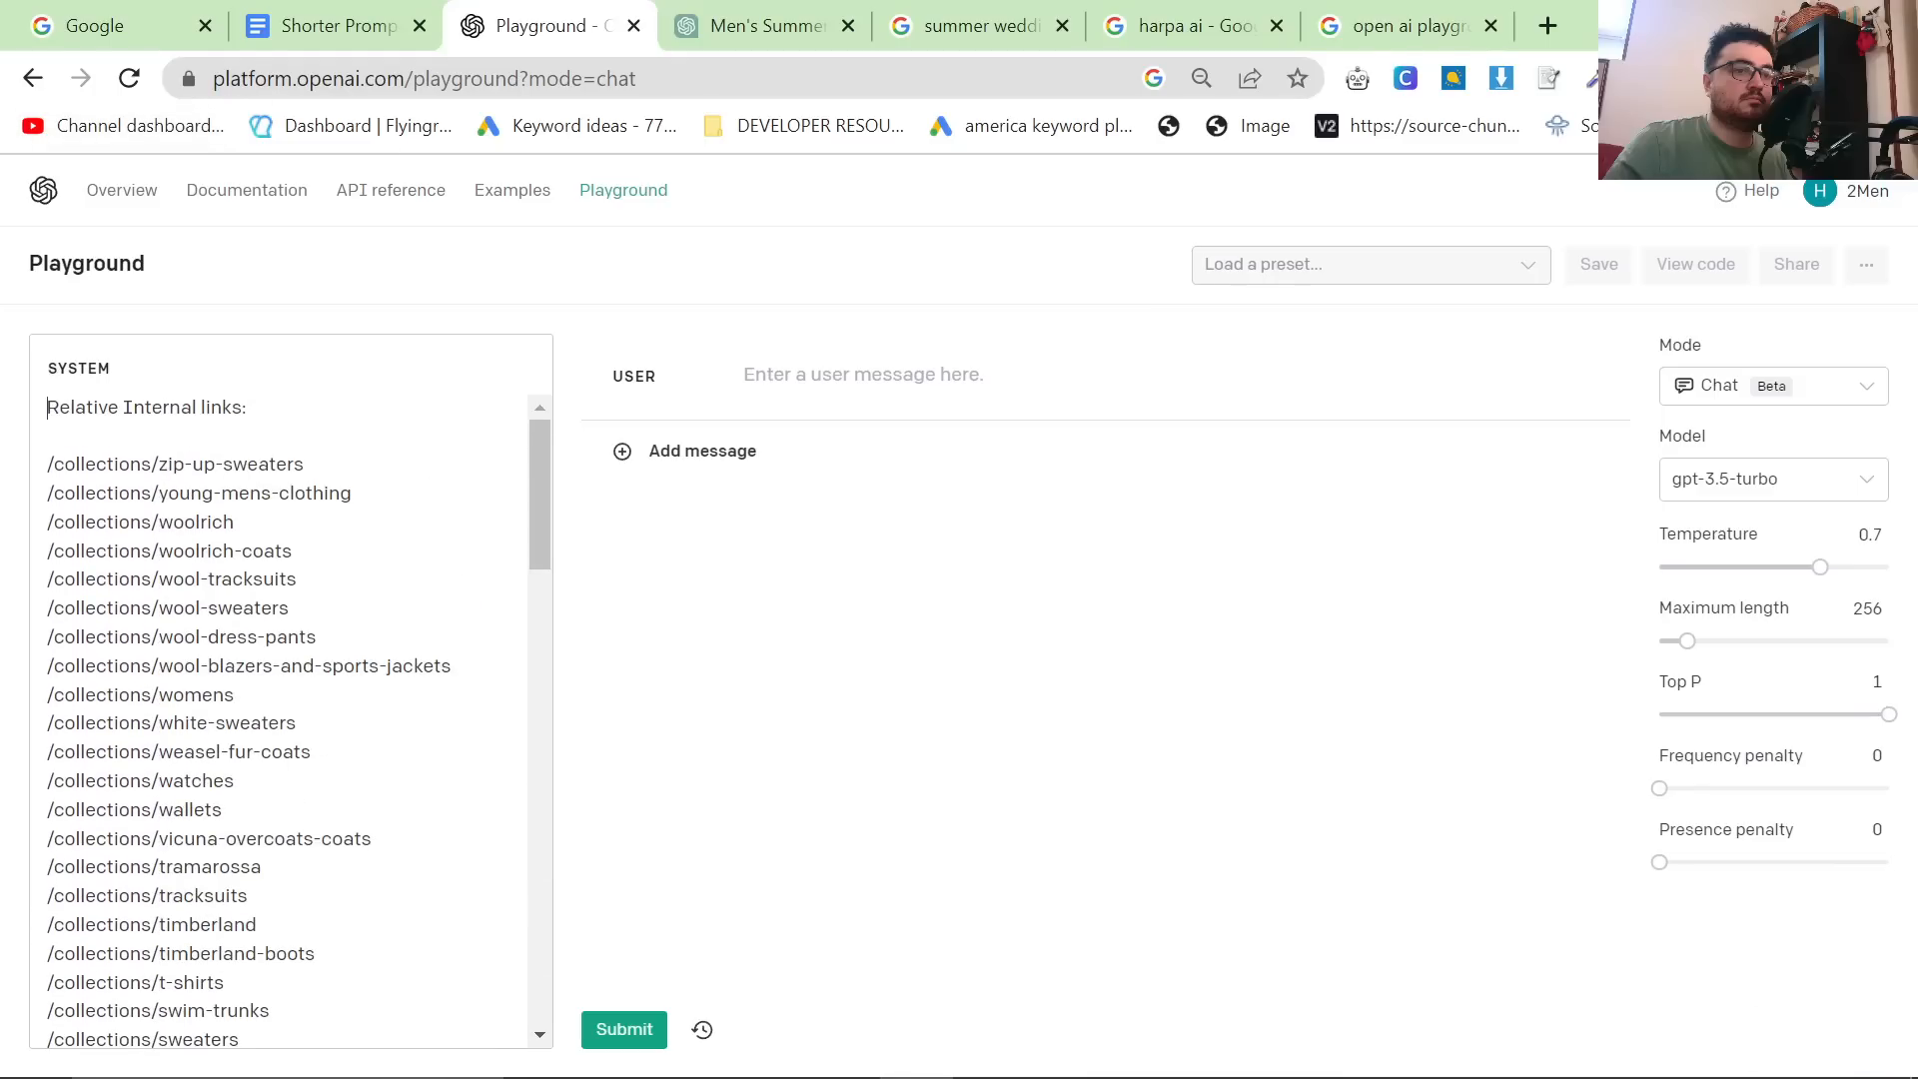
{"action": "mouse_move", "coordinate": [1828, 595]}
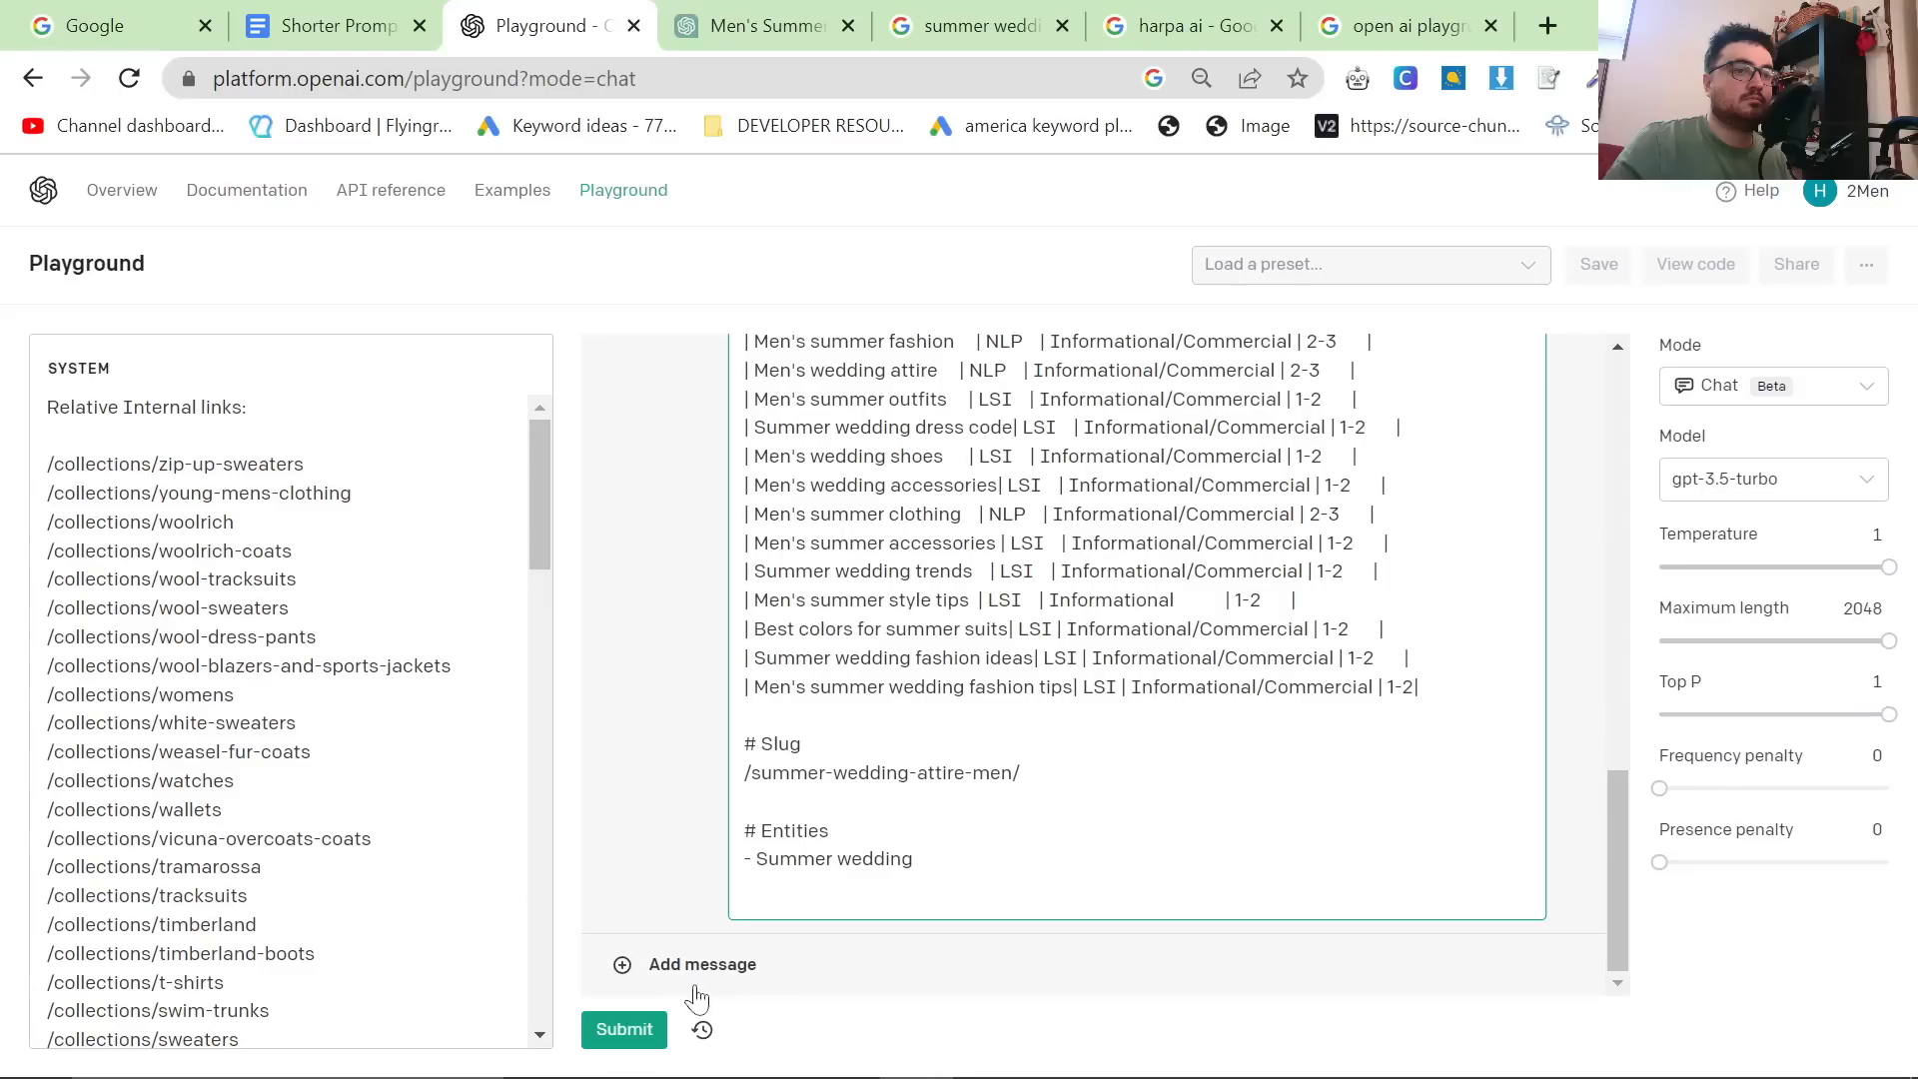
{"action": "left_click", "coordinate": [623, 1029]}
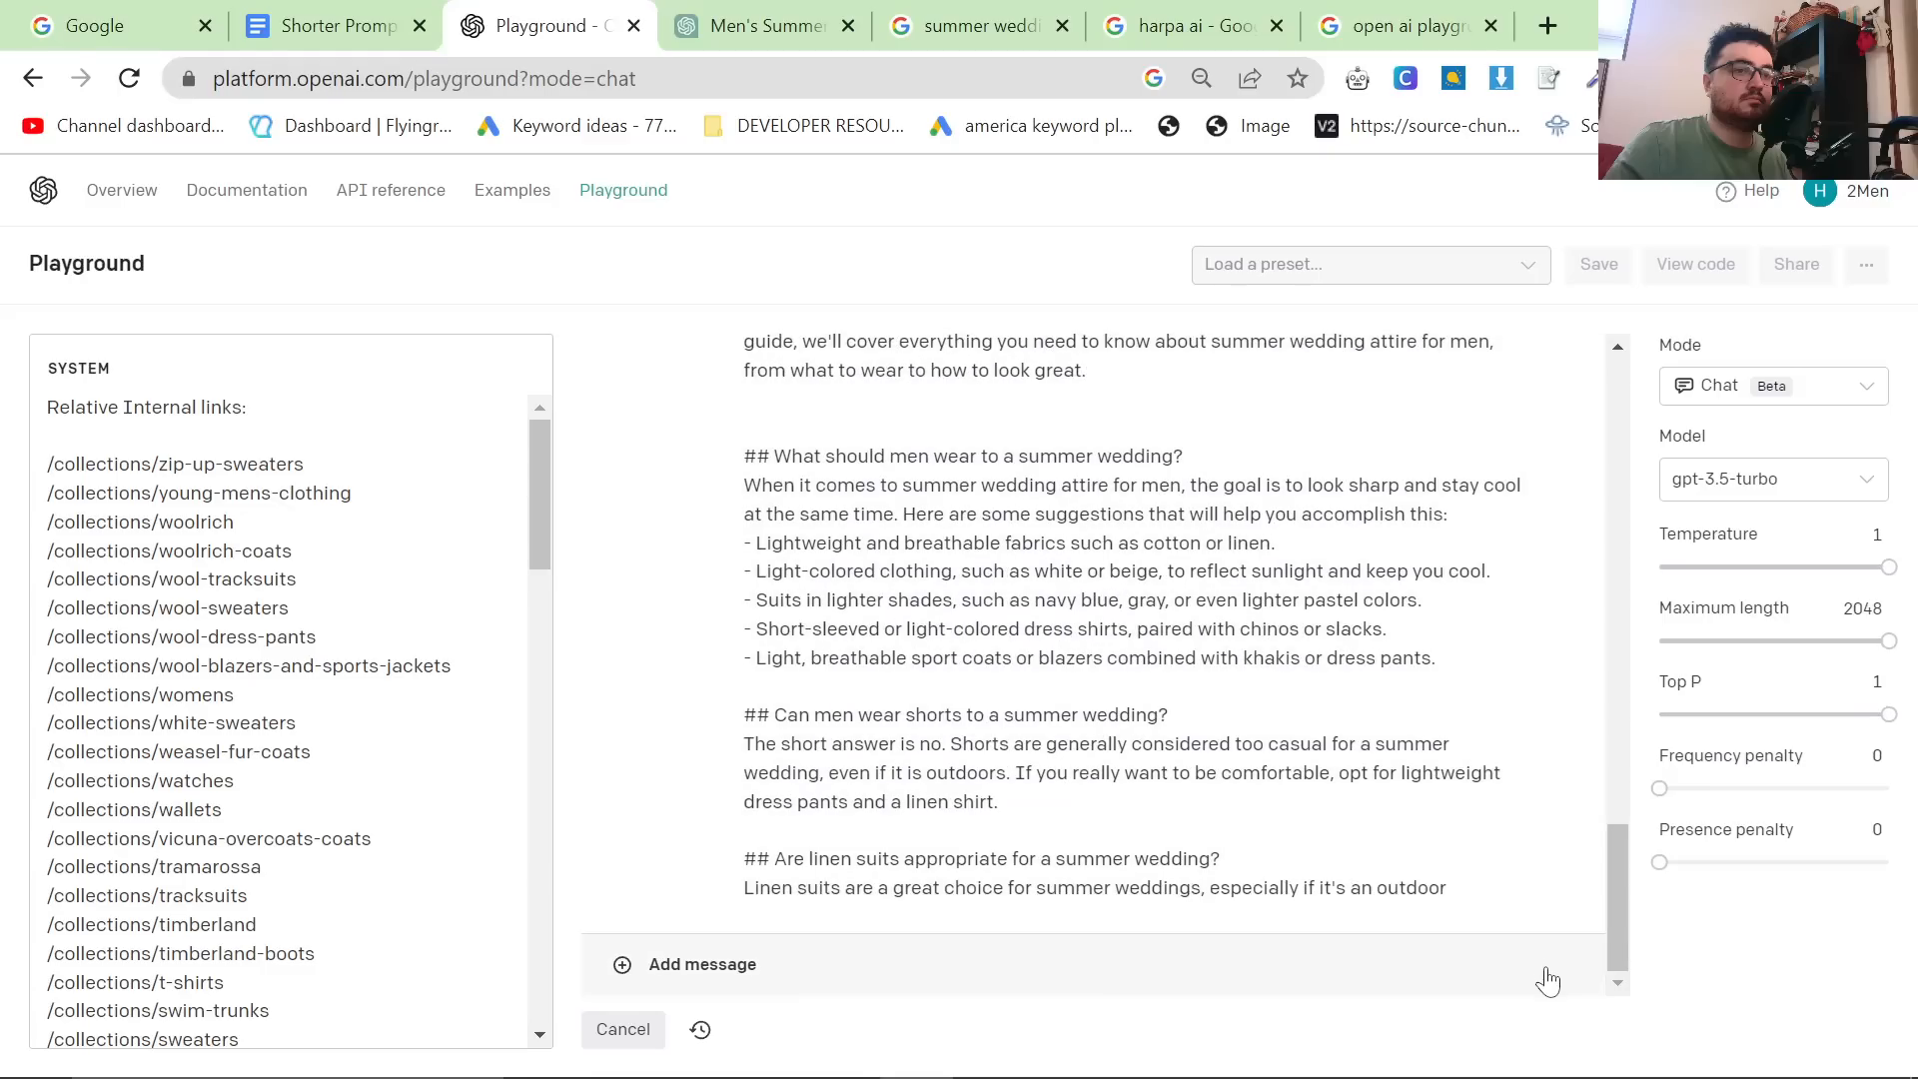
{"action": "scroll", "scroll_direction": "down", "scroll_amount": 3}
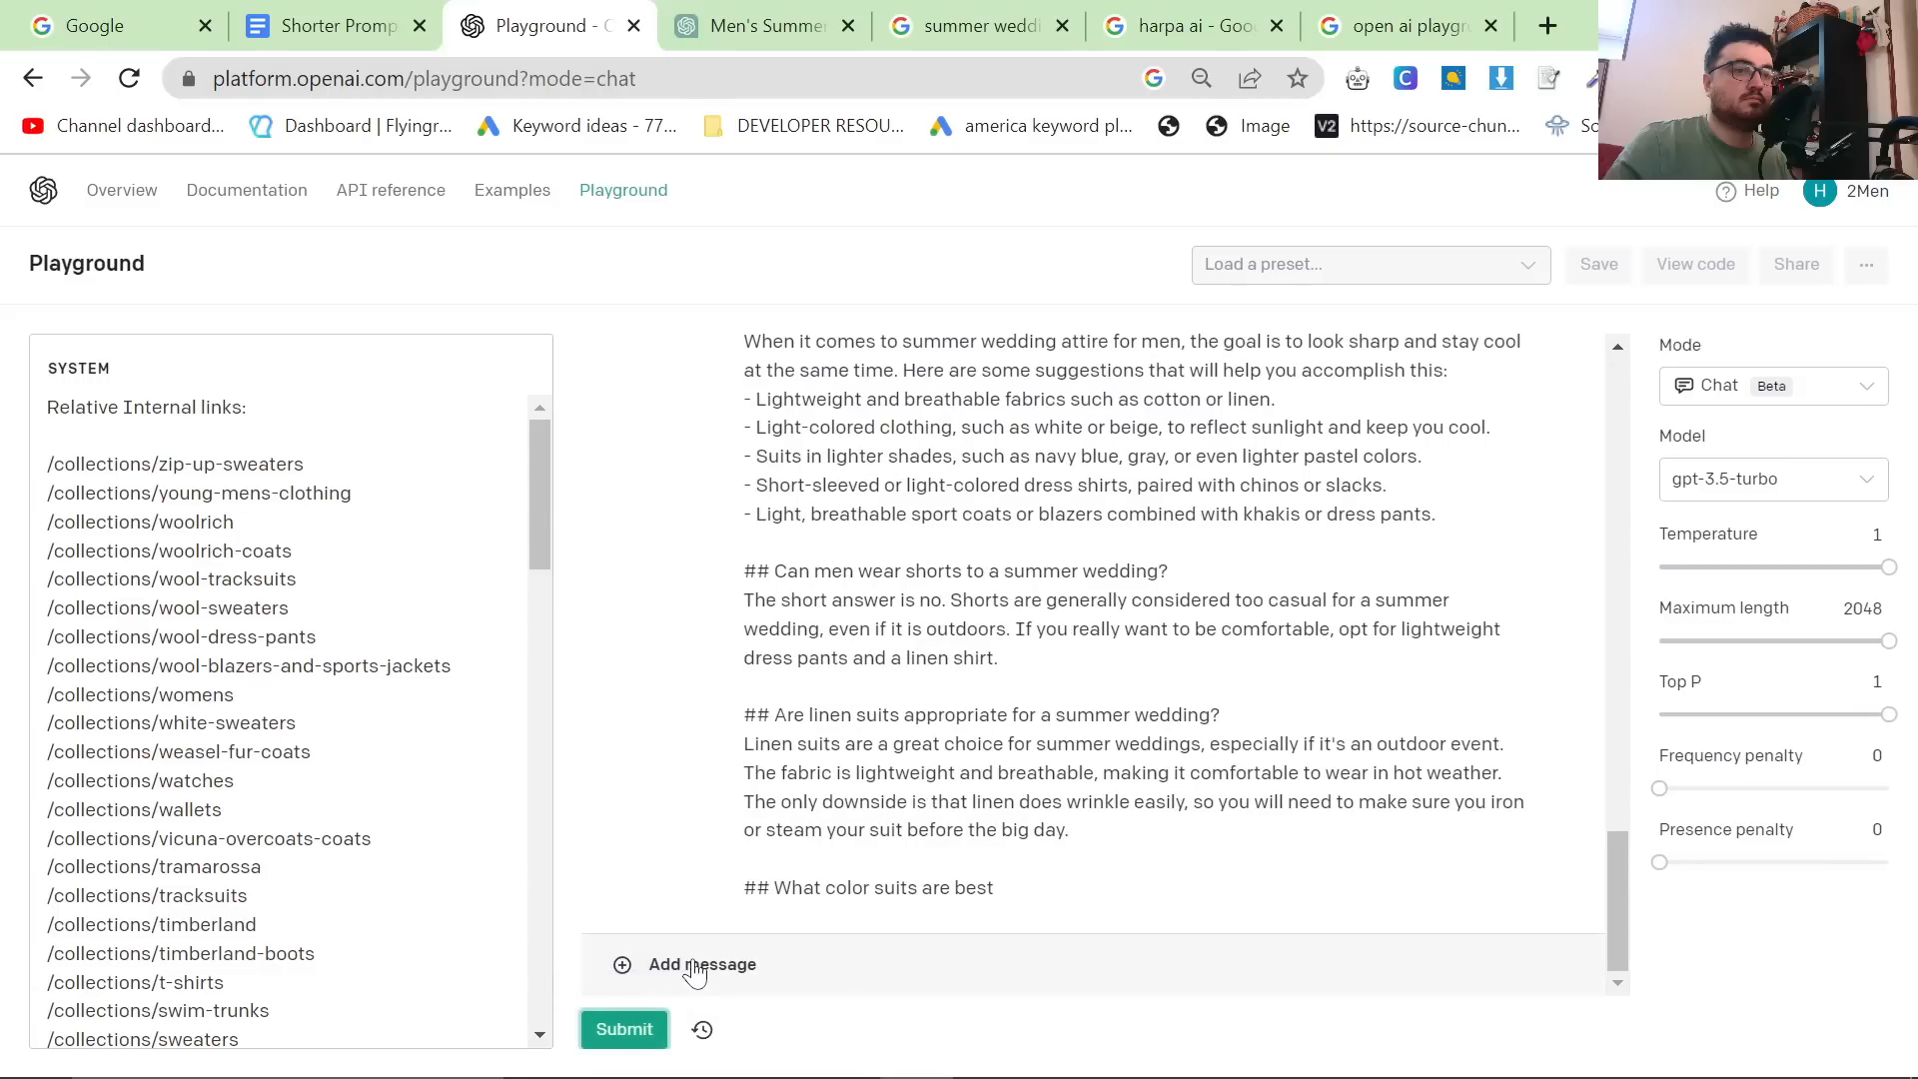
Send a follow-up: 'I asked you to include my internal links, can you rewrite it with my internal links'.
{"action": "type", "text": "I asked you to incl"}
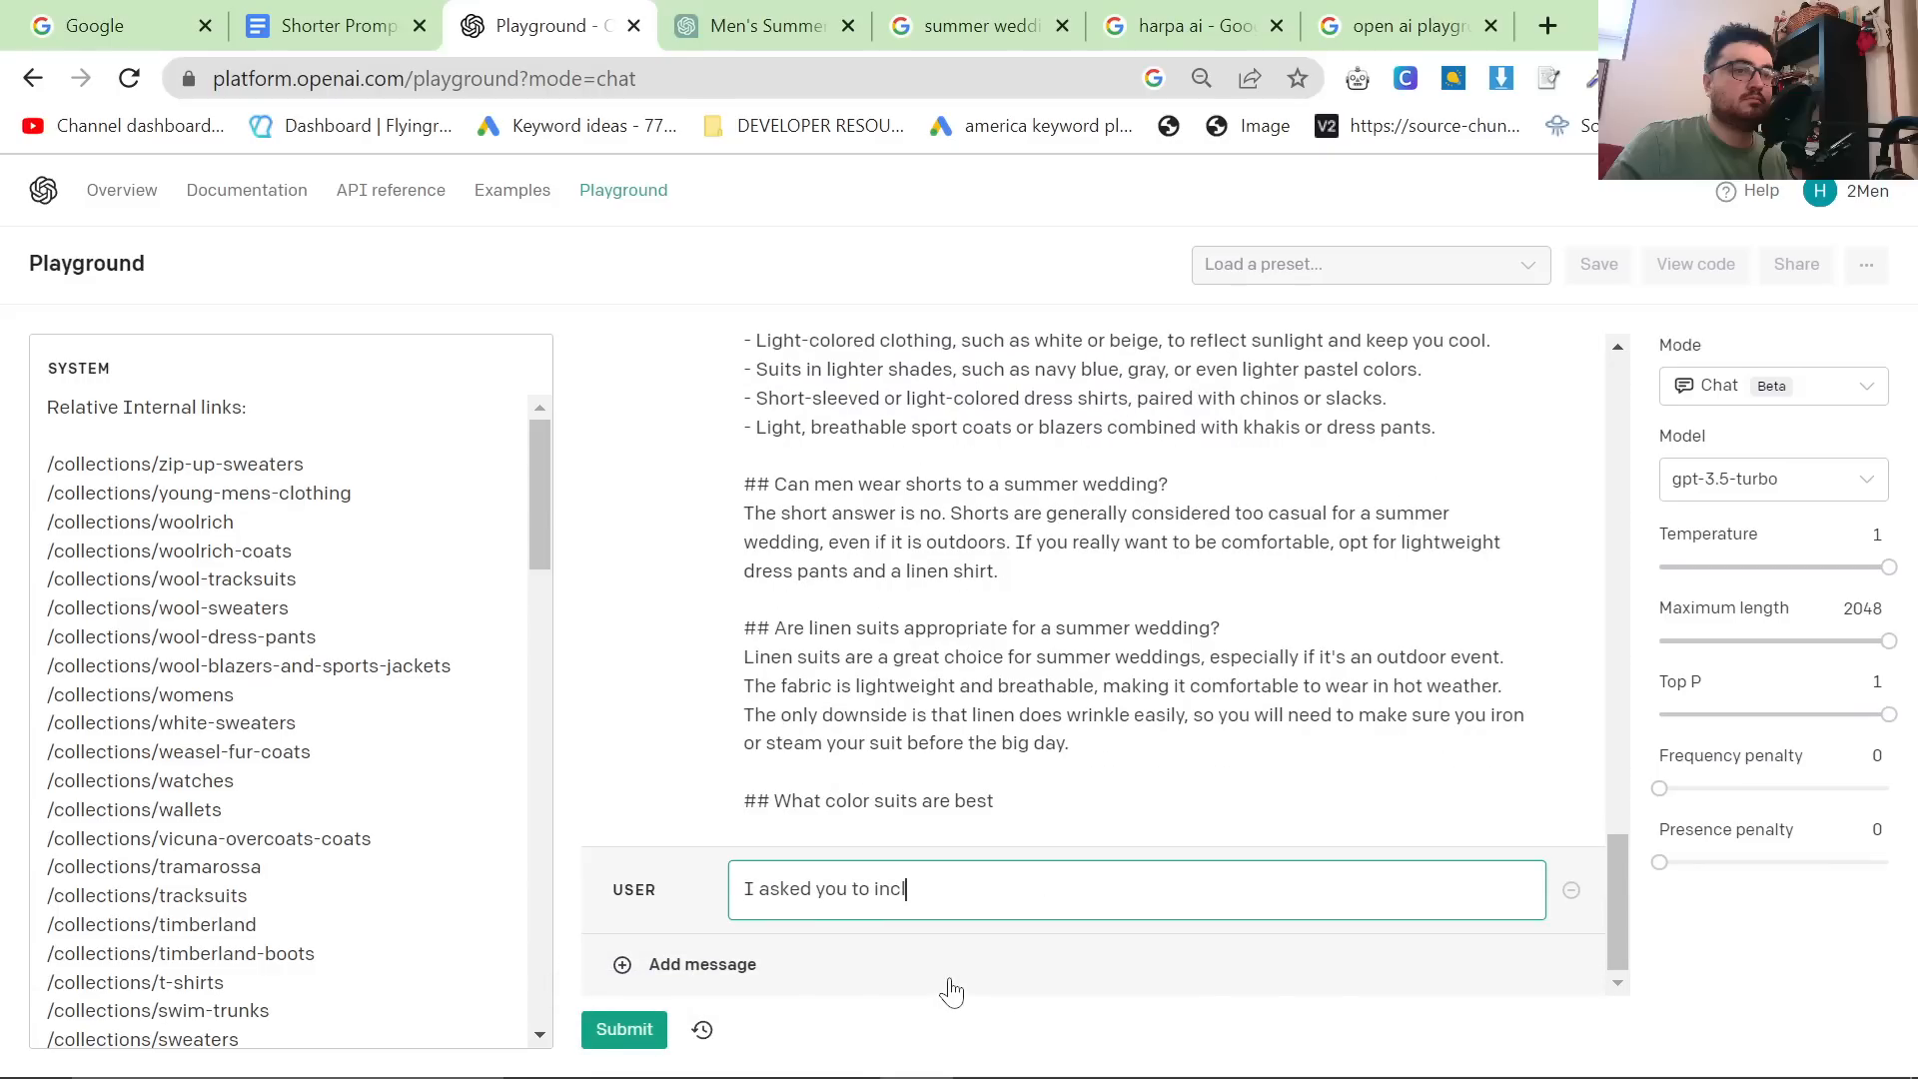
{"action": "type", "text": "ude my internal links,"}
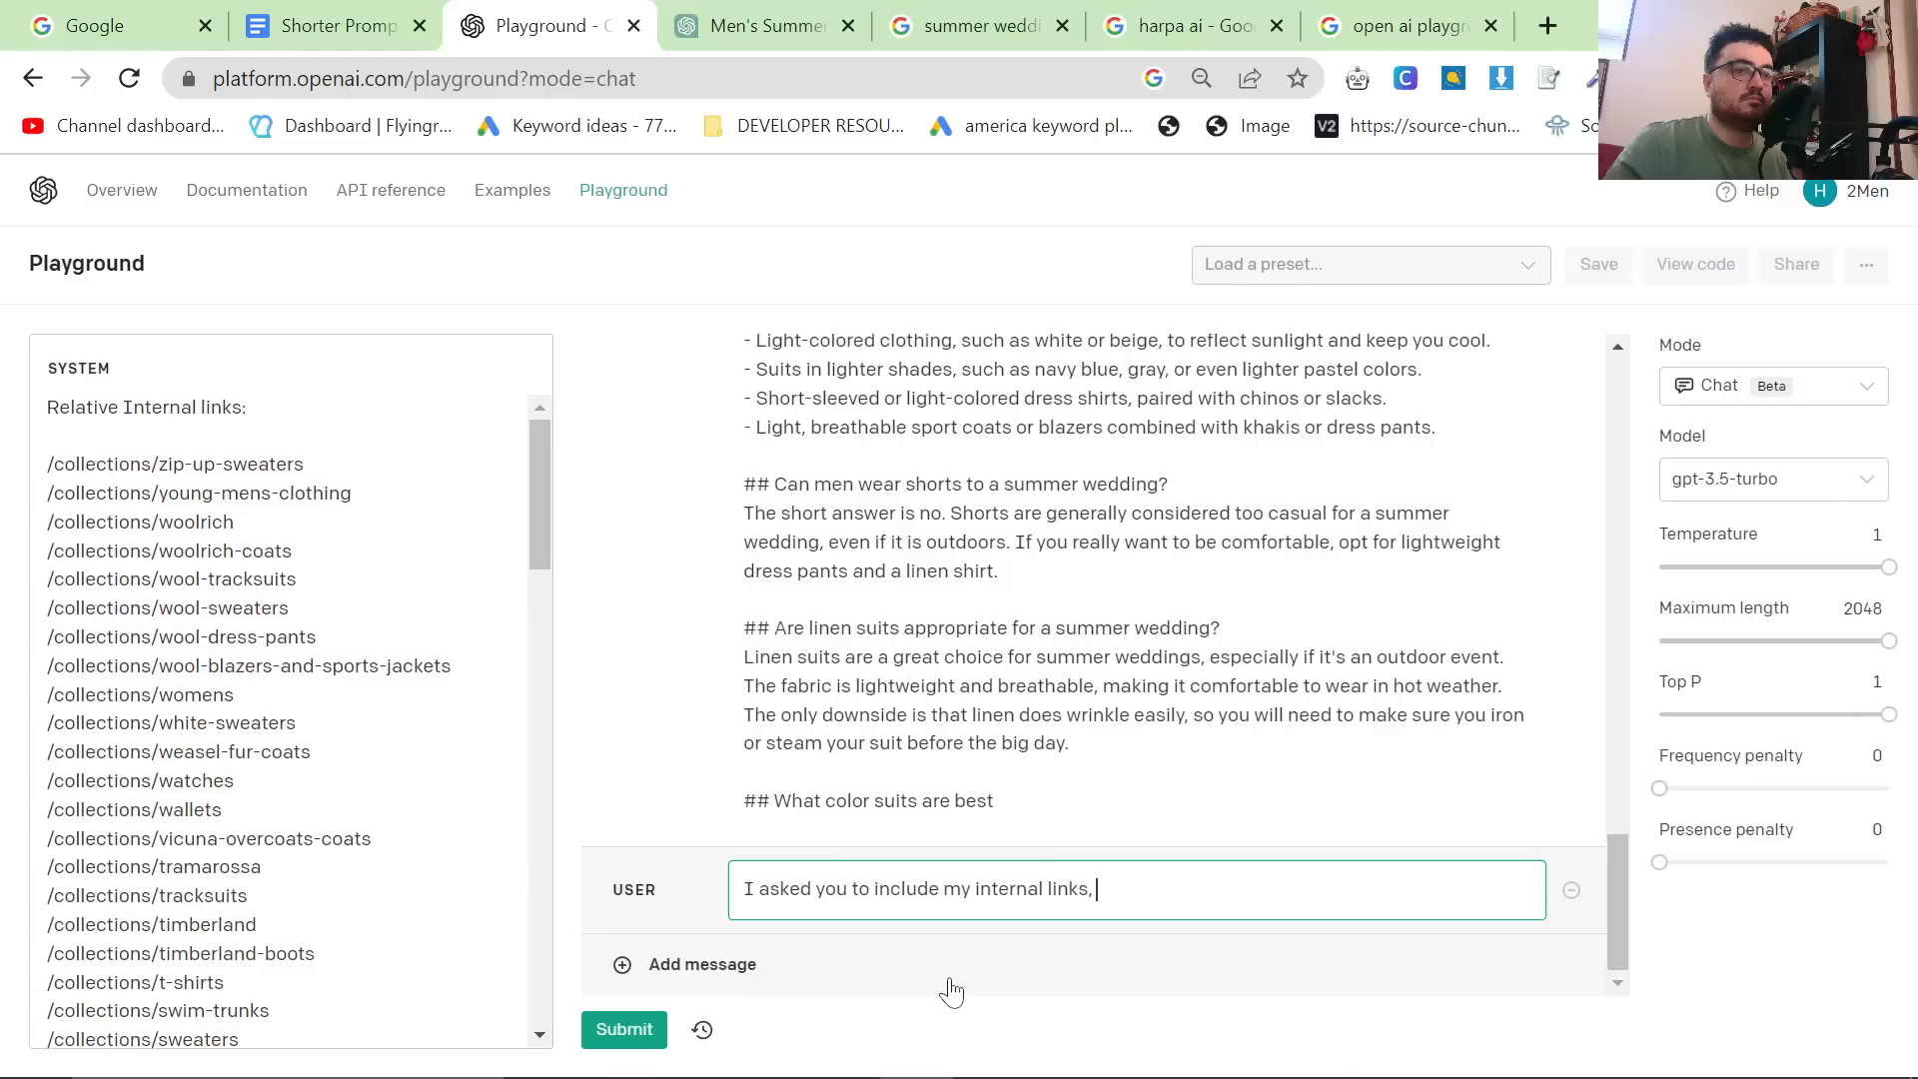
{"action": "type", "text": "can you rewrite"}
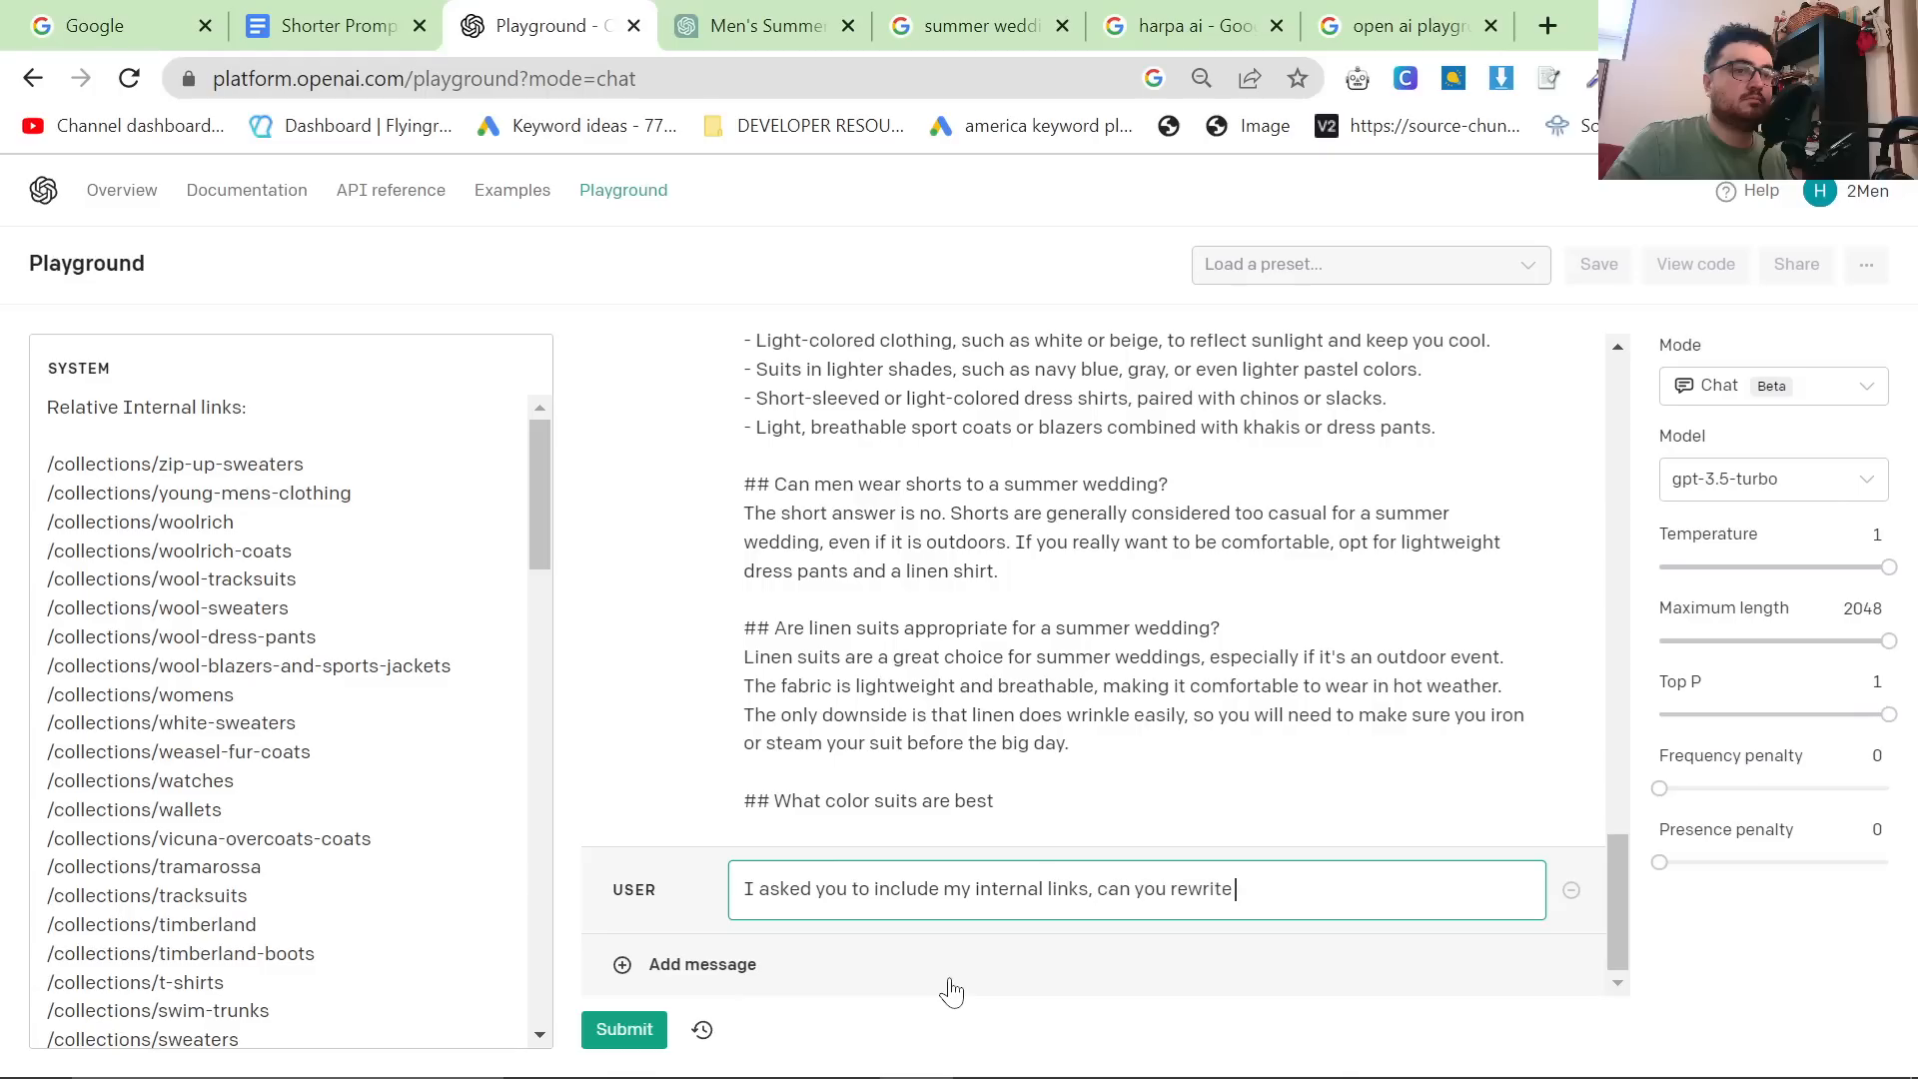
{"action": "type", "text": "it with my internal links"}
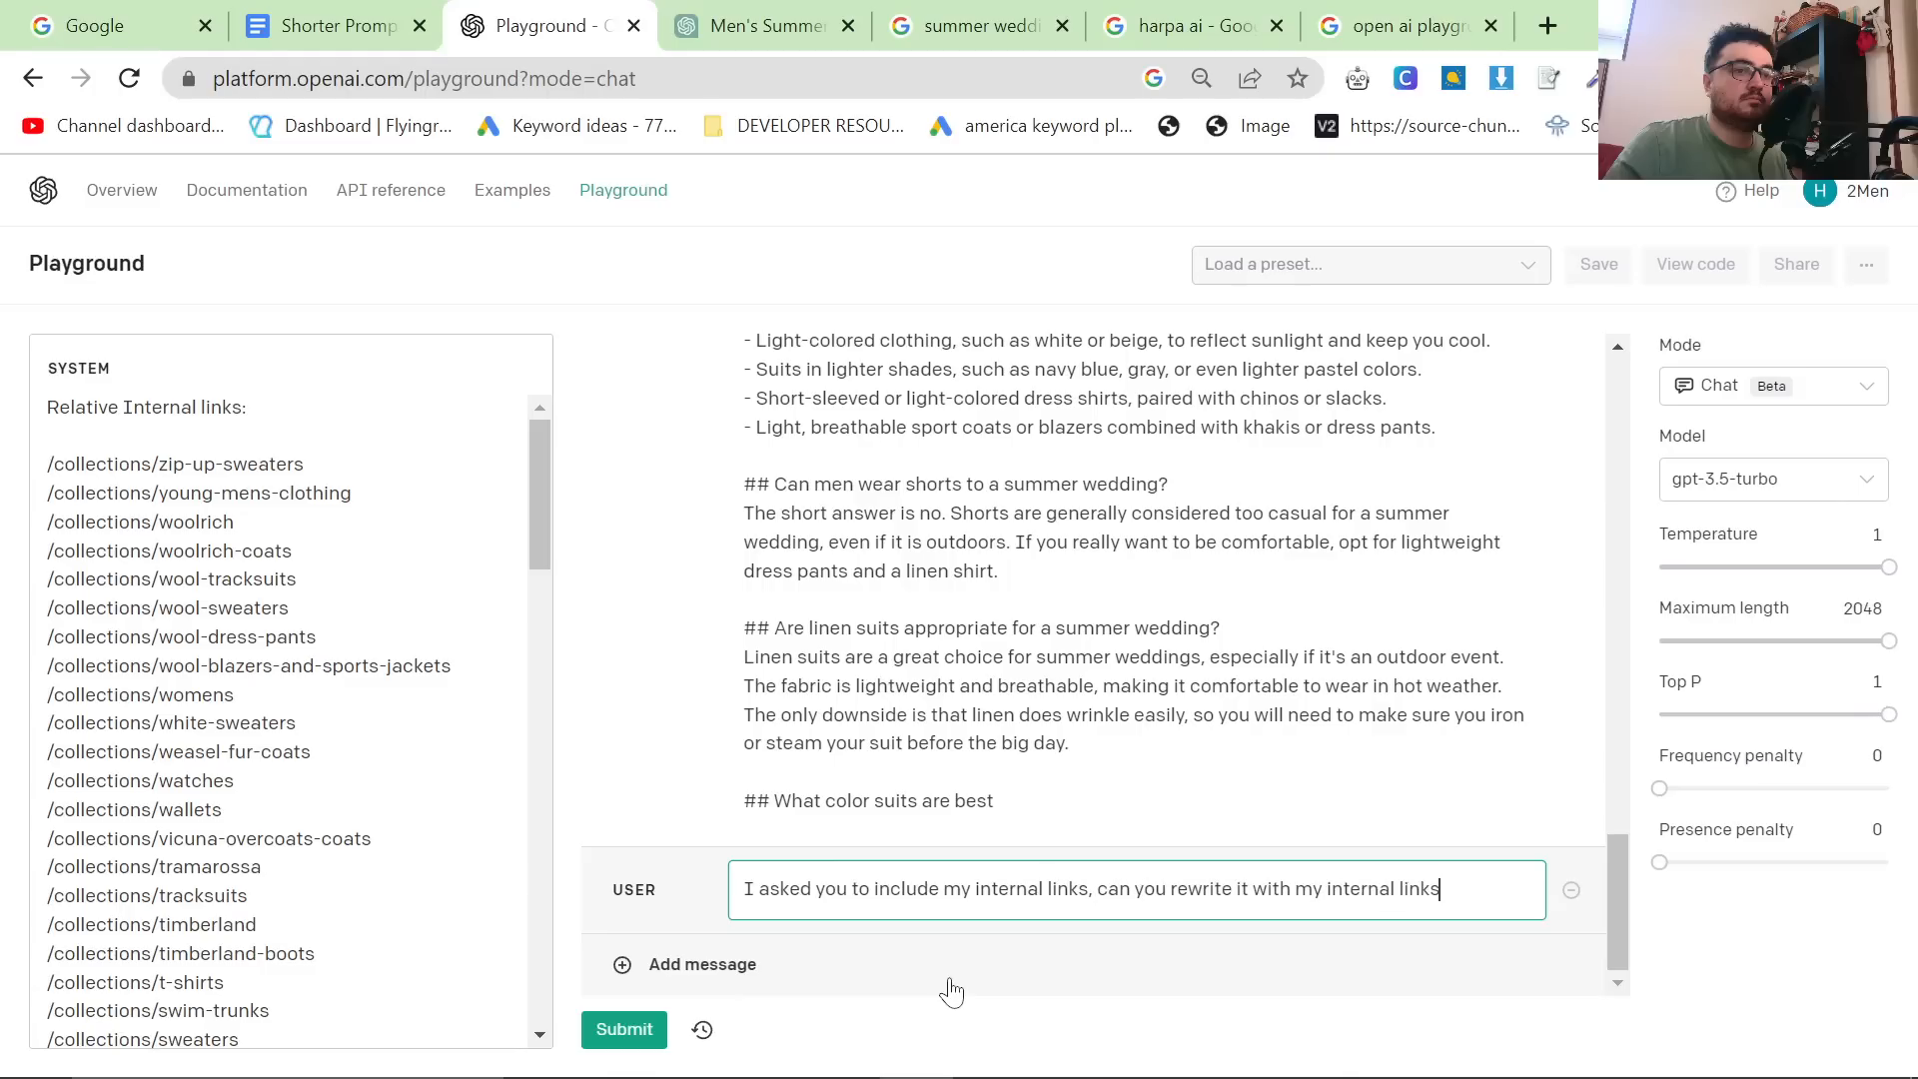
{"action": "left_click", "coordinate": [623, 1029]}
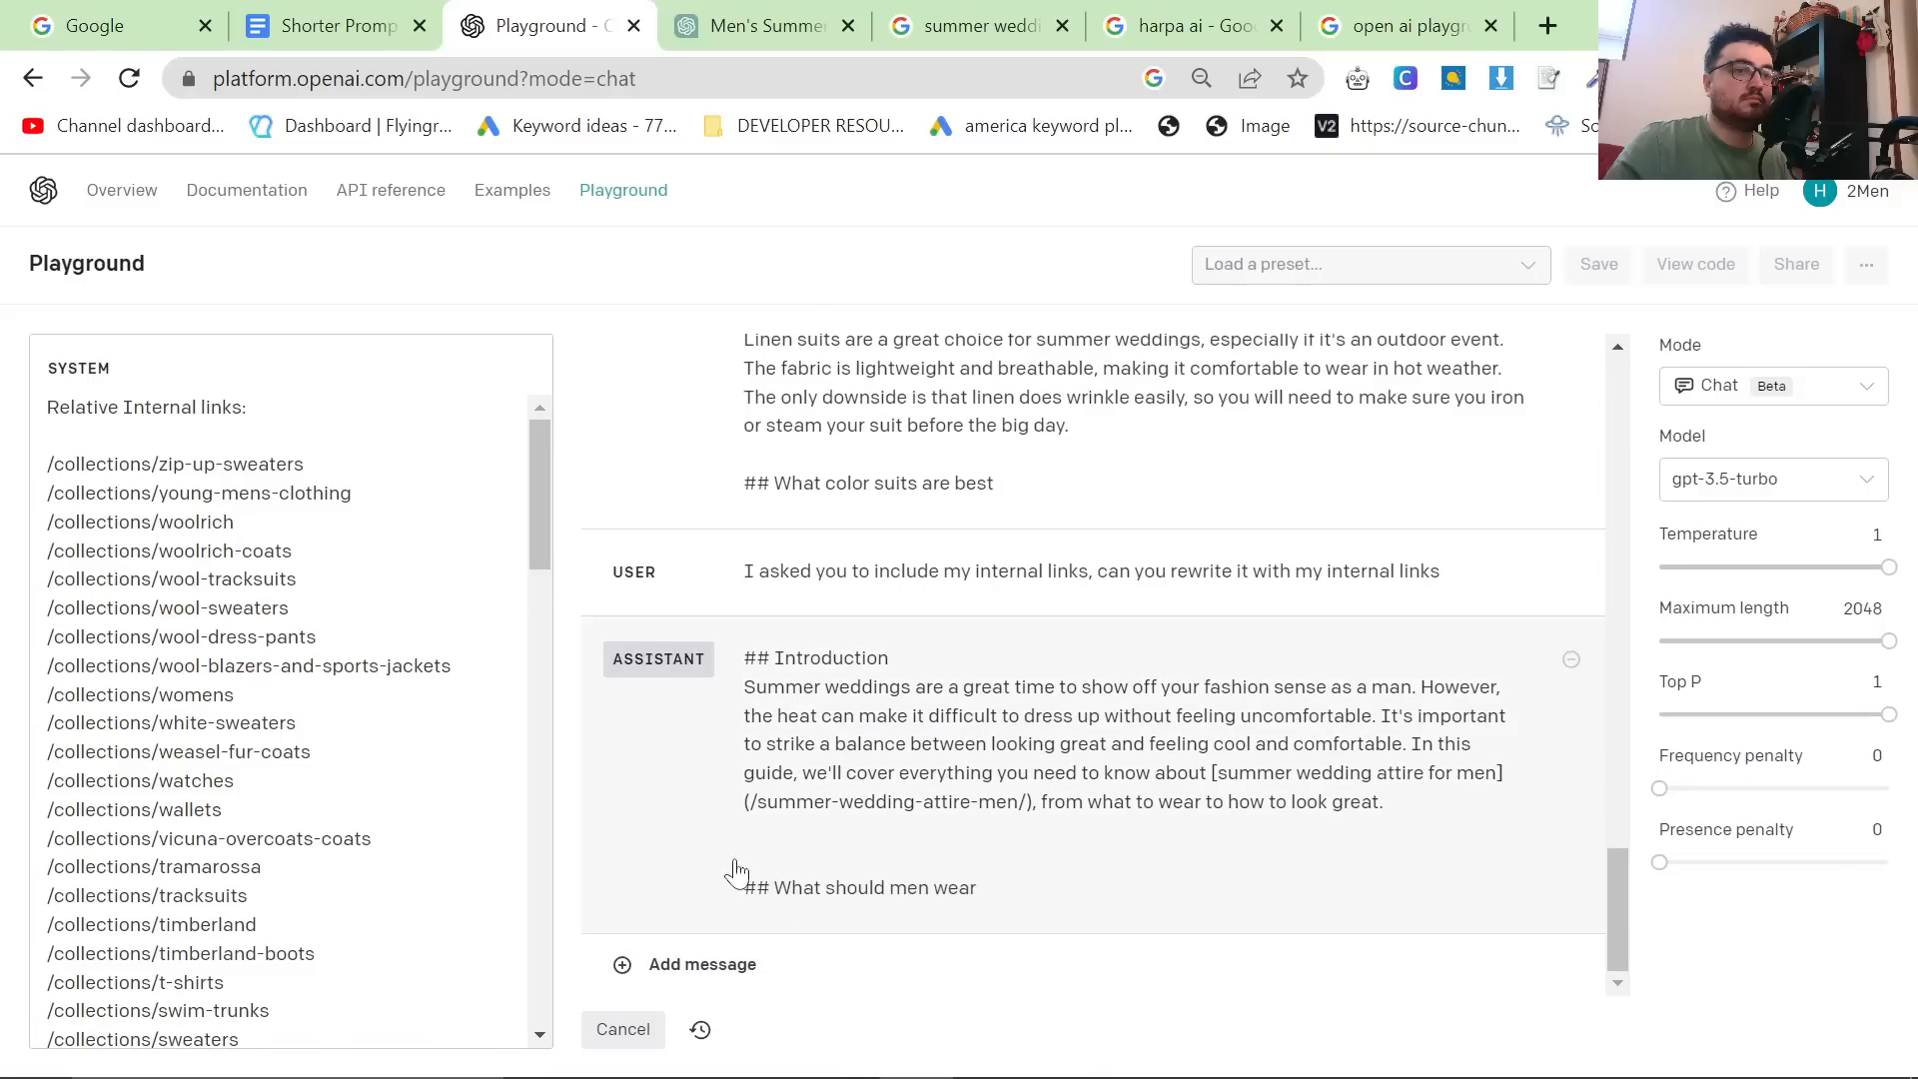
Search the page for 'super-wool' and 'white-sweater' to confirm those collections exist in the system list.
{"action": "type", "text": "summer-weddin"}
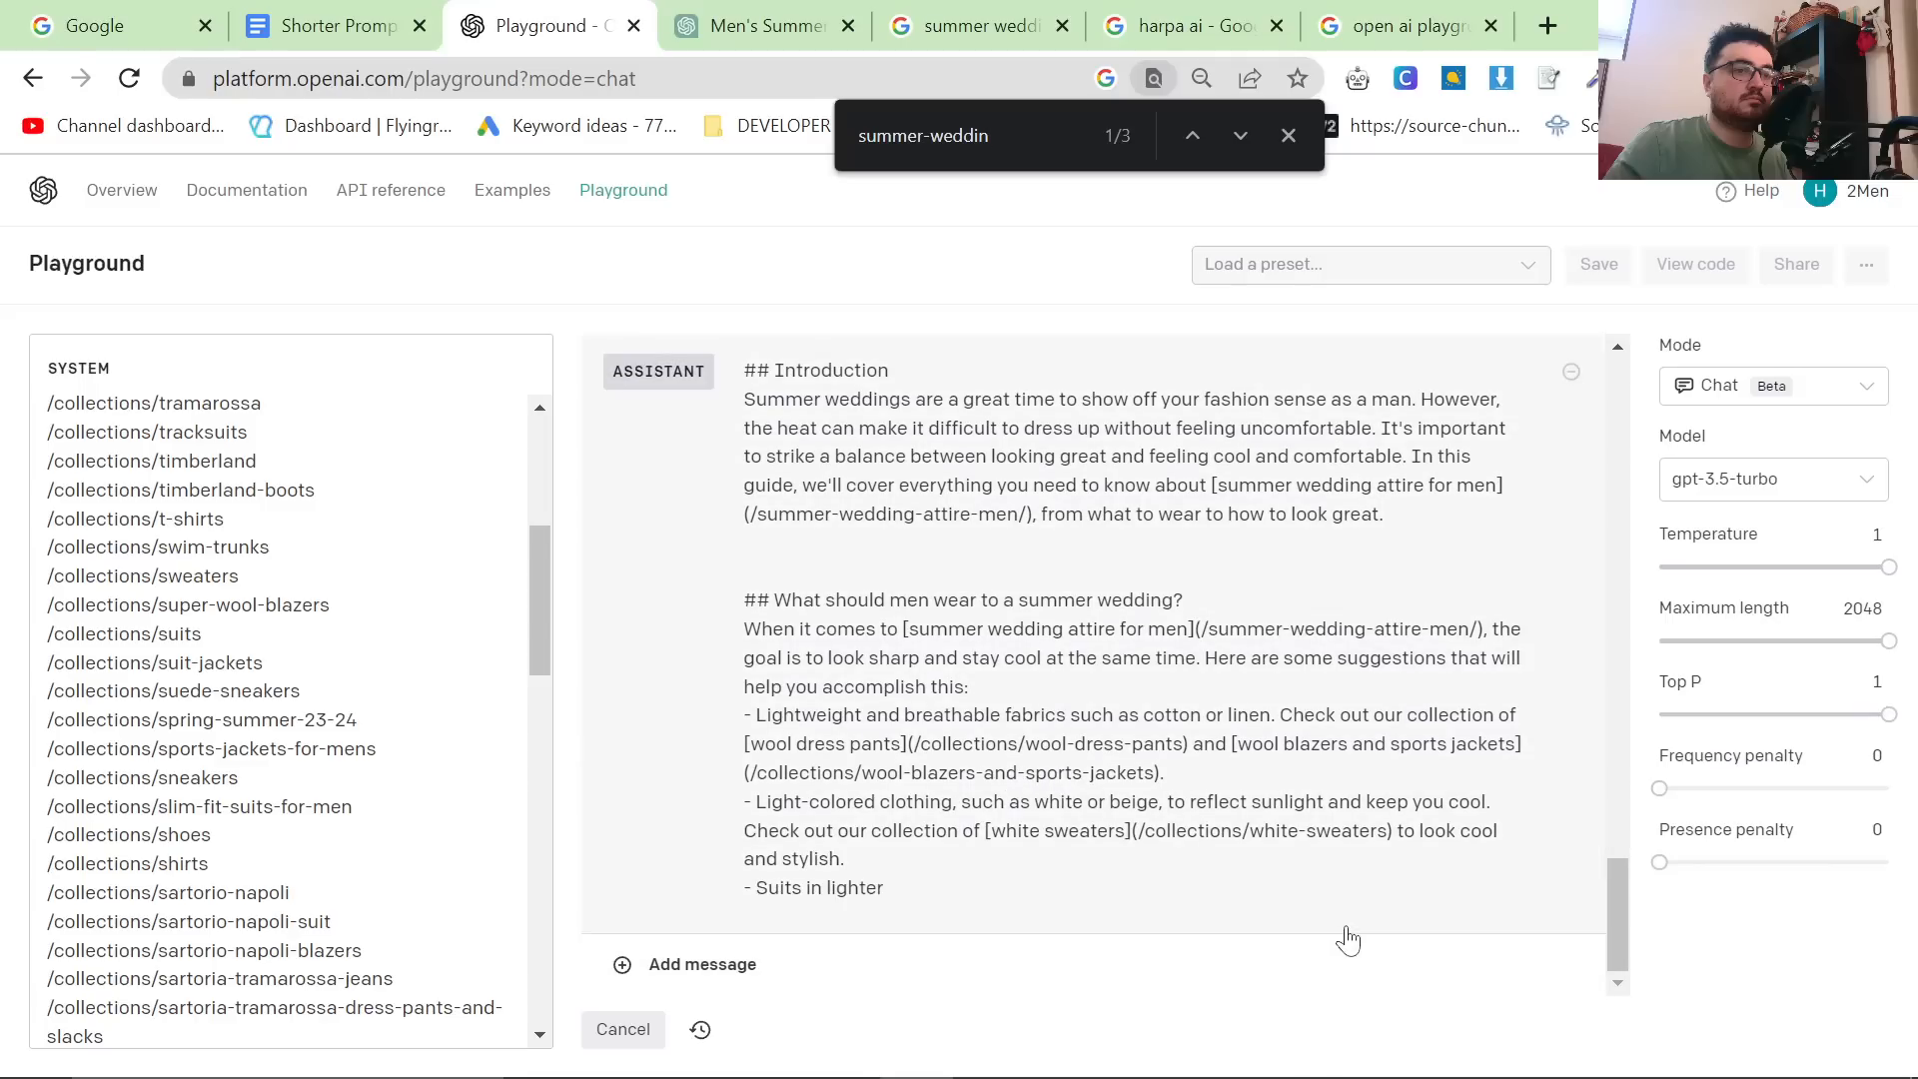
{"action": "type", "text": "white-weater"}
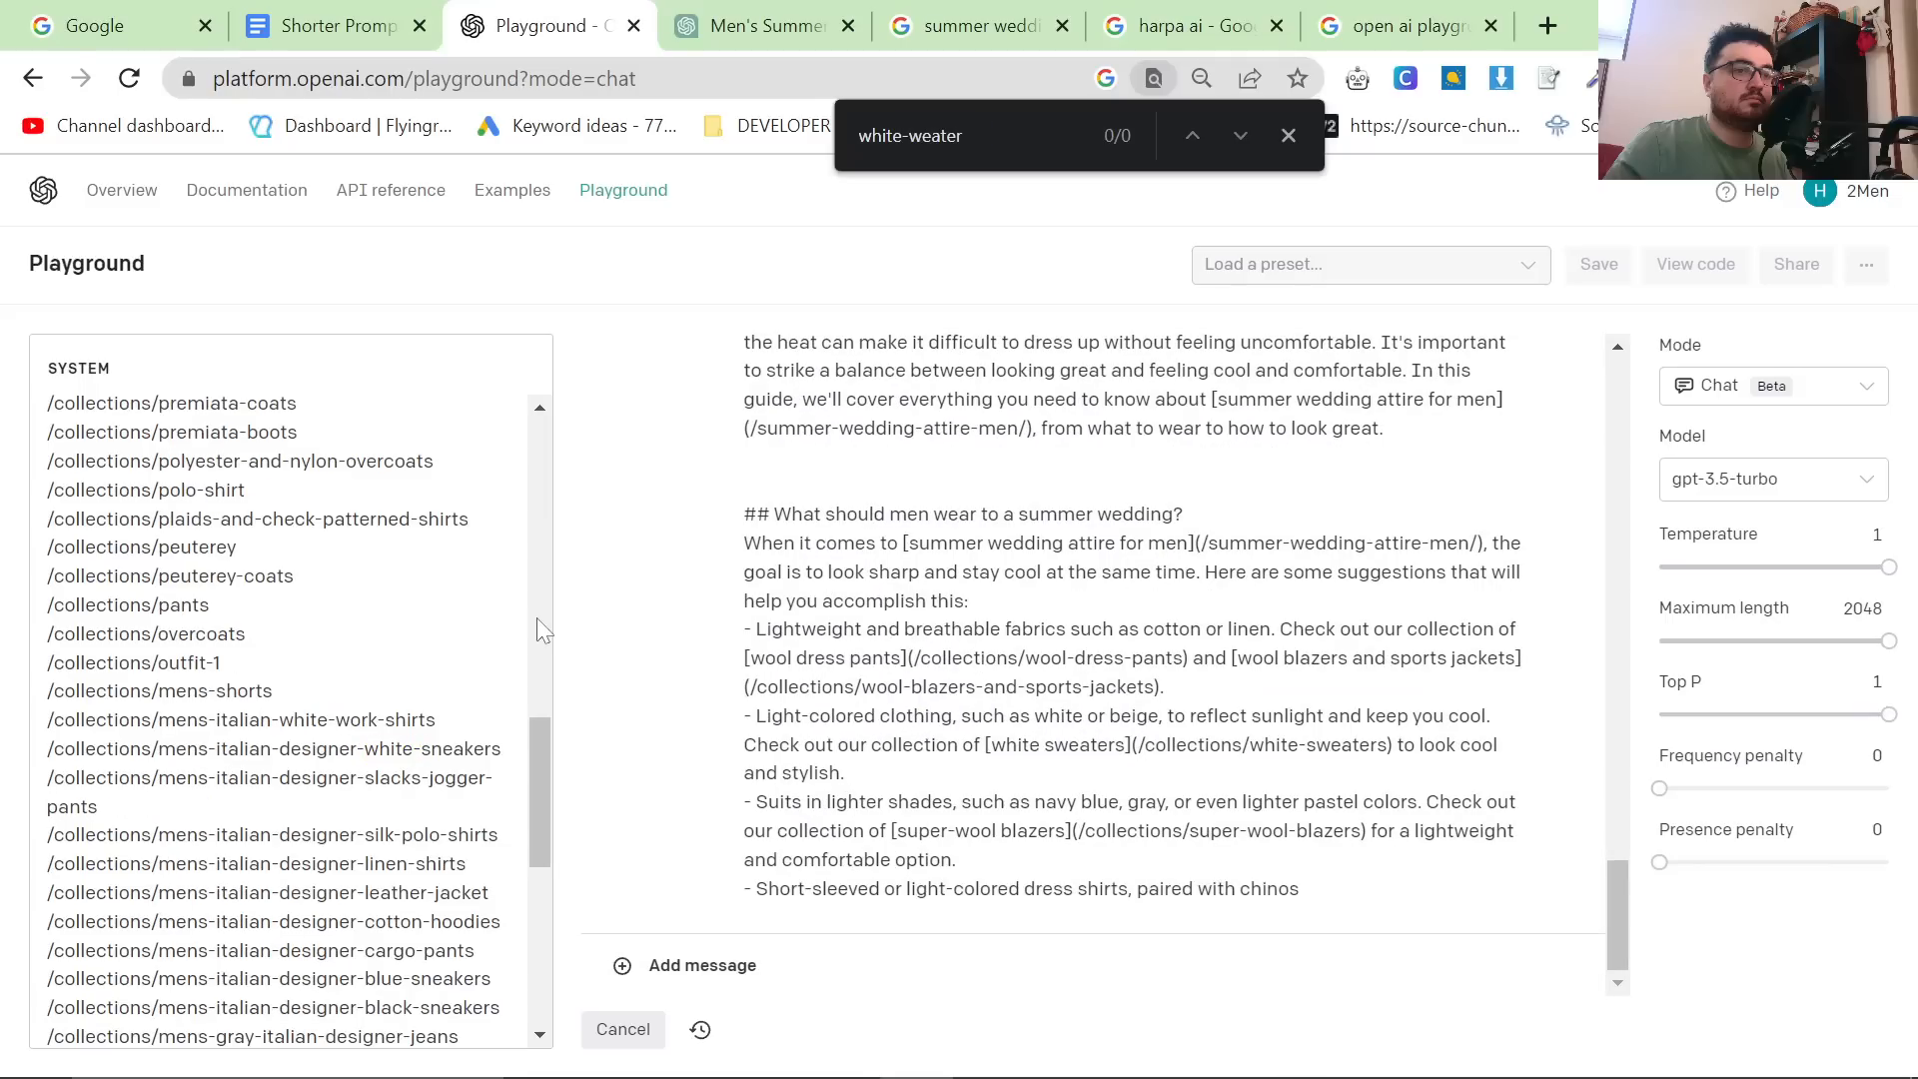
{"action": "type", "text": "white-swea"}
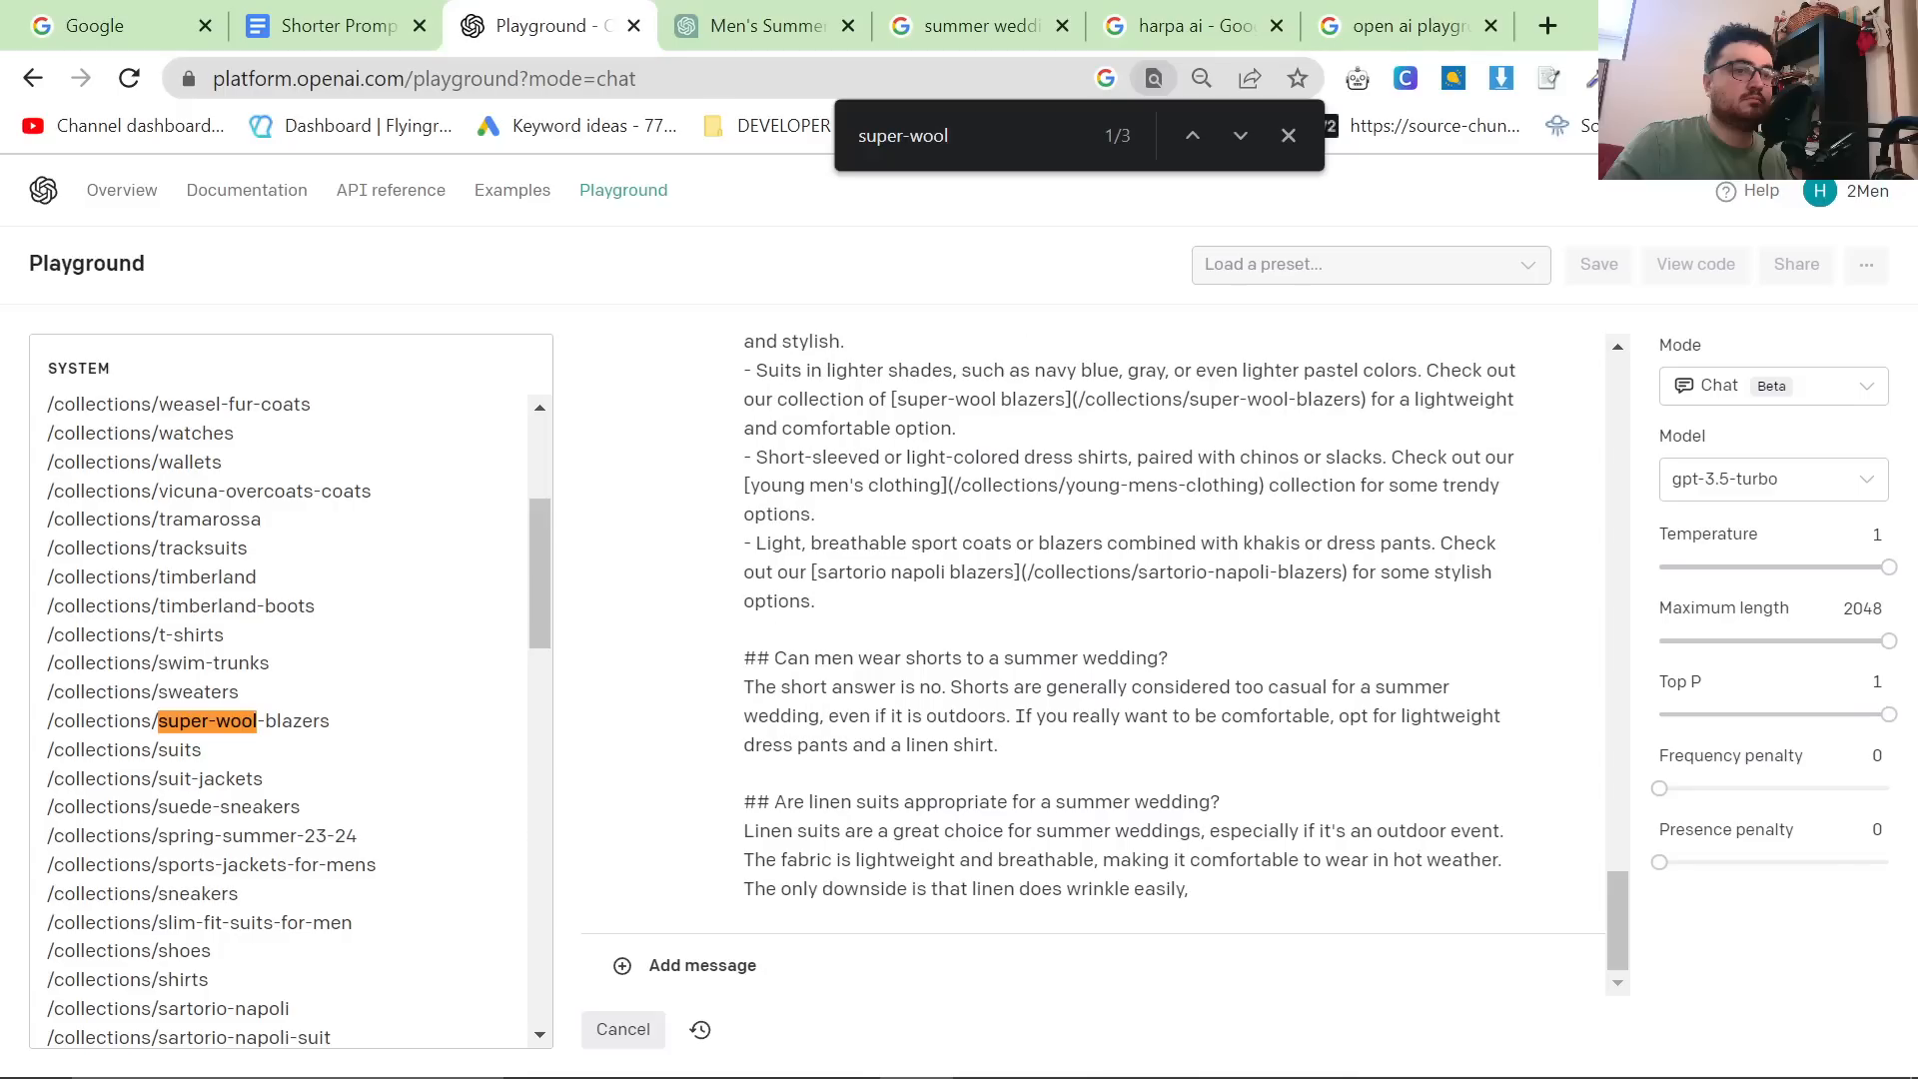
{"action": "scroll", "scroll_direction": "down", "scroll_amount": 3}
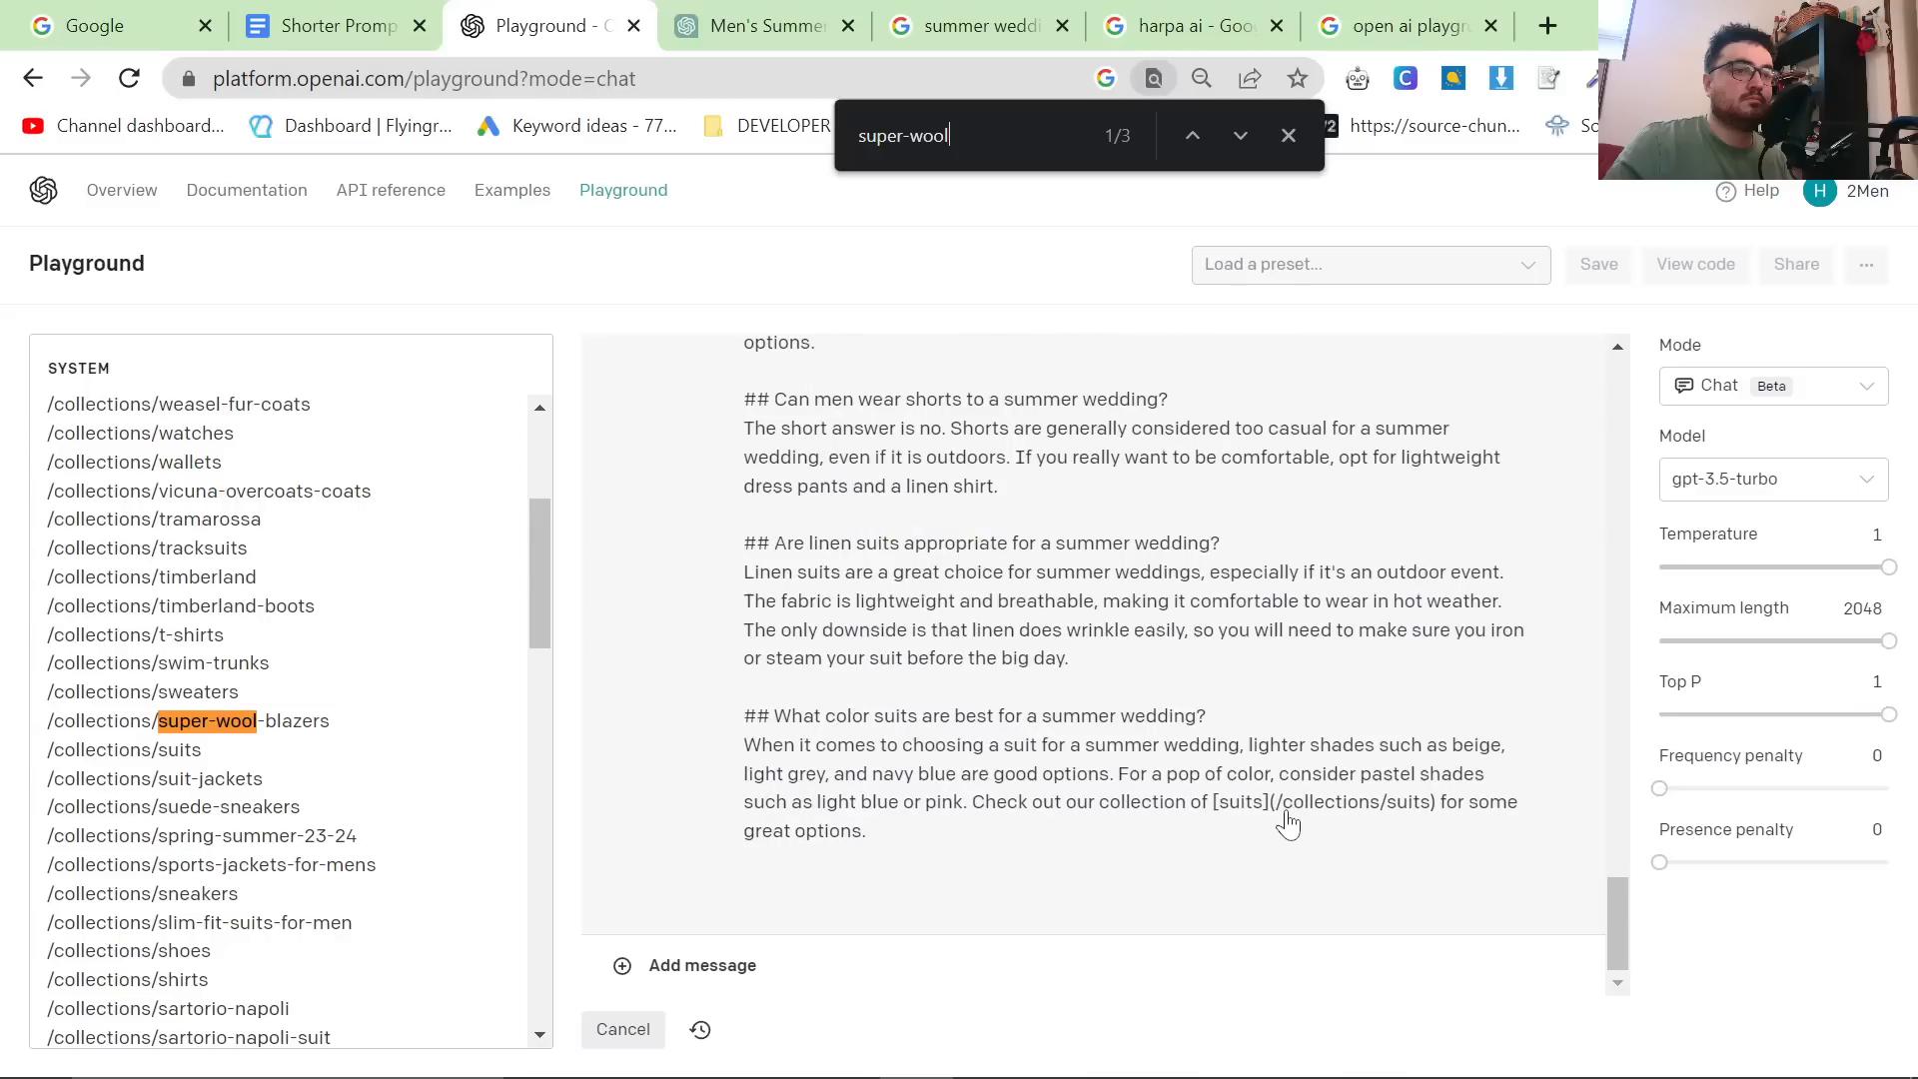
{"action": "scroll", "scroll_direction": "down", "scroll_amount": 3}
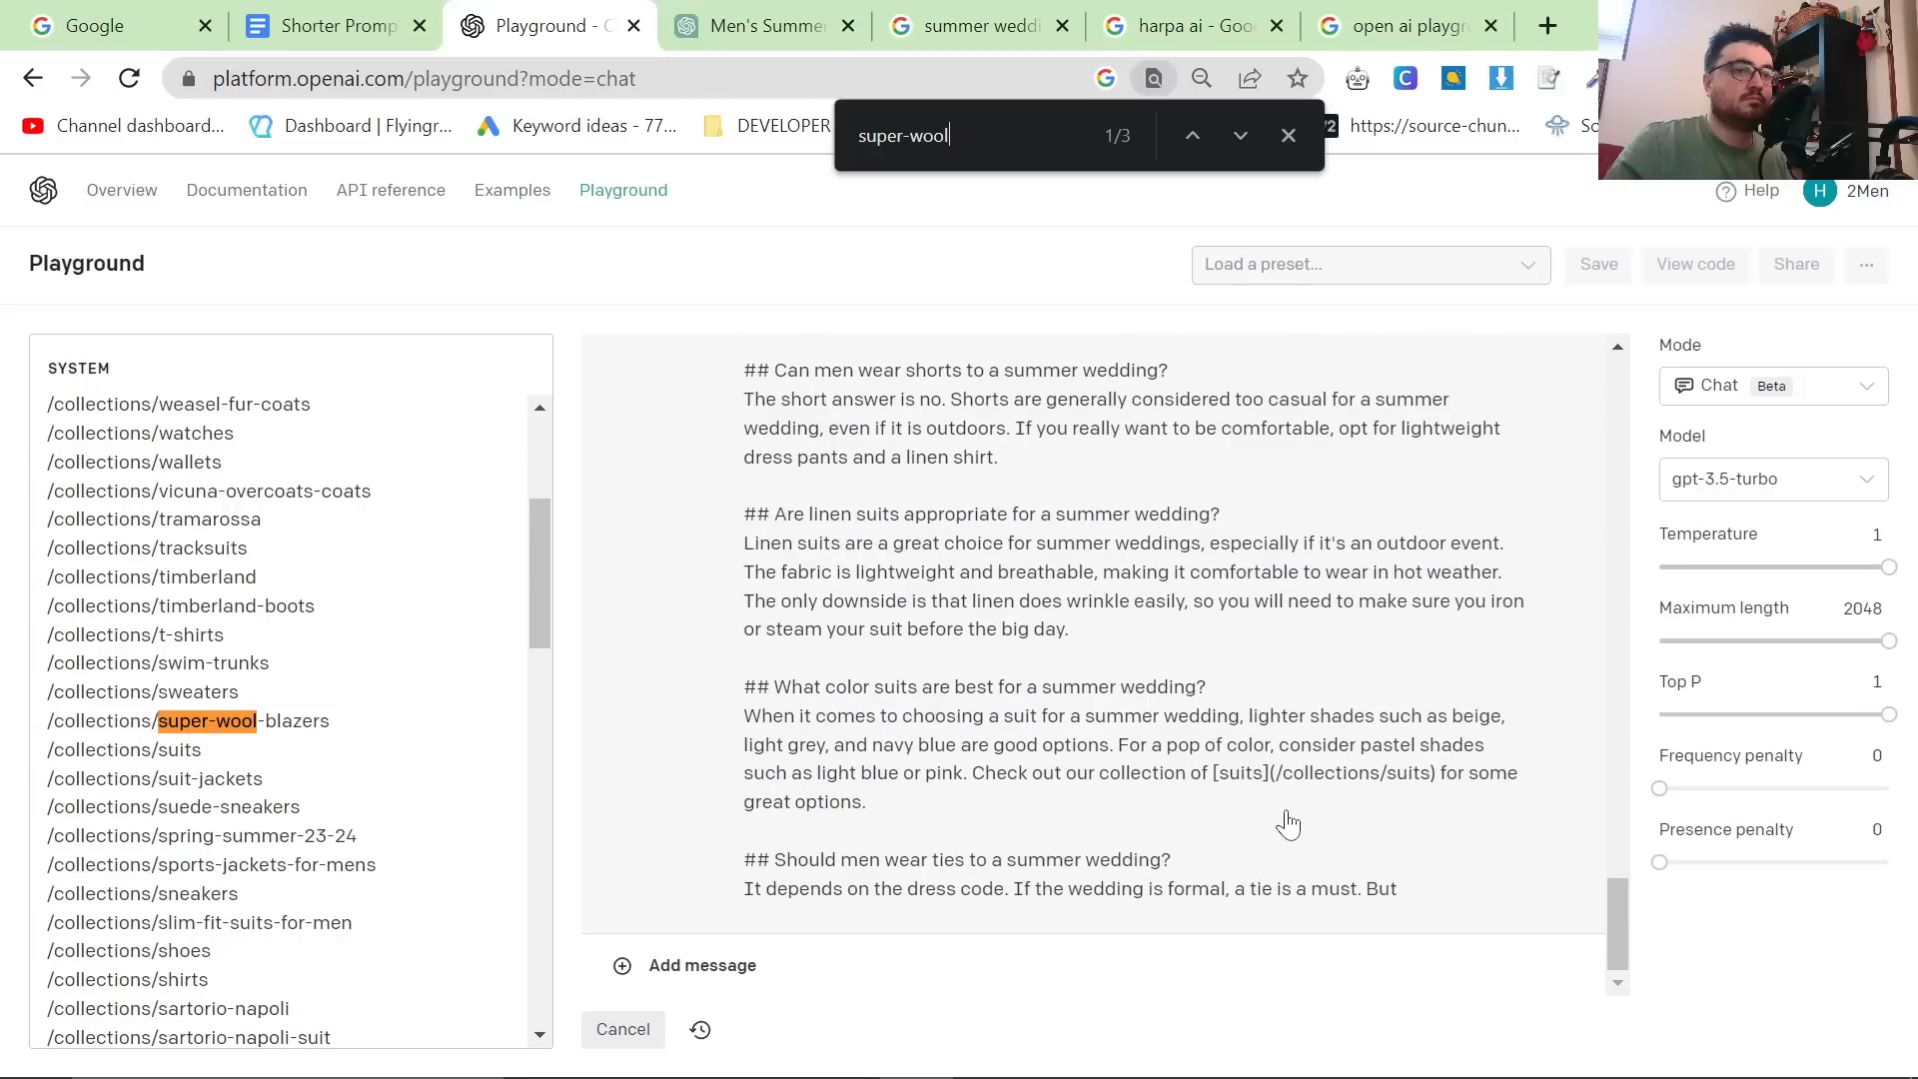
{"action": "scroll", "scroll_direction": "down", "scroll_amount": 3}
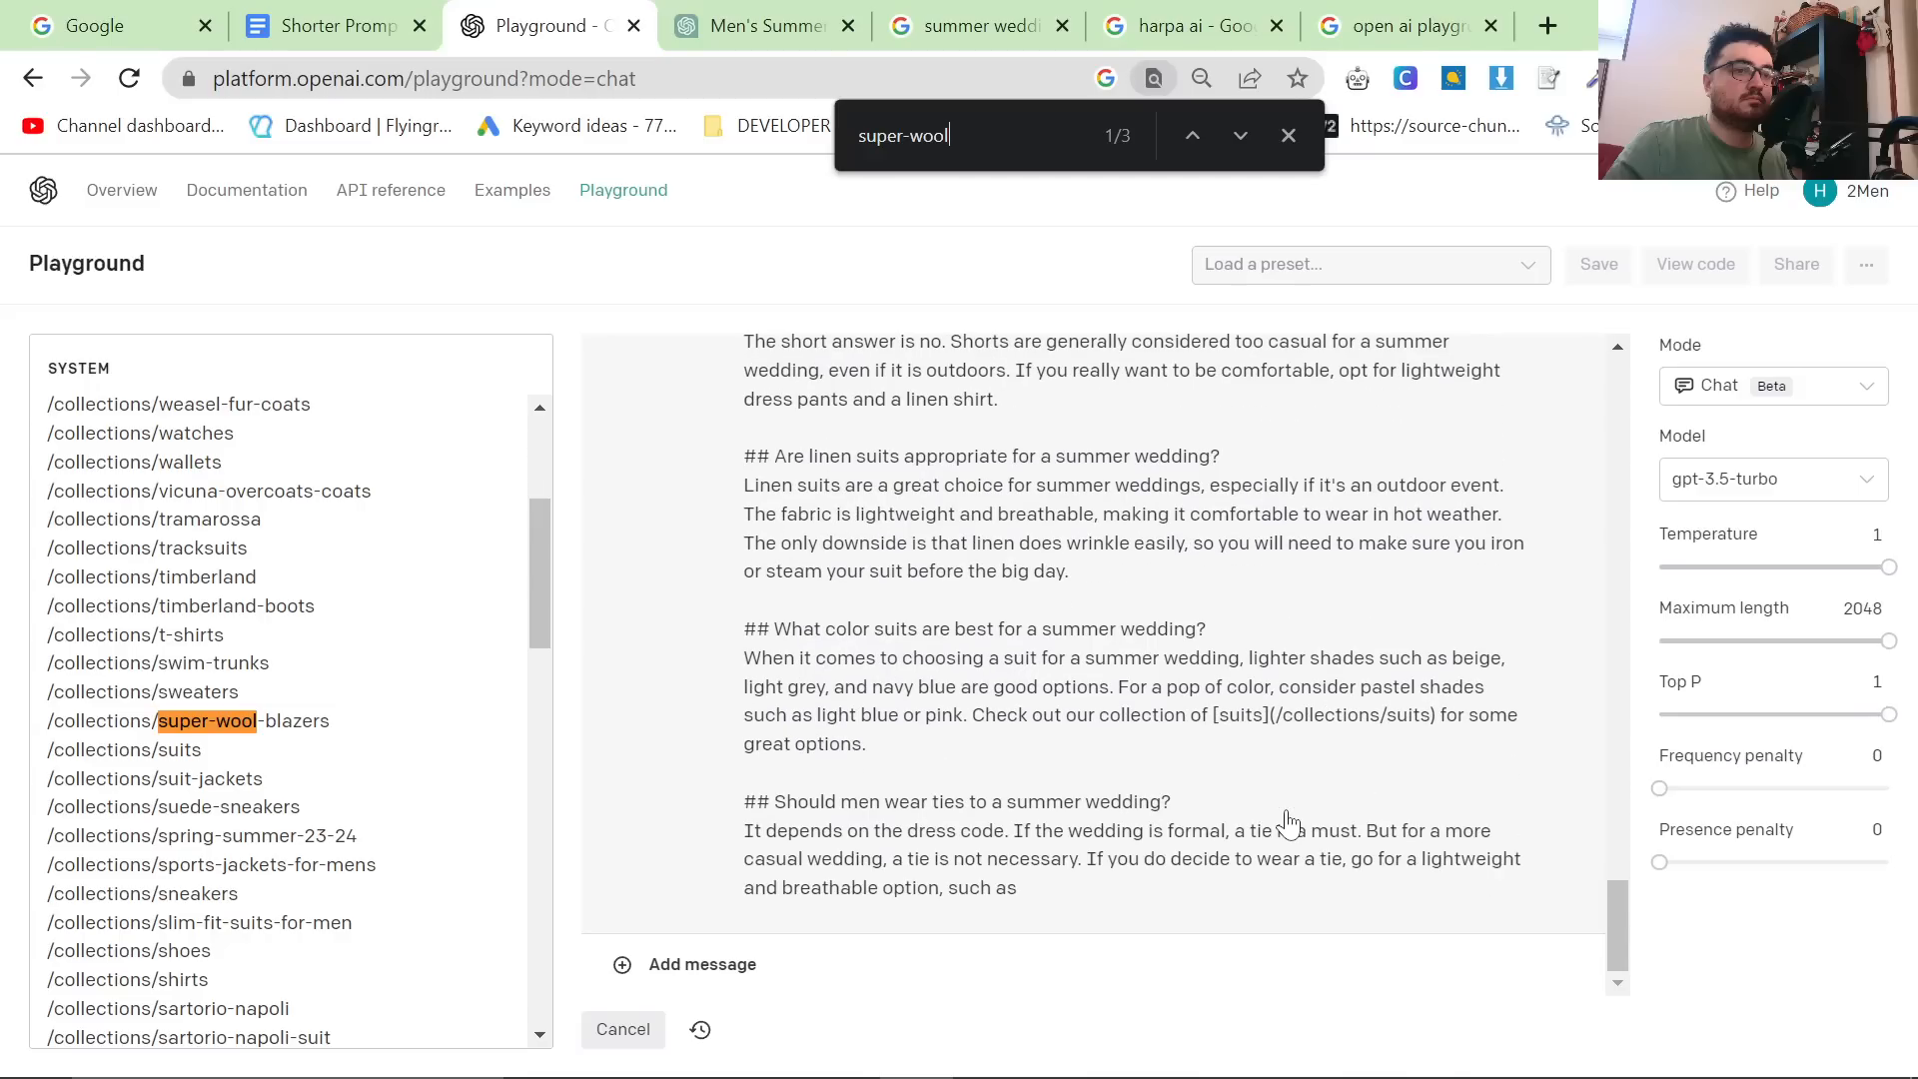
Compare with the ChatGPT version, then read the Playground article to its linked conclusion.
{"action": "left_click", "coordinate": [759, 26]}
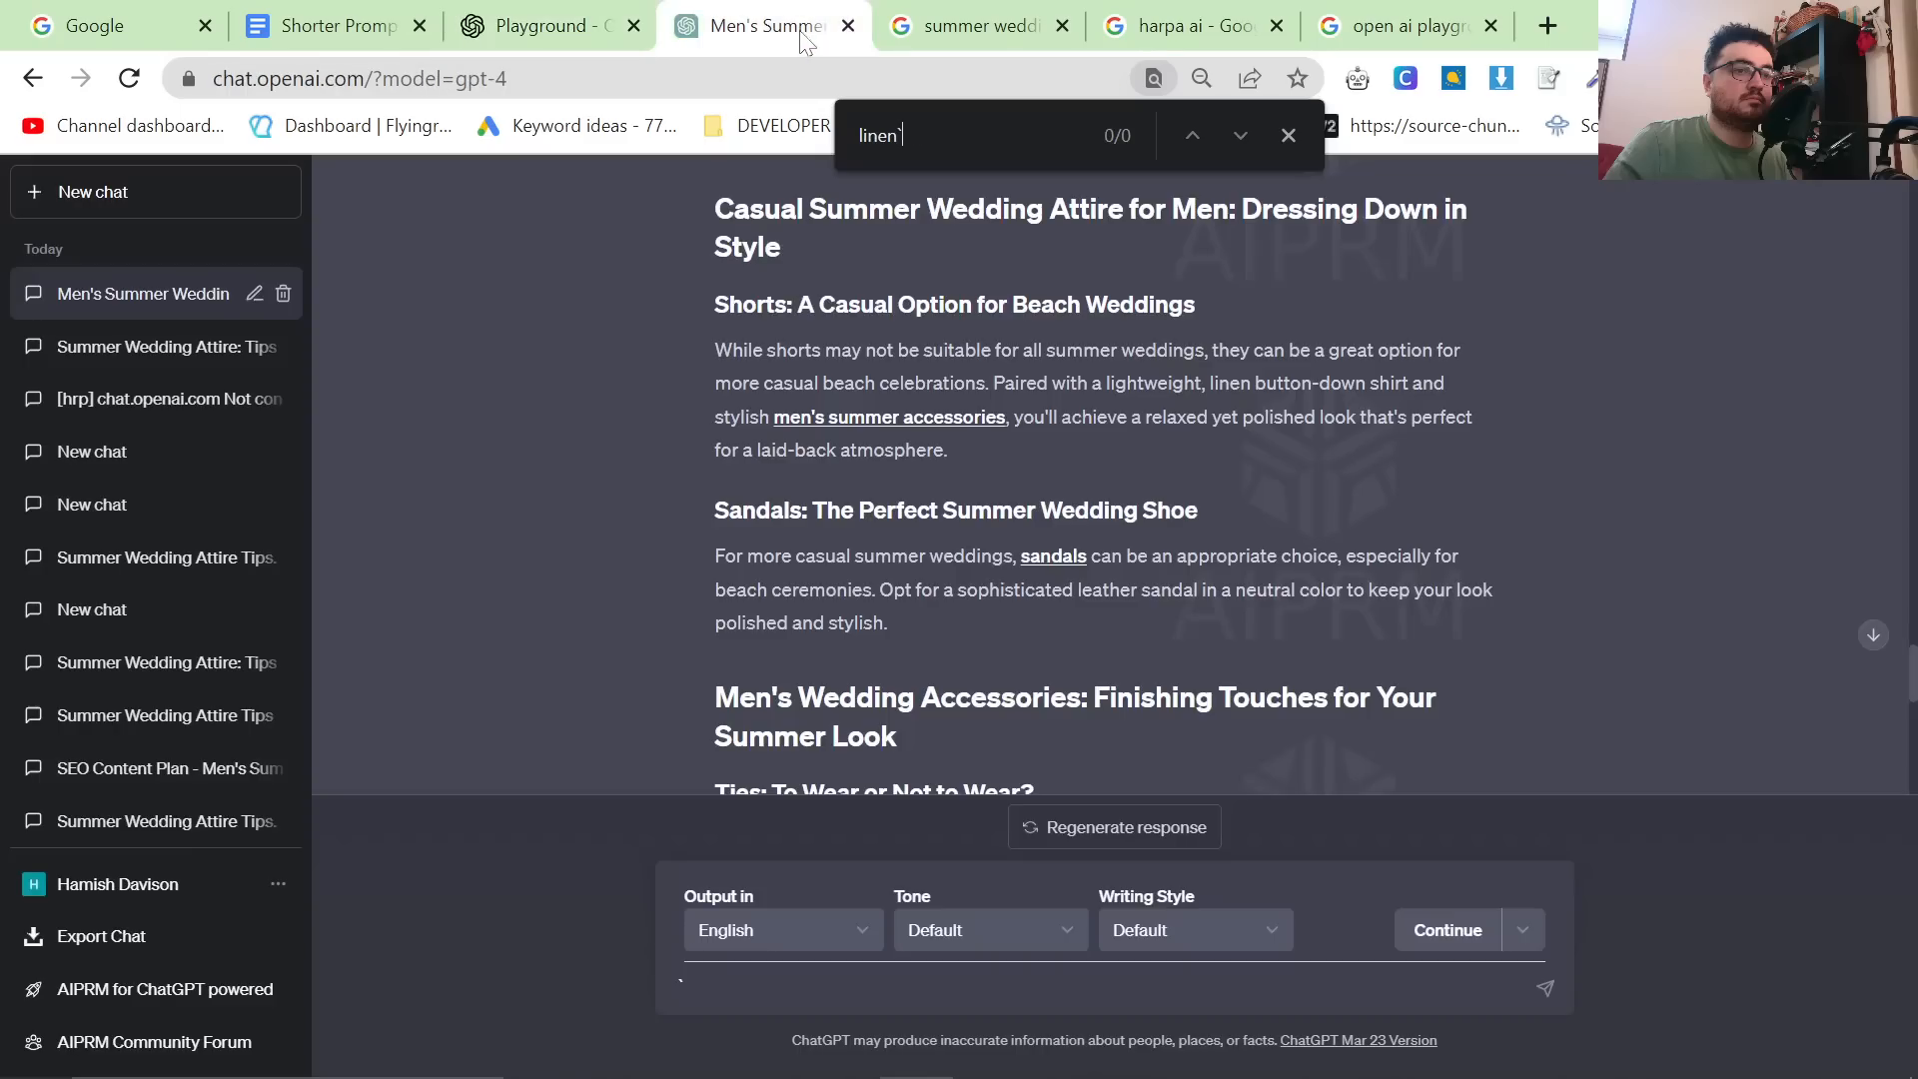
{"action": "left_click", "coordinate": [545, 26]}
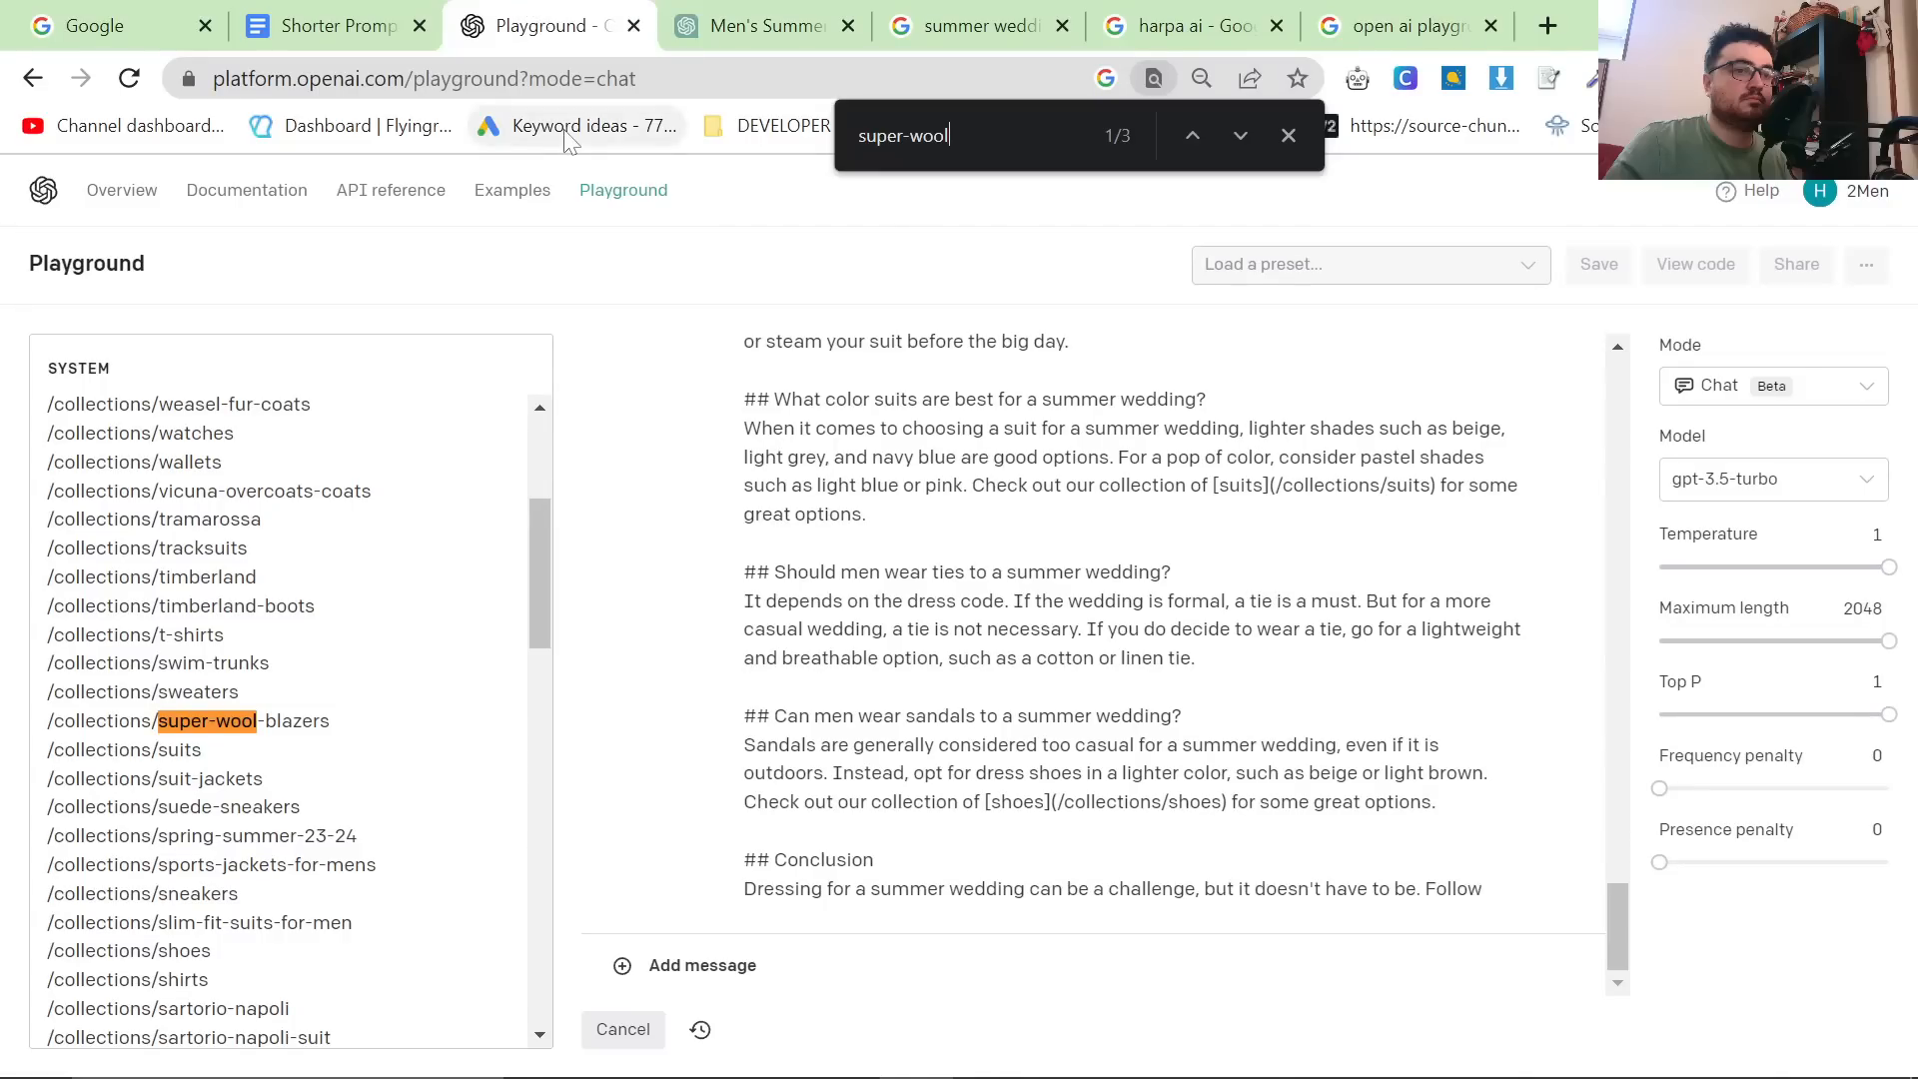
{"action": "scroll", "scroll_direction": "down", "scroll_amount": 3}
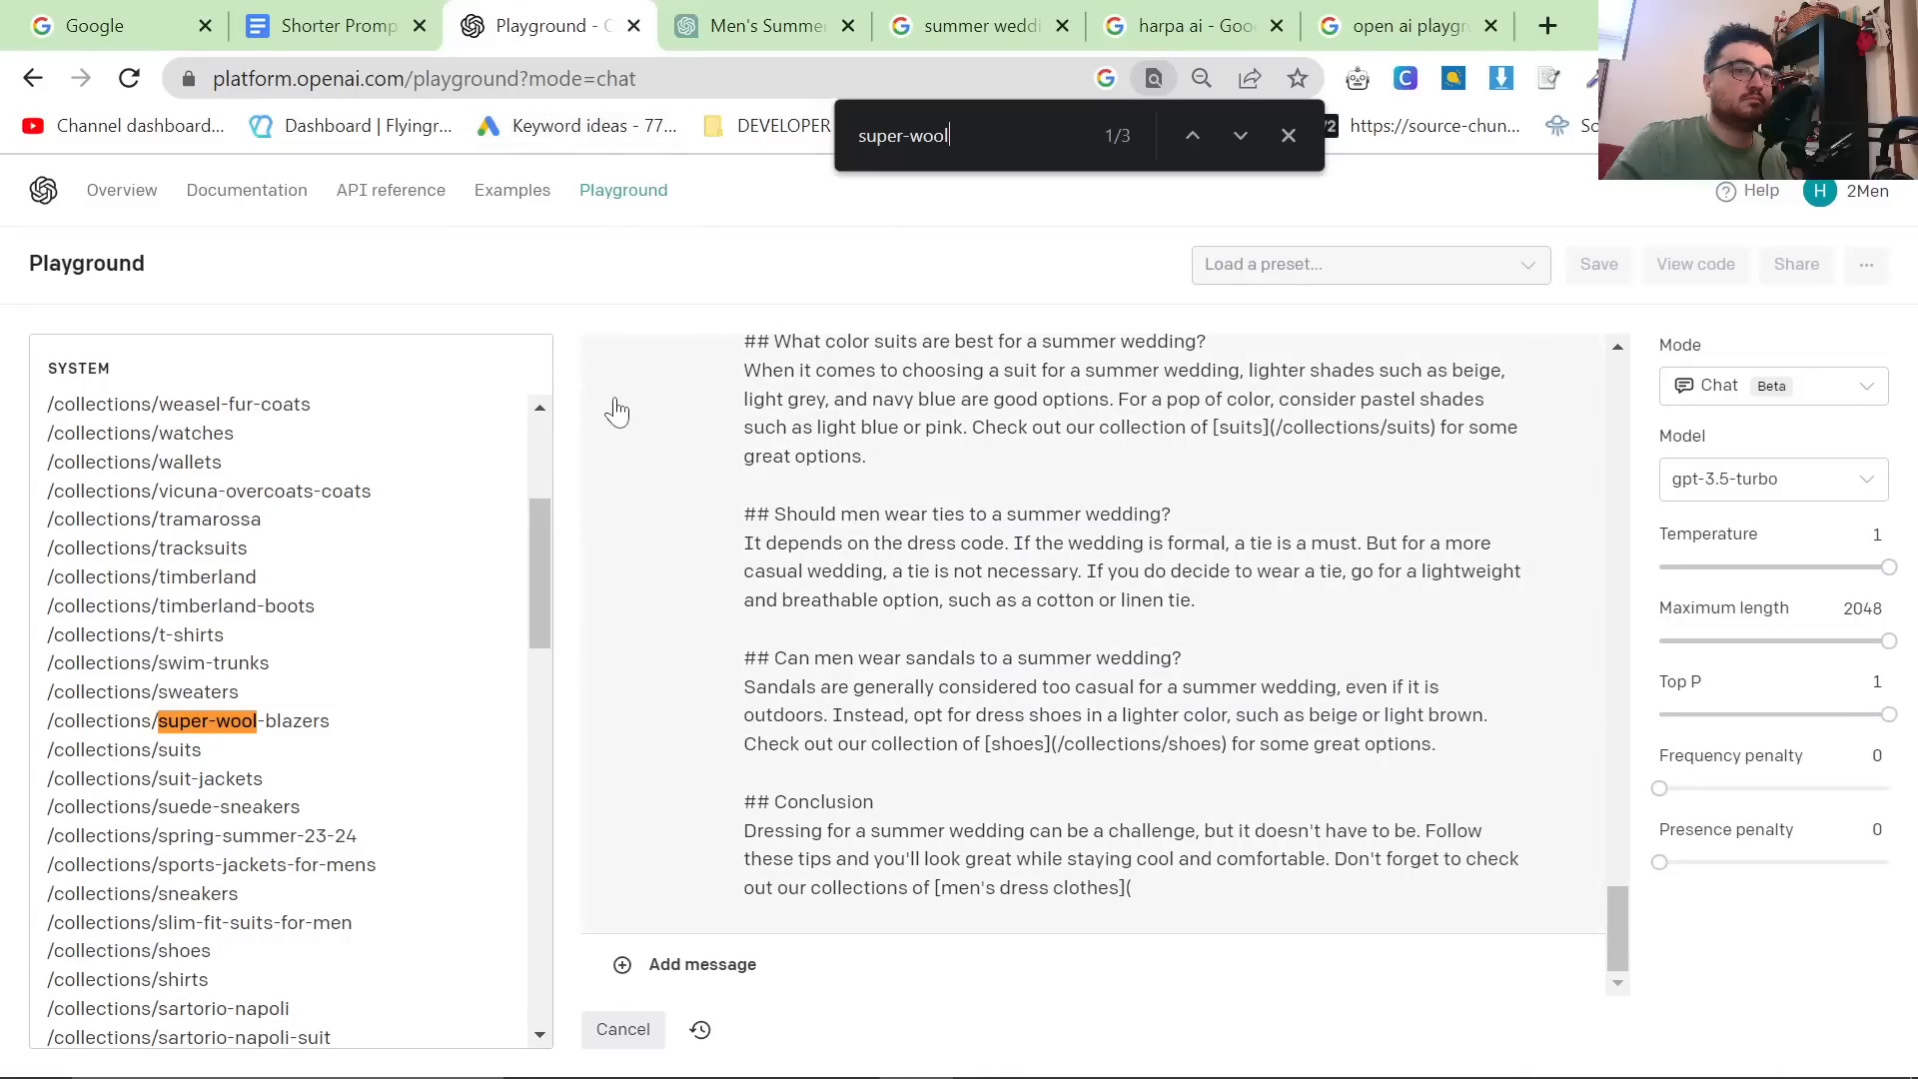
{"action": "scroll", "scroll_direction": "down", "scroll_amount": 3}
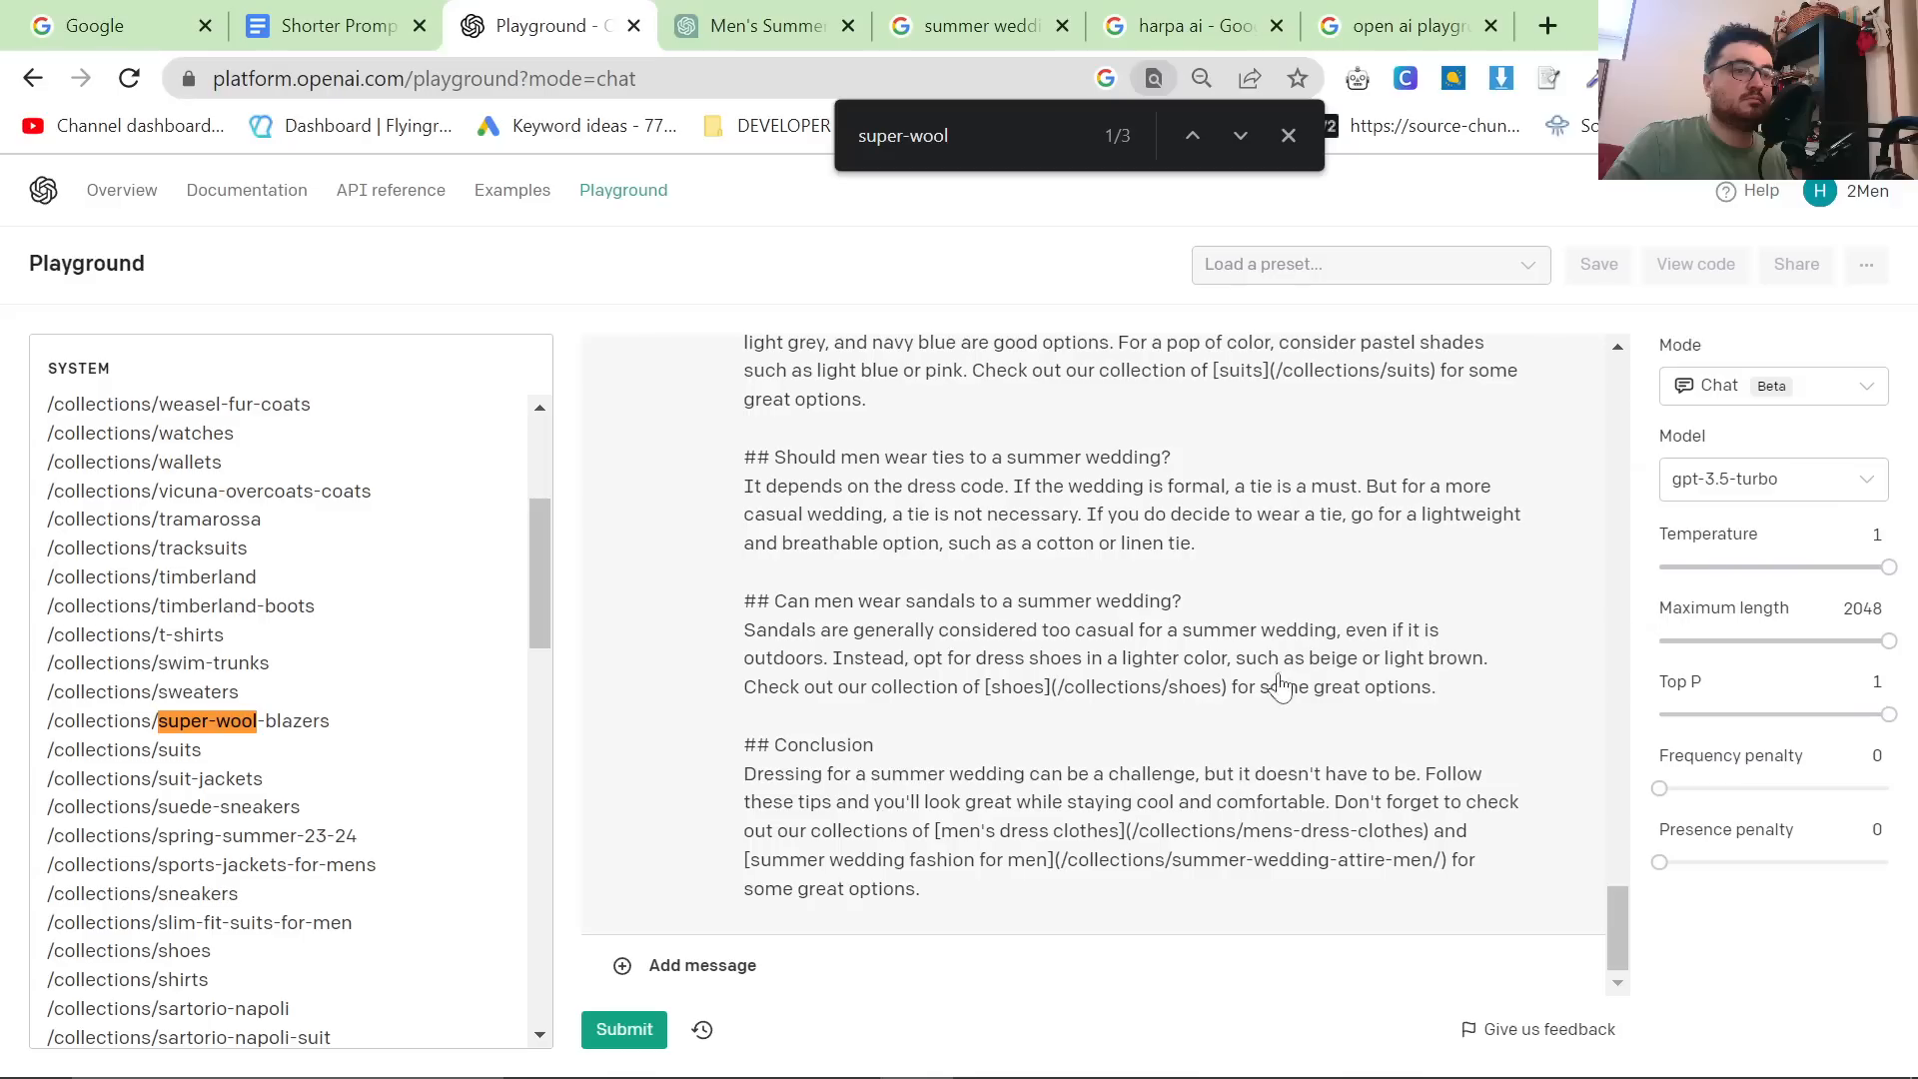
{"action": "mouse_move", "coordinate": [1176, 899]}
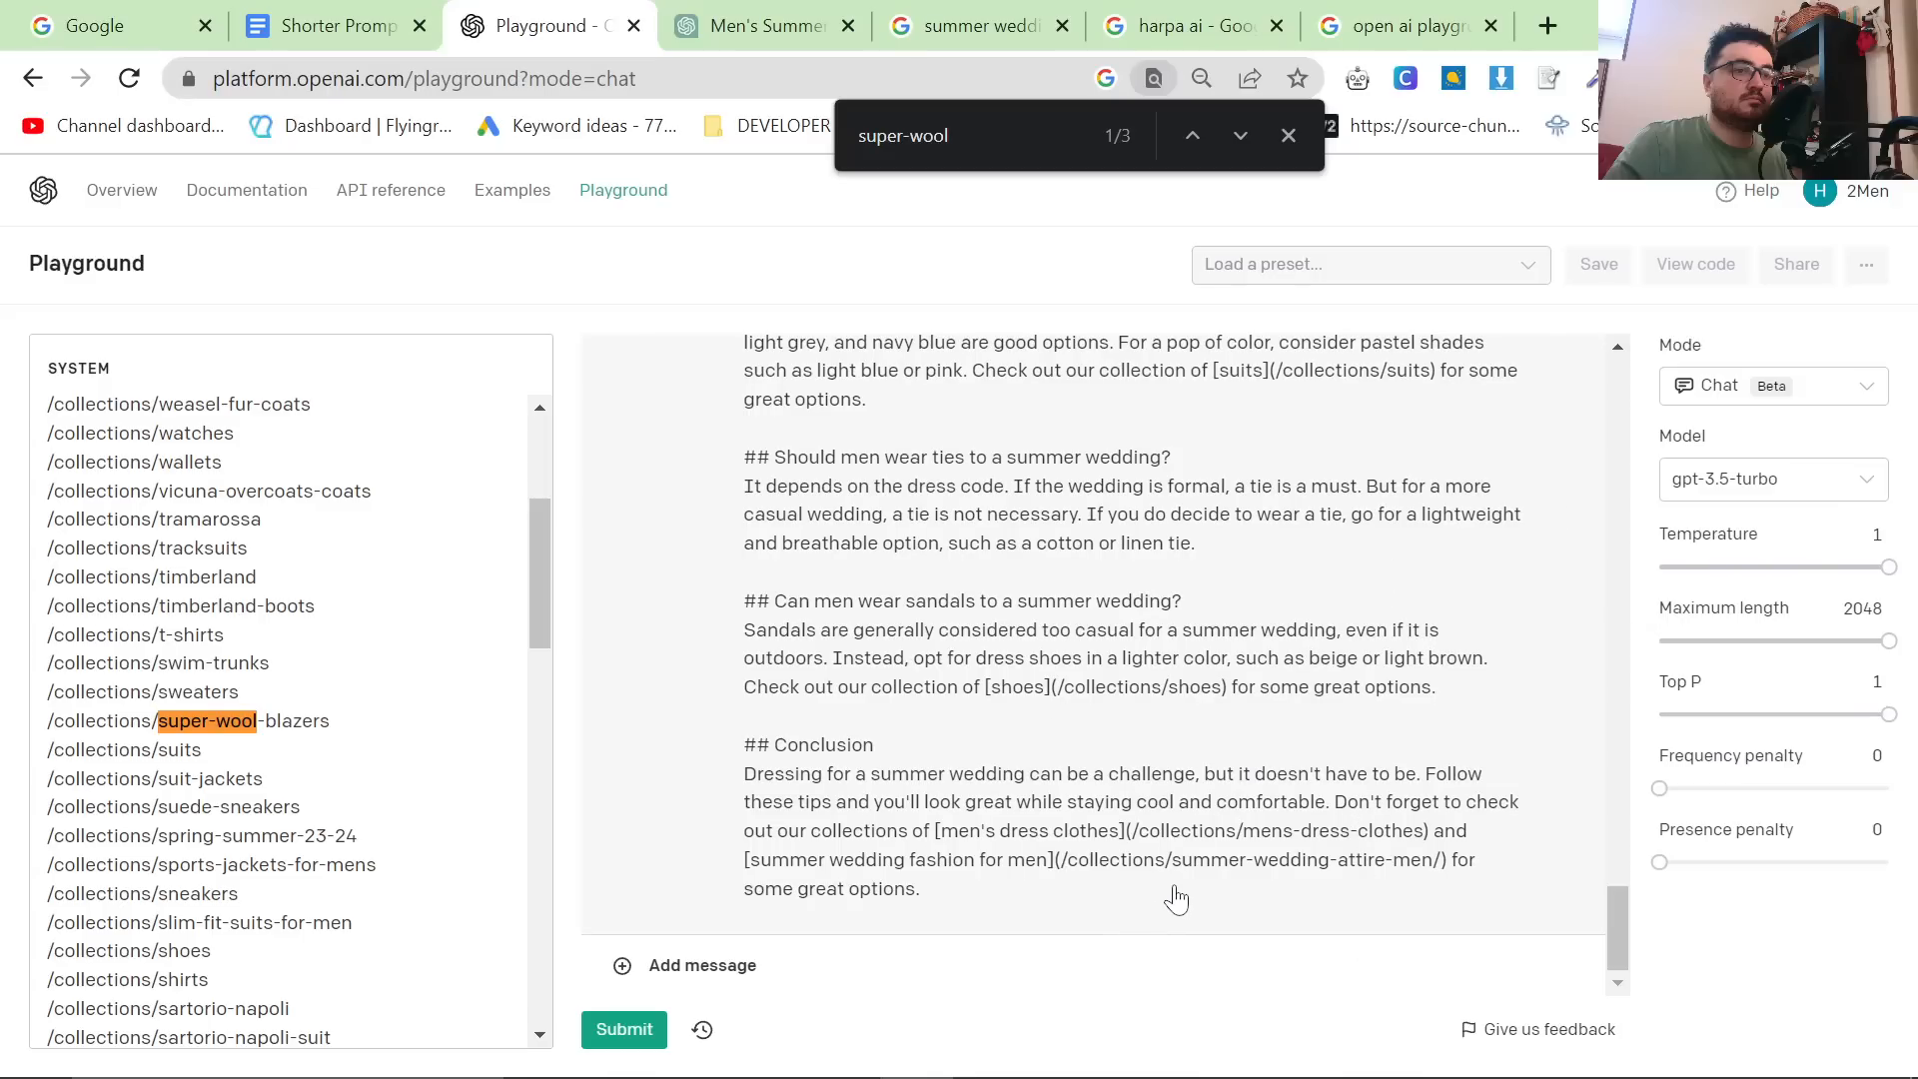
Convert the article markdown and copy all of its Raw HTML from the converter.
{"action": "left_click", "coordinate": [1403, 26]}
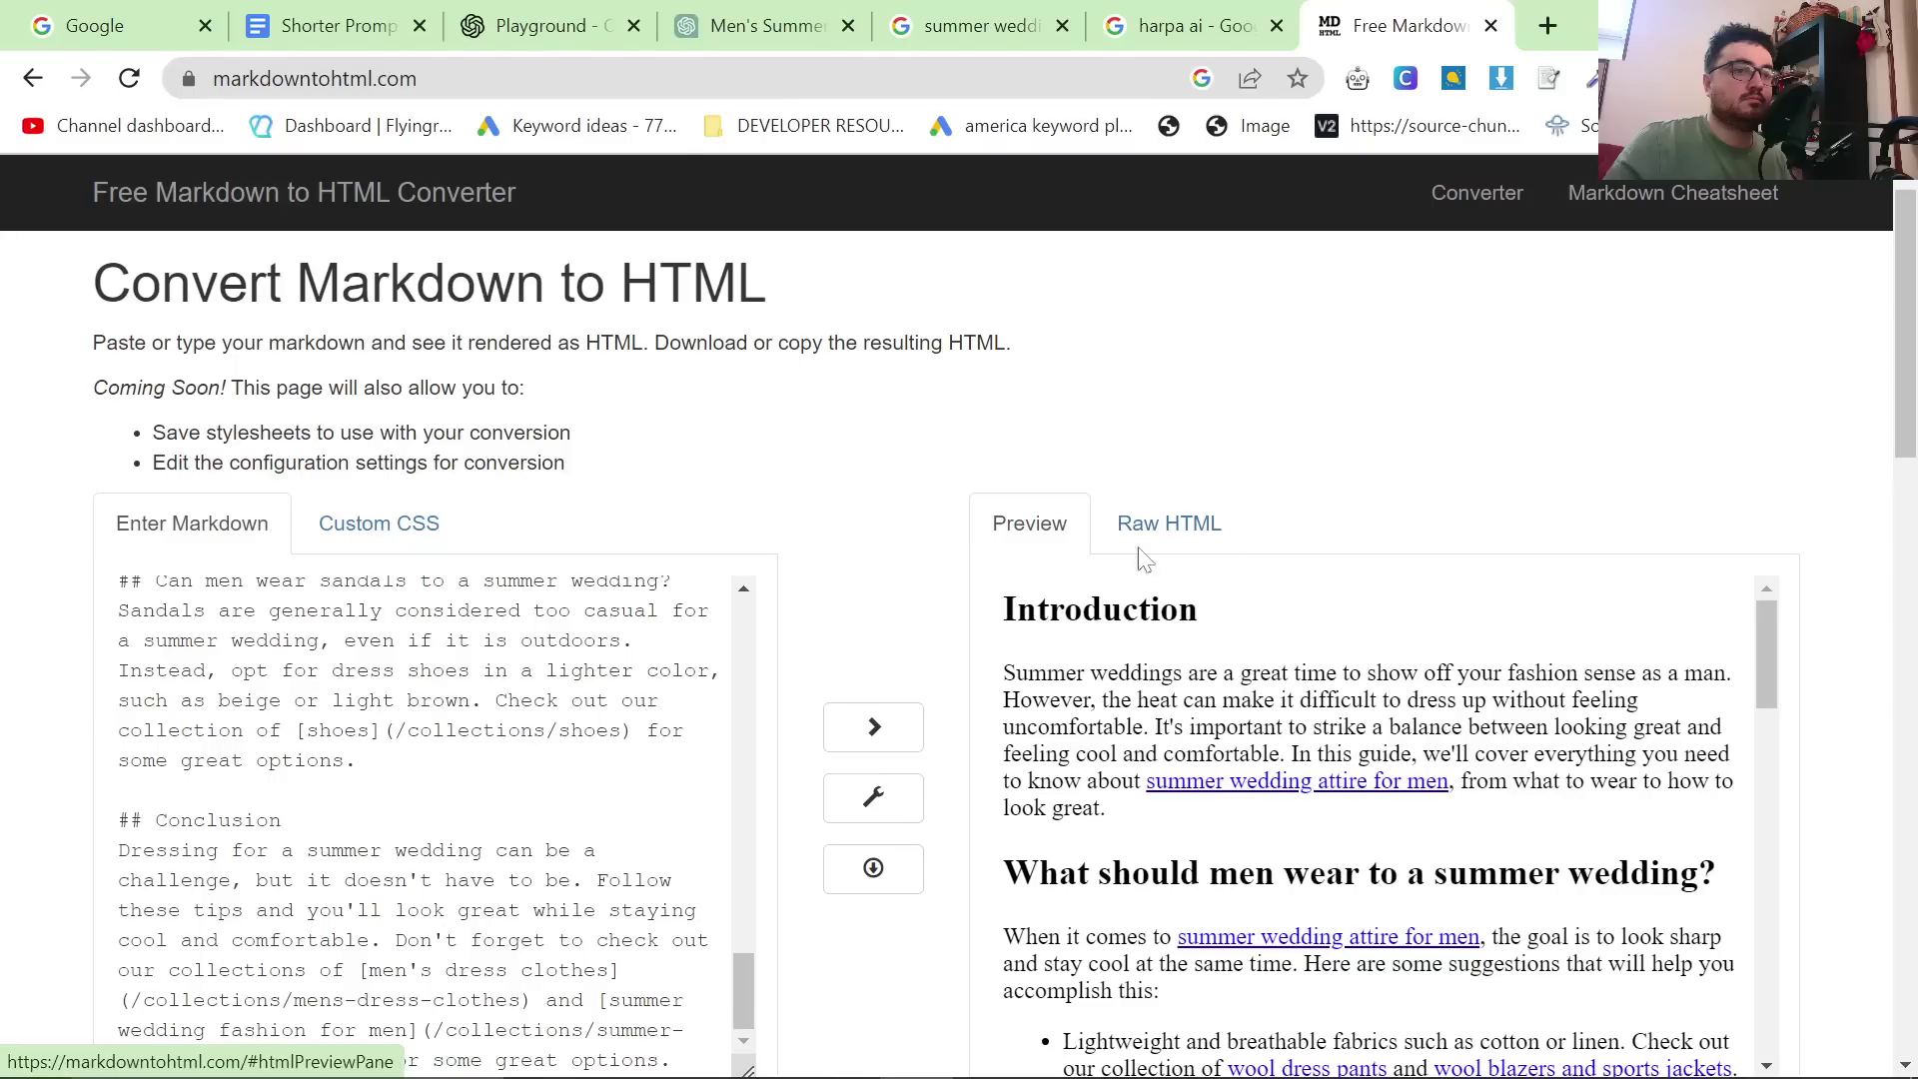
{"action": "left_click", "coordinate": [1169, 524]}
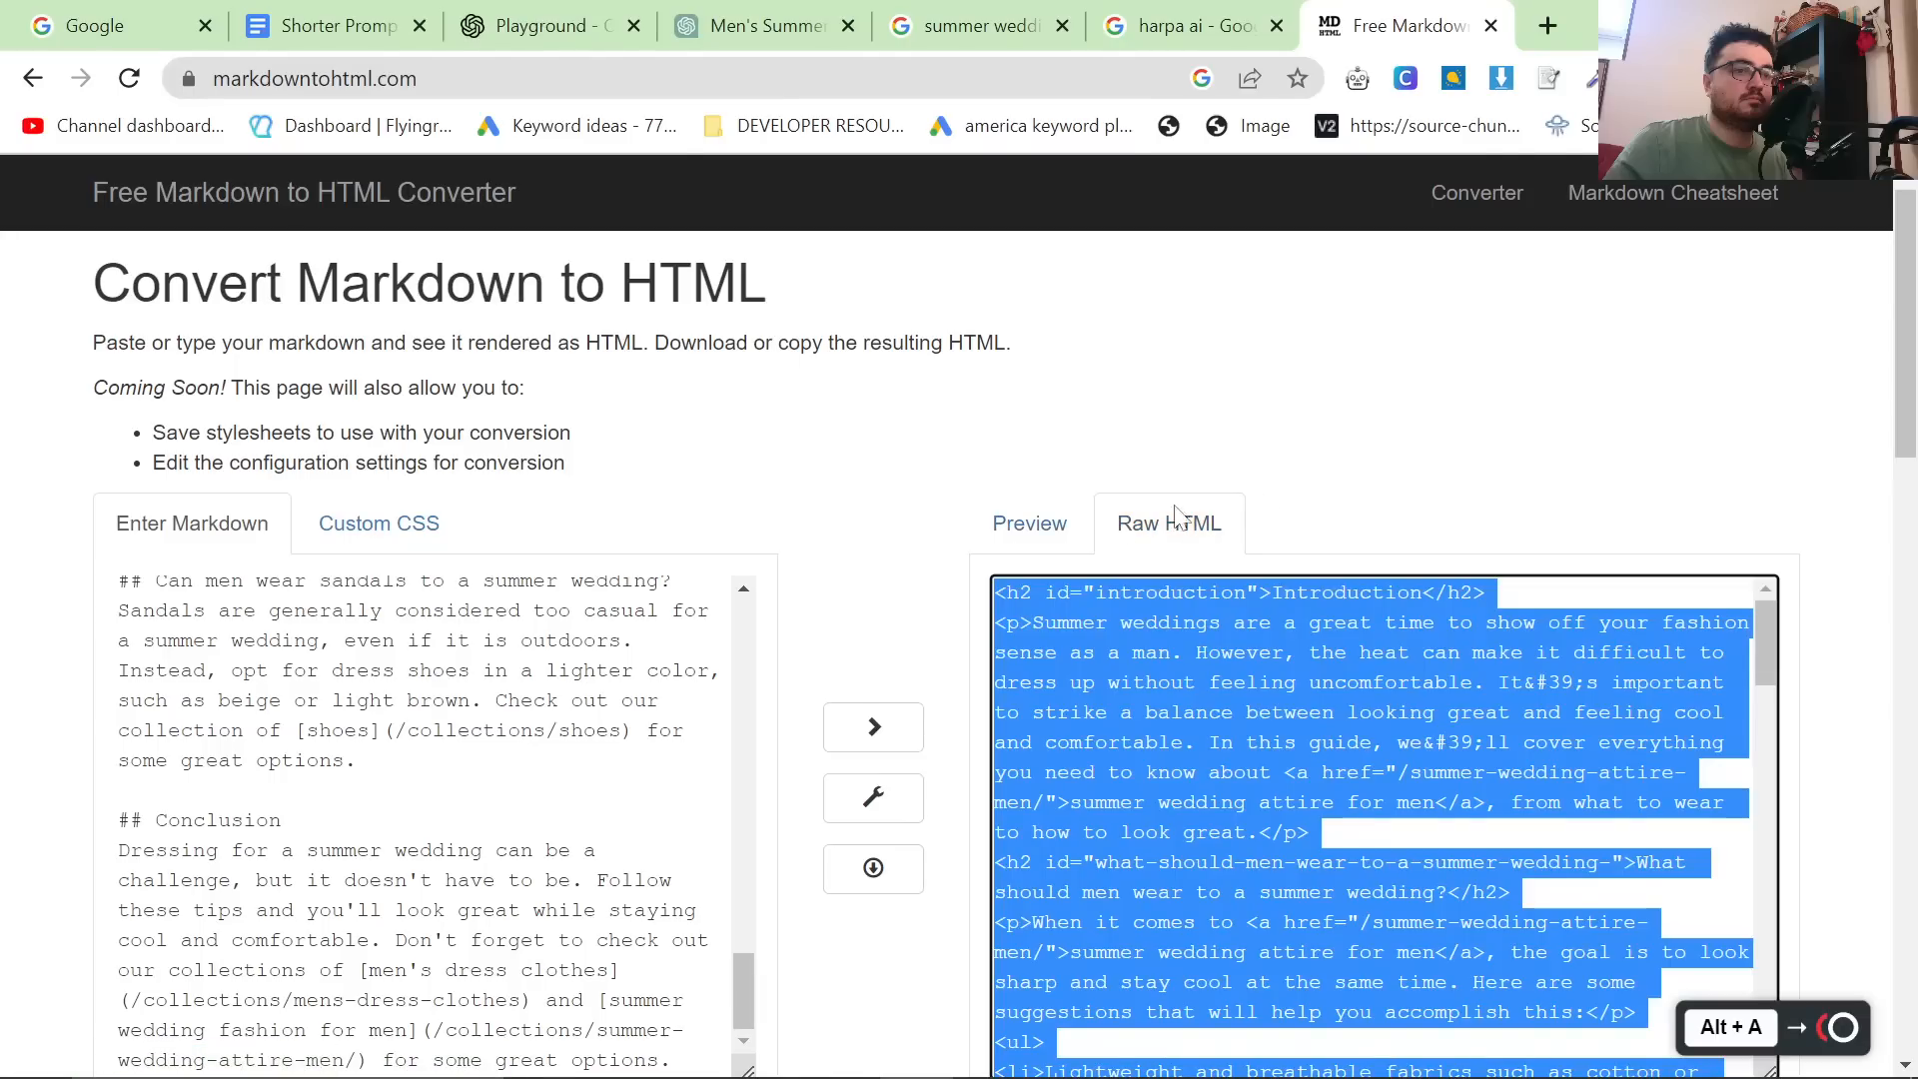
{"action": "left_click", "coordinate": [1546, 26]}
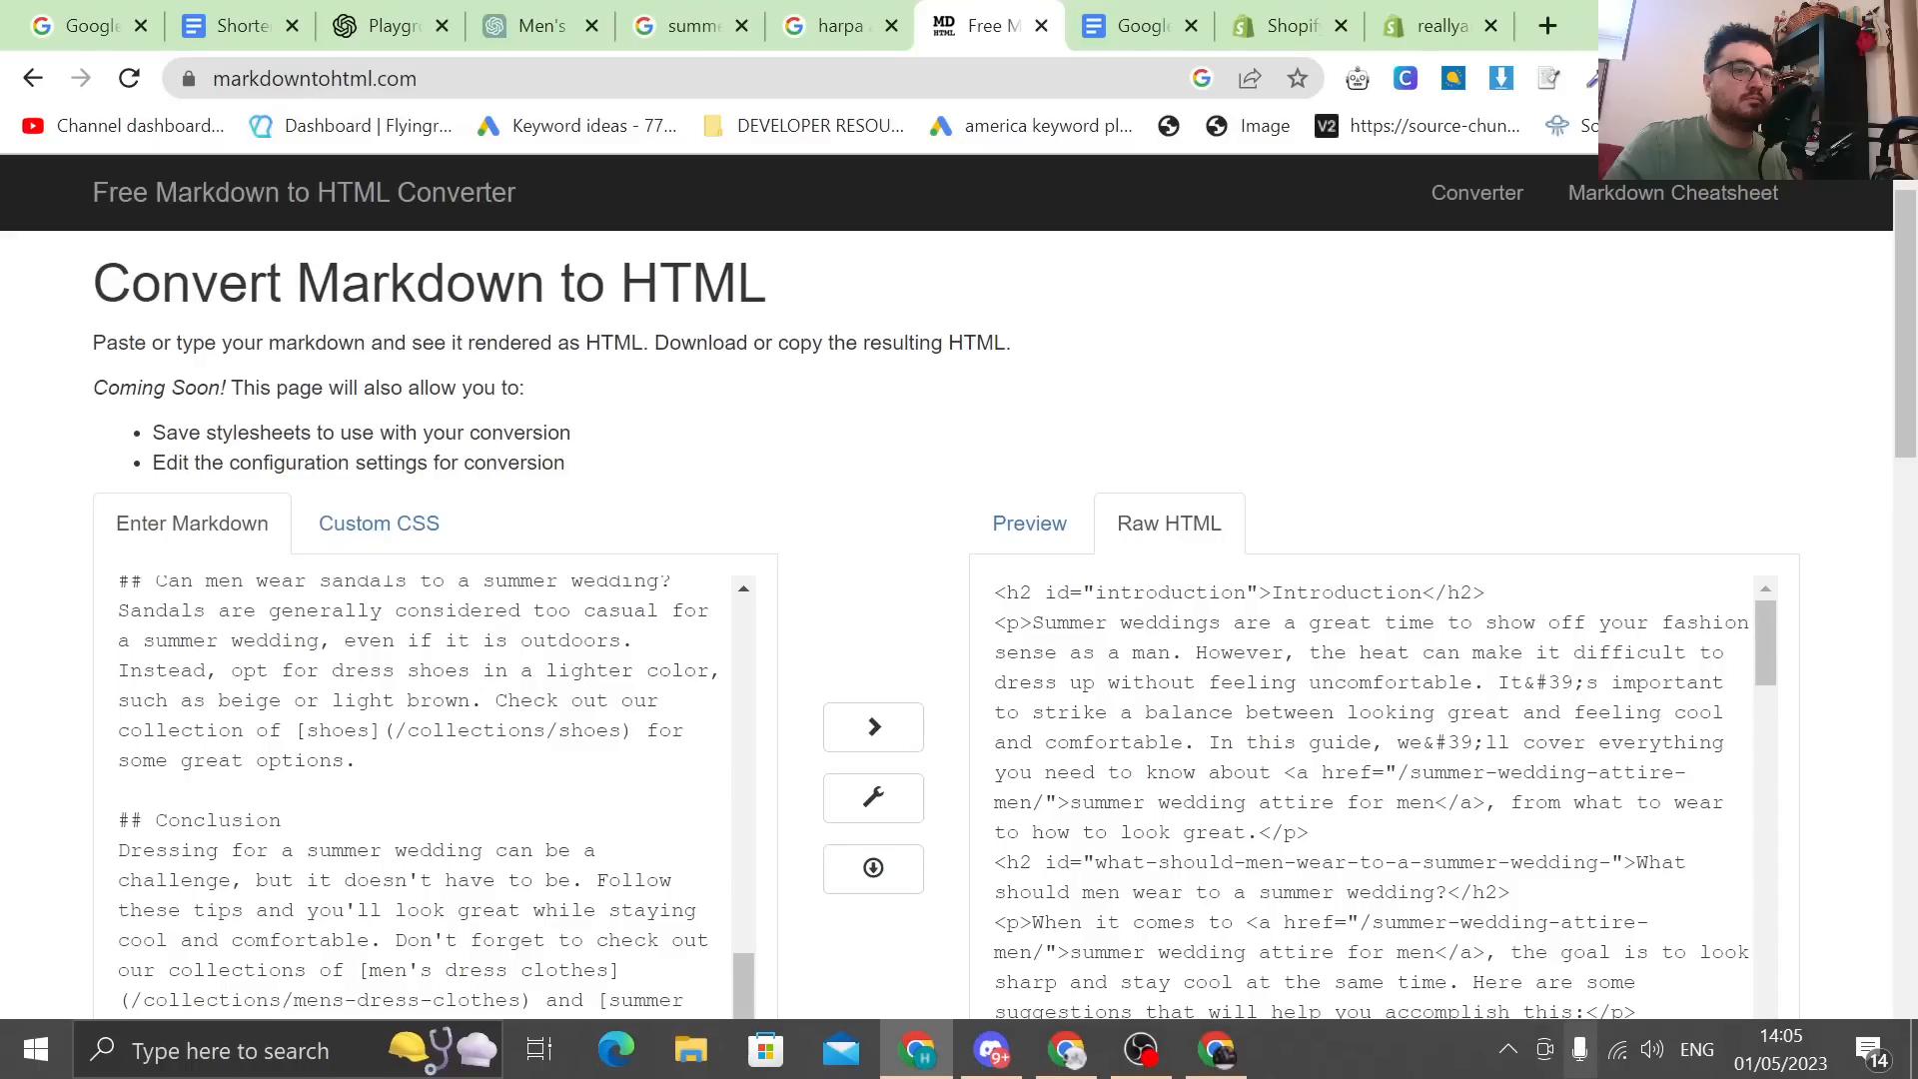
Reset the converter to its sample, note its web address, and move to the Shopify draft blog post.
{"action": "left_click", "coordinate": [1029, 523]}
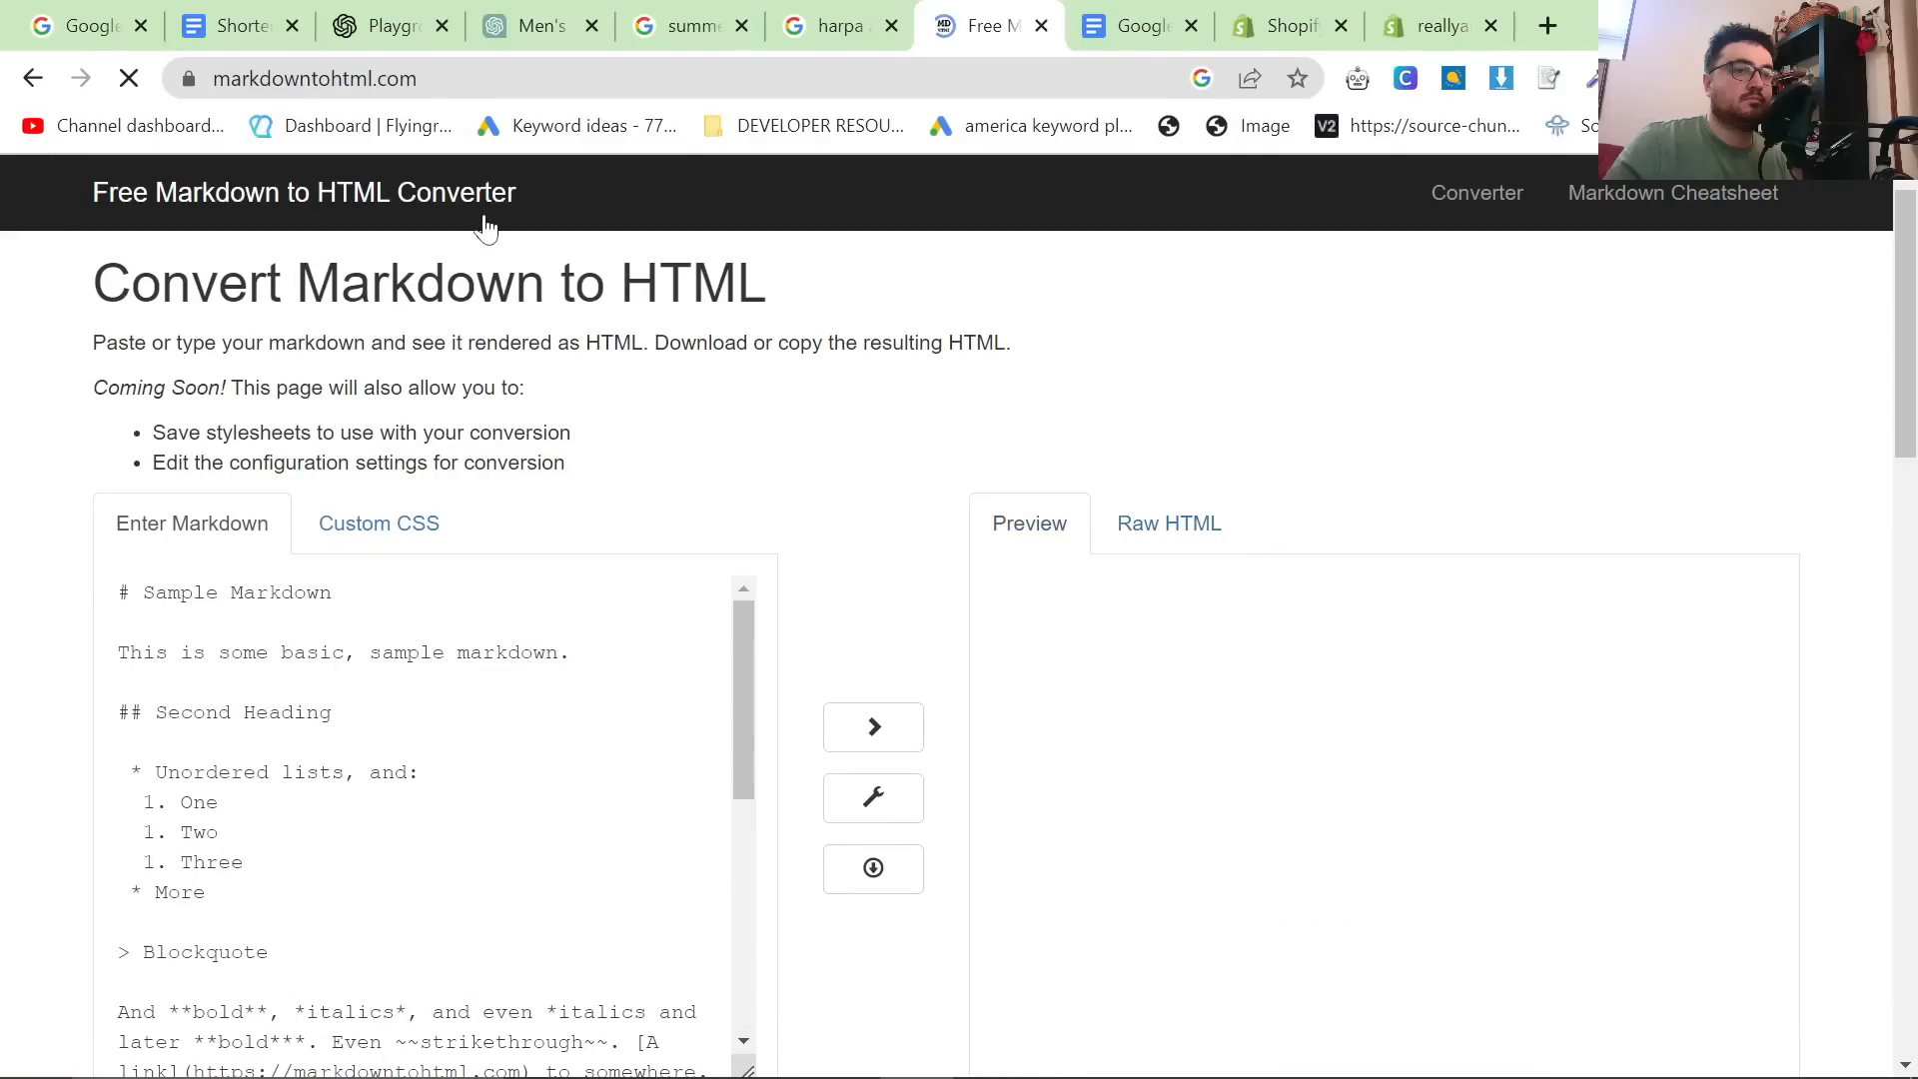
{"action": "left_click", "coordinate": [1169, 523]}
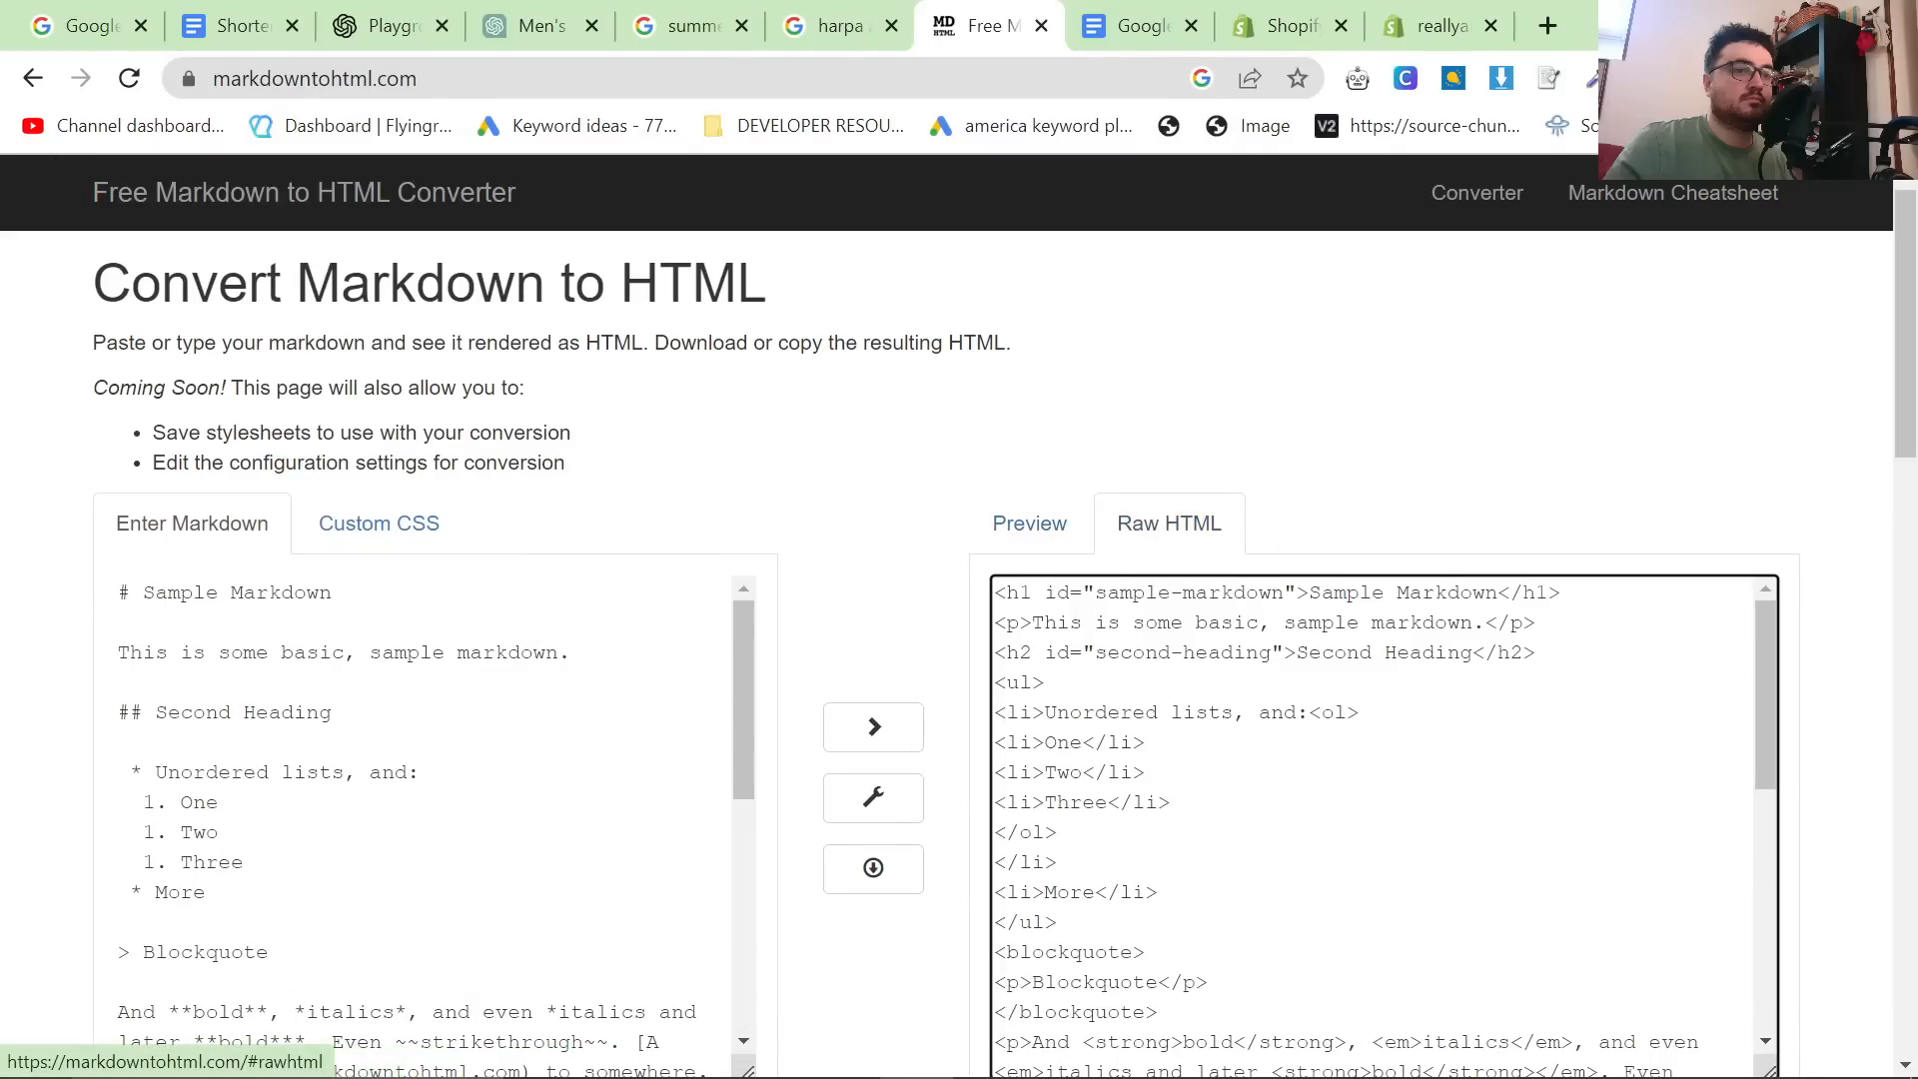
{"action": "left_click", "coordinate": [1029, 524]}
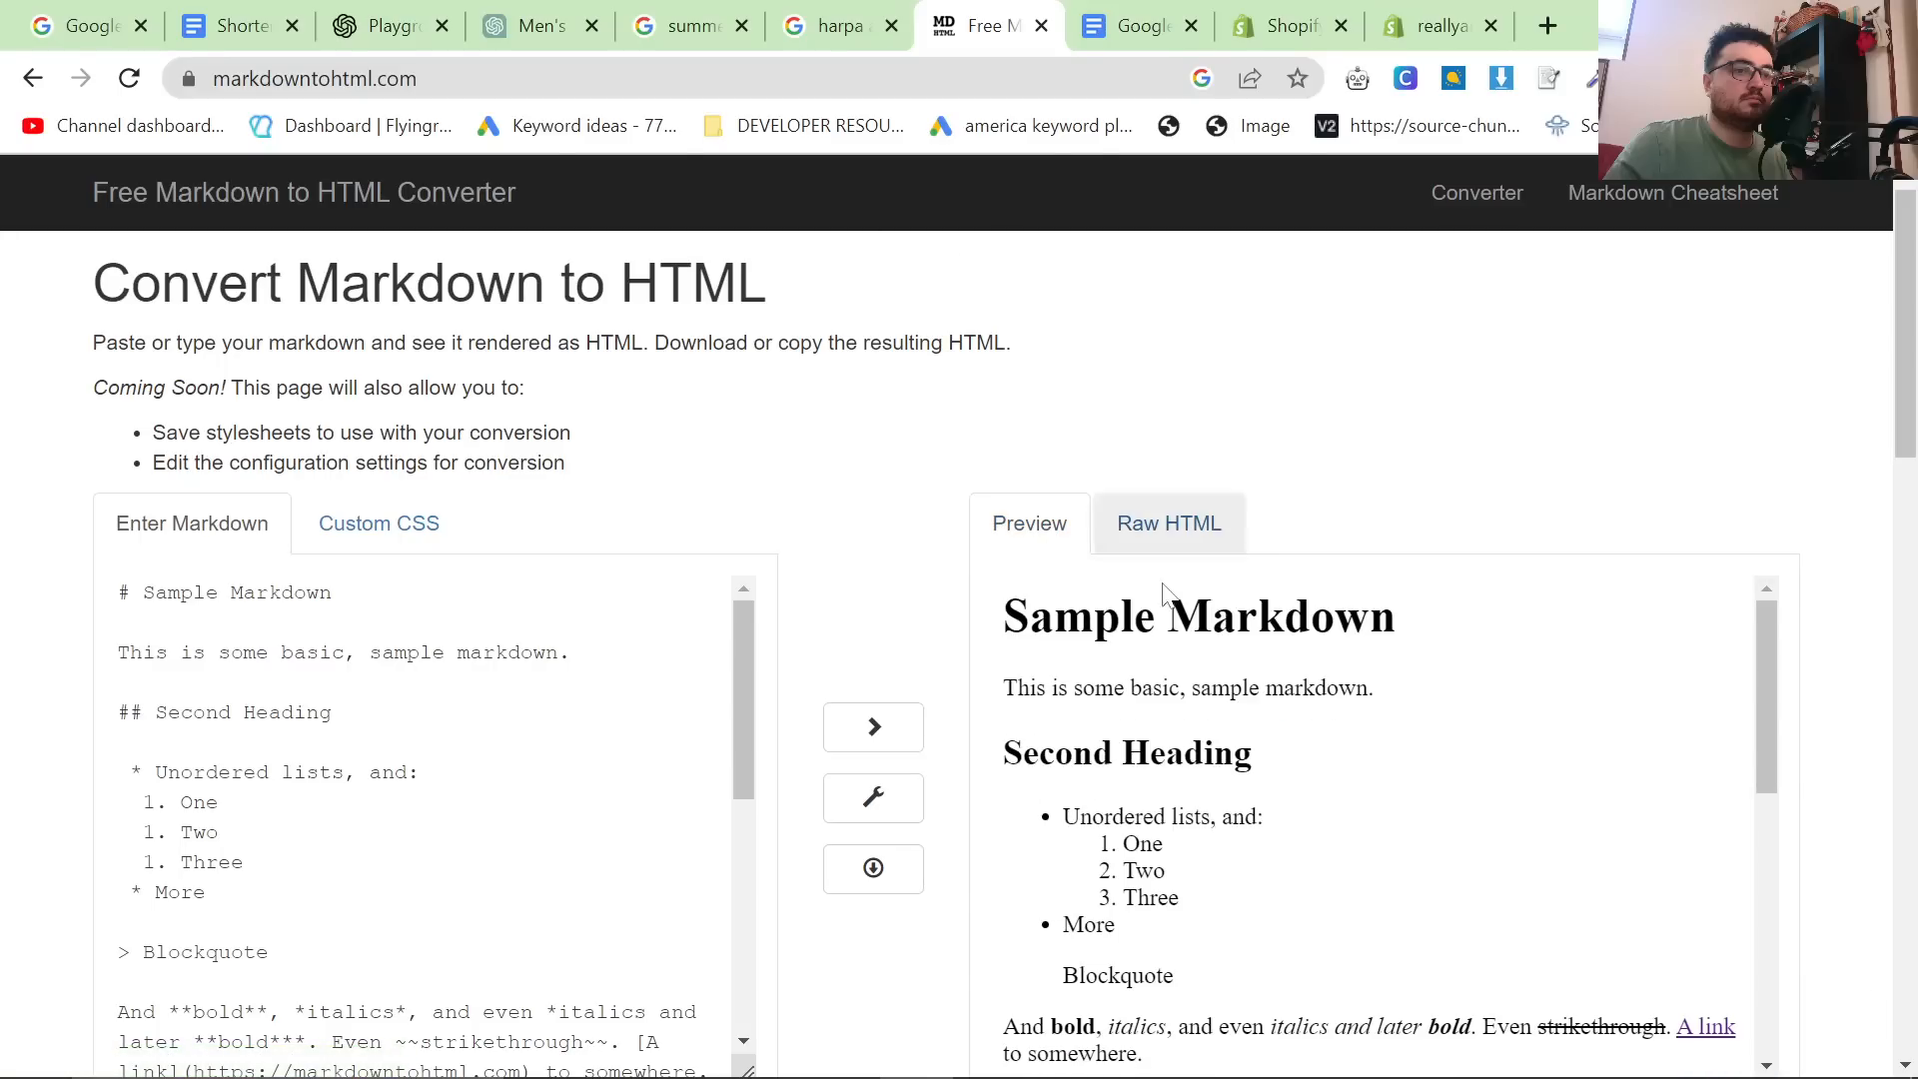
{"action": "left_click", "coordinate": [1169, 524]}
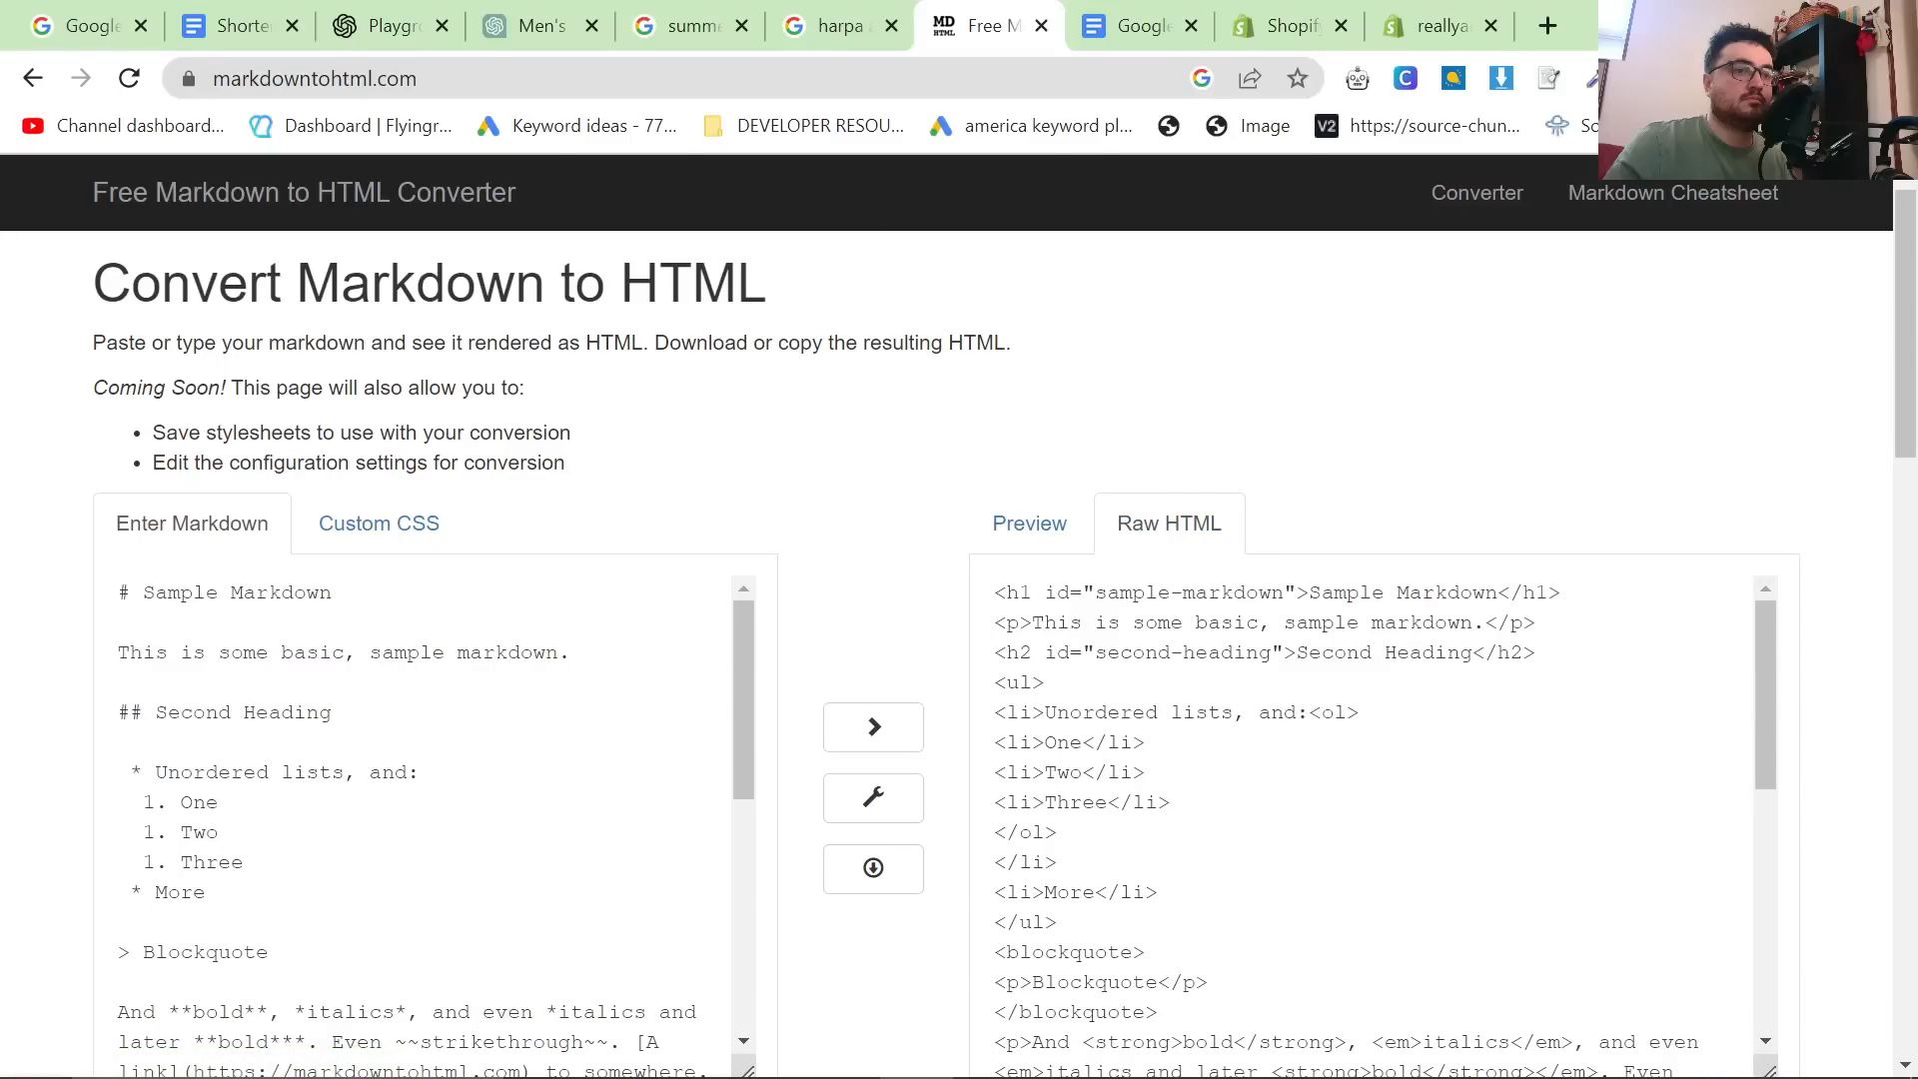
{"action": "left_click", "coordinate": [316, 79]}
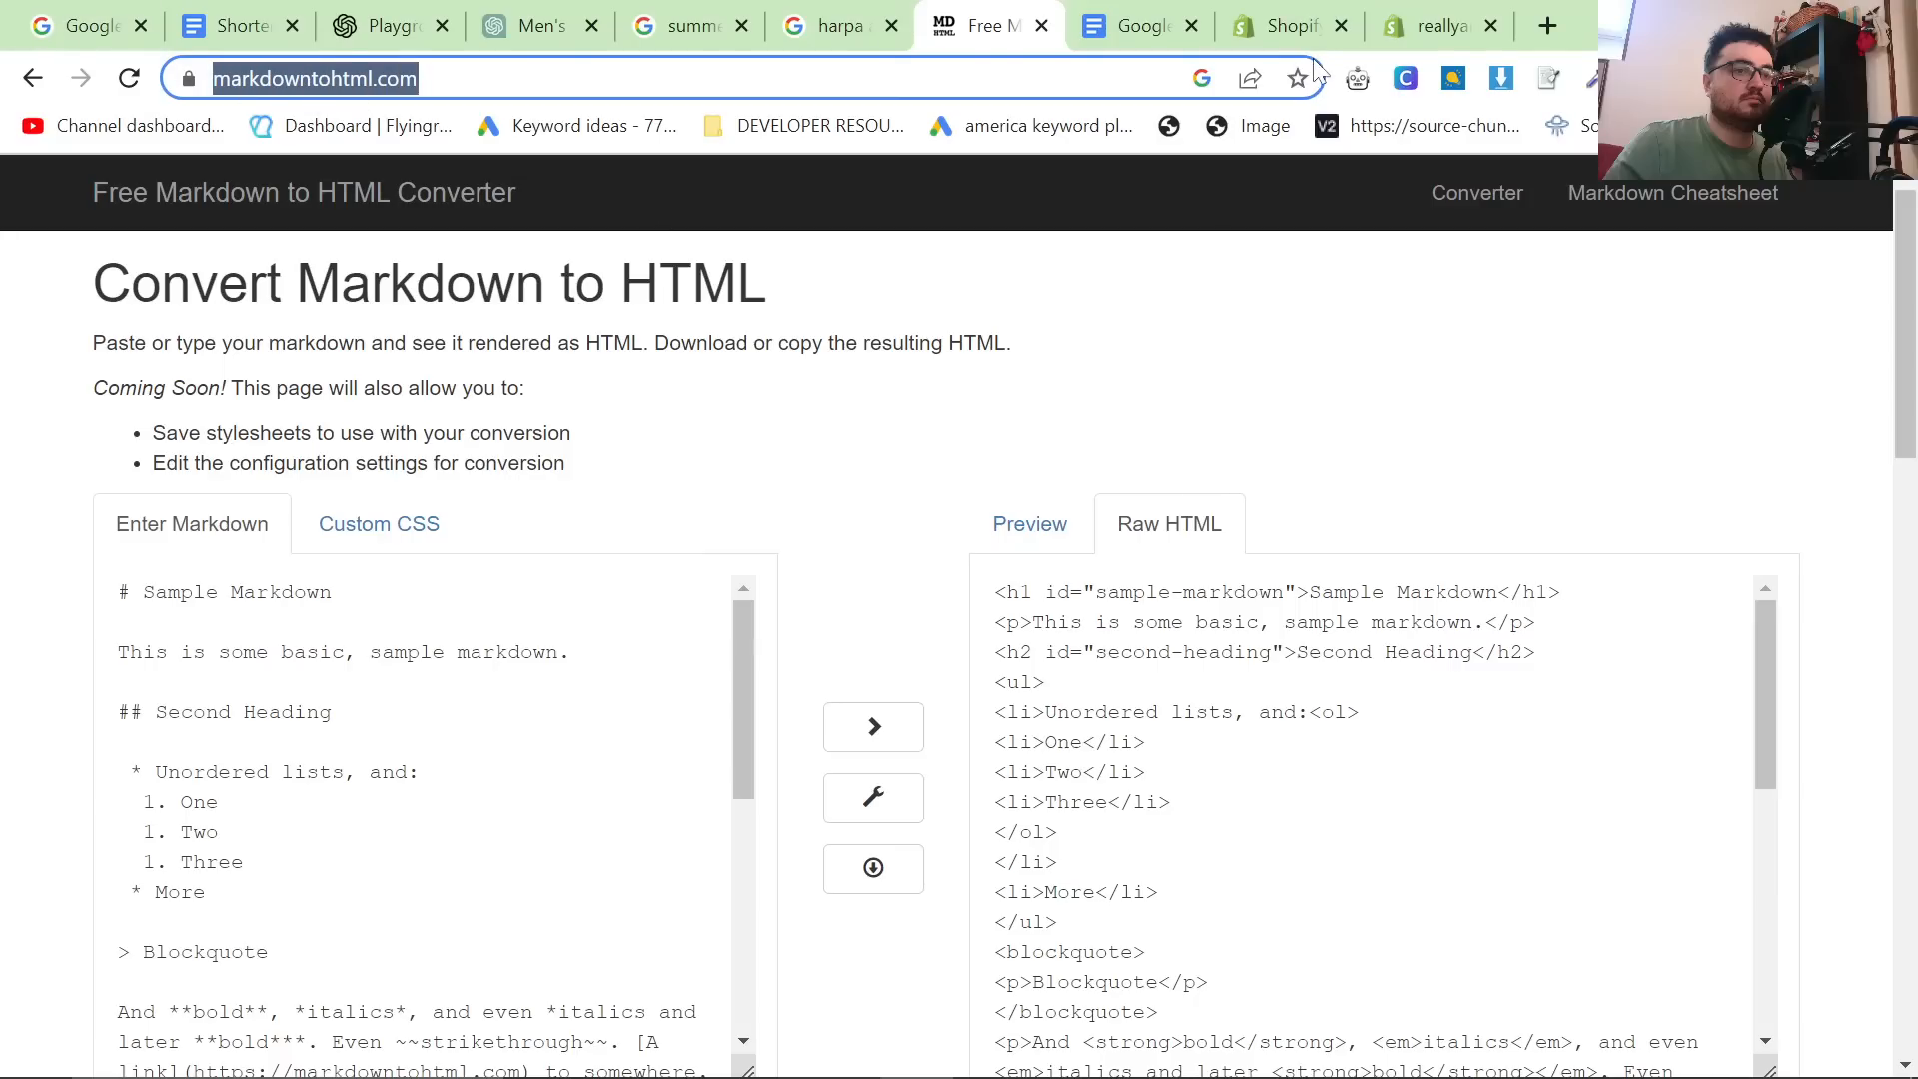
{"action": "mouse_move", "coordinate": [1175, 389]}
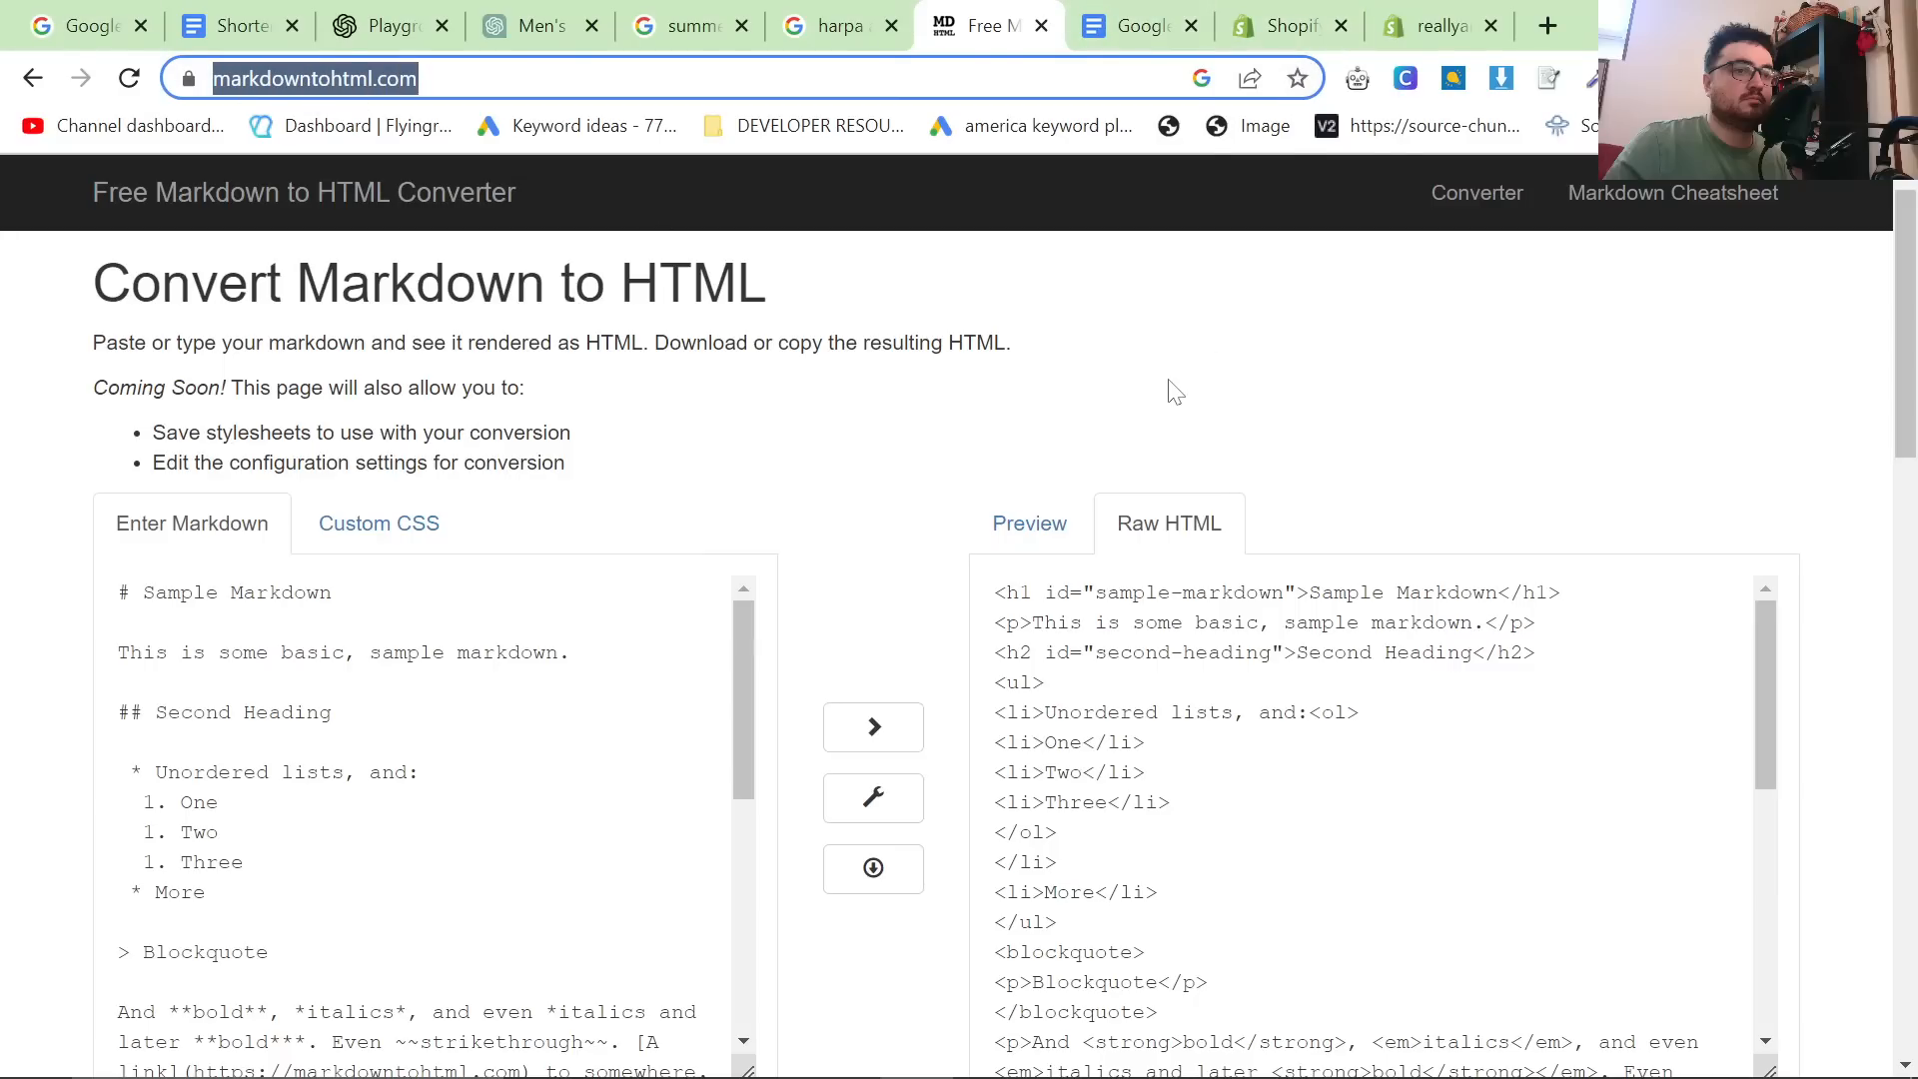
{"action": "left_click", "coordinate": [1438, 26]}
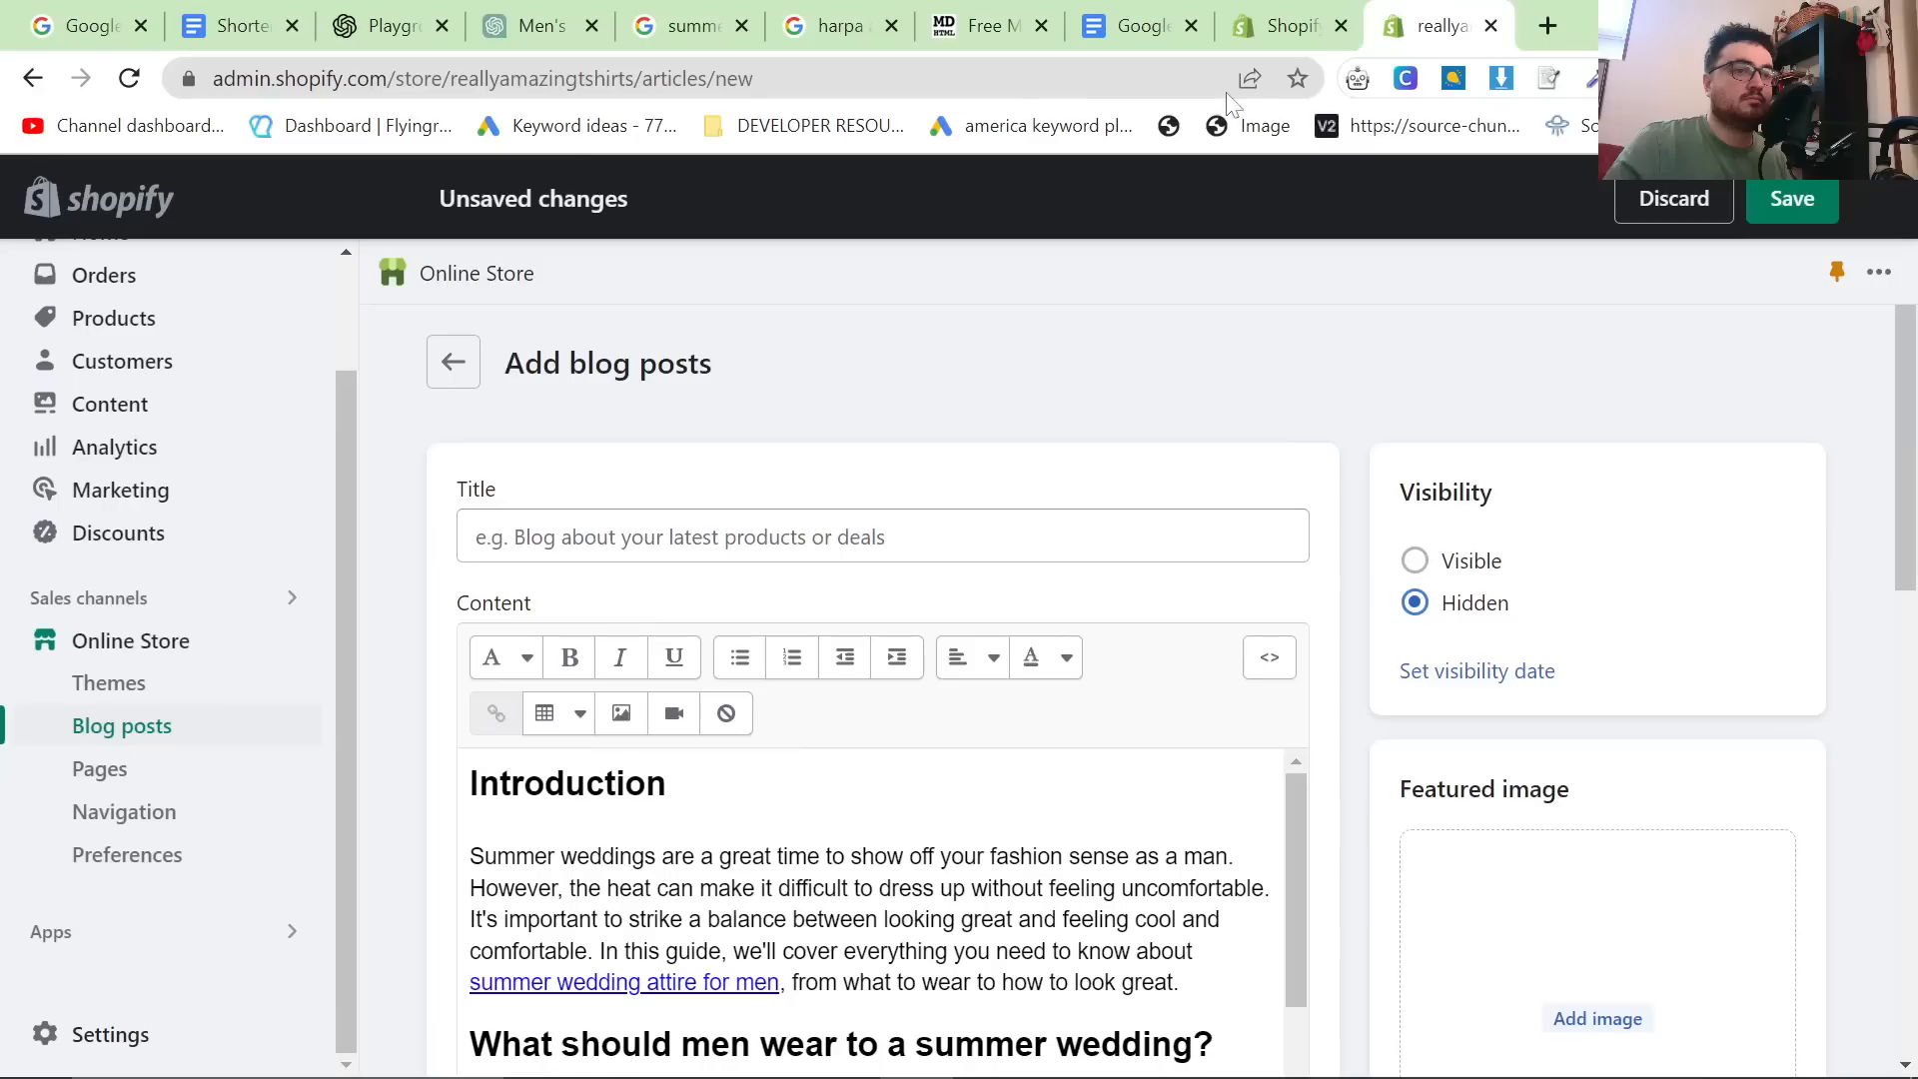
Confirm the draft's 'white sweaters' link targets /collections/white-sweaters, then move to a fresh tab.
{"action": "scroll", "scroll_direction": "down", "scroll_amount": 3}
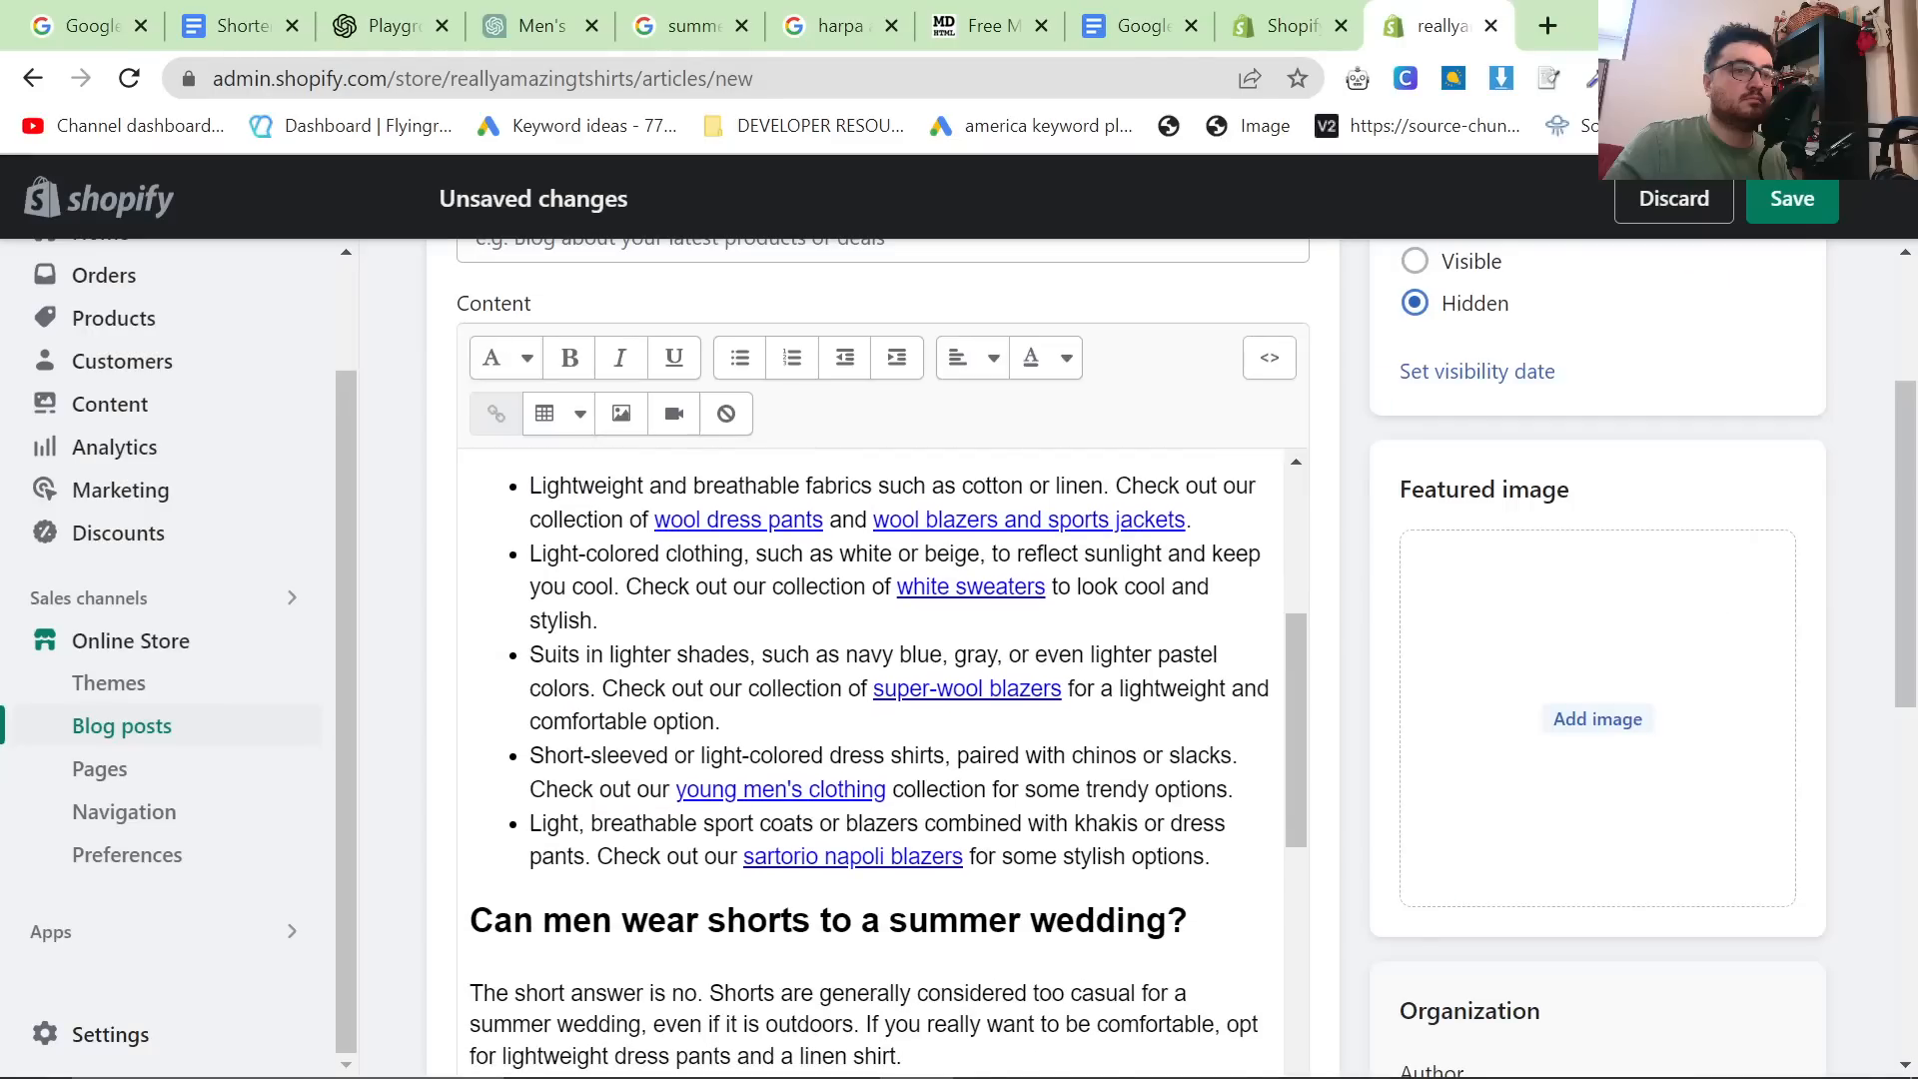
{"action": "double_click", "coordinate": [1003, 588]}
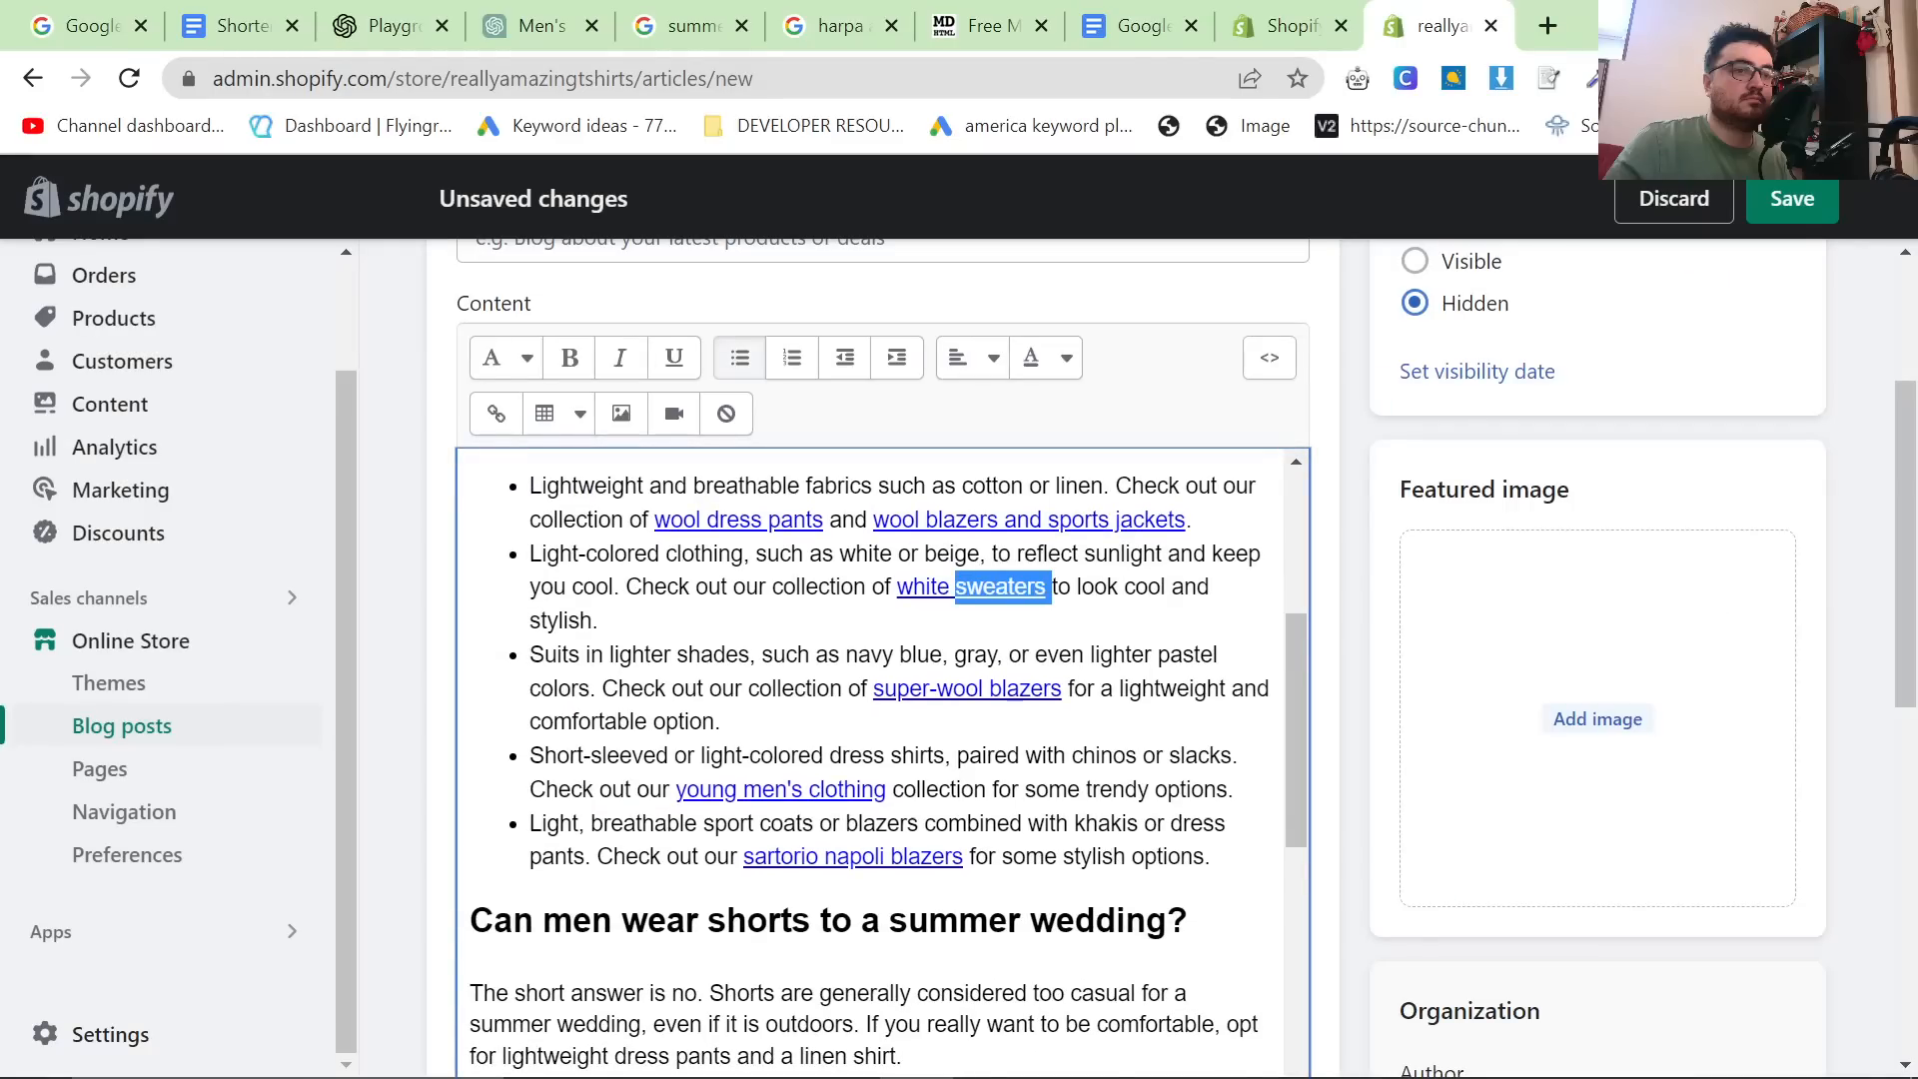
{"action": "left_click", "coordinate": [495, 412]}
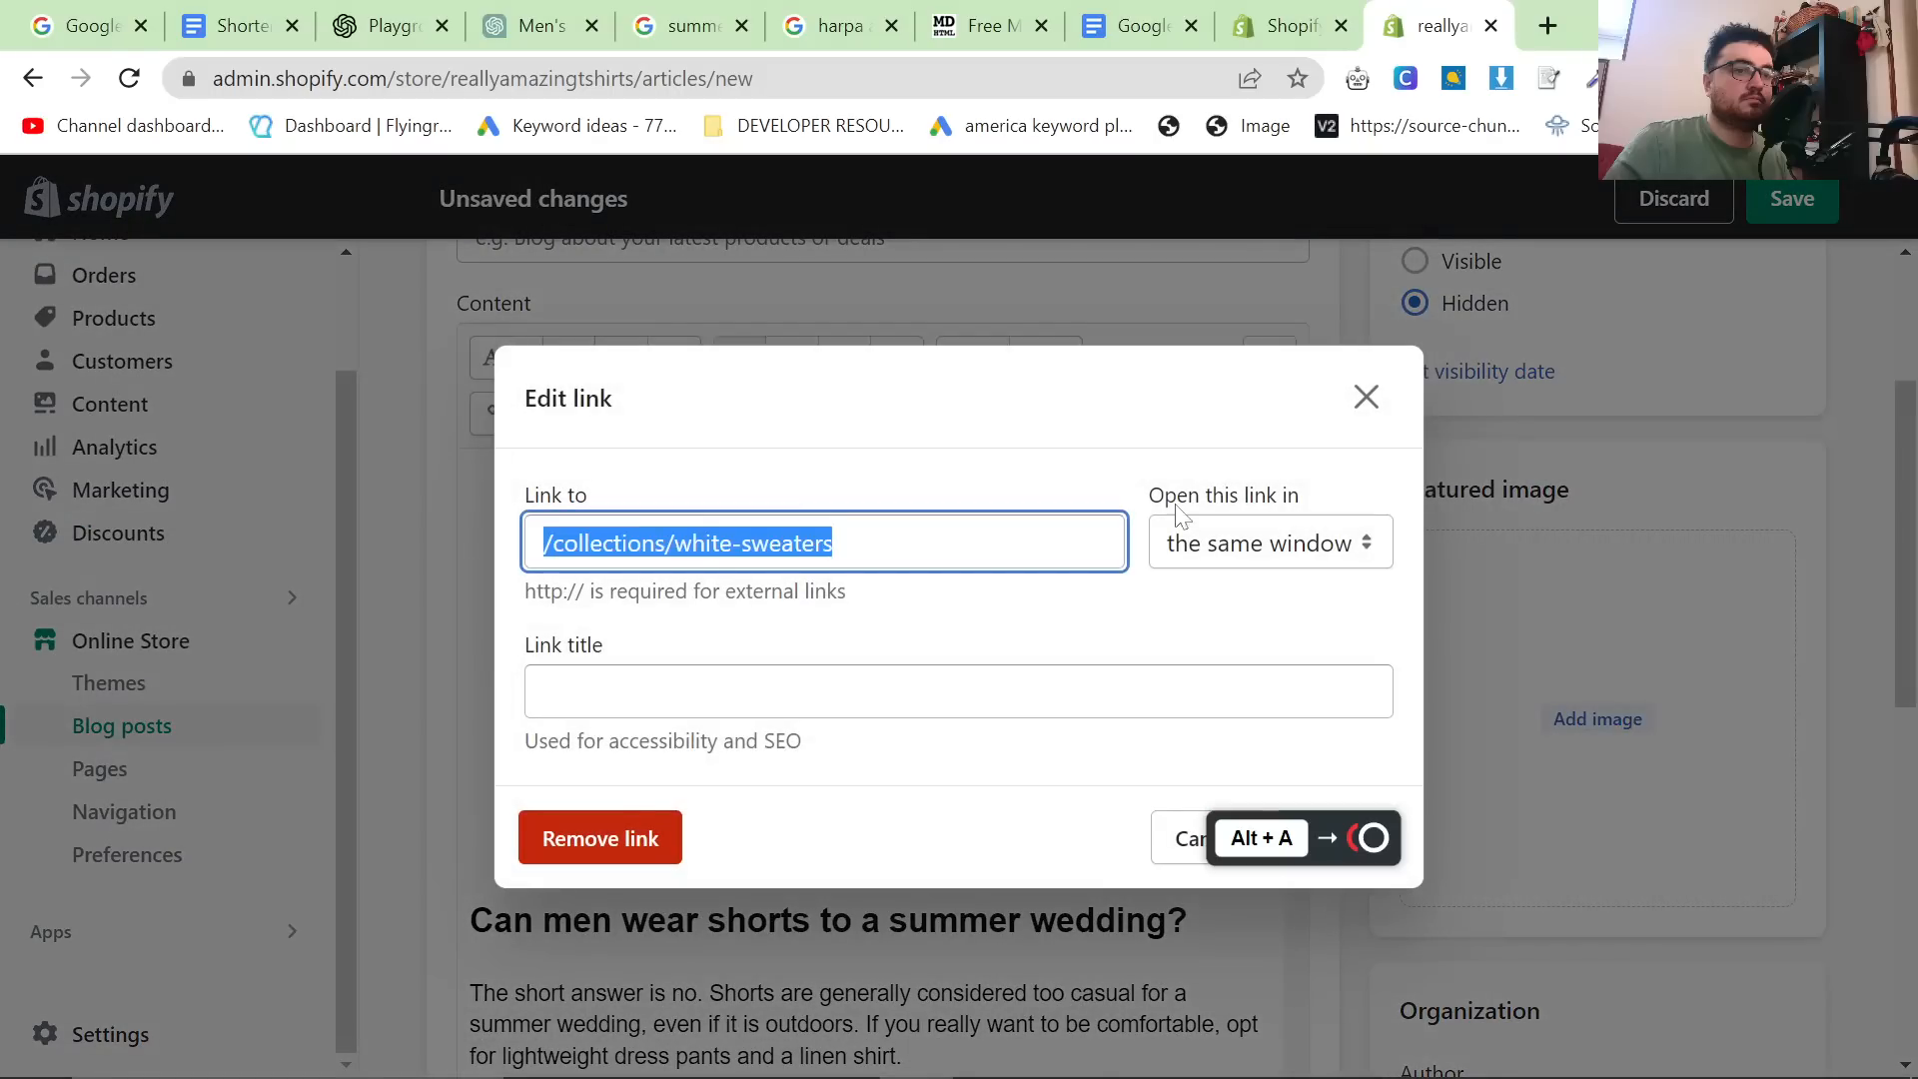
{"action": "left_click", "coordinate": [1551, 26]}
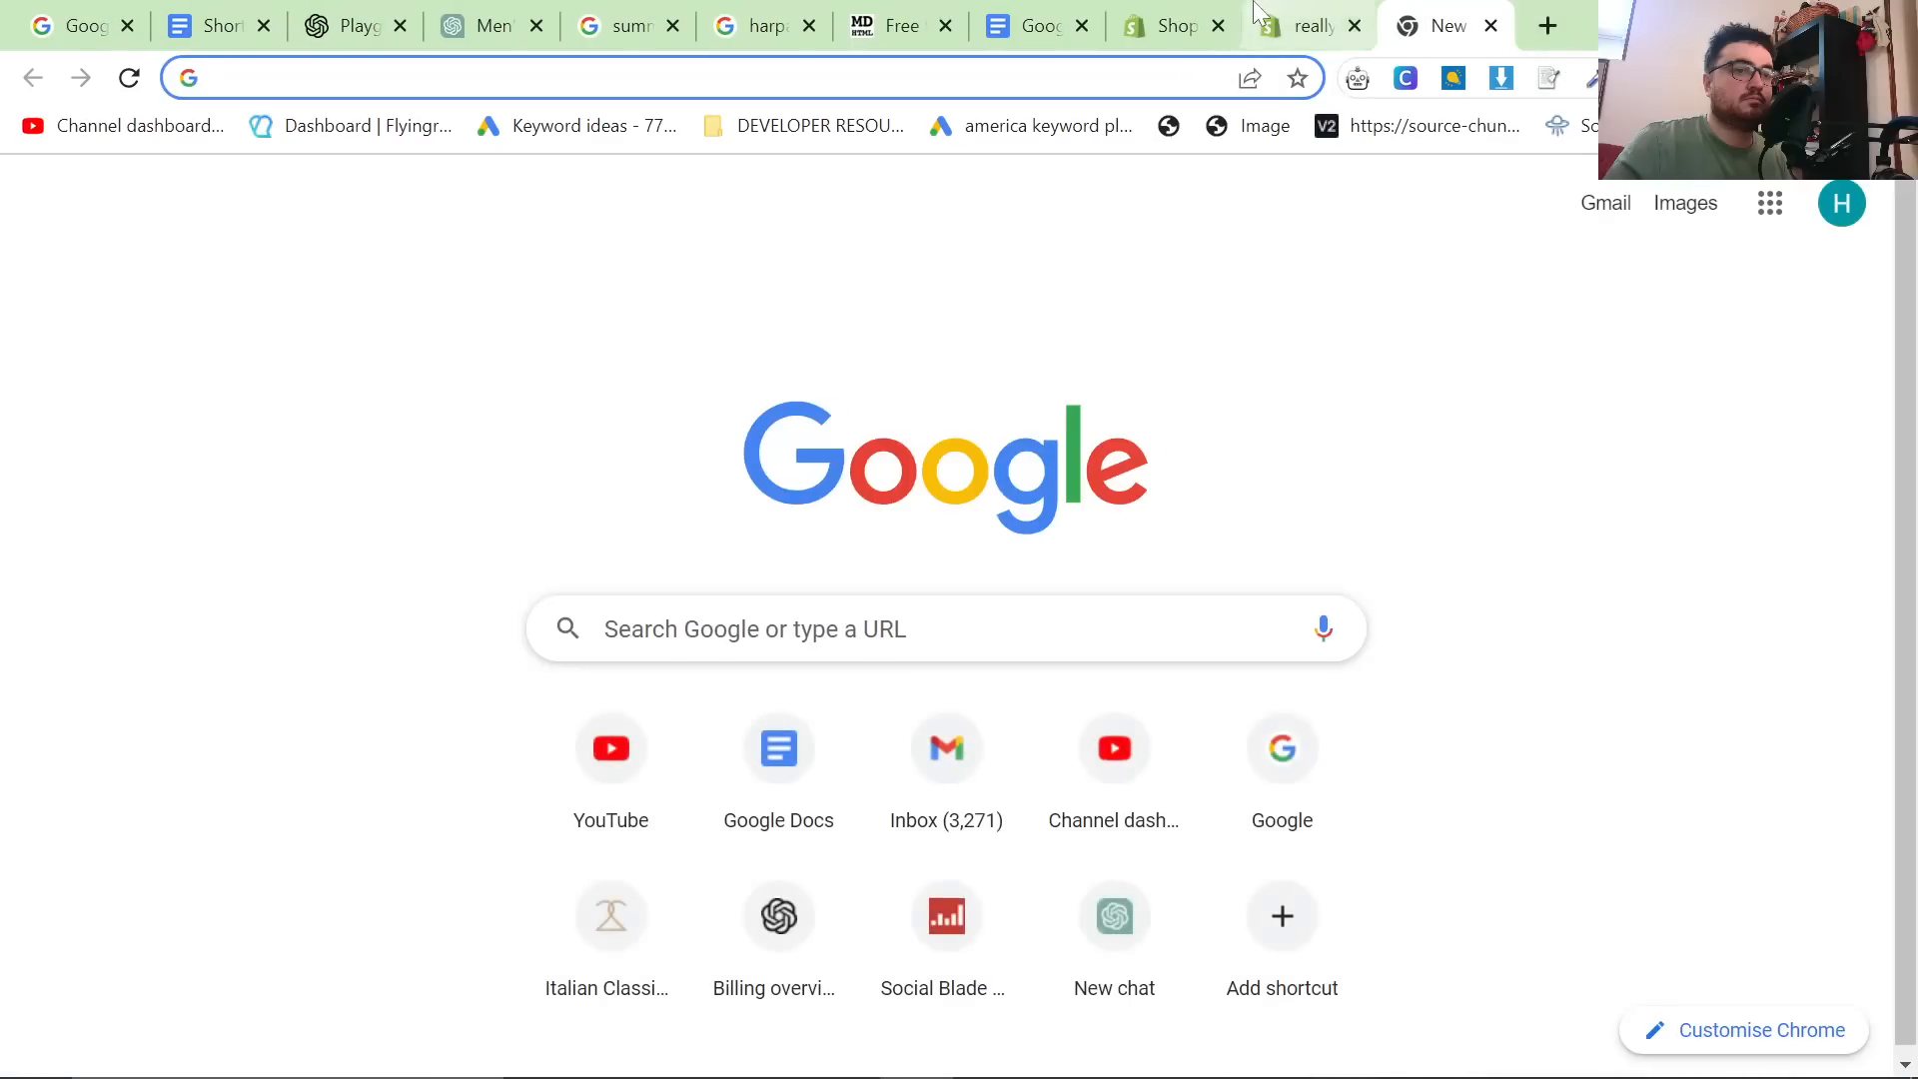
Reach the reallyamazingtshirts.myshopify.com home page past its store password.
{"action": "left_click", "coordinate": [1302, 26]}
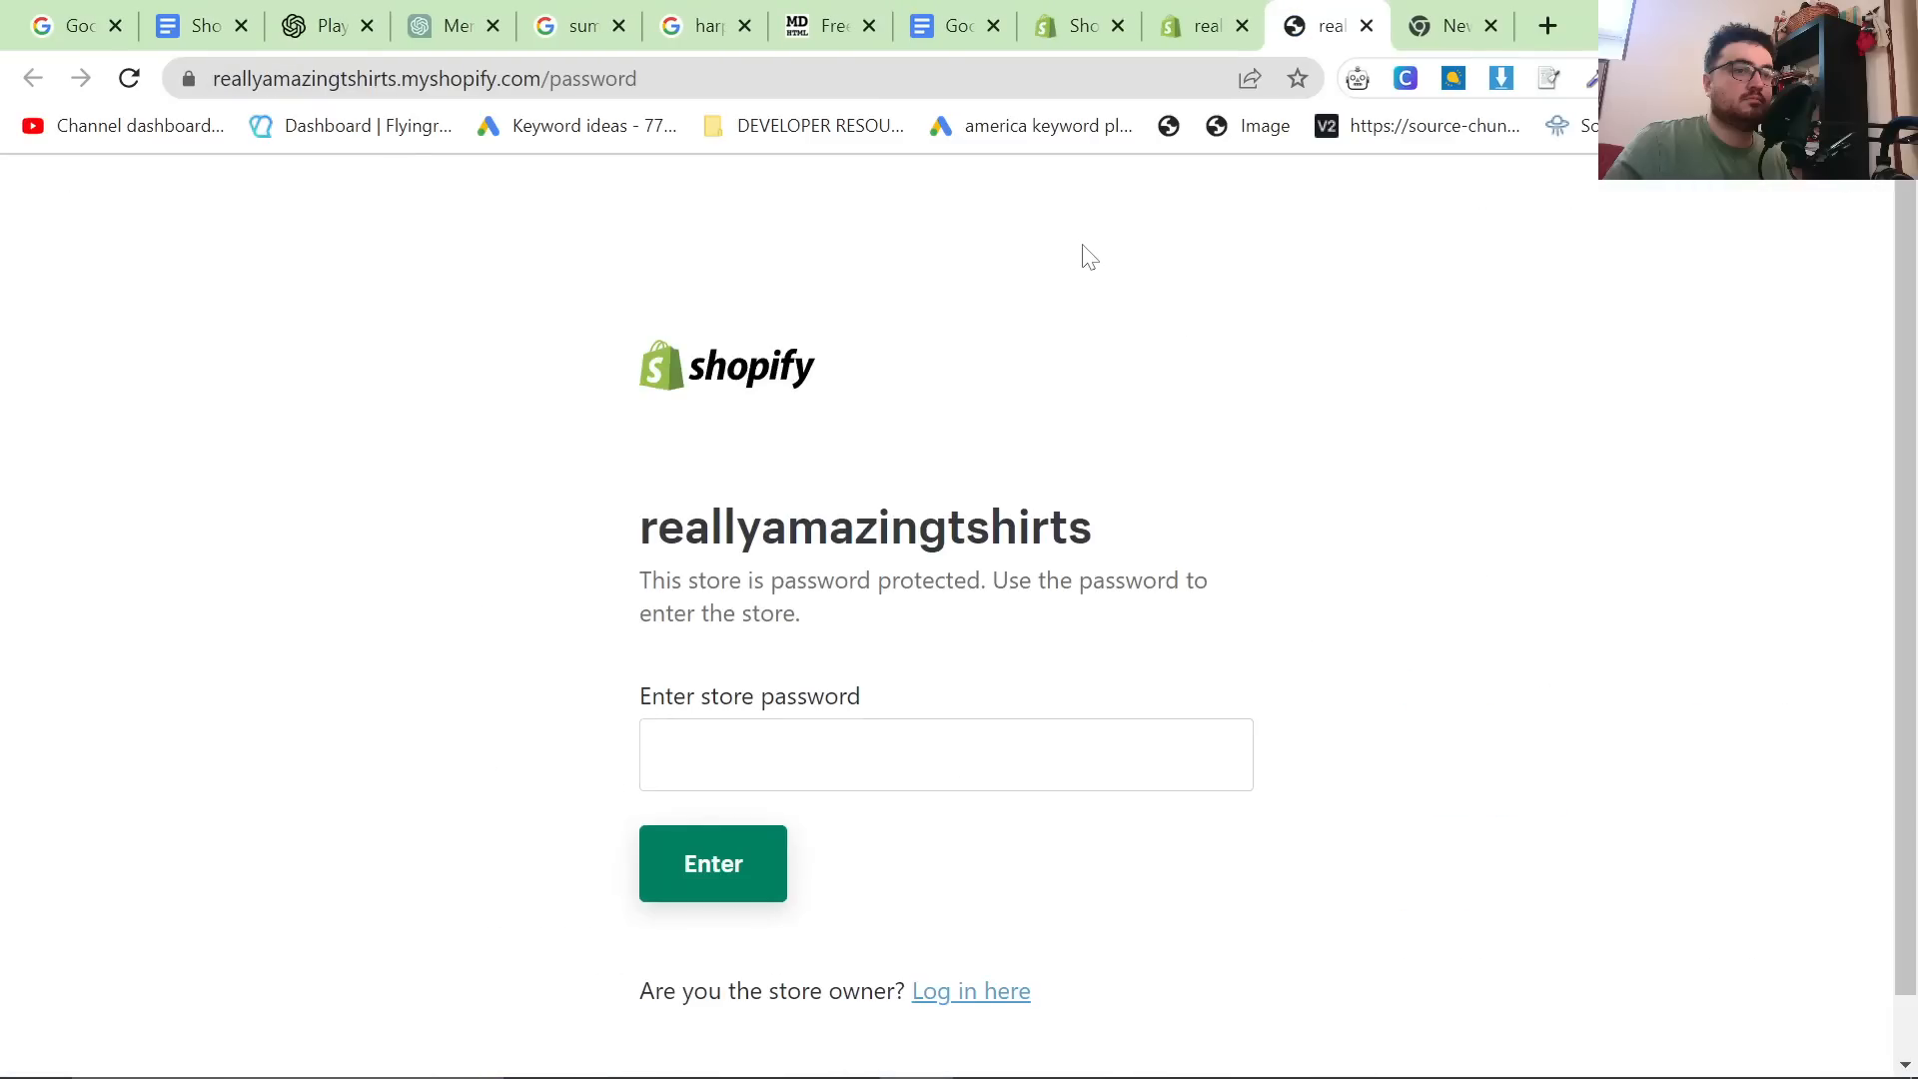
{"action": "left_click", "coordinate": [712, 863]}
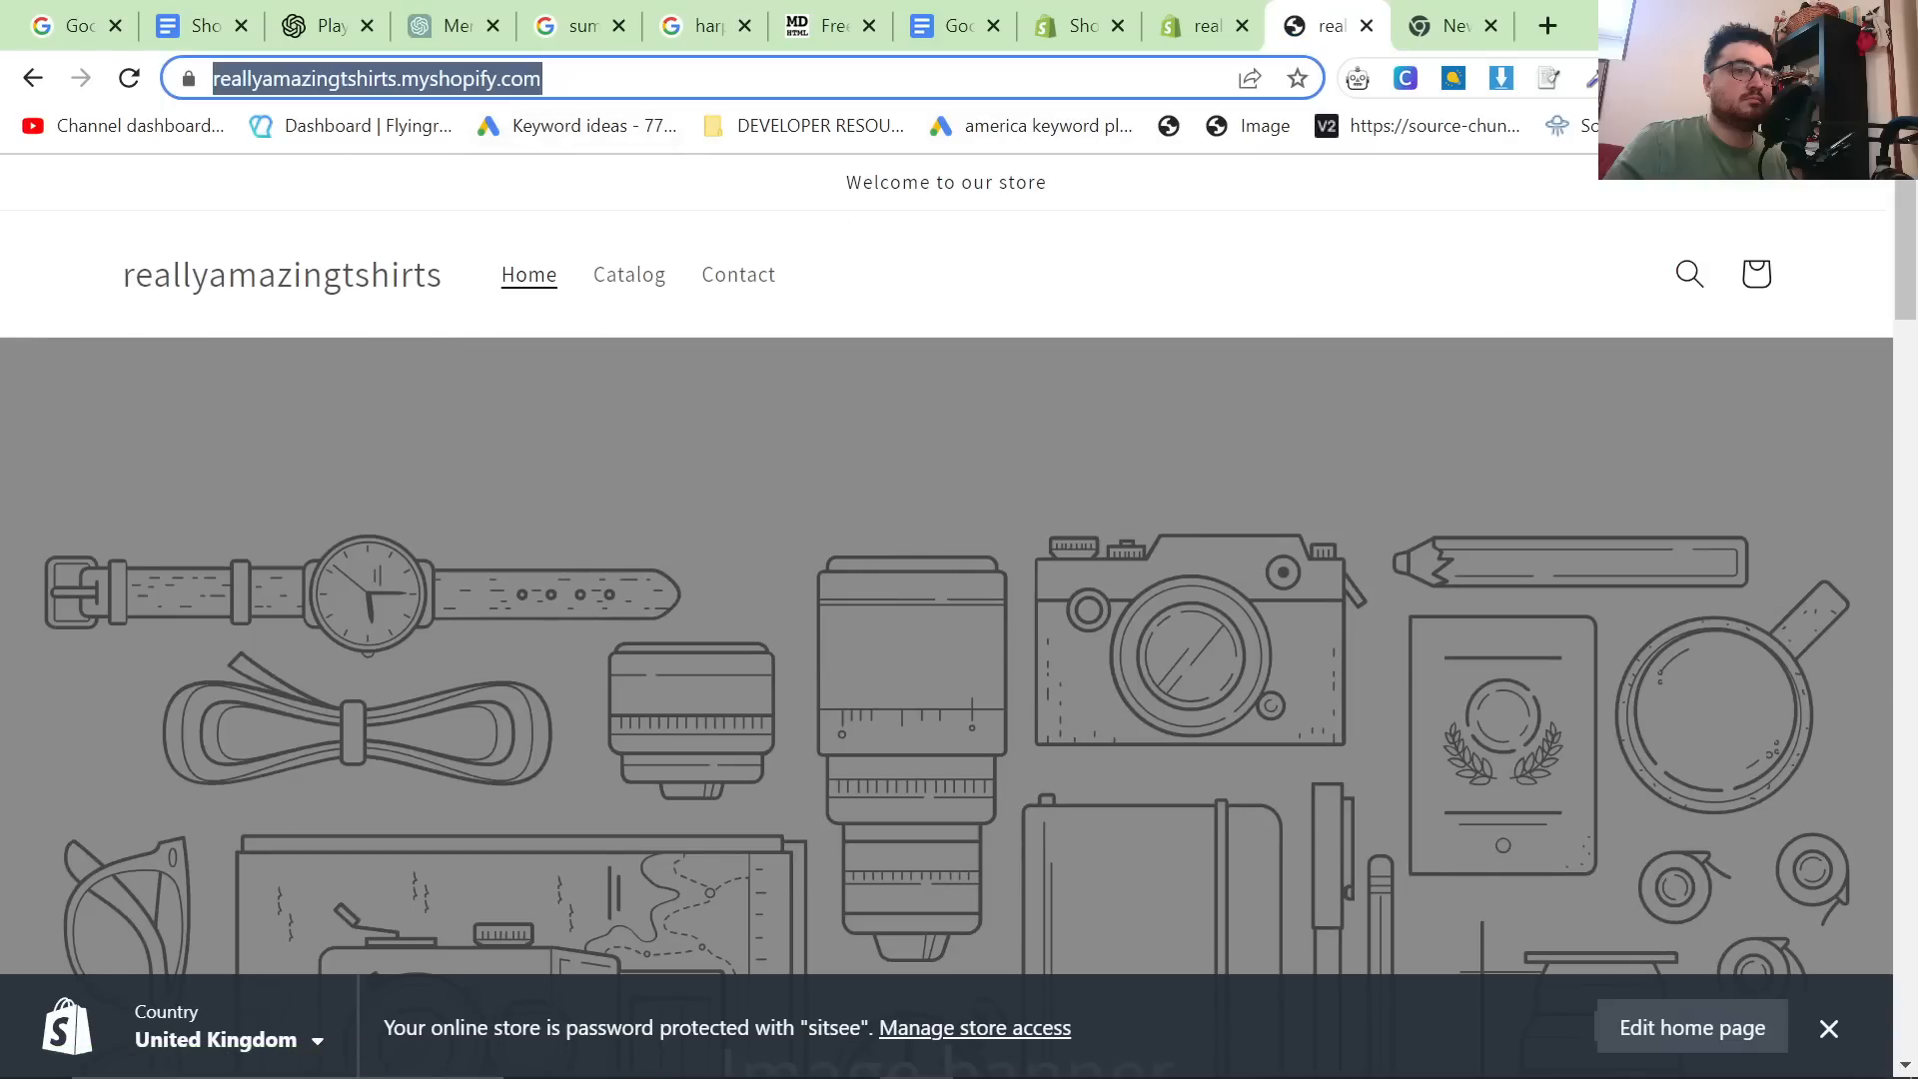
{"action": "scroll", "scroll_direction": "down", "scroll_amount": 3}
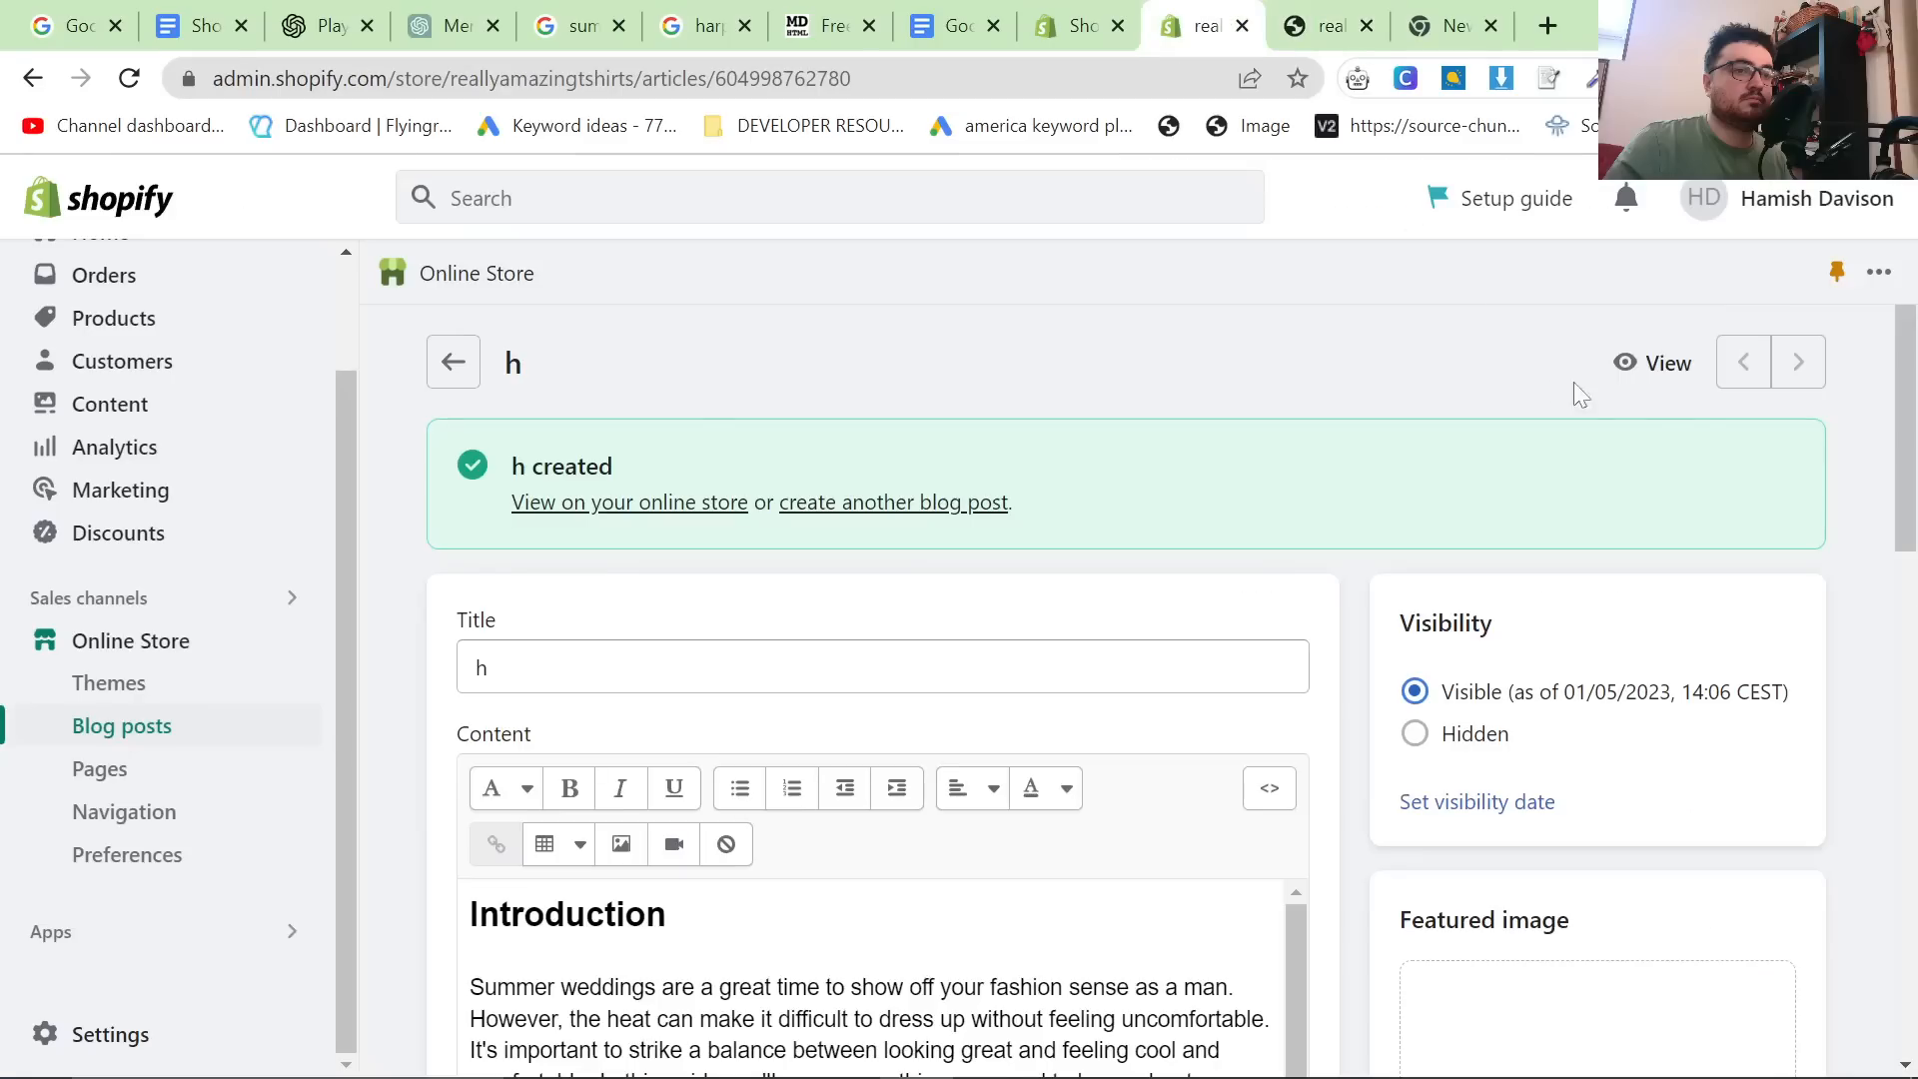
View the published 'h' post on the live store and test one of its collection links.
{"action": "left_click", "coordinate": [628, 502]}
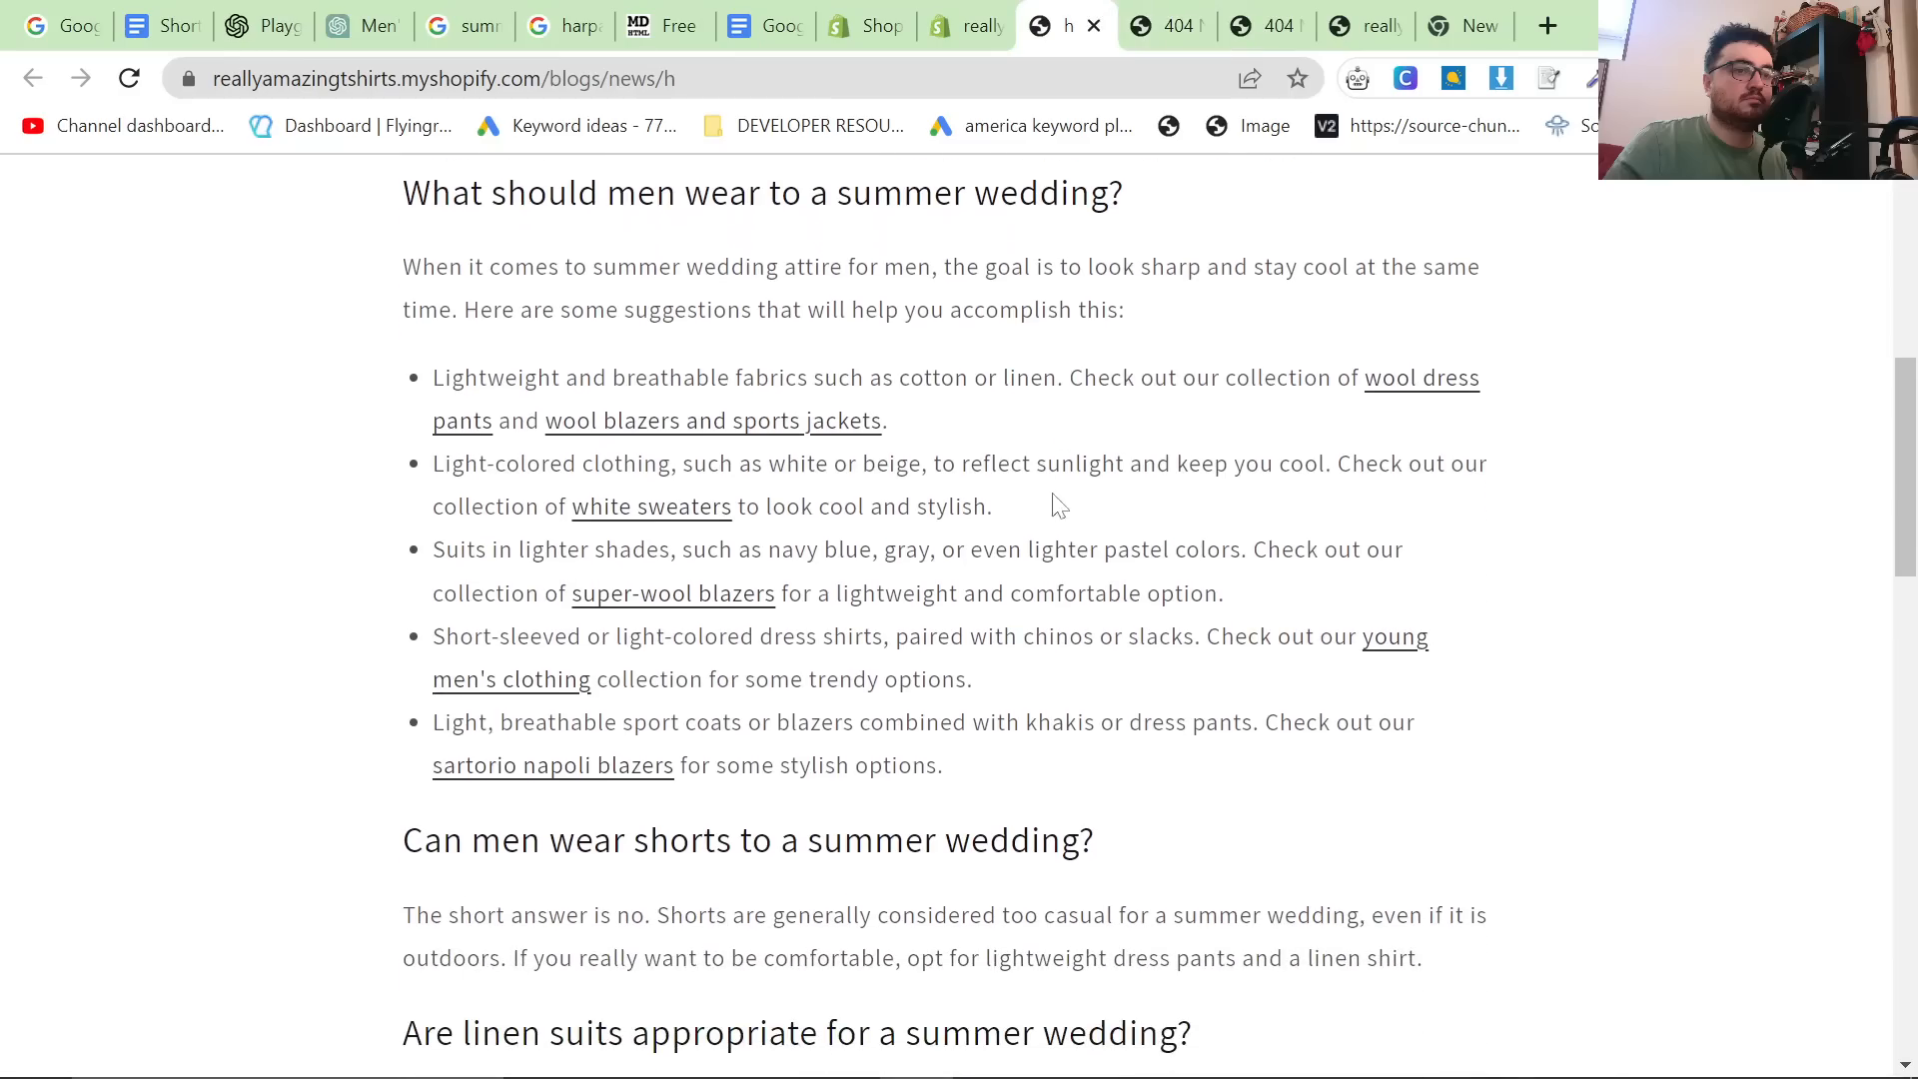
{"action": "left_click", "coordinate": [1422, 378]}
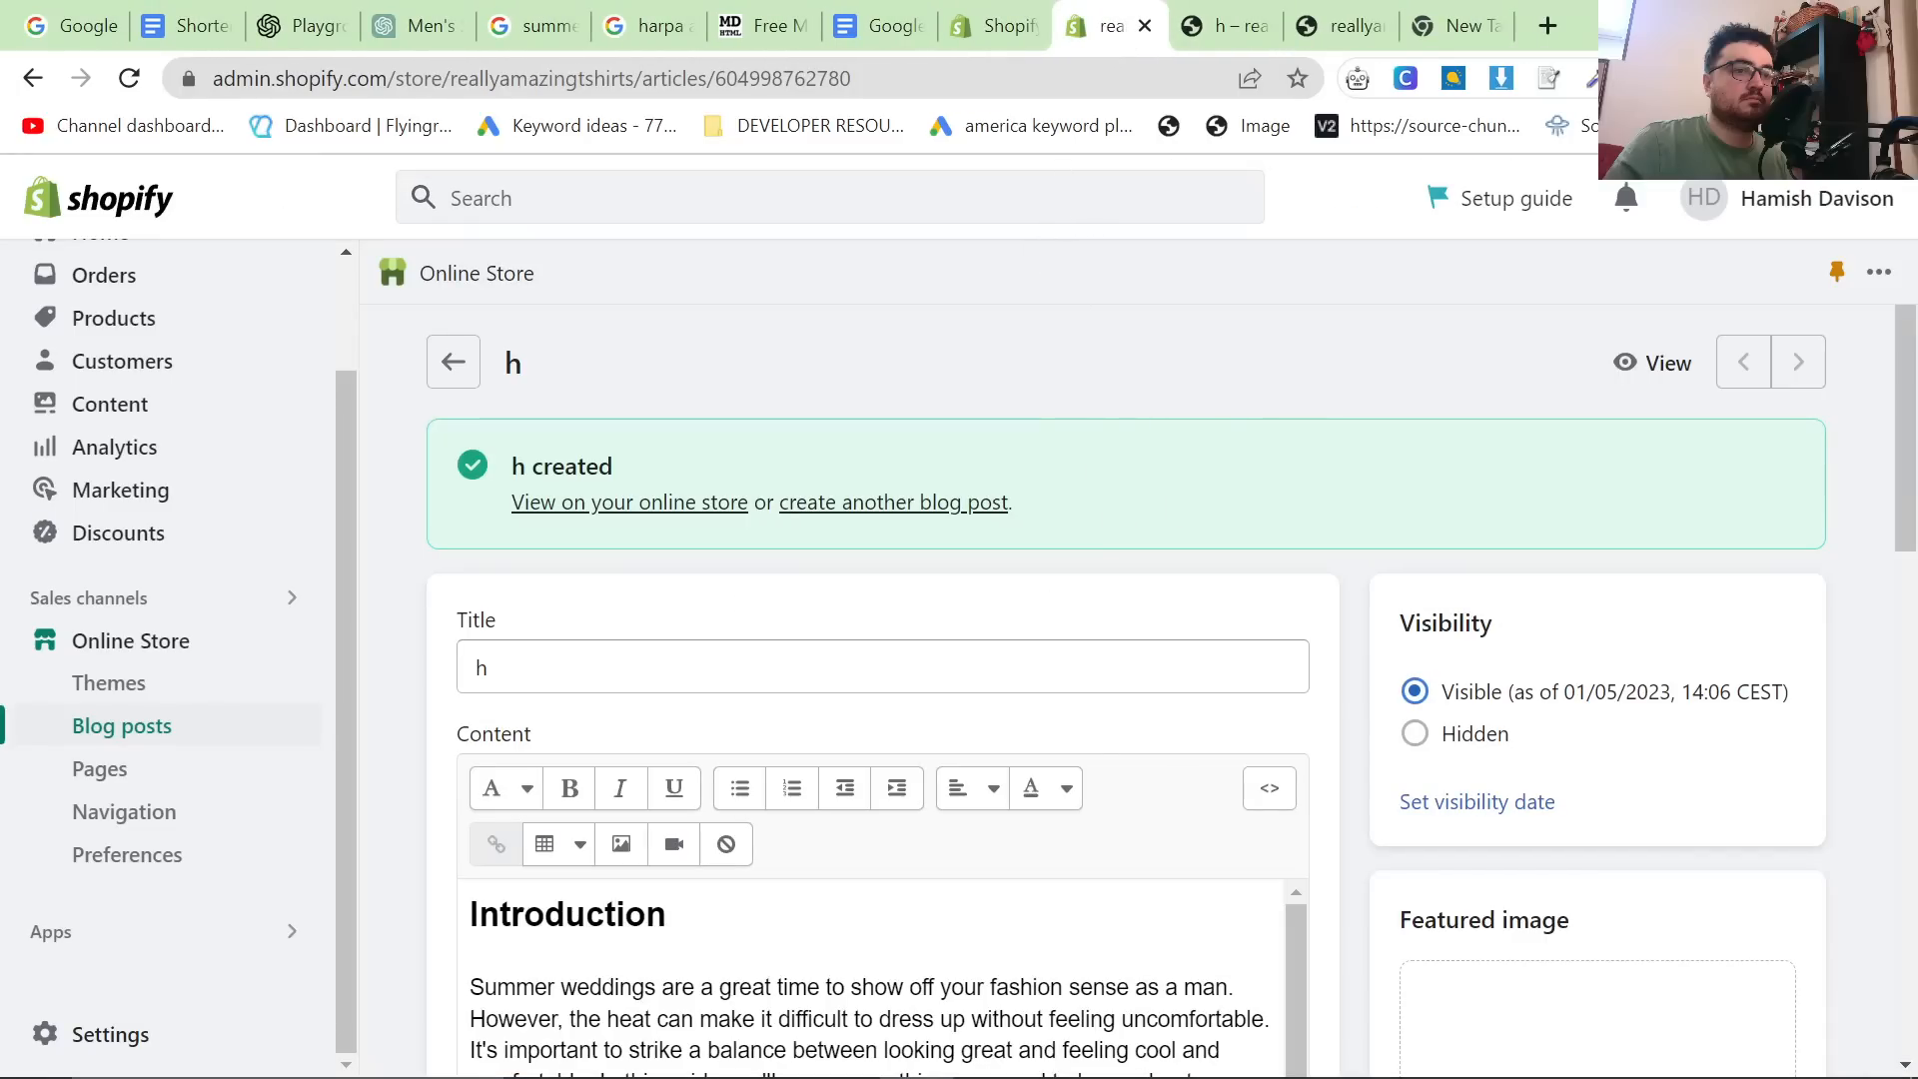
{"action": "left_click", "coordinate": [767, 26]}
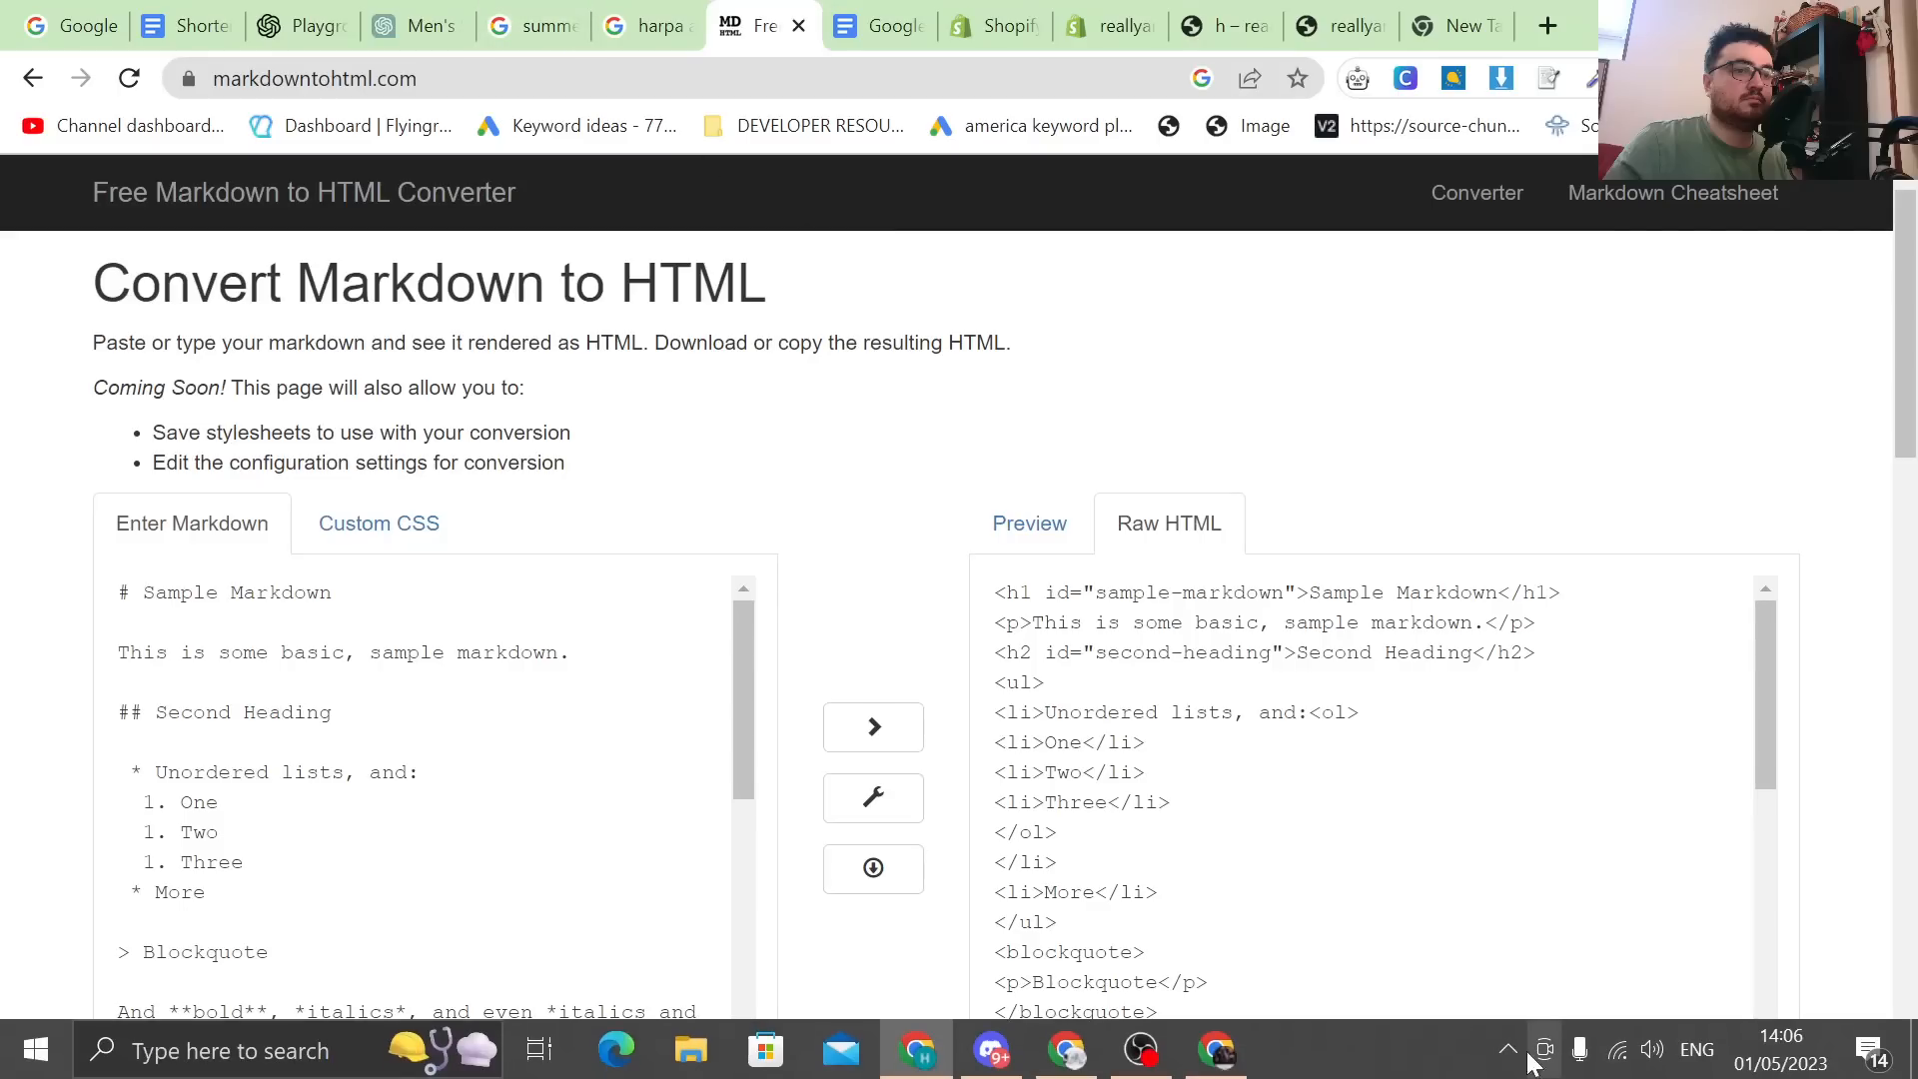
Bring the Playground article into the converter and view its rendered preview with links.
{"action": "left_click", "coordinate": [300, 26]}
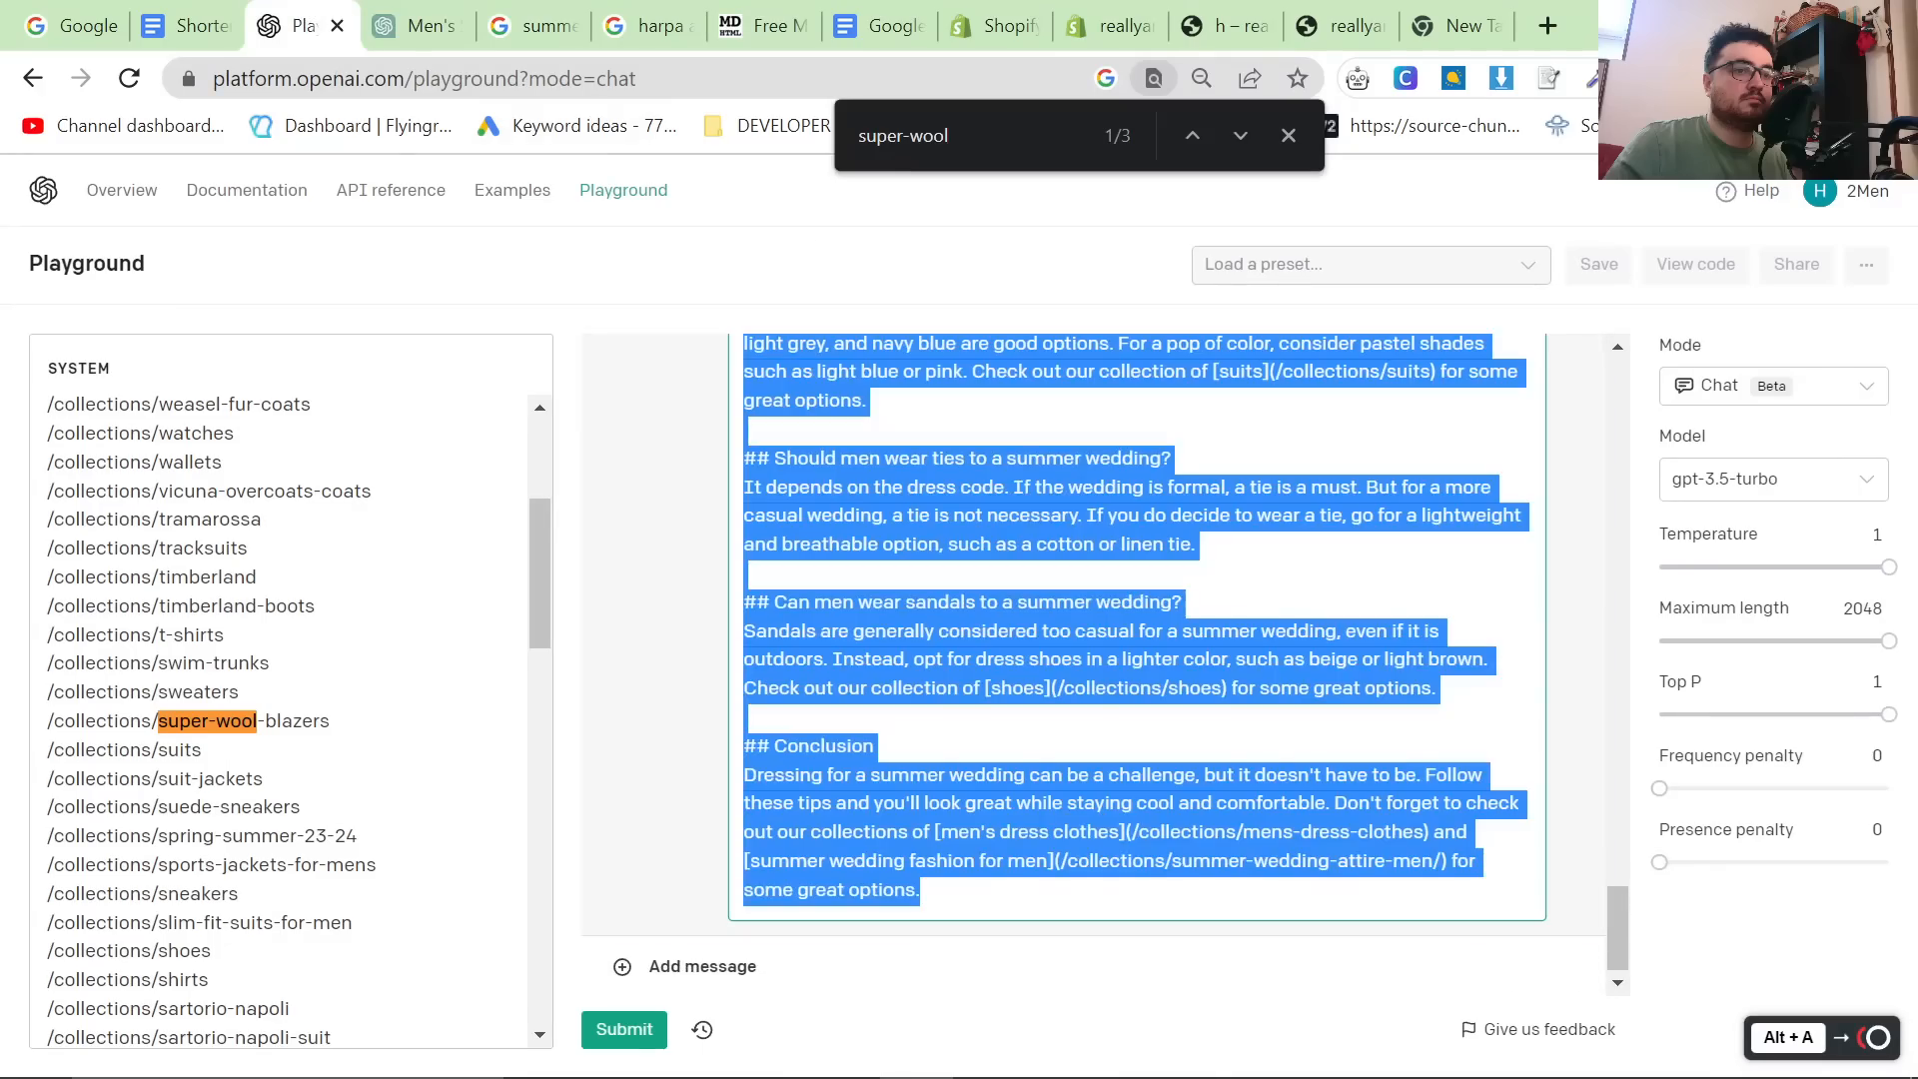
{"action": "left_click", "coordinate": [767, 26]}
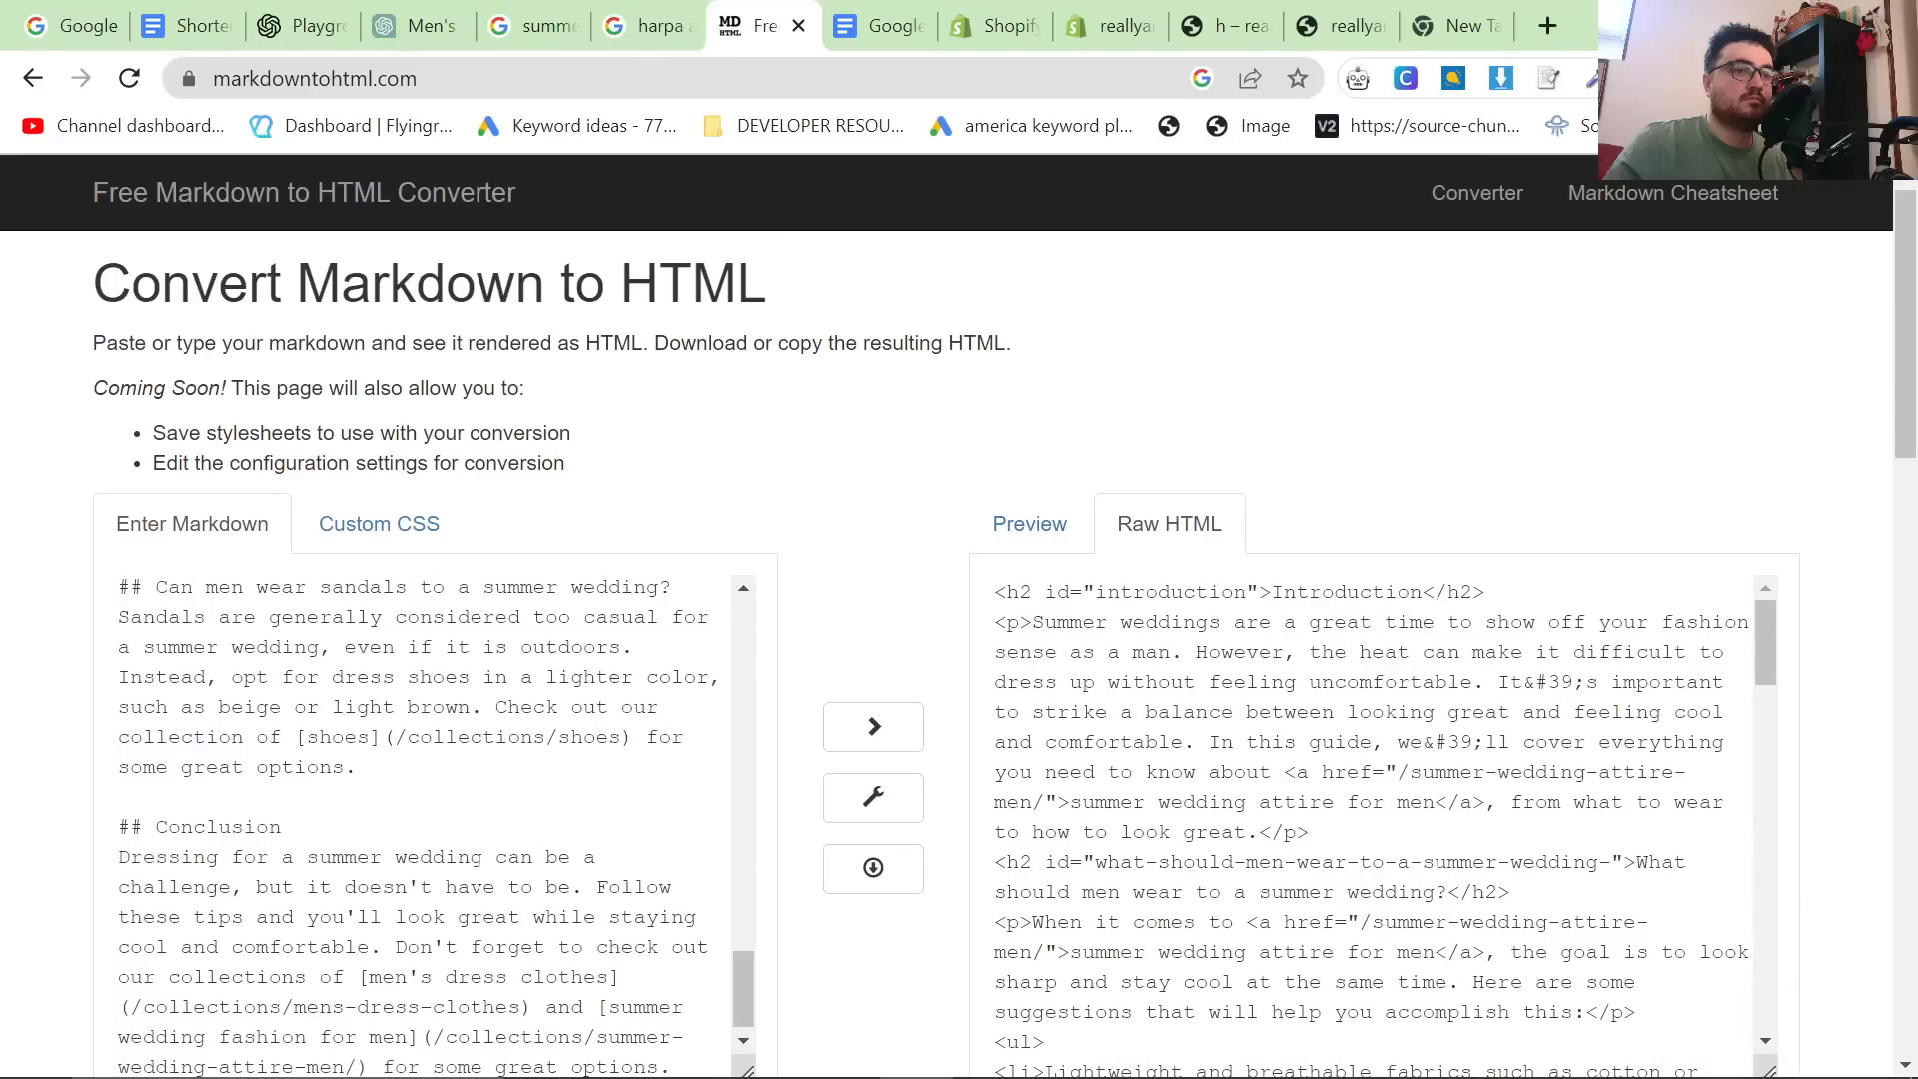
{"action": "left_click", "coordinate": [1031, 523]}
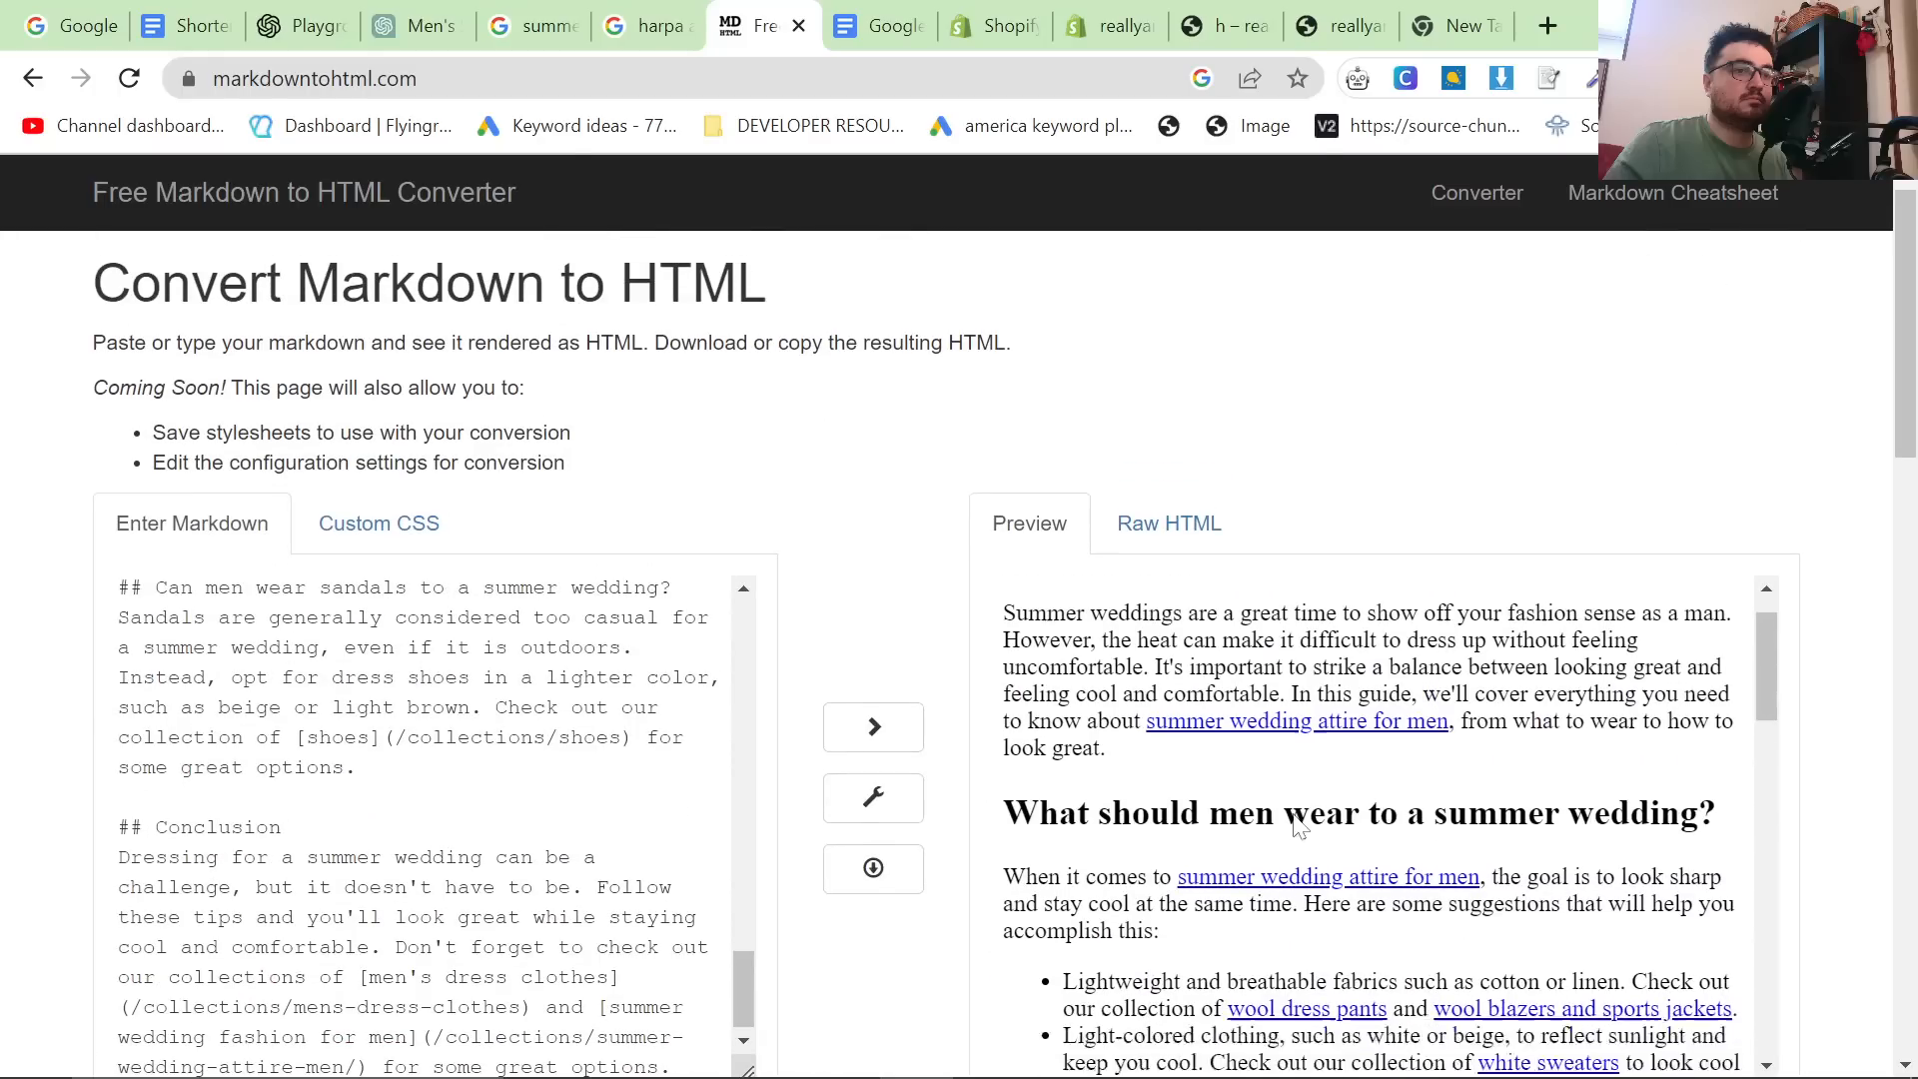
{"action": "left_click", "coordinate": [299, 26]}
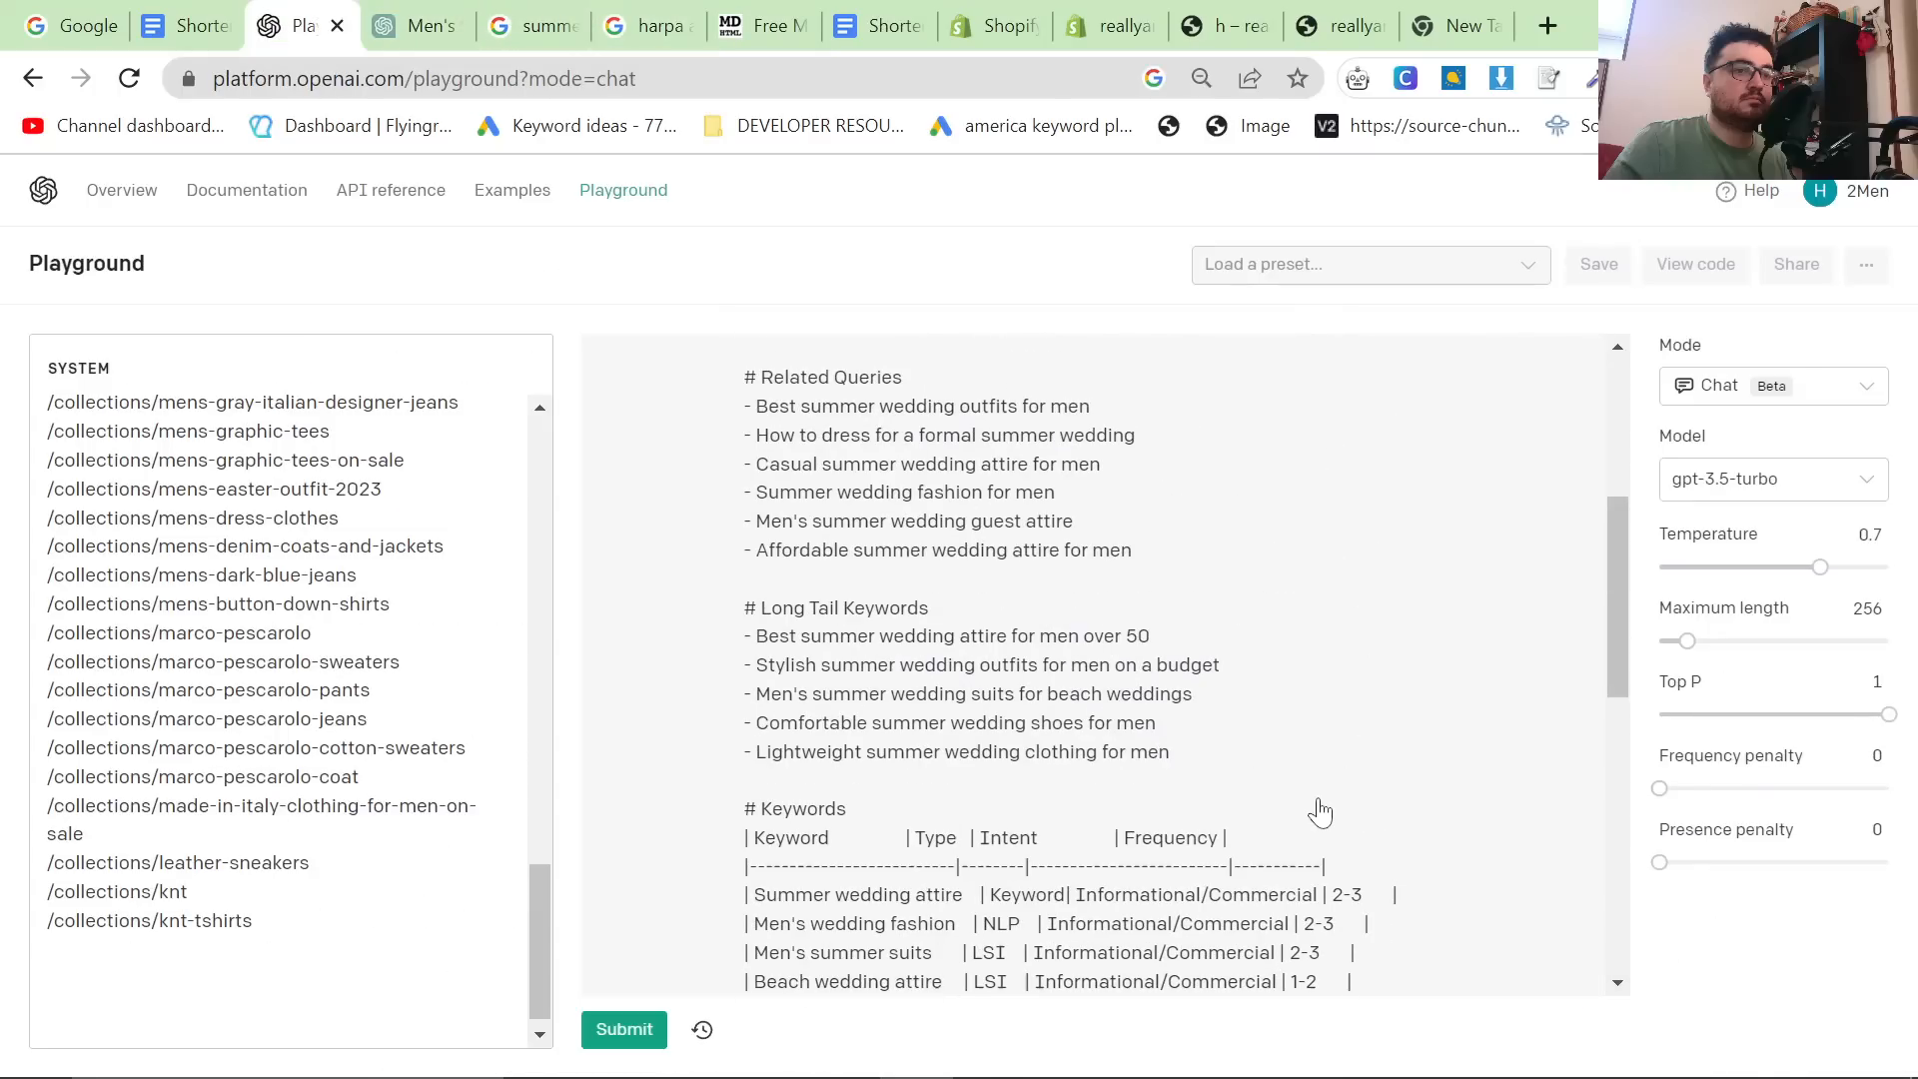
Review the GPT-4 chat's system prompt holding the essay brief and collection link list.
{"action": "scroll", "scroll_direction": "down", "scroll_amount": 3}
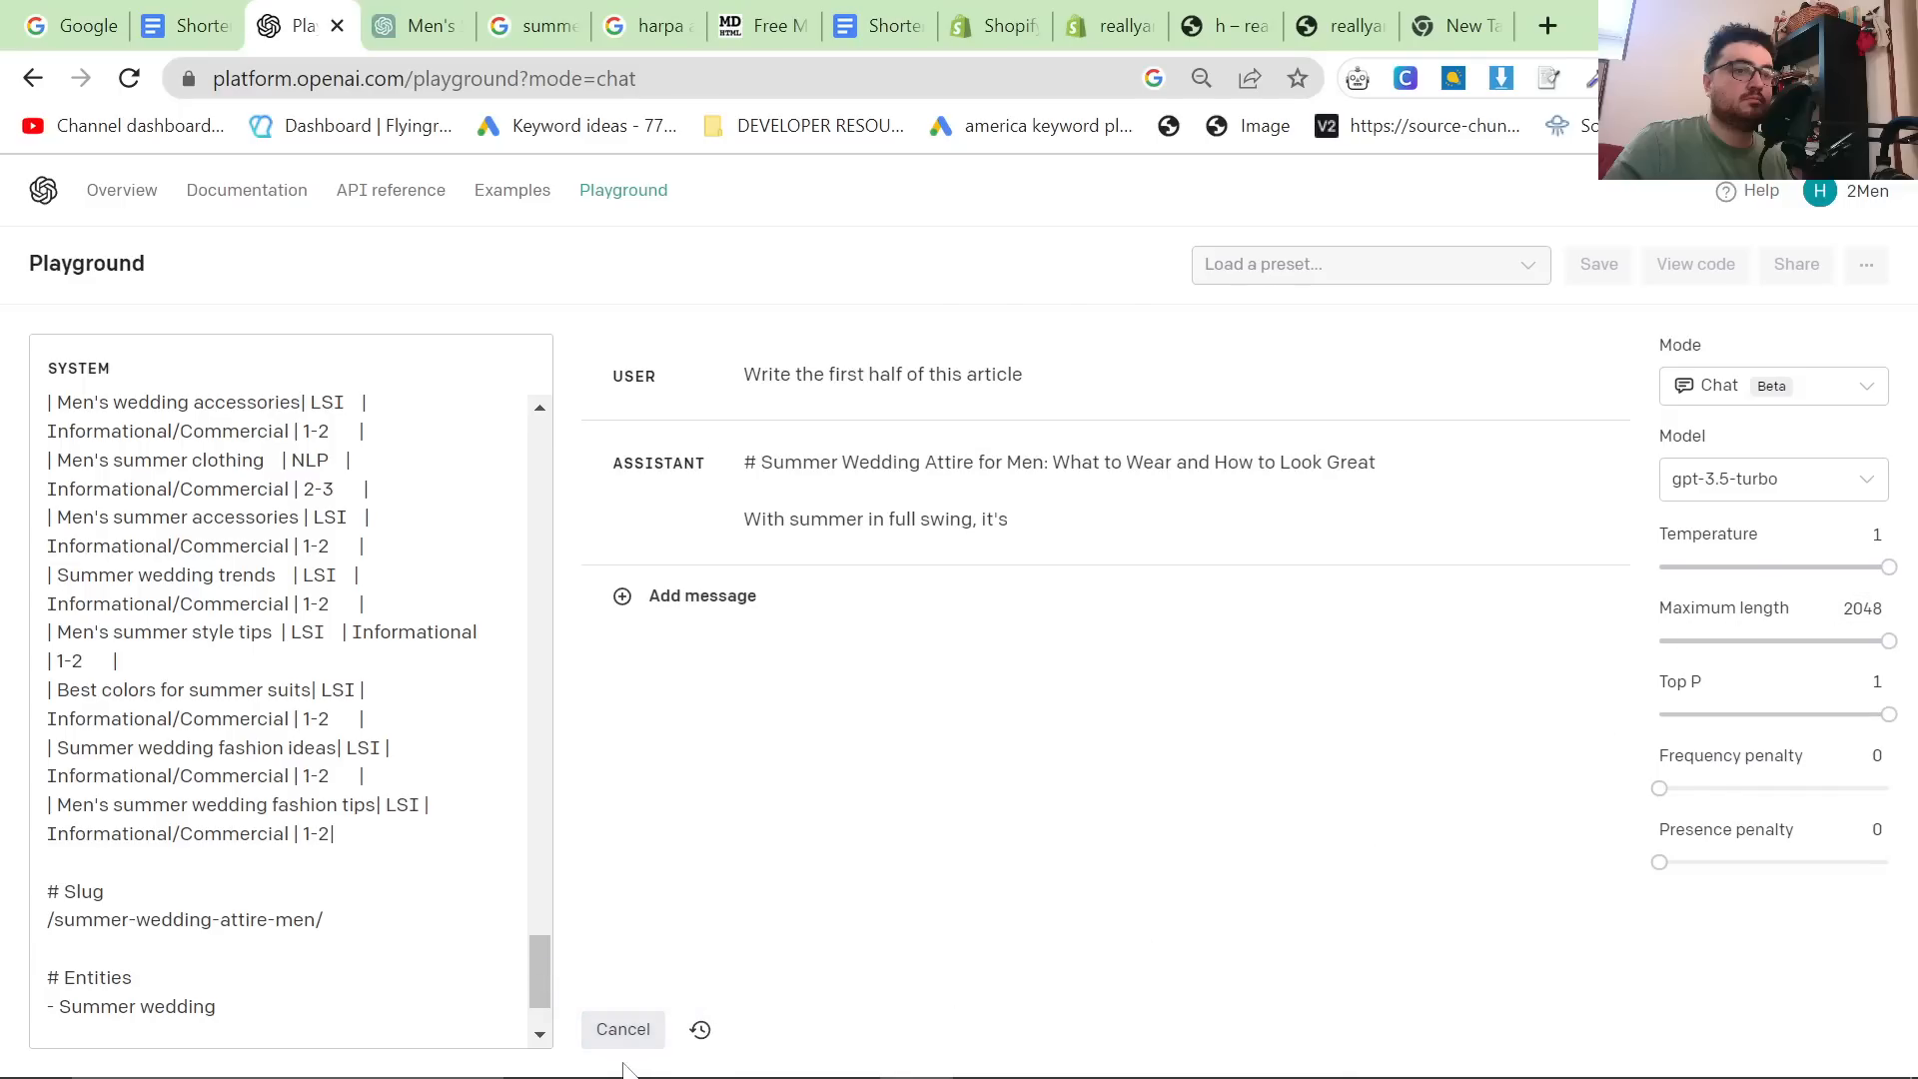
{"action": "left_click", "coordinate": [406, 26]}
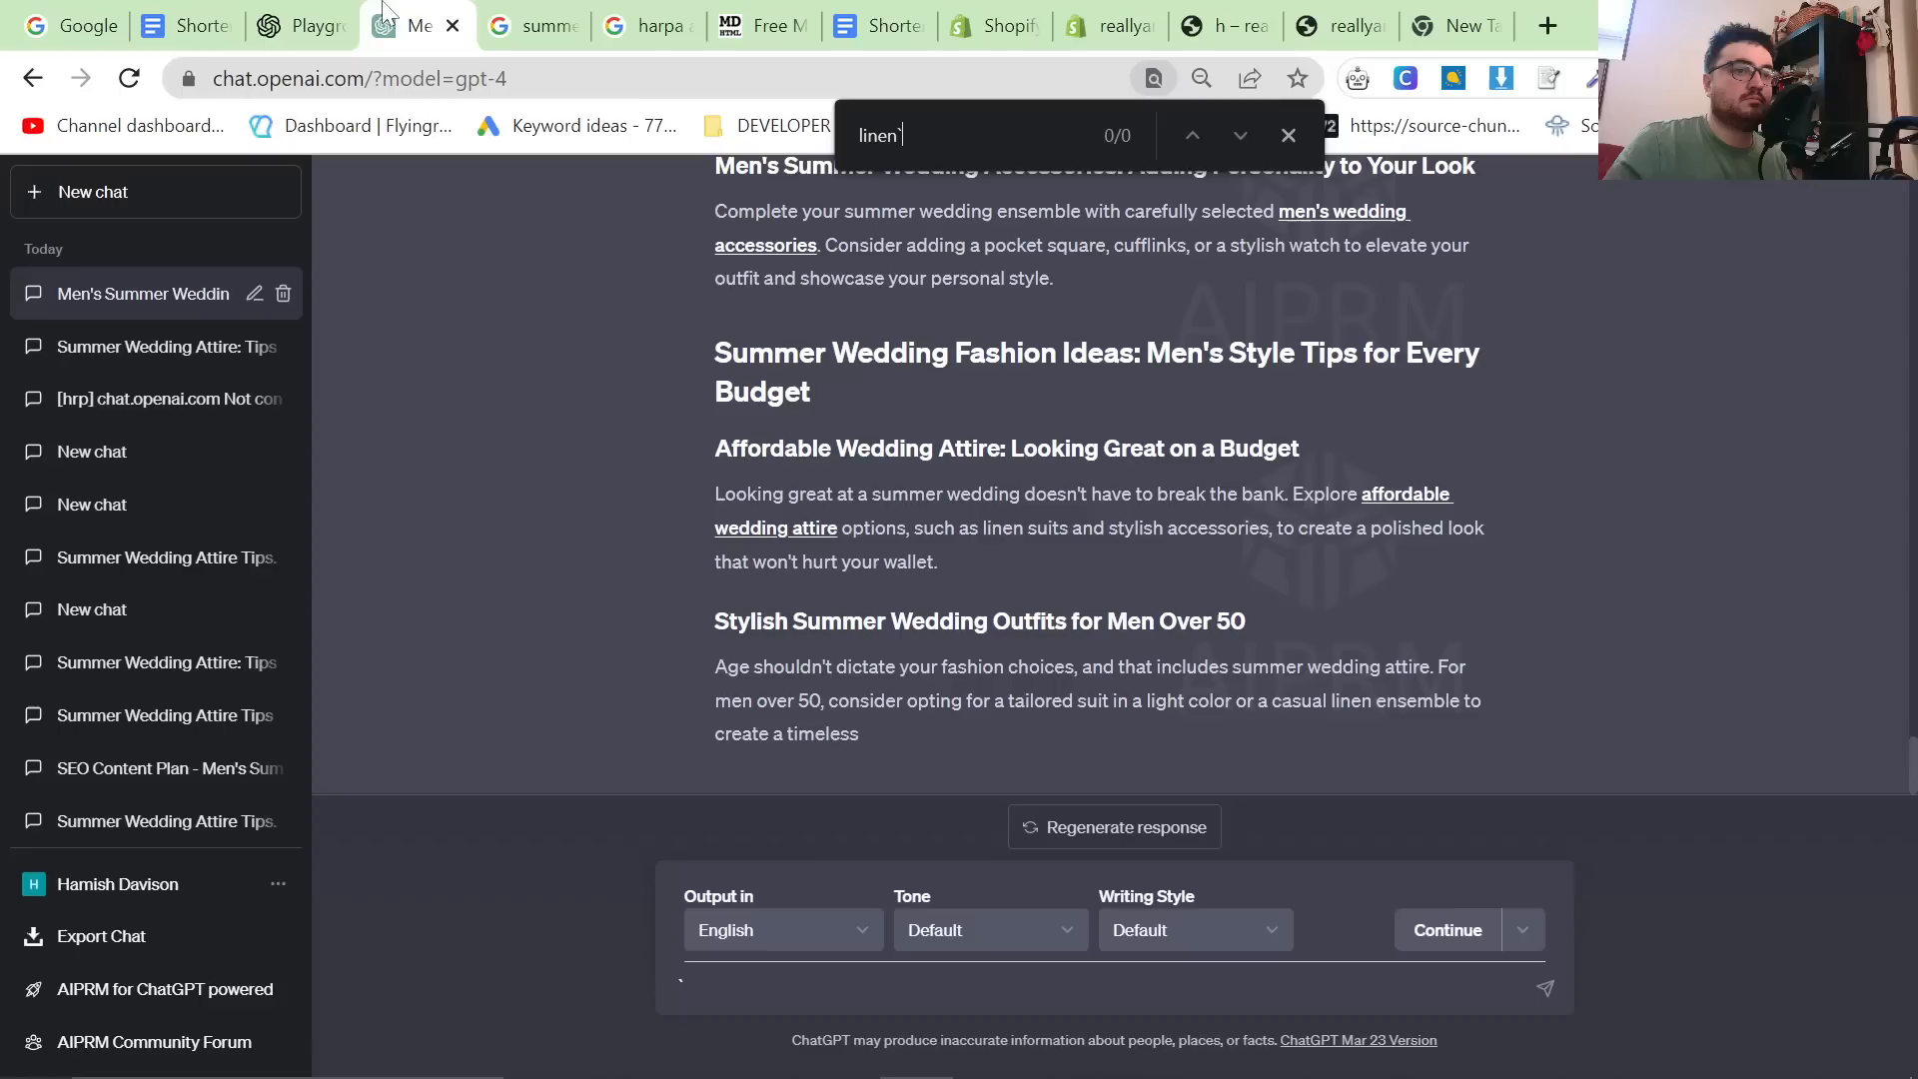
{"action": "left_click", "coordinate": [303, 26]}
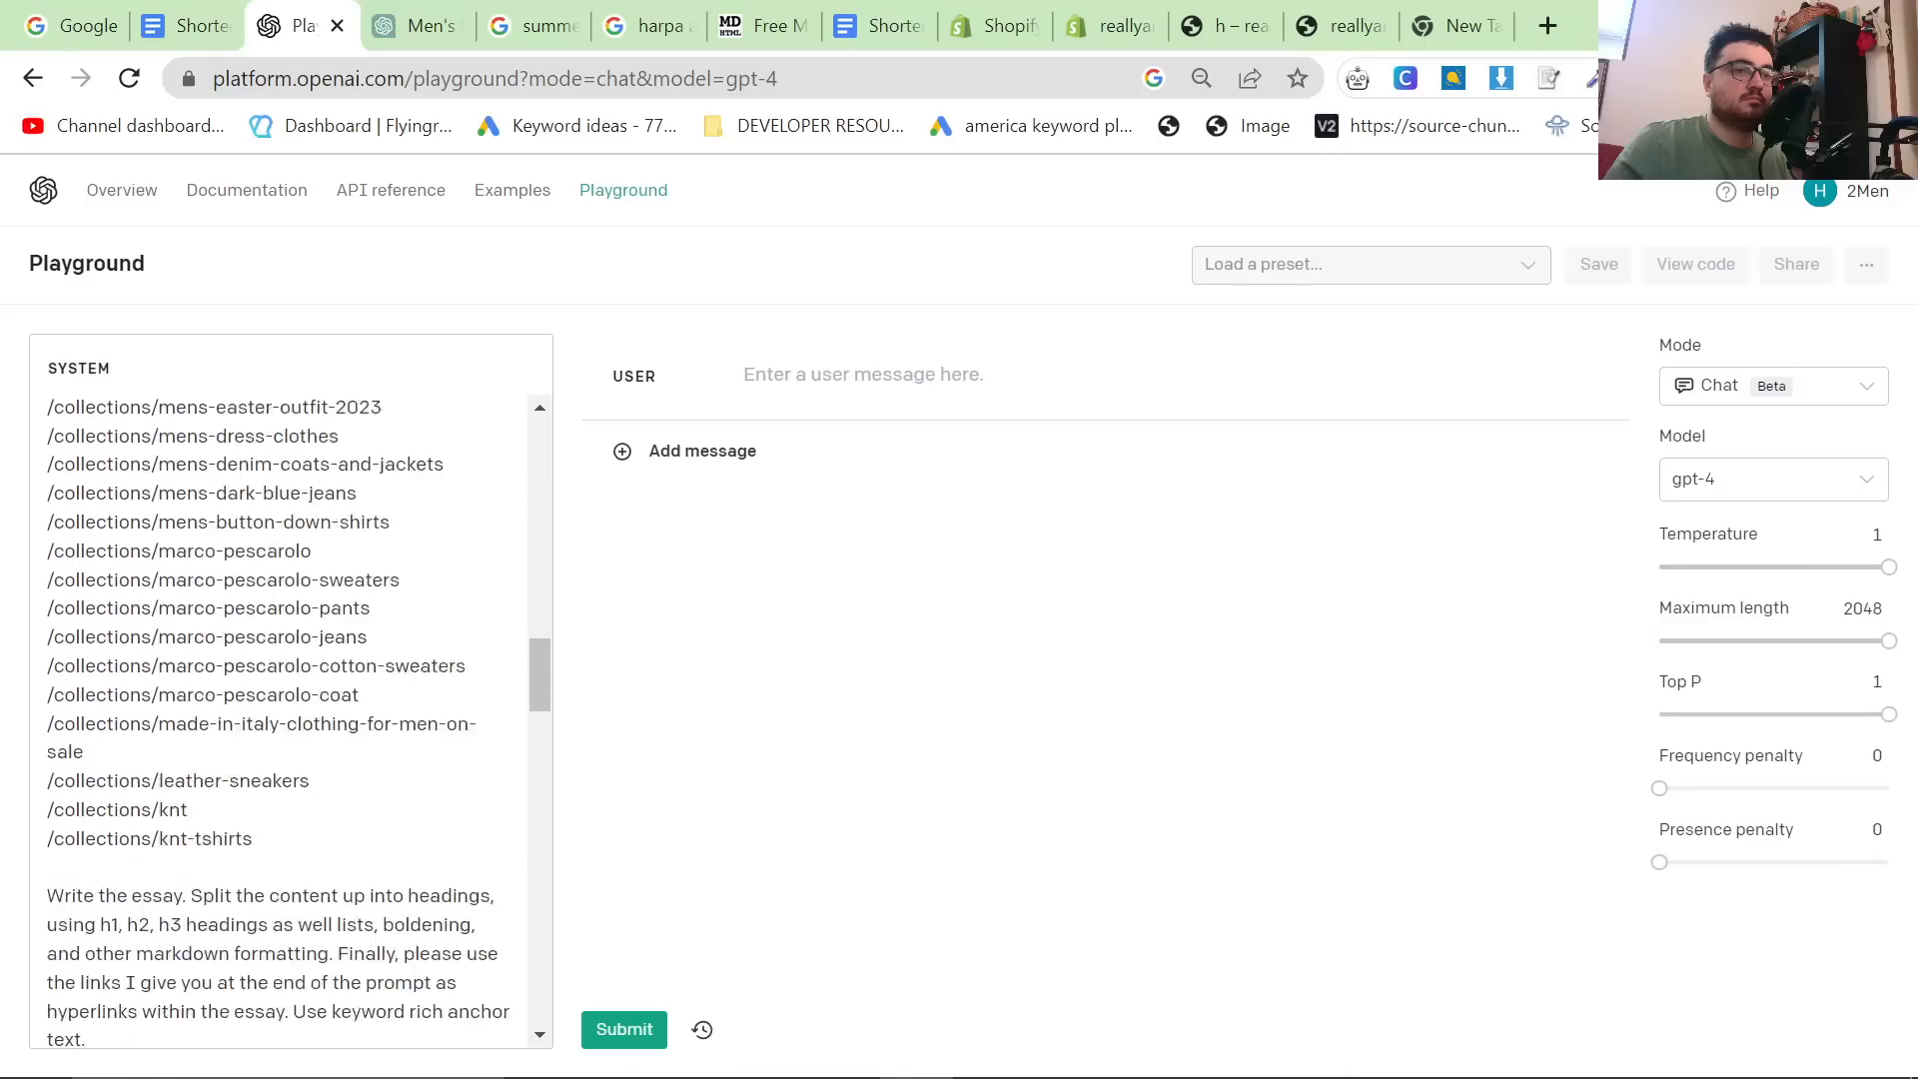
Ask GPT-4 to 'Write the second half of this article' and carry the output to the converter.
{"action": "scroll", "scroll_direction": "down", "scroll_amount": 3}
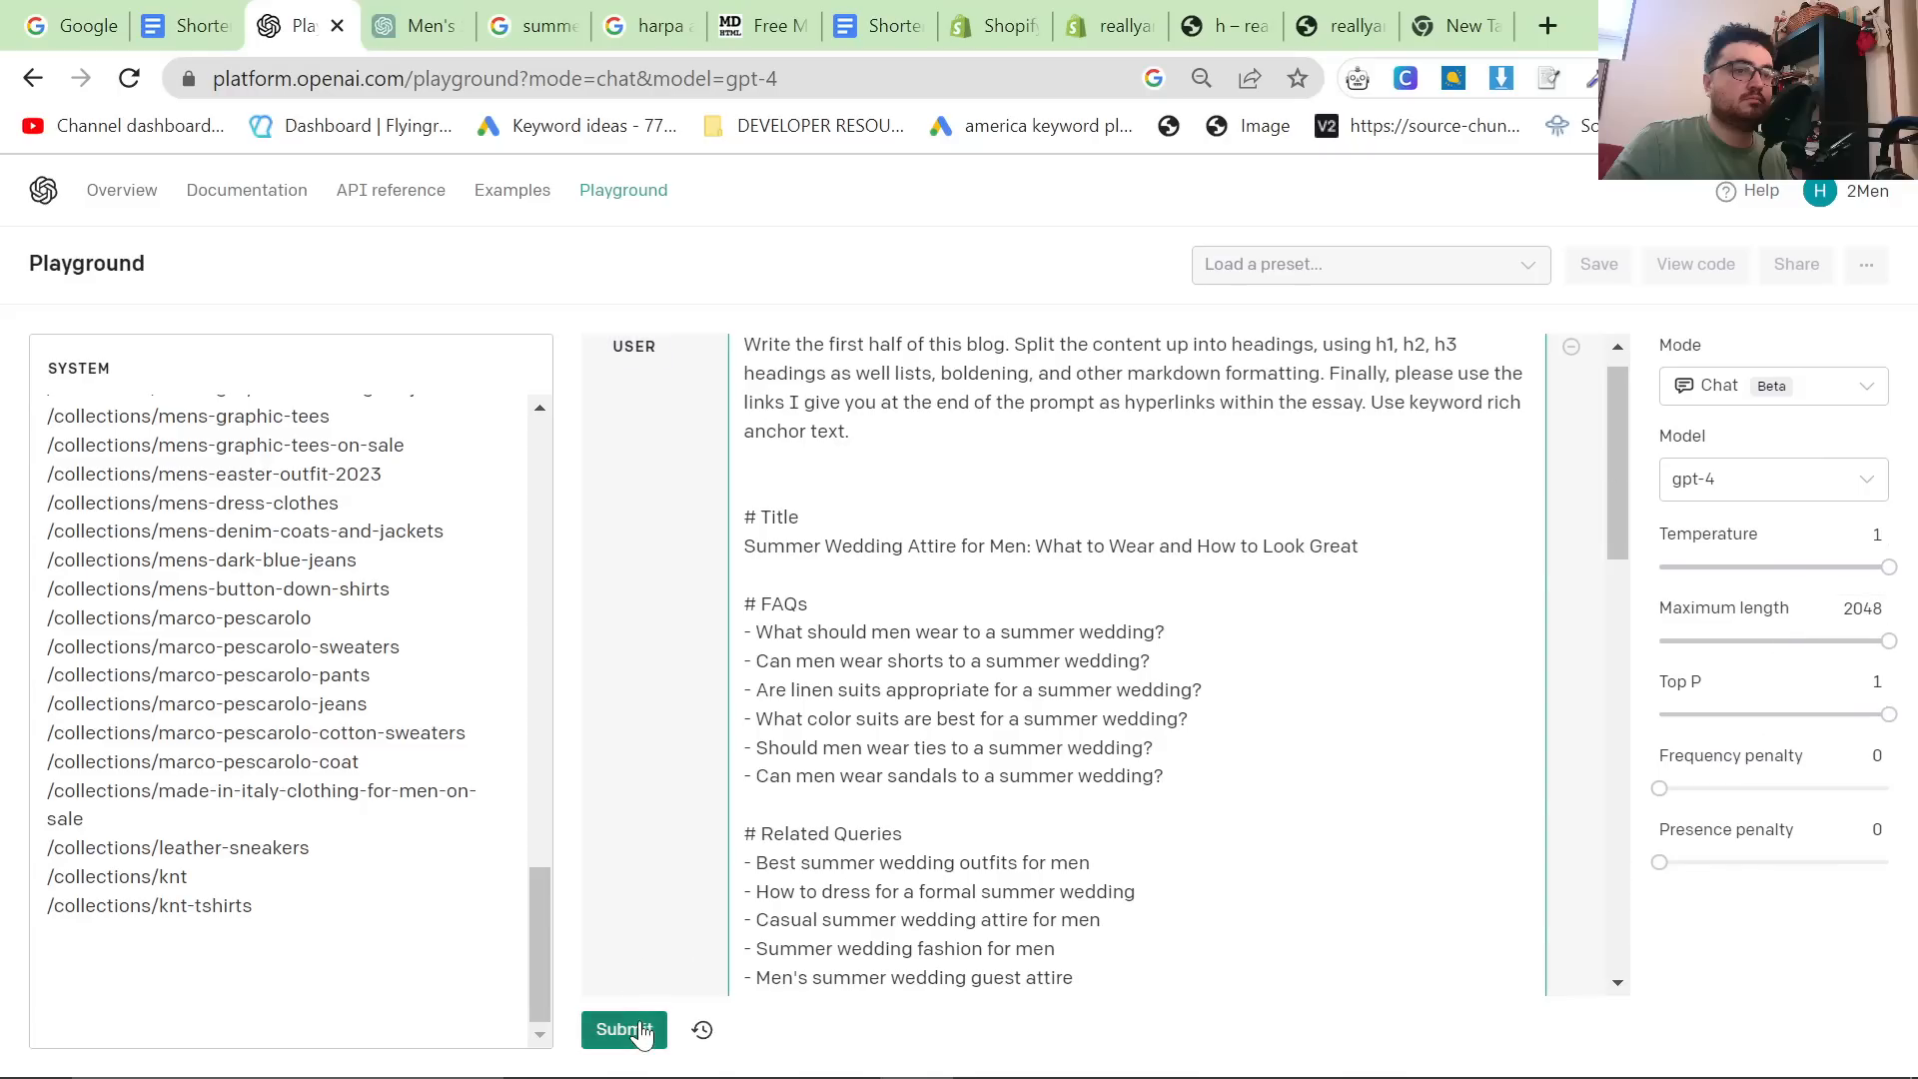
{"action": "left_click", "coordinate": [623, 1029]}
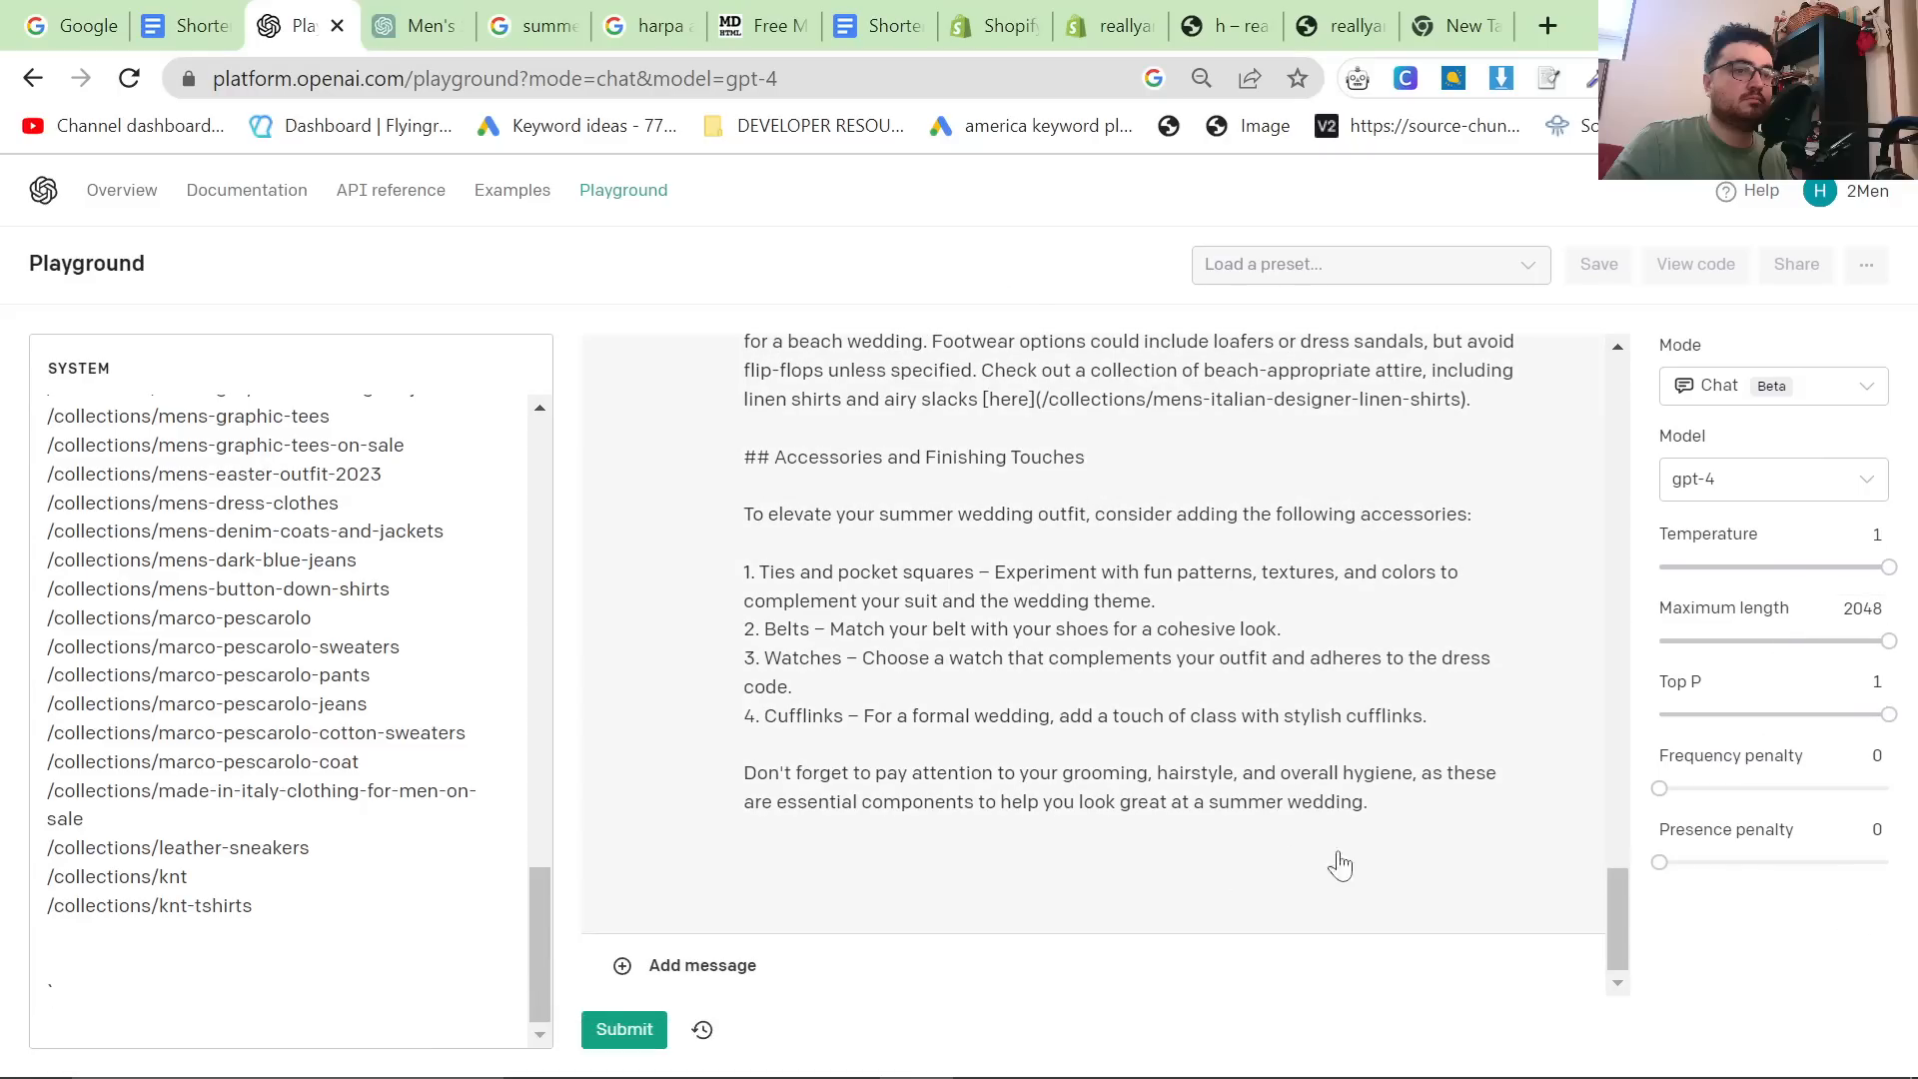
{"action": "type", "text": "Write the second ha"}
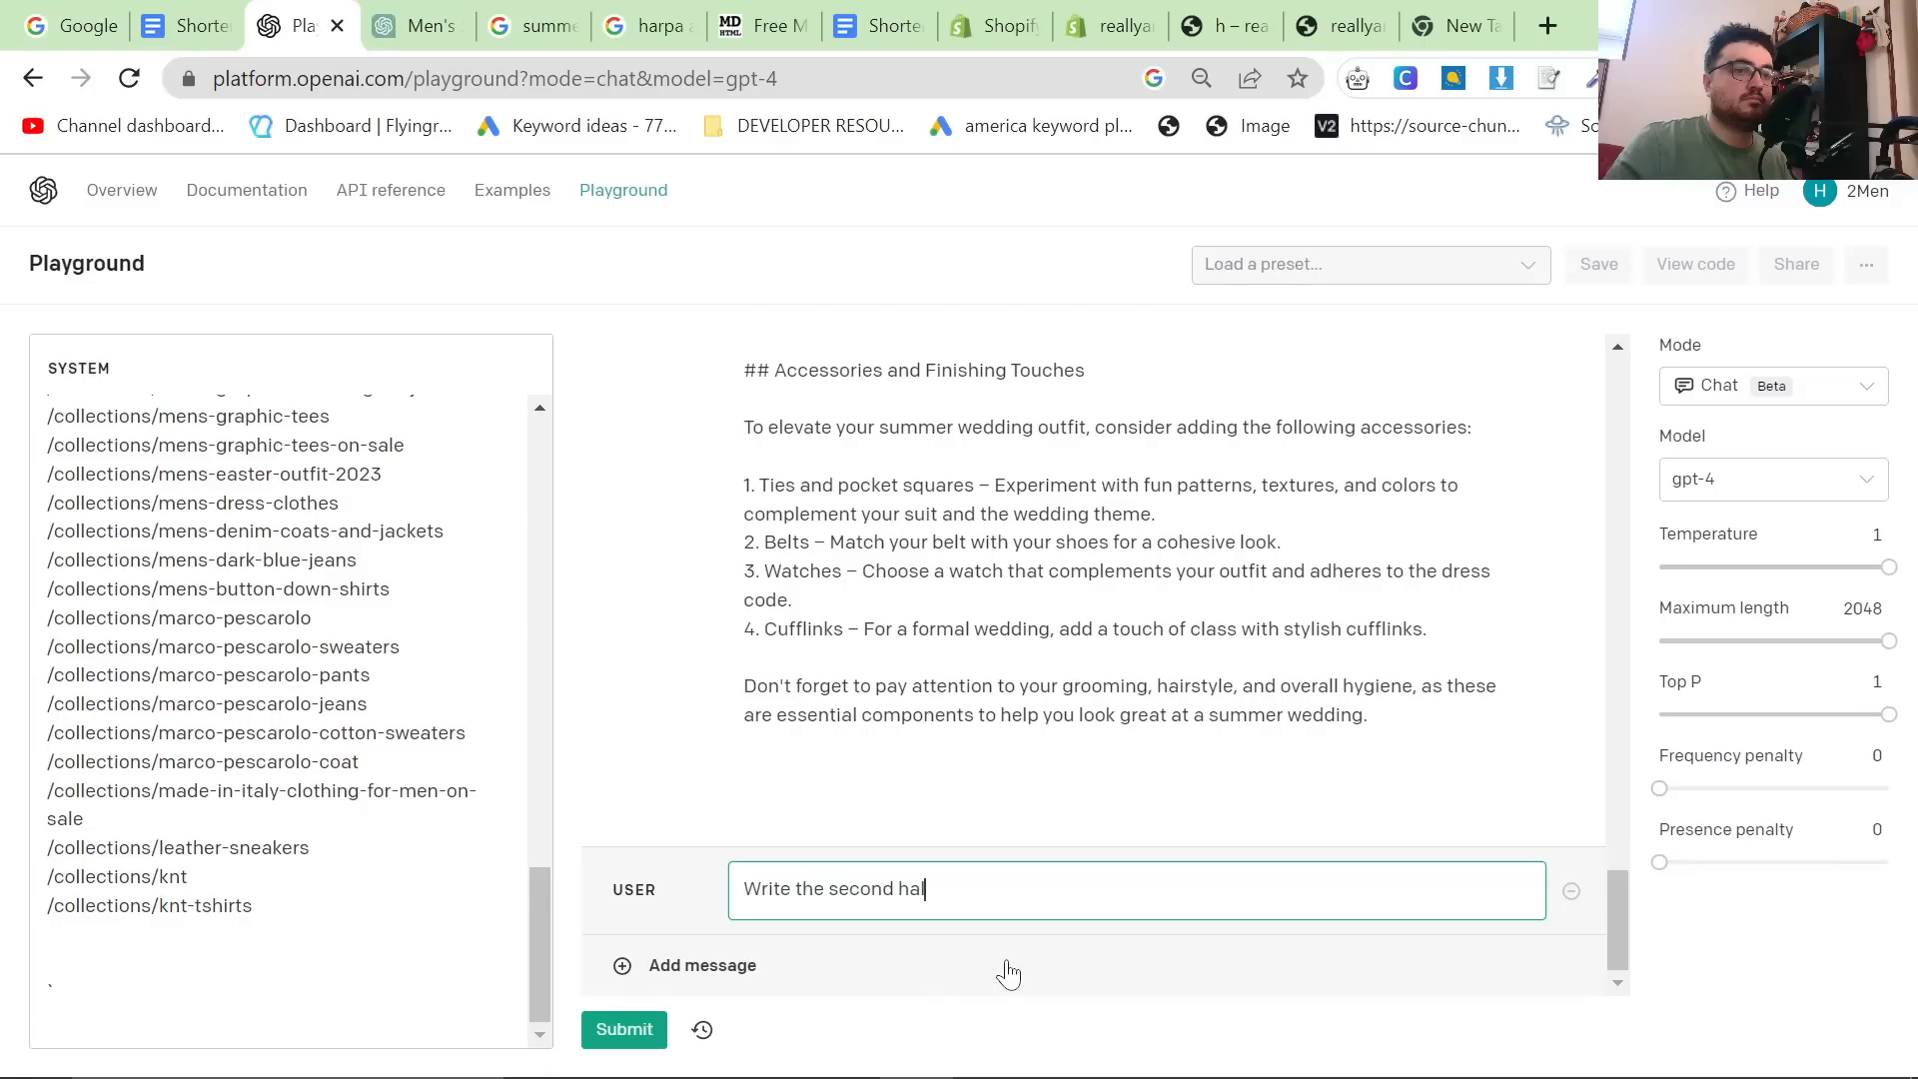
{"action": "type", "text": "lf of this article"}
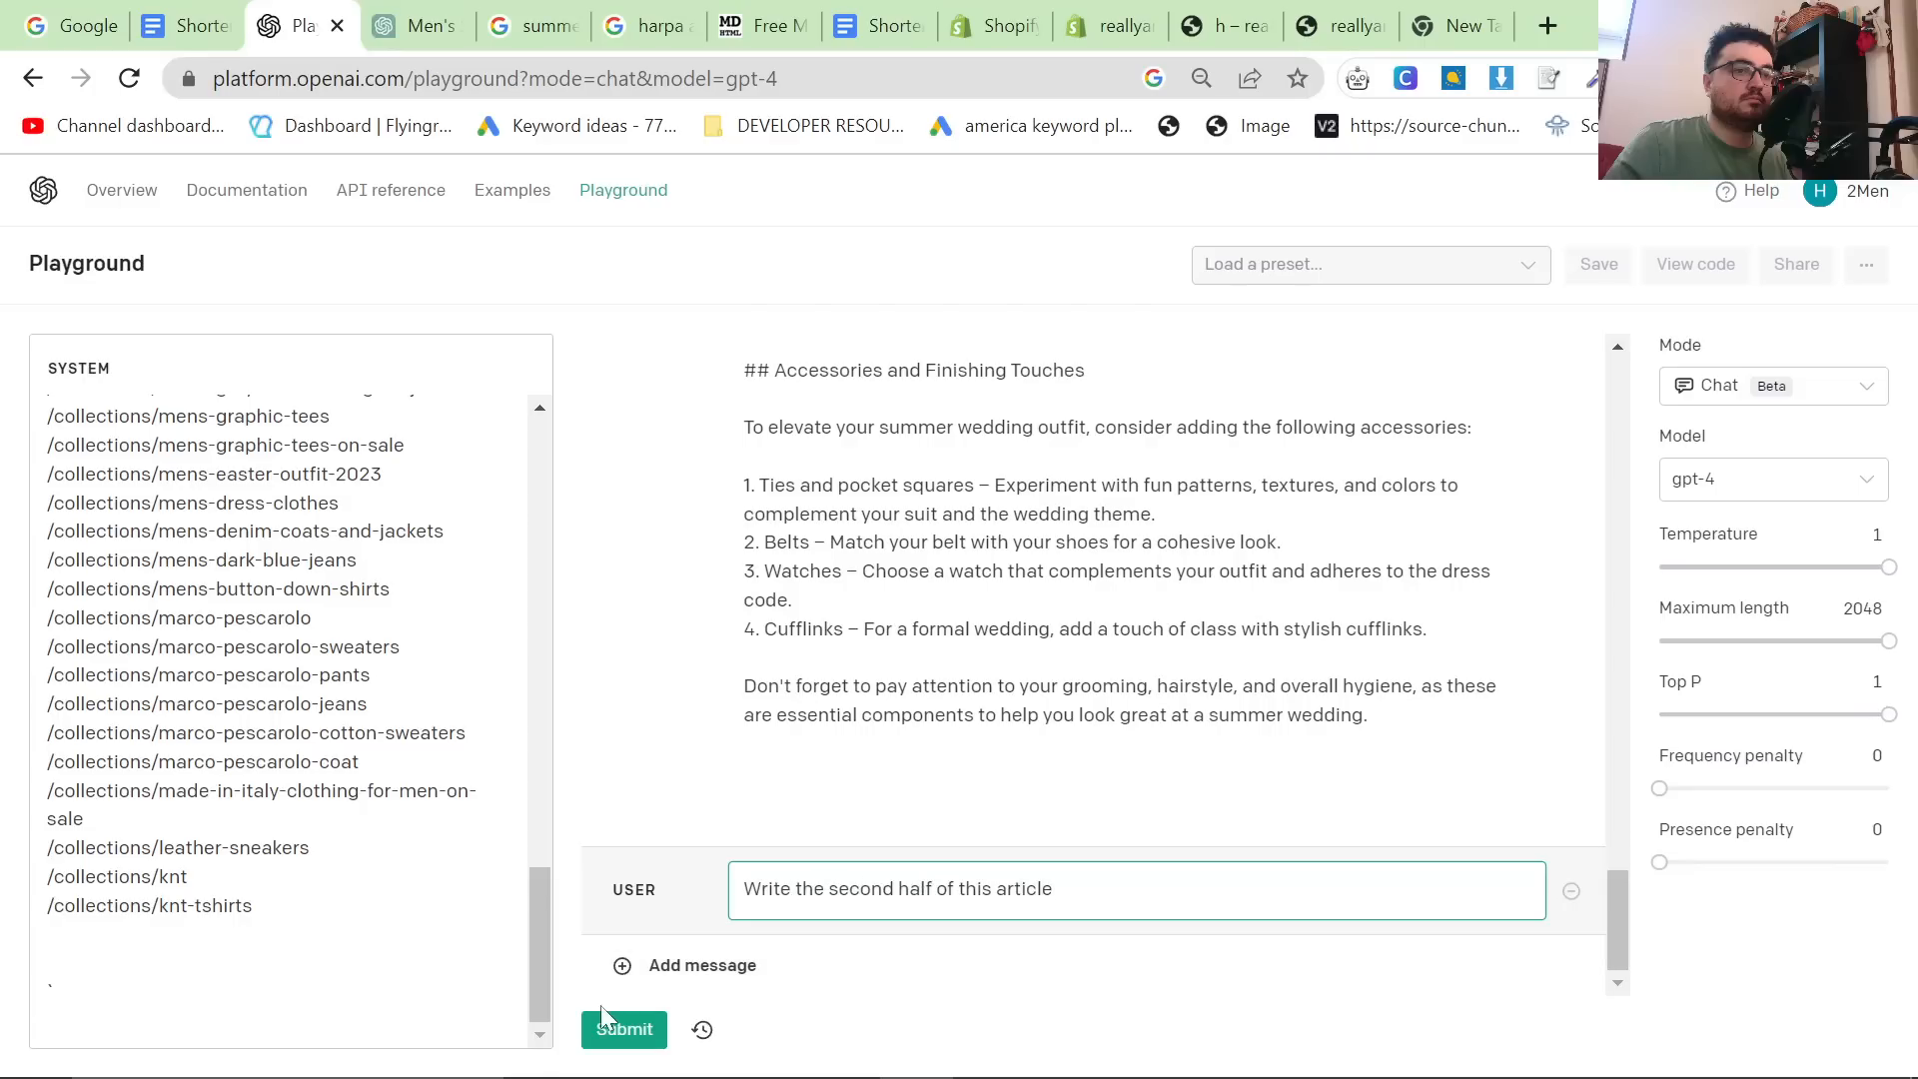
{"action": "left_click", "coordinate": [623, 1029]}
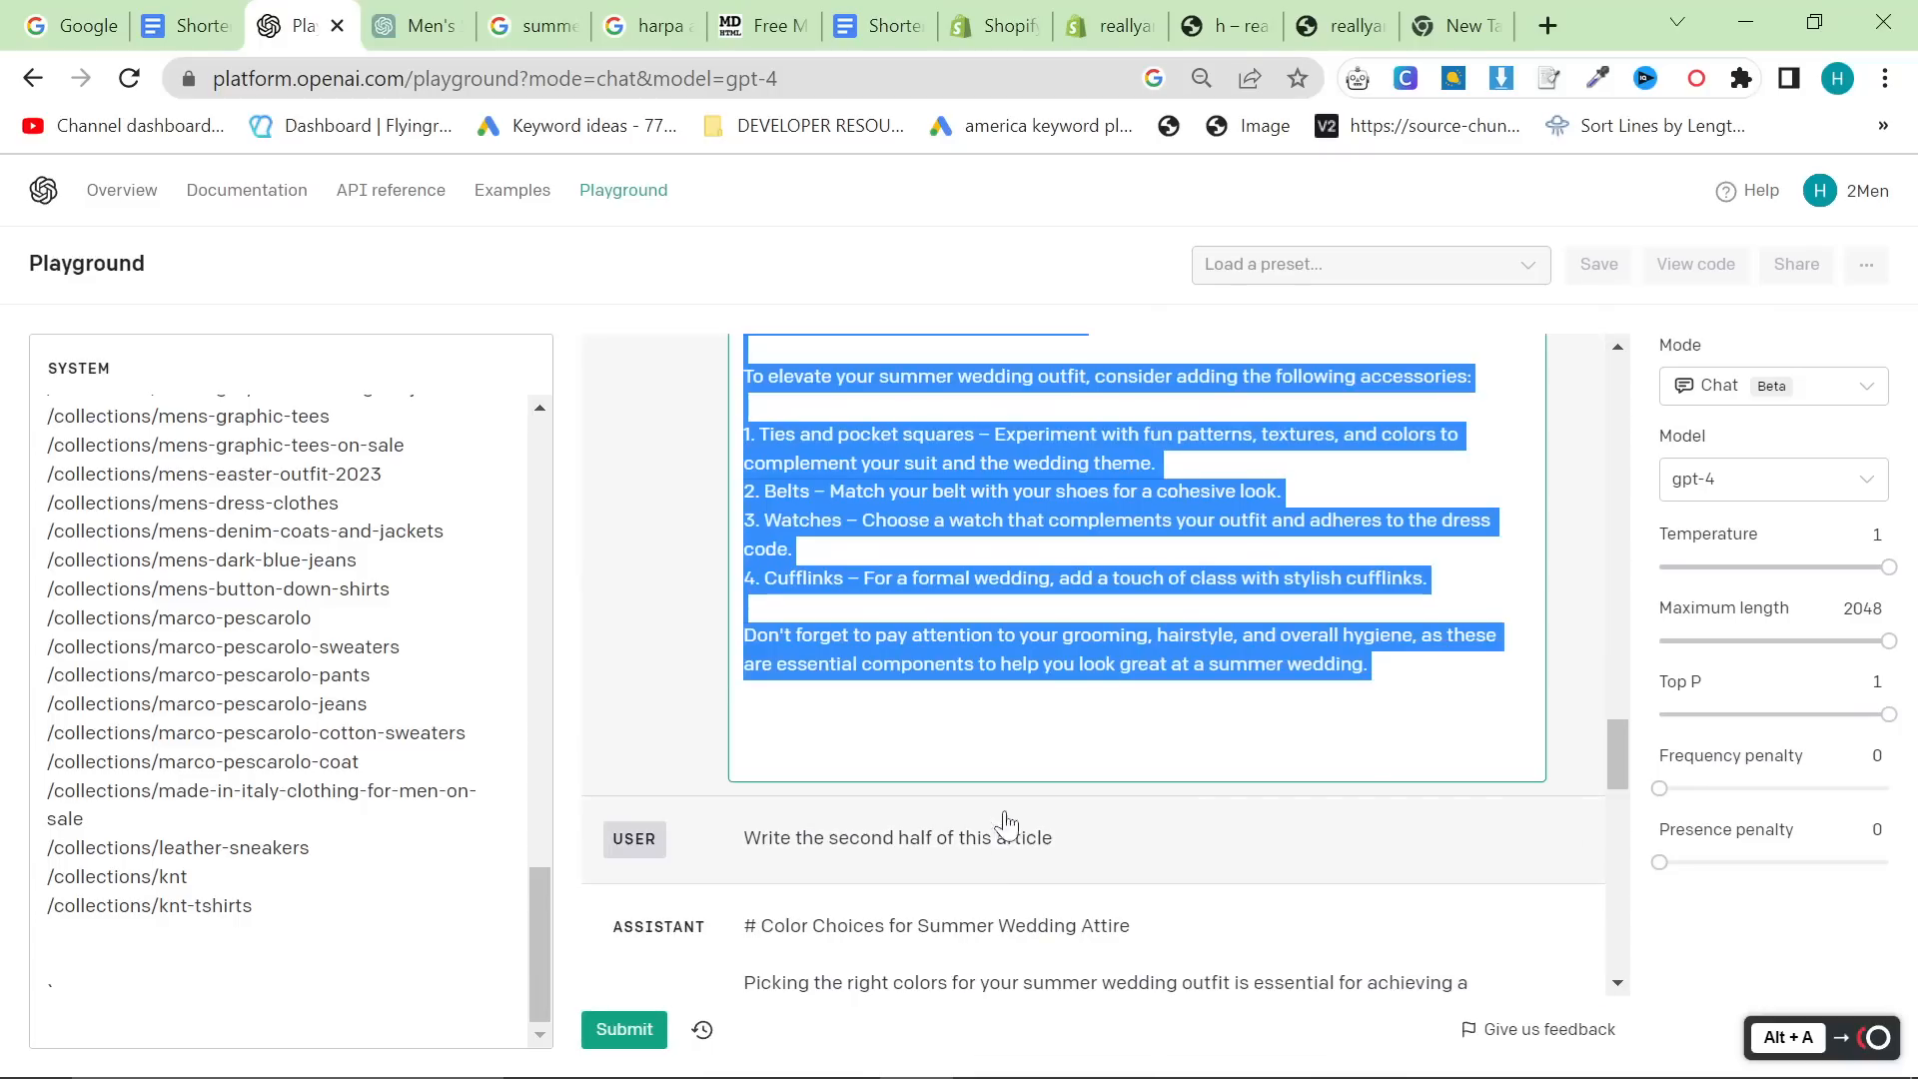
{"action": "left_click", "coordinate": [773, 26]}
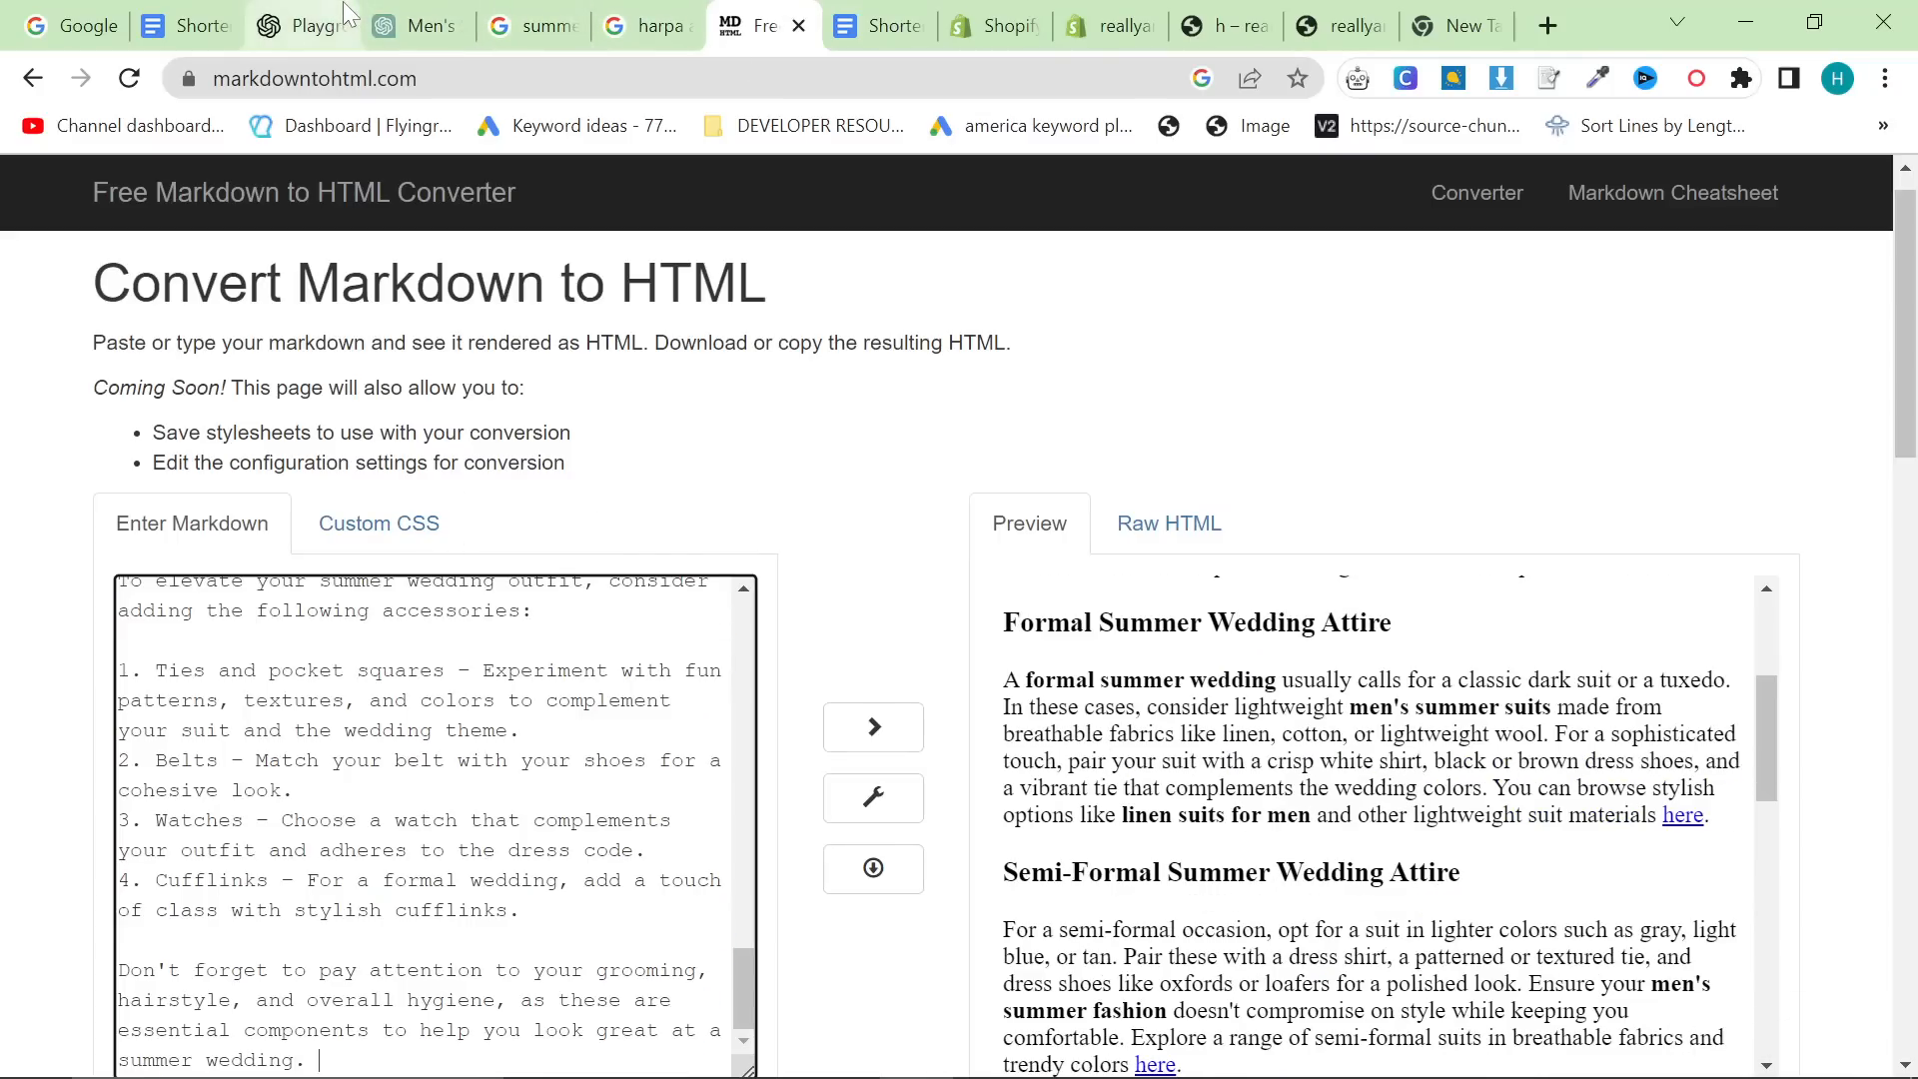
Add the article's second half to the converter and scroll through the full rendered piece.
{"action": "left_click", "coordinate": [316, 26]}
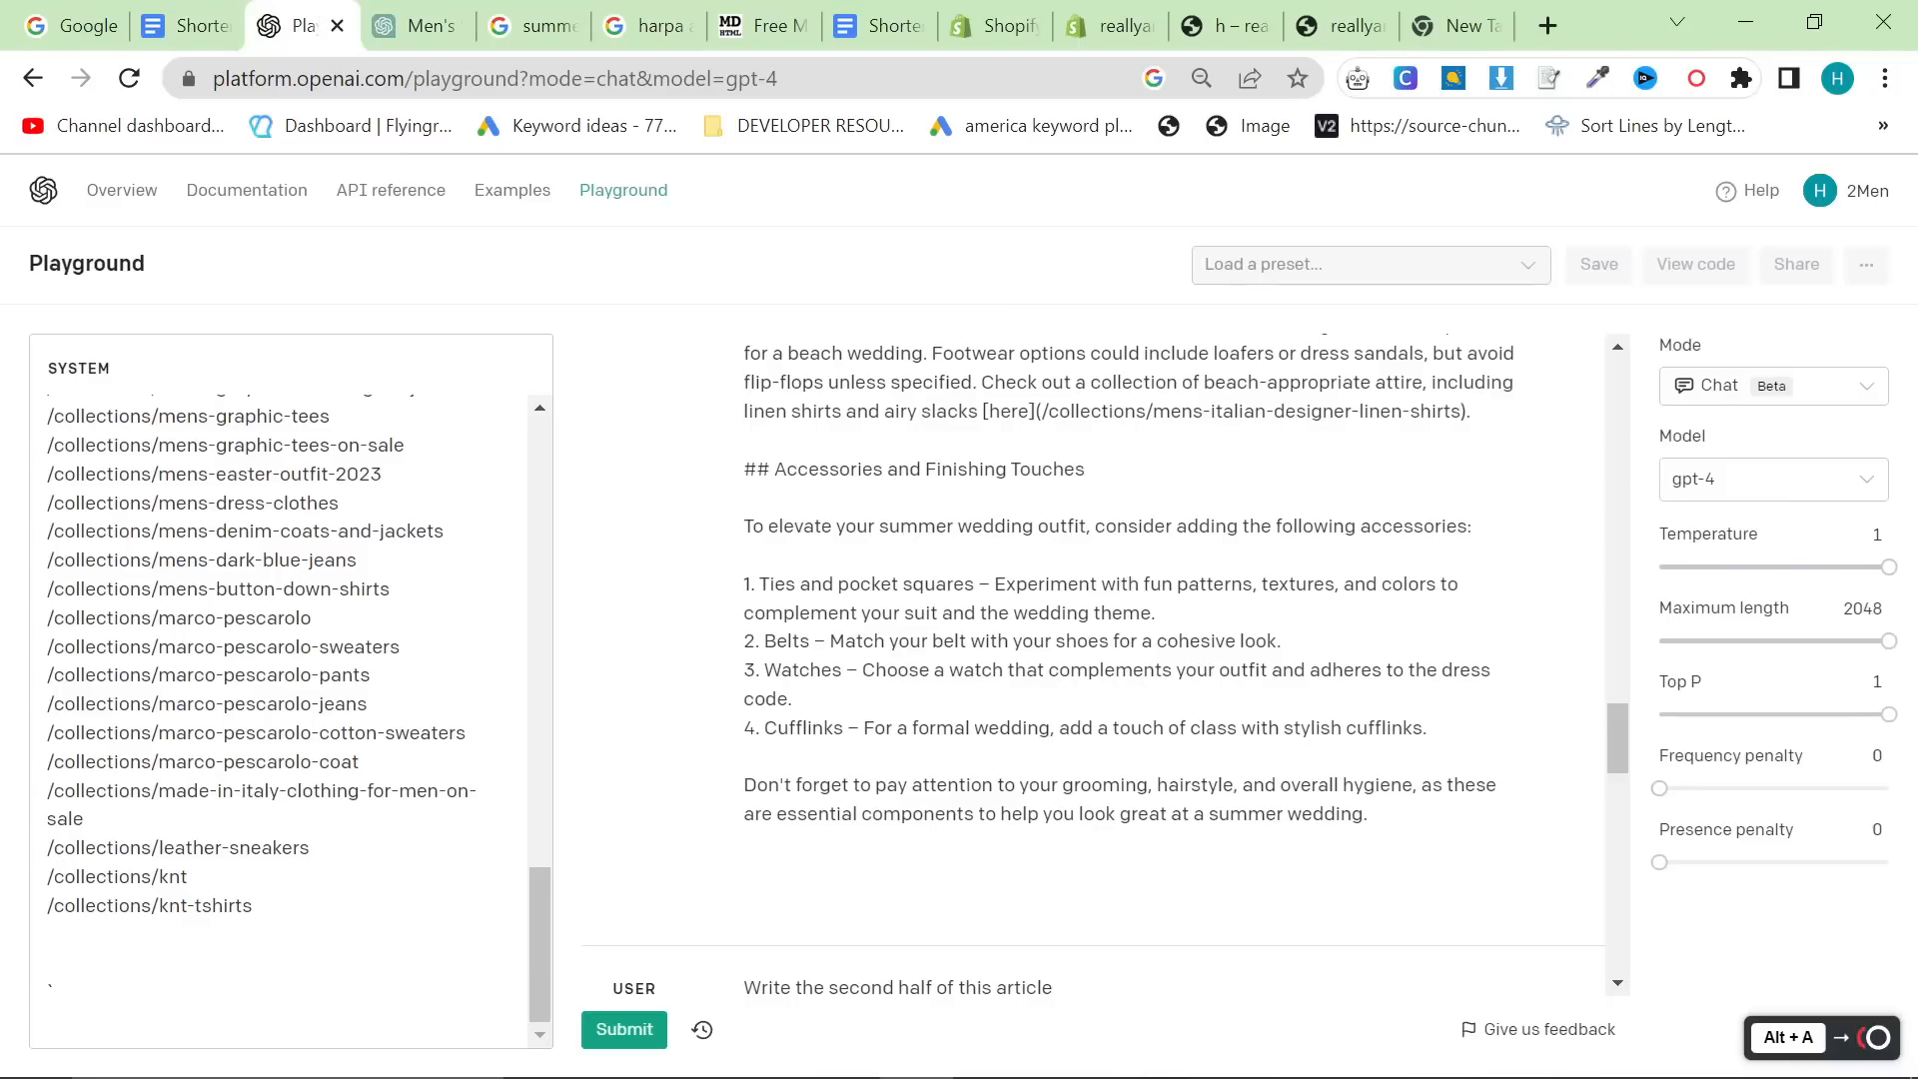
{"action": "left_click", "coordinate": [767, 26]}
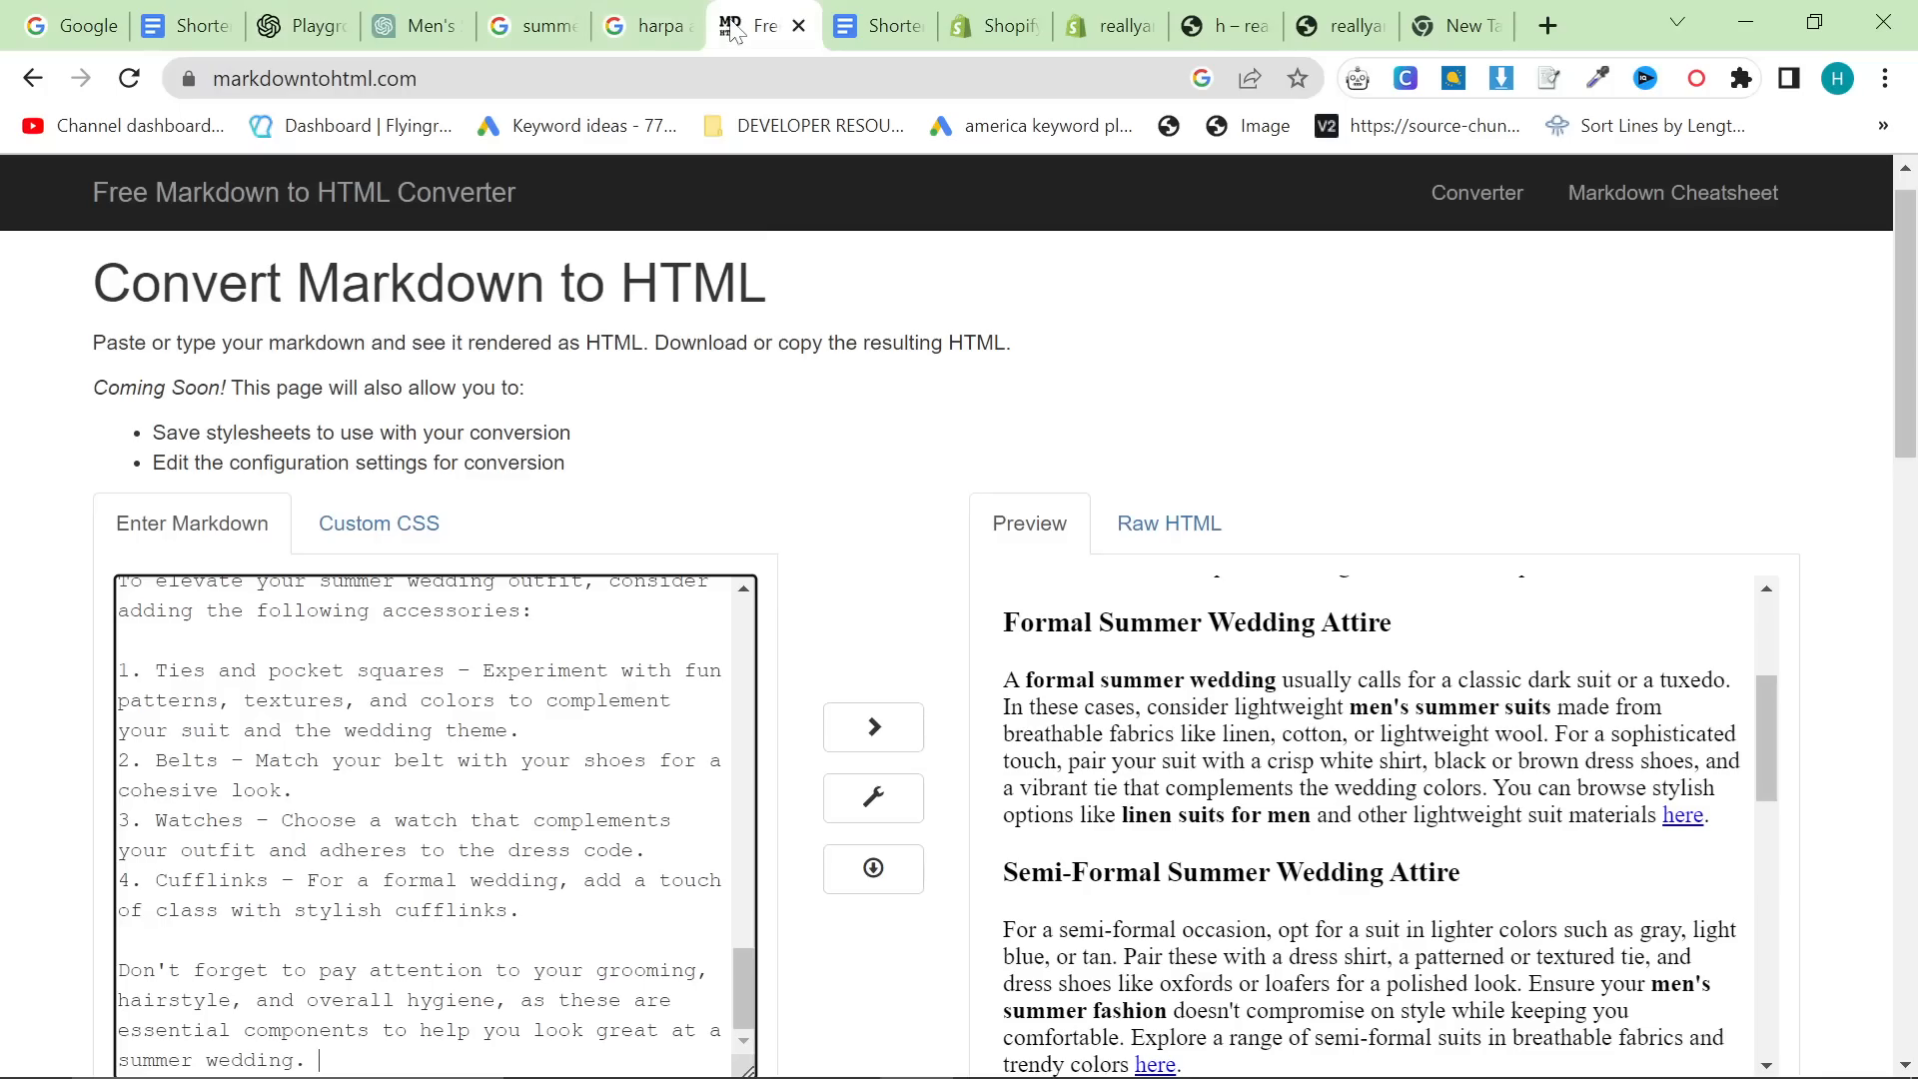
{"action": "scroll", "scroll_direction": "down", "scroll_amount": 3}
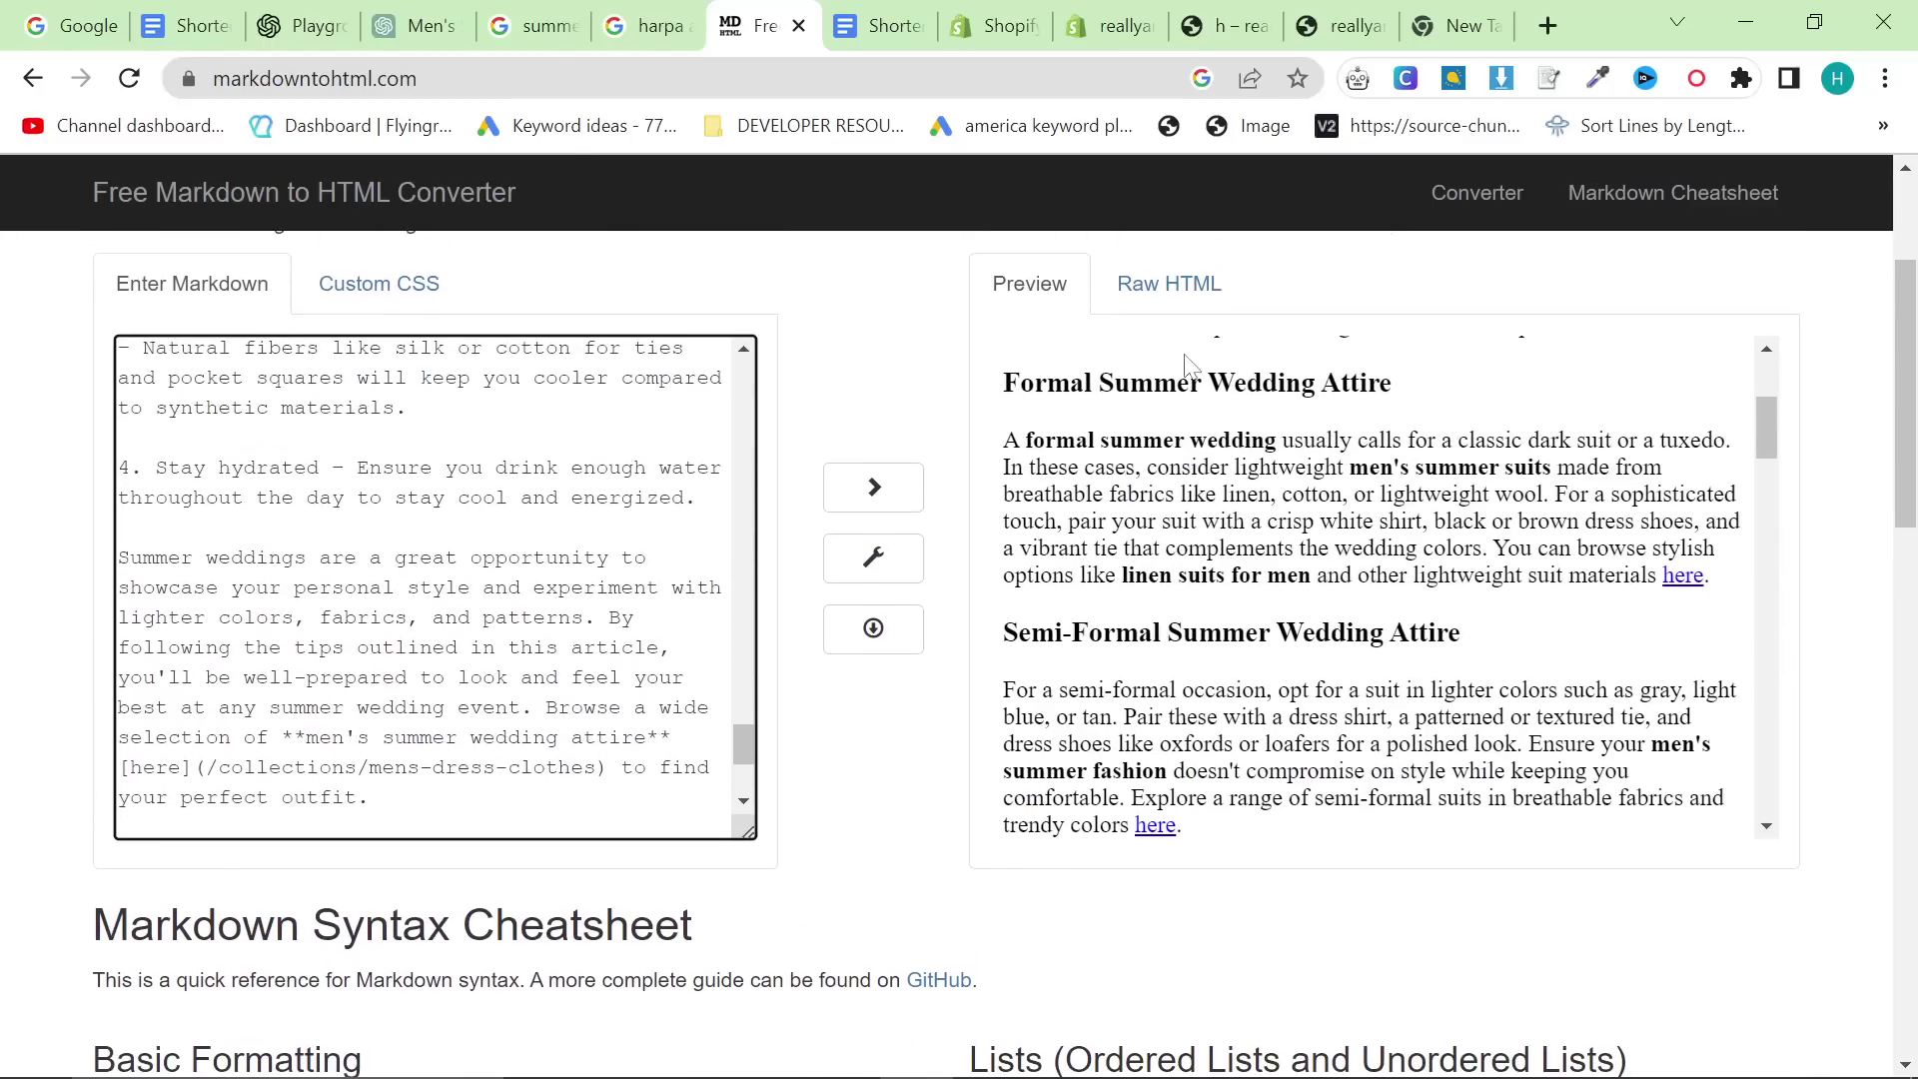
{"action": "scroll", "scroll_direction": "down", "scroll_amount": 3}
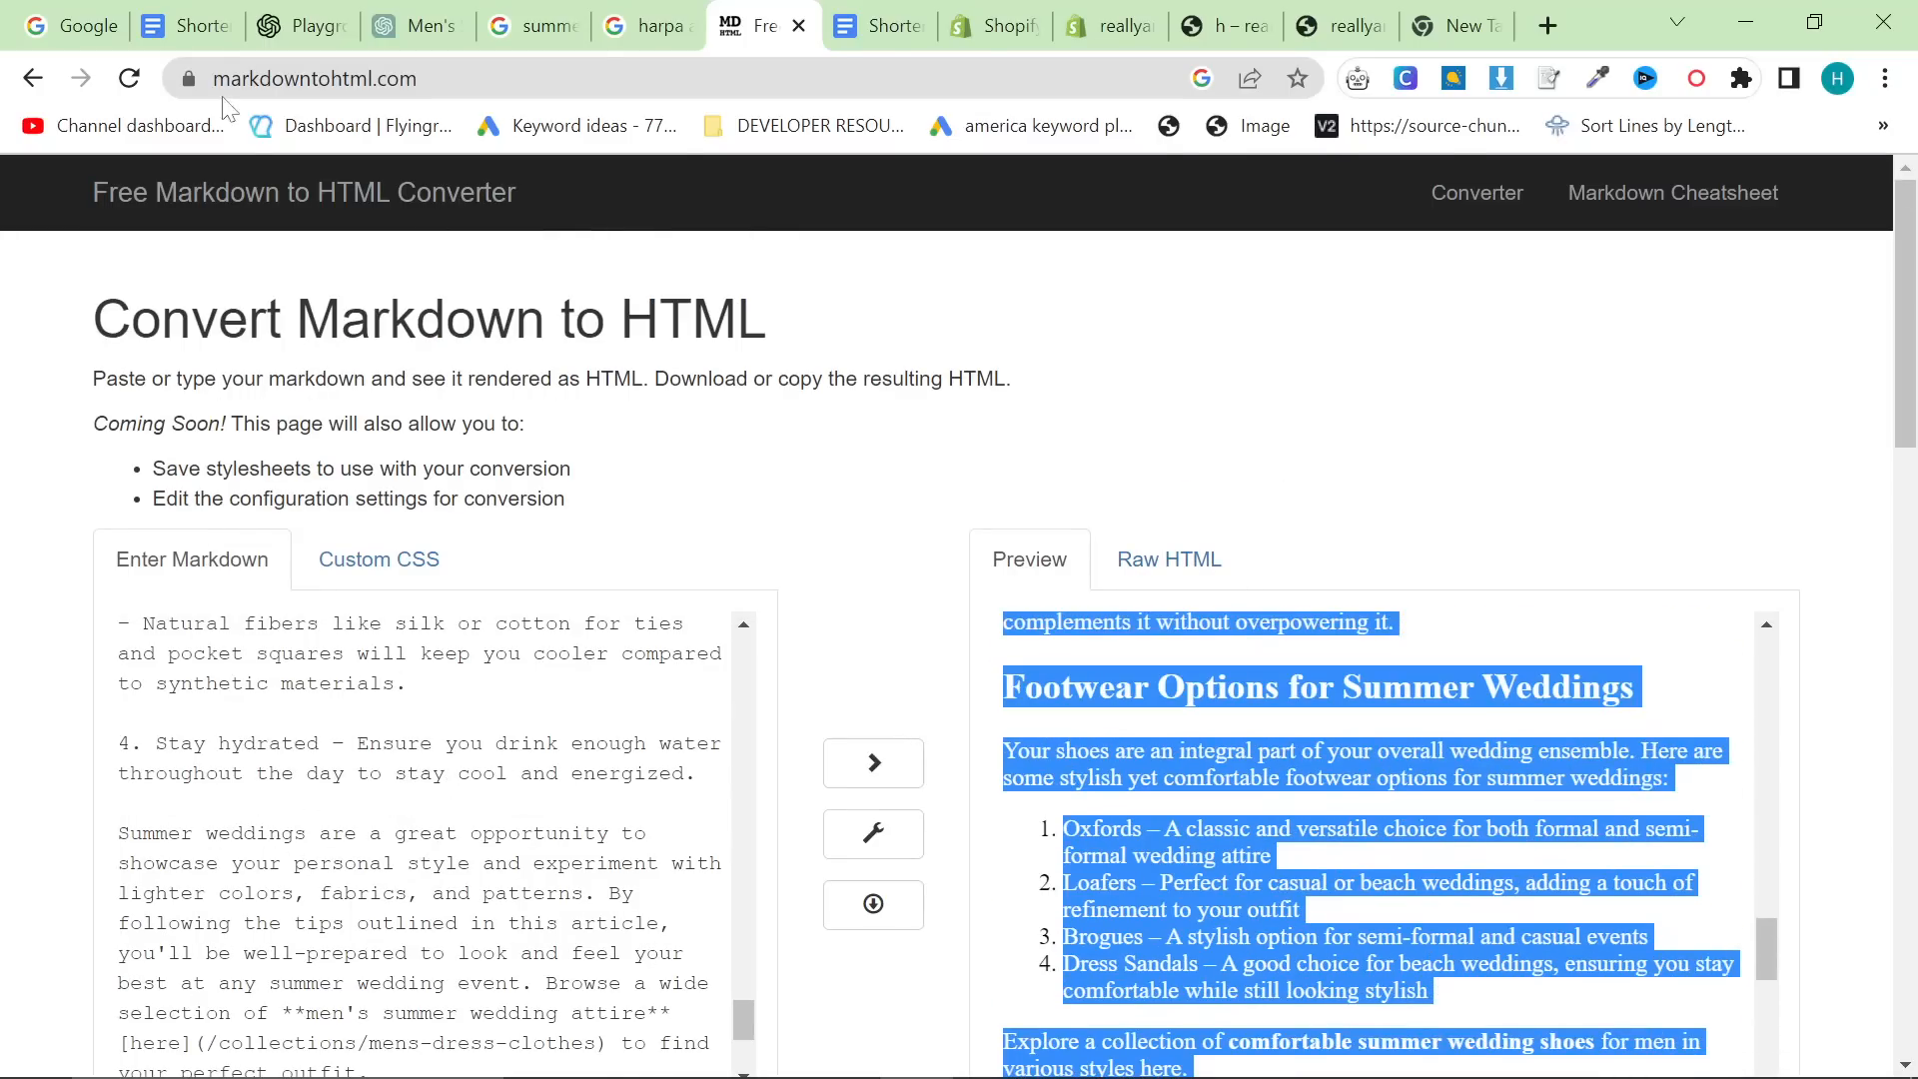
{"action": "left_click", "coordinate": [415, 26]}
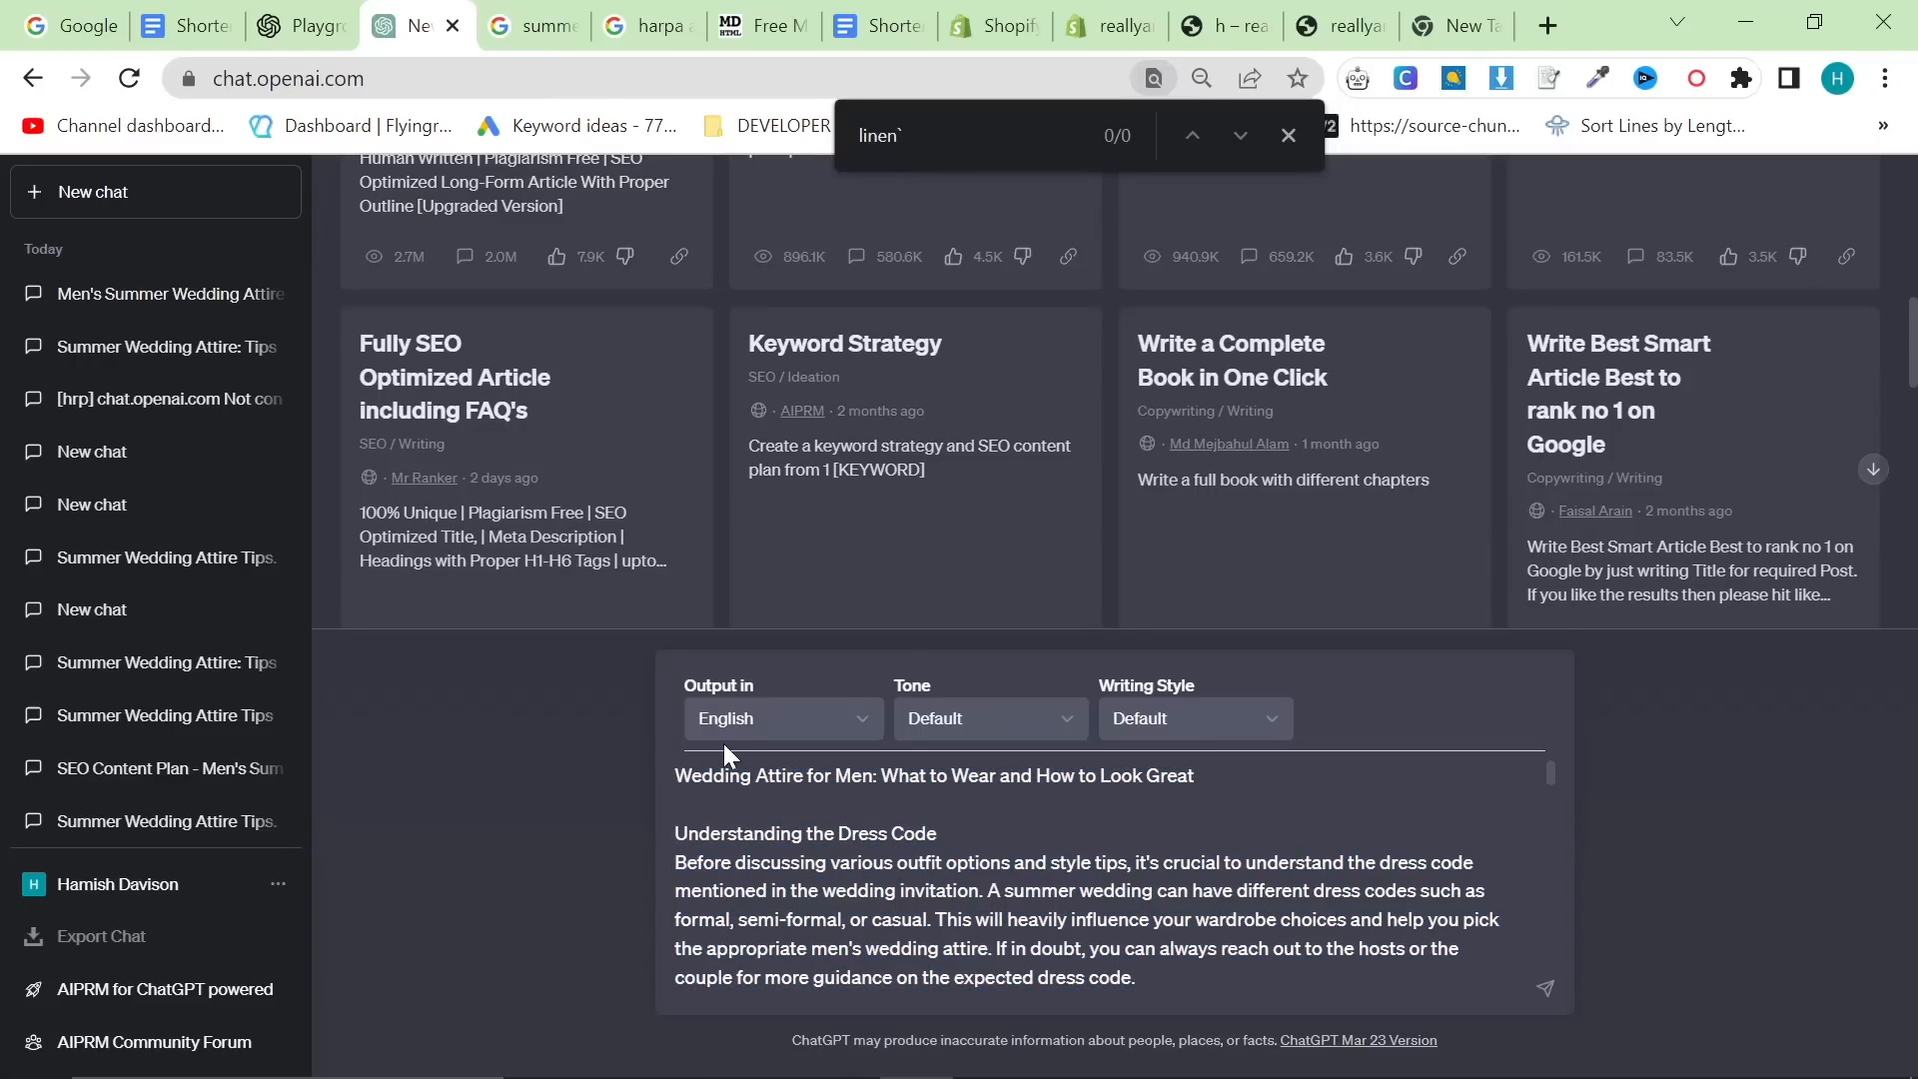
Ask ChatGPT 'How many words' the pasted article has, getting 429, and move to the Google Doc.
{"action": "type", "text": "How many"}
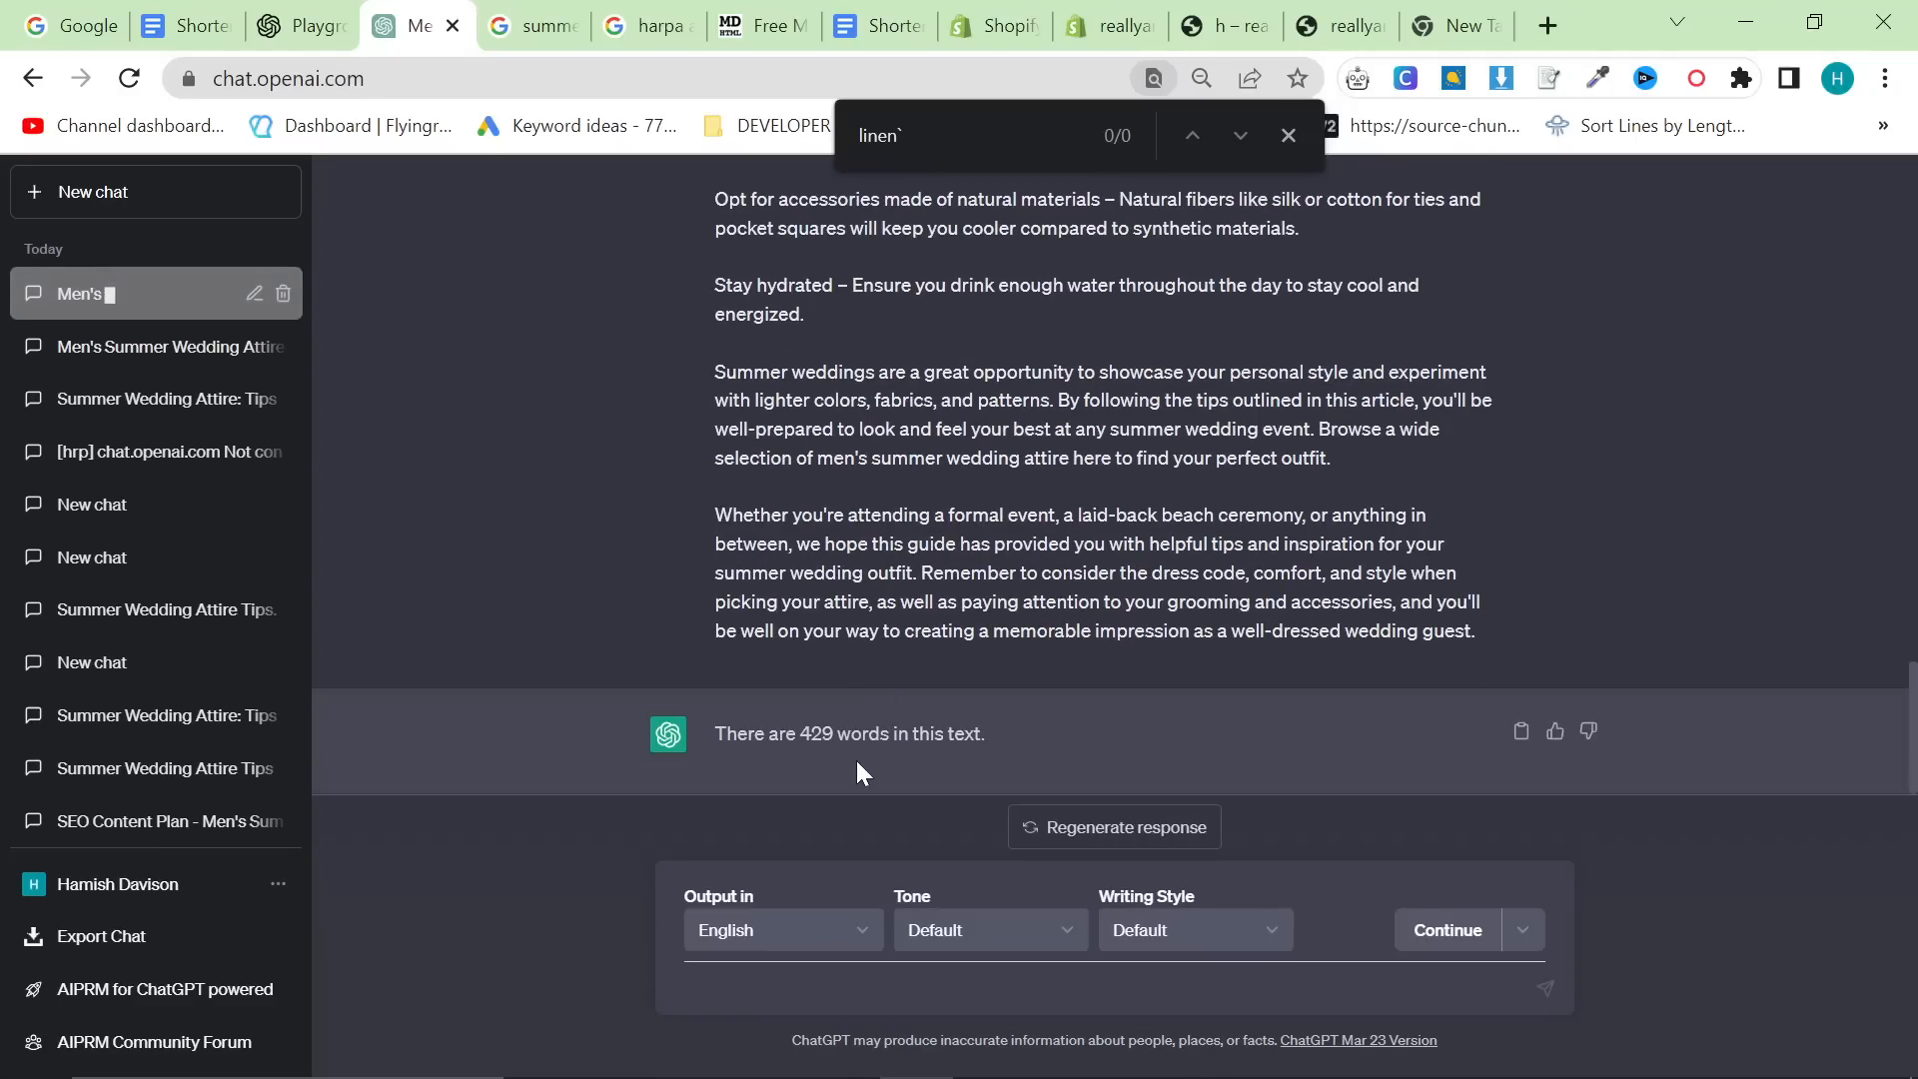
{"action": "left_click", "coordinate": [874, 28]}
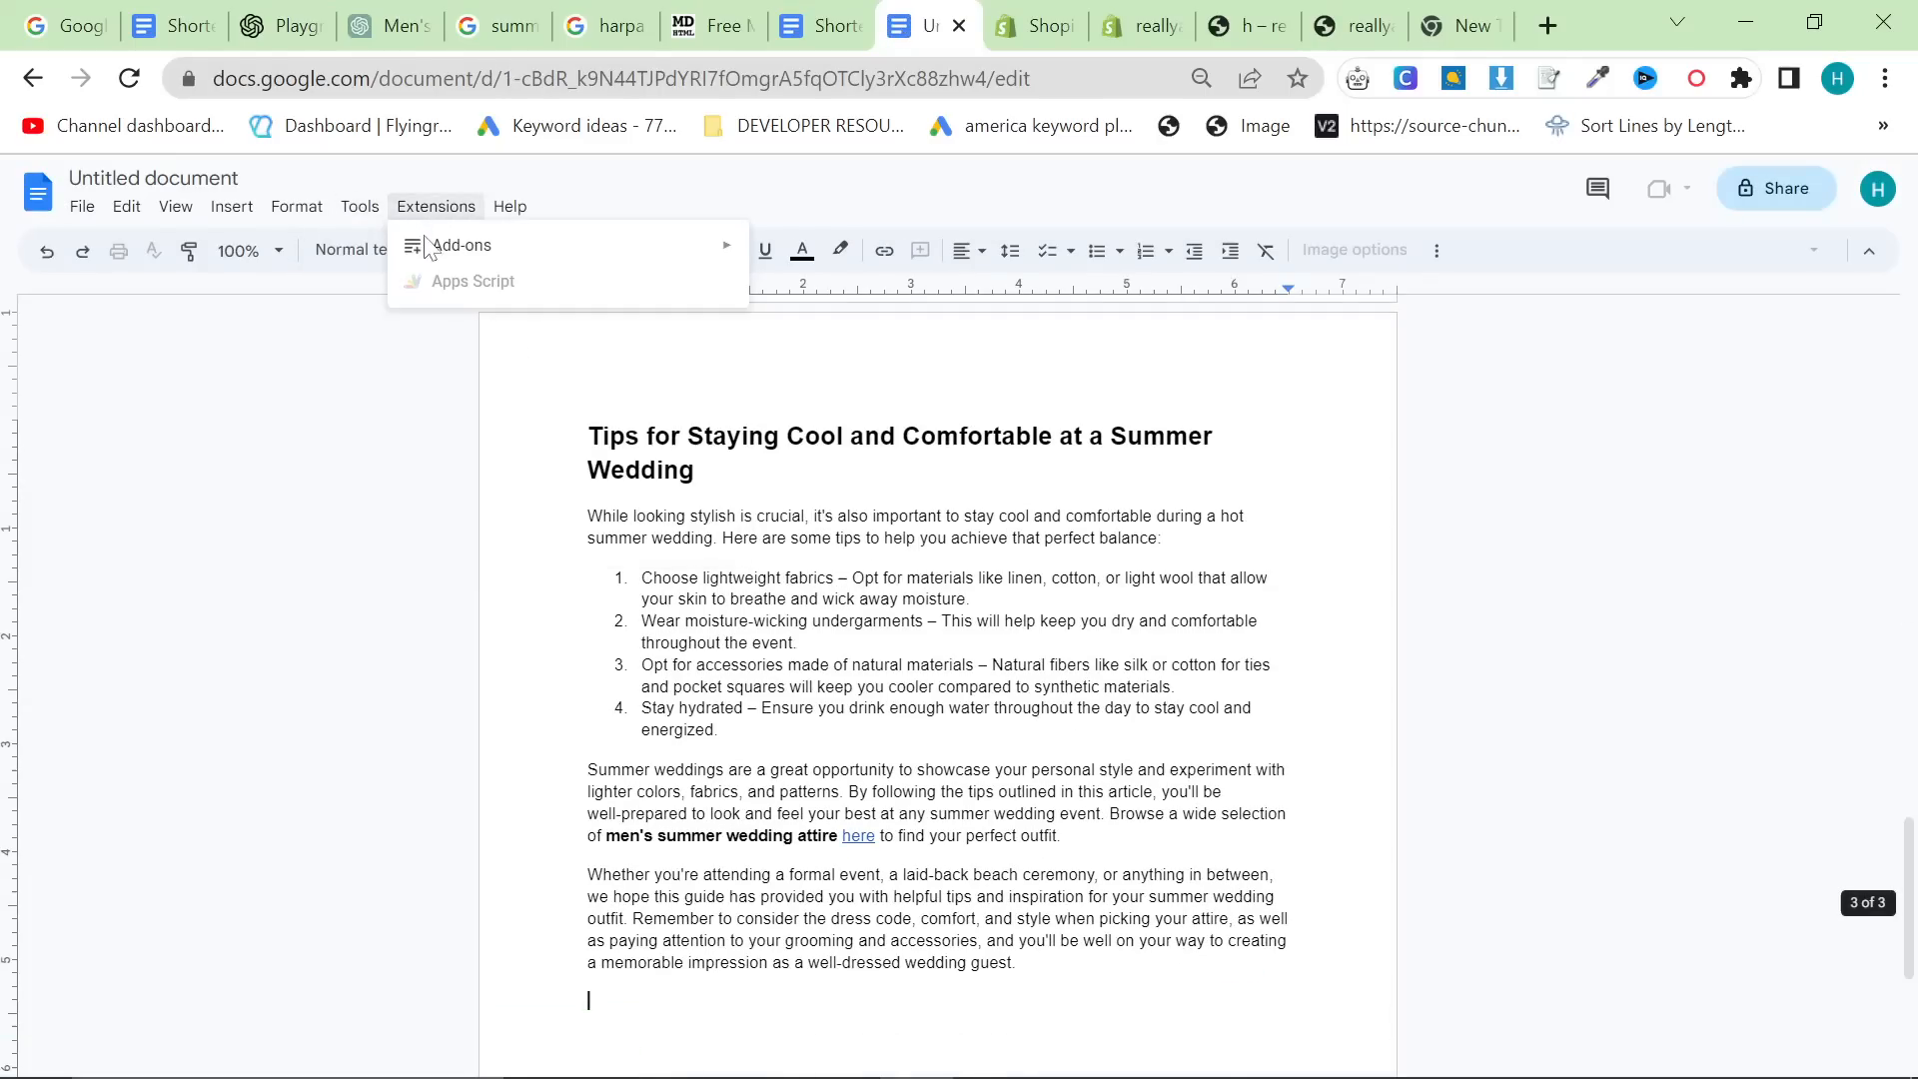
Review the Google Doc article from the top, then bring up the Shopify Partners store list.
{"action": "left_click", "coordinate": [359, 206]}
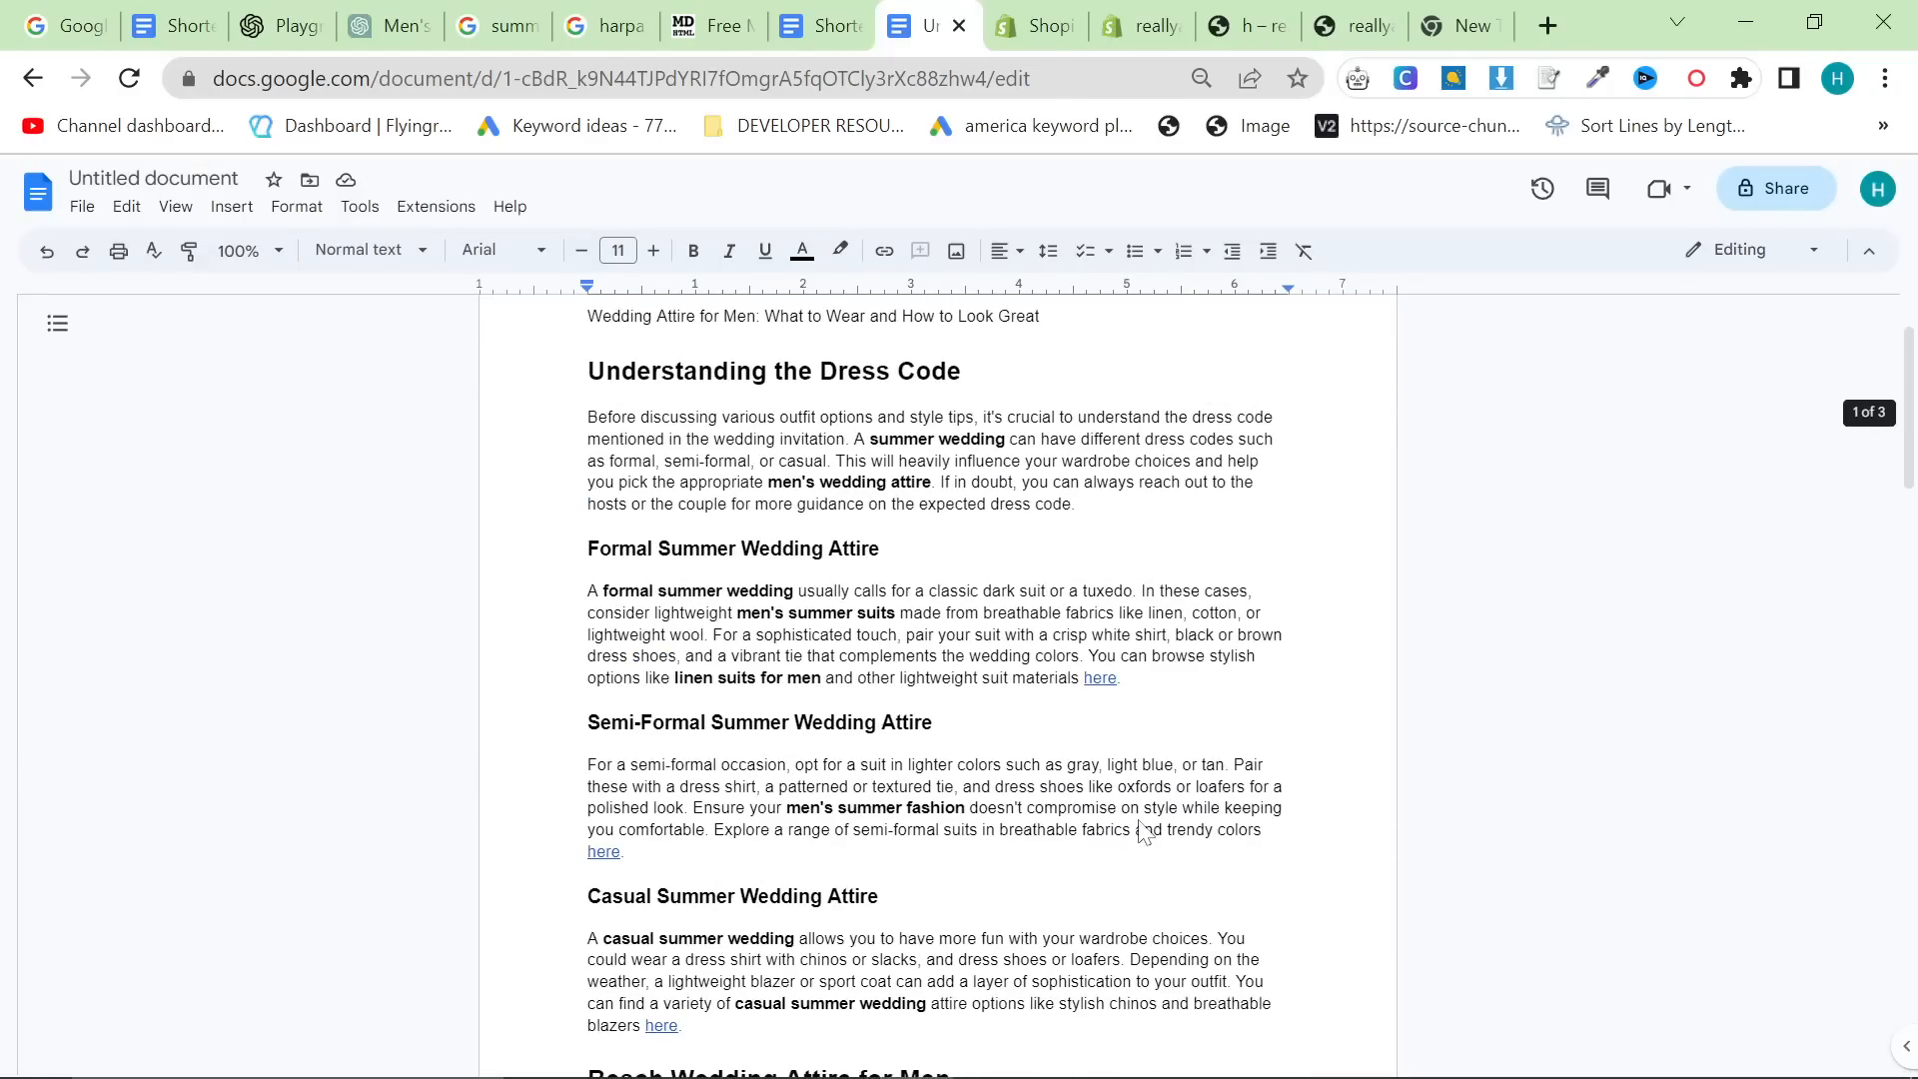
{"action": "left_click", "coordinate": [1031, 26]}
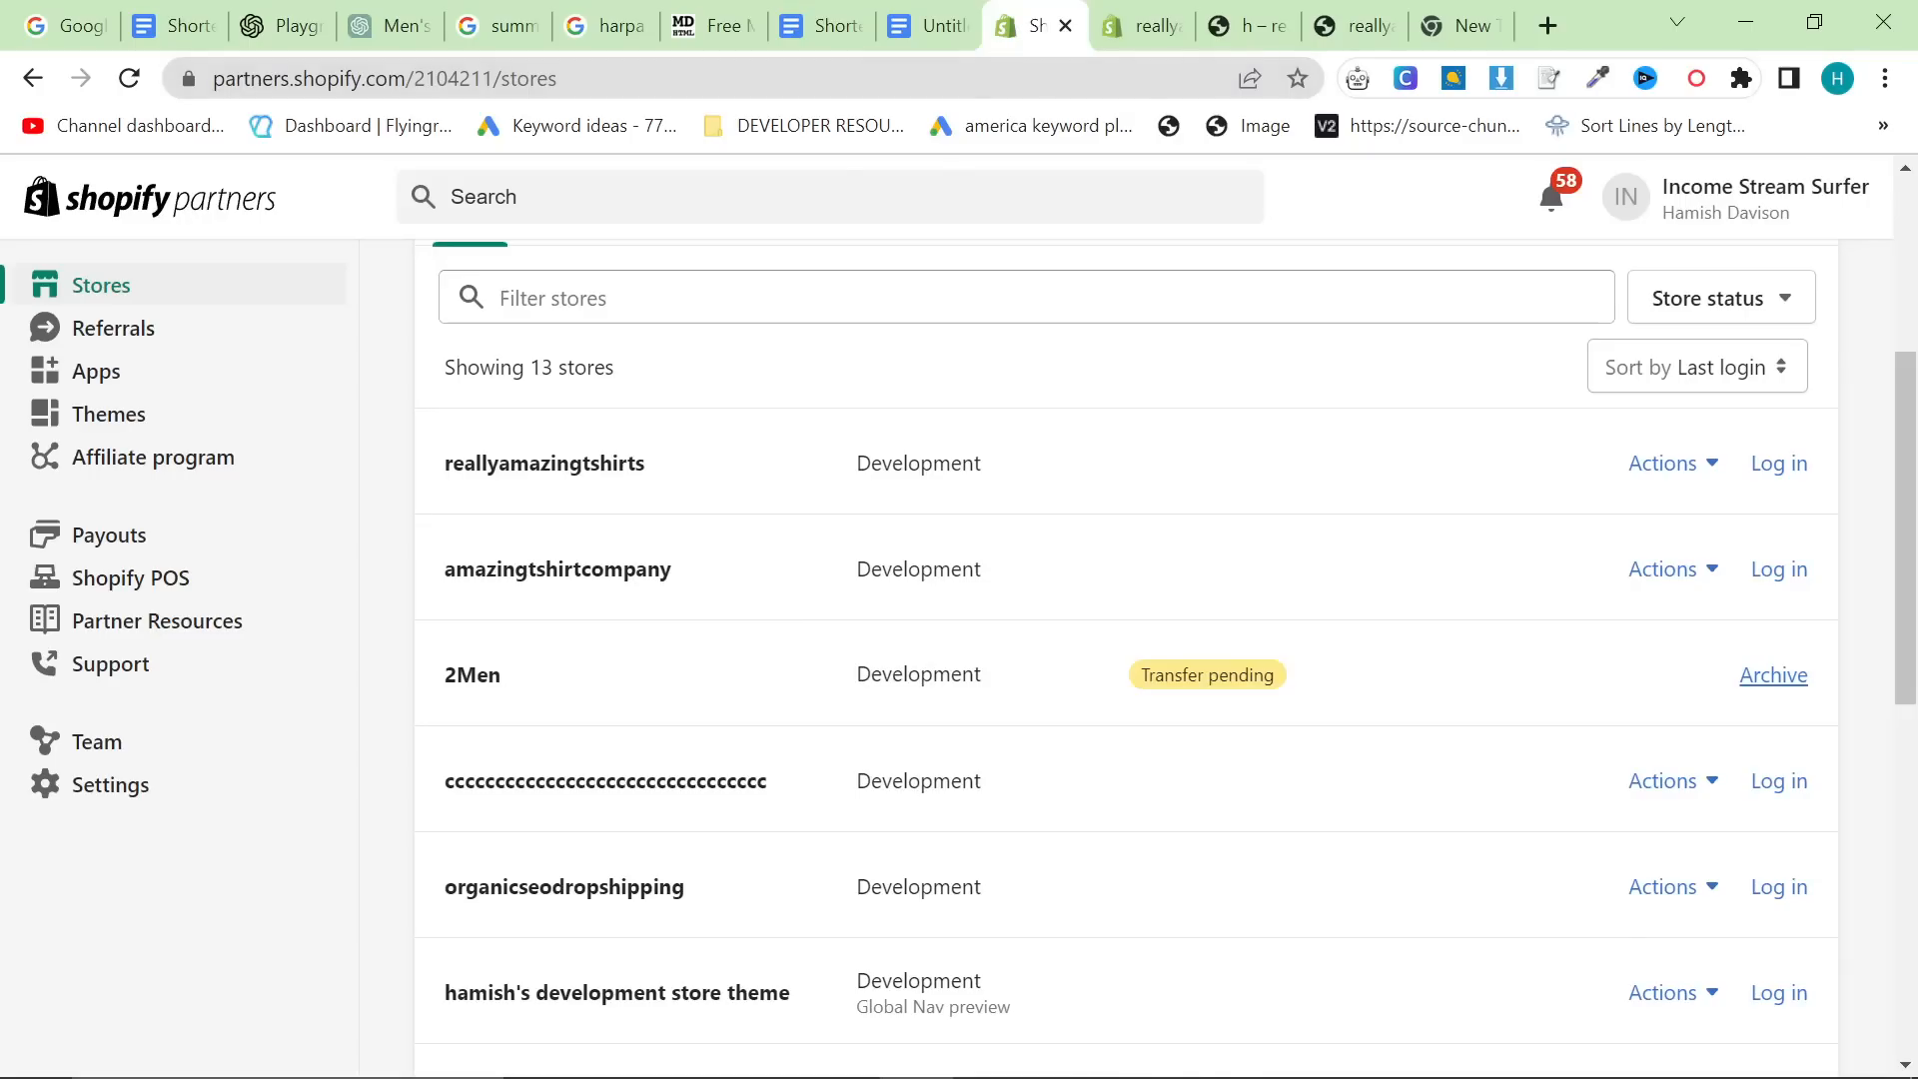
Search 'hura collection embedder' and reach its Shopify app listing before returning to the doc.
{"action": "type", "text": "hura collection embedder"}
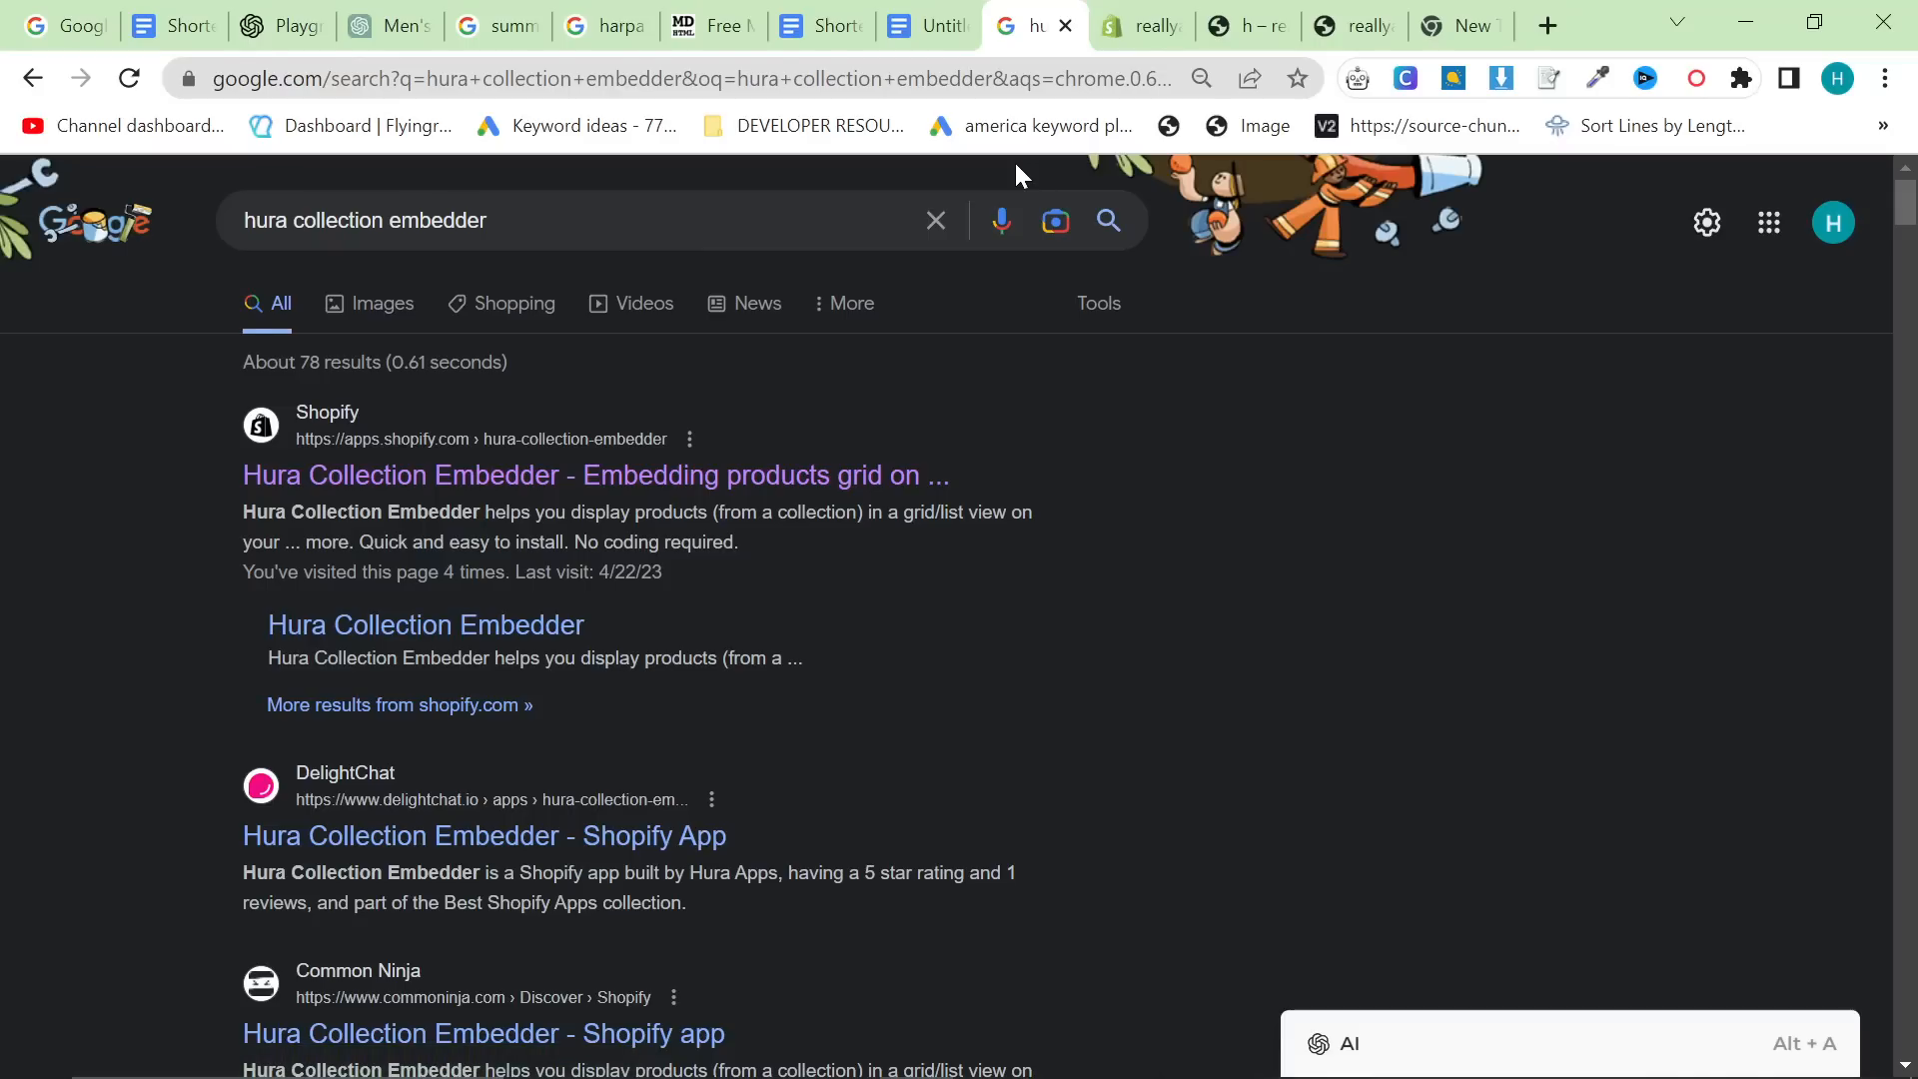
{"action": "mouse_move", "coordinate": [585, 455]}
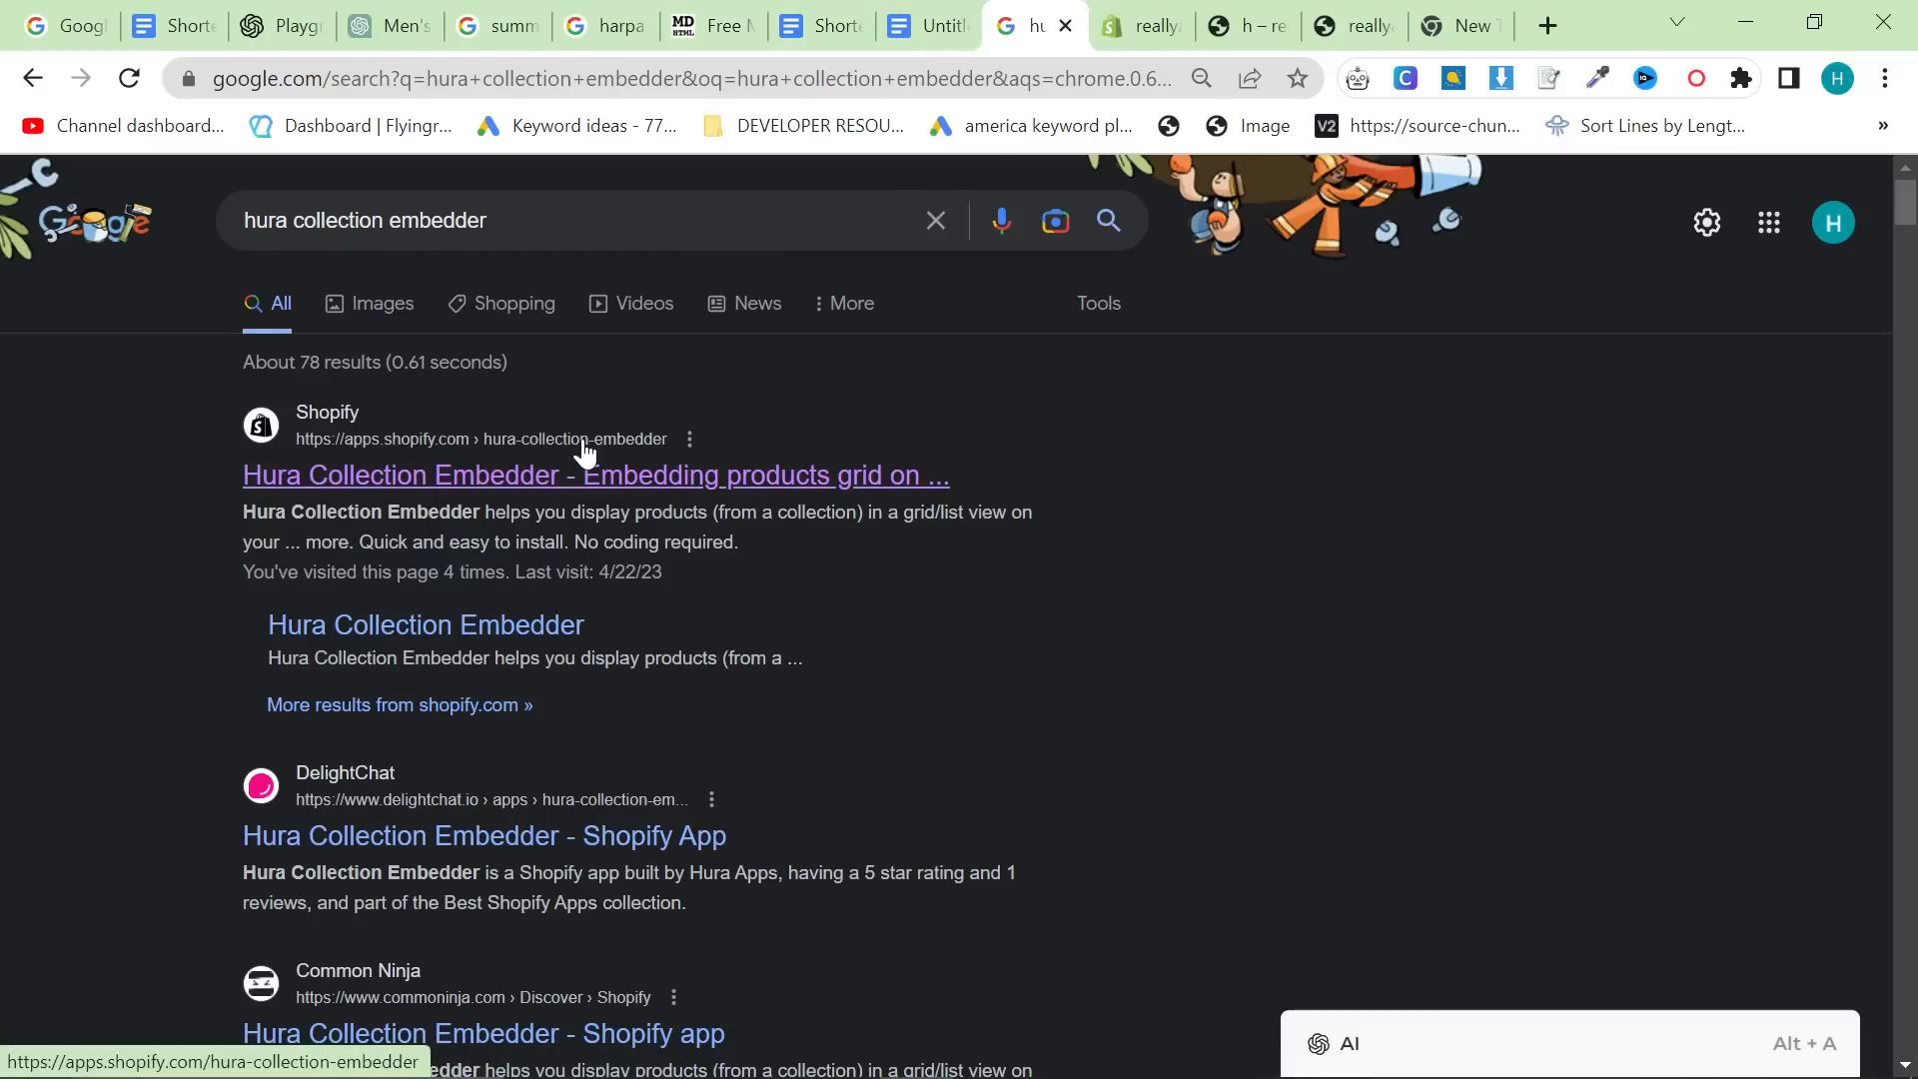
{"action": "left_click", "coordinate": [925, 26]}
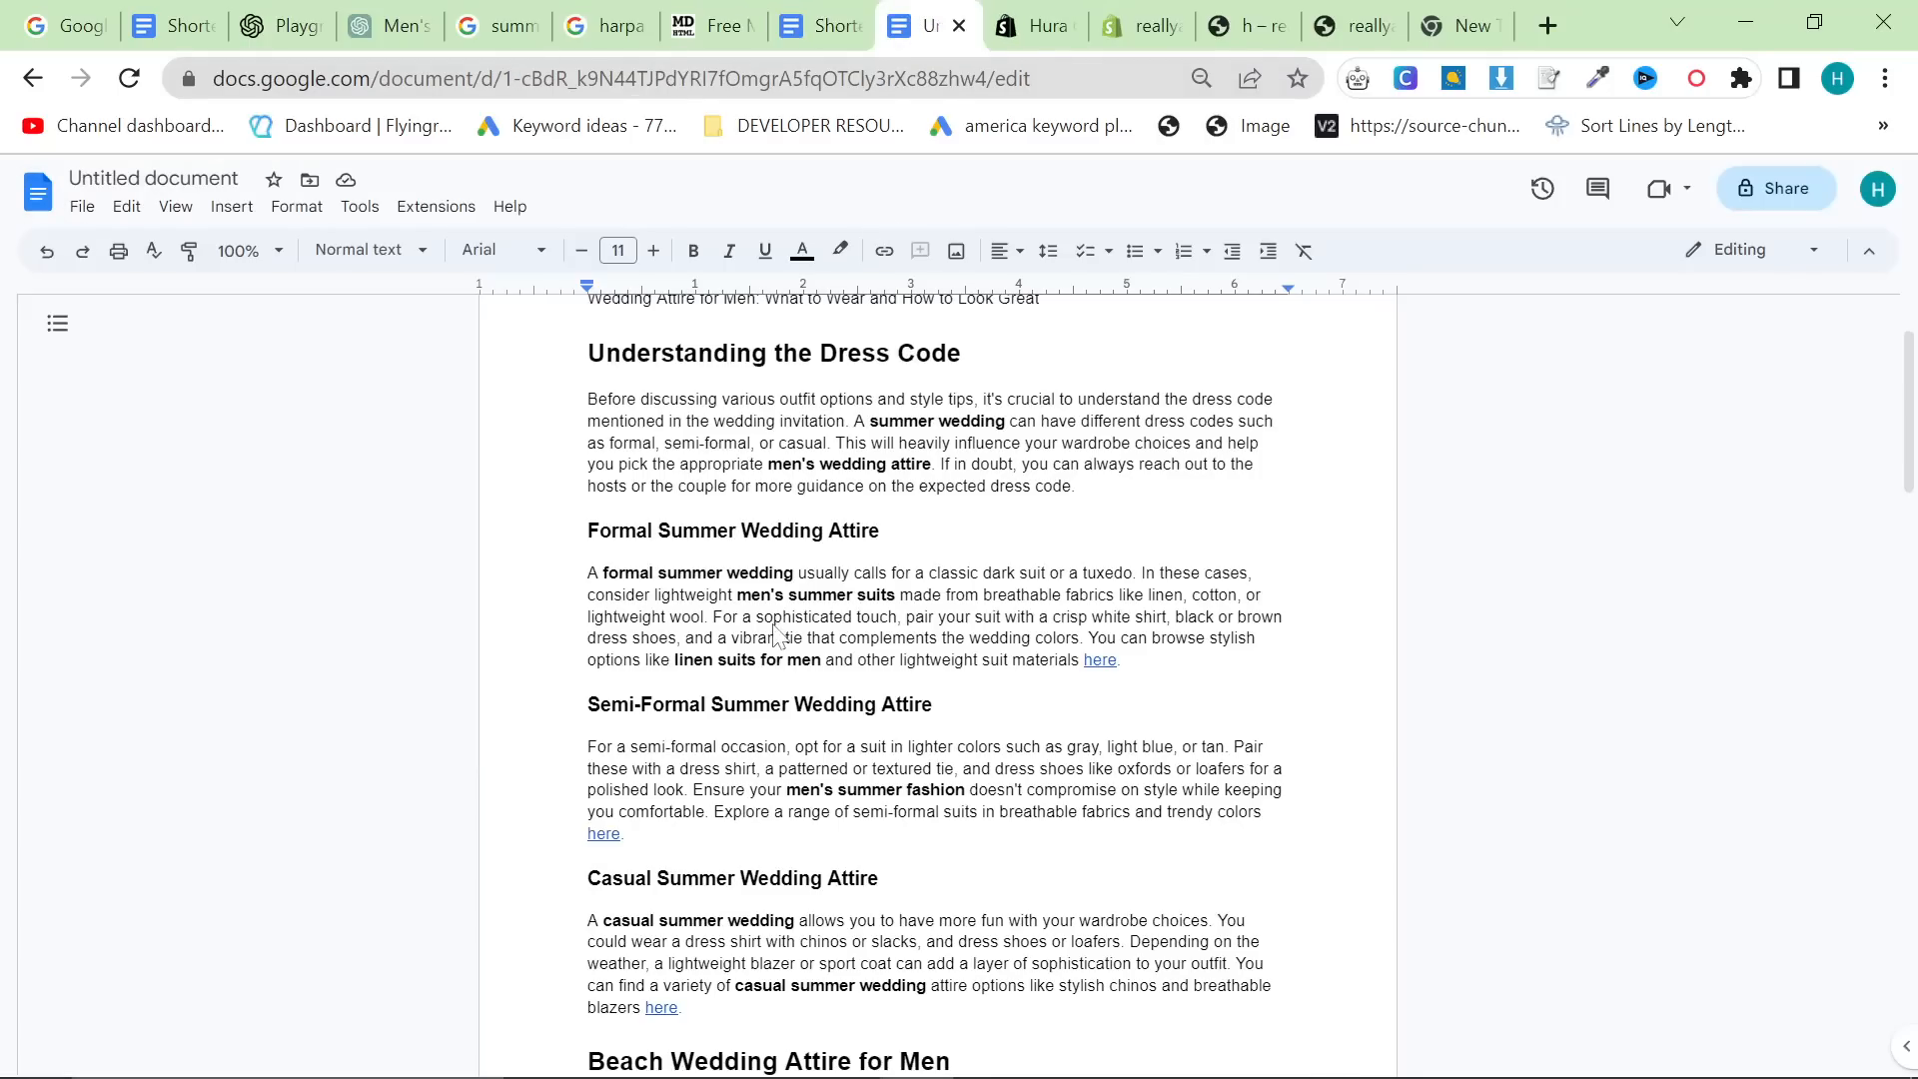
{"action": "mouse_move", "coordinate": [843, 607]}
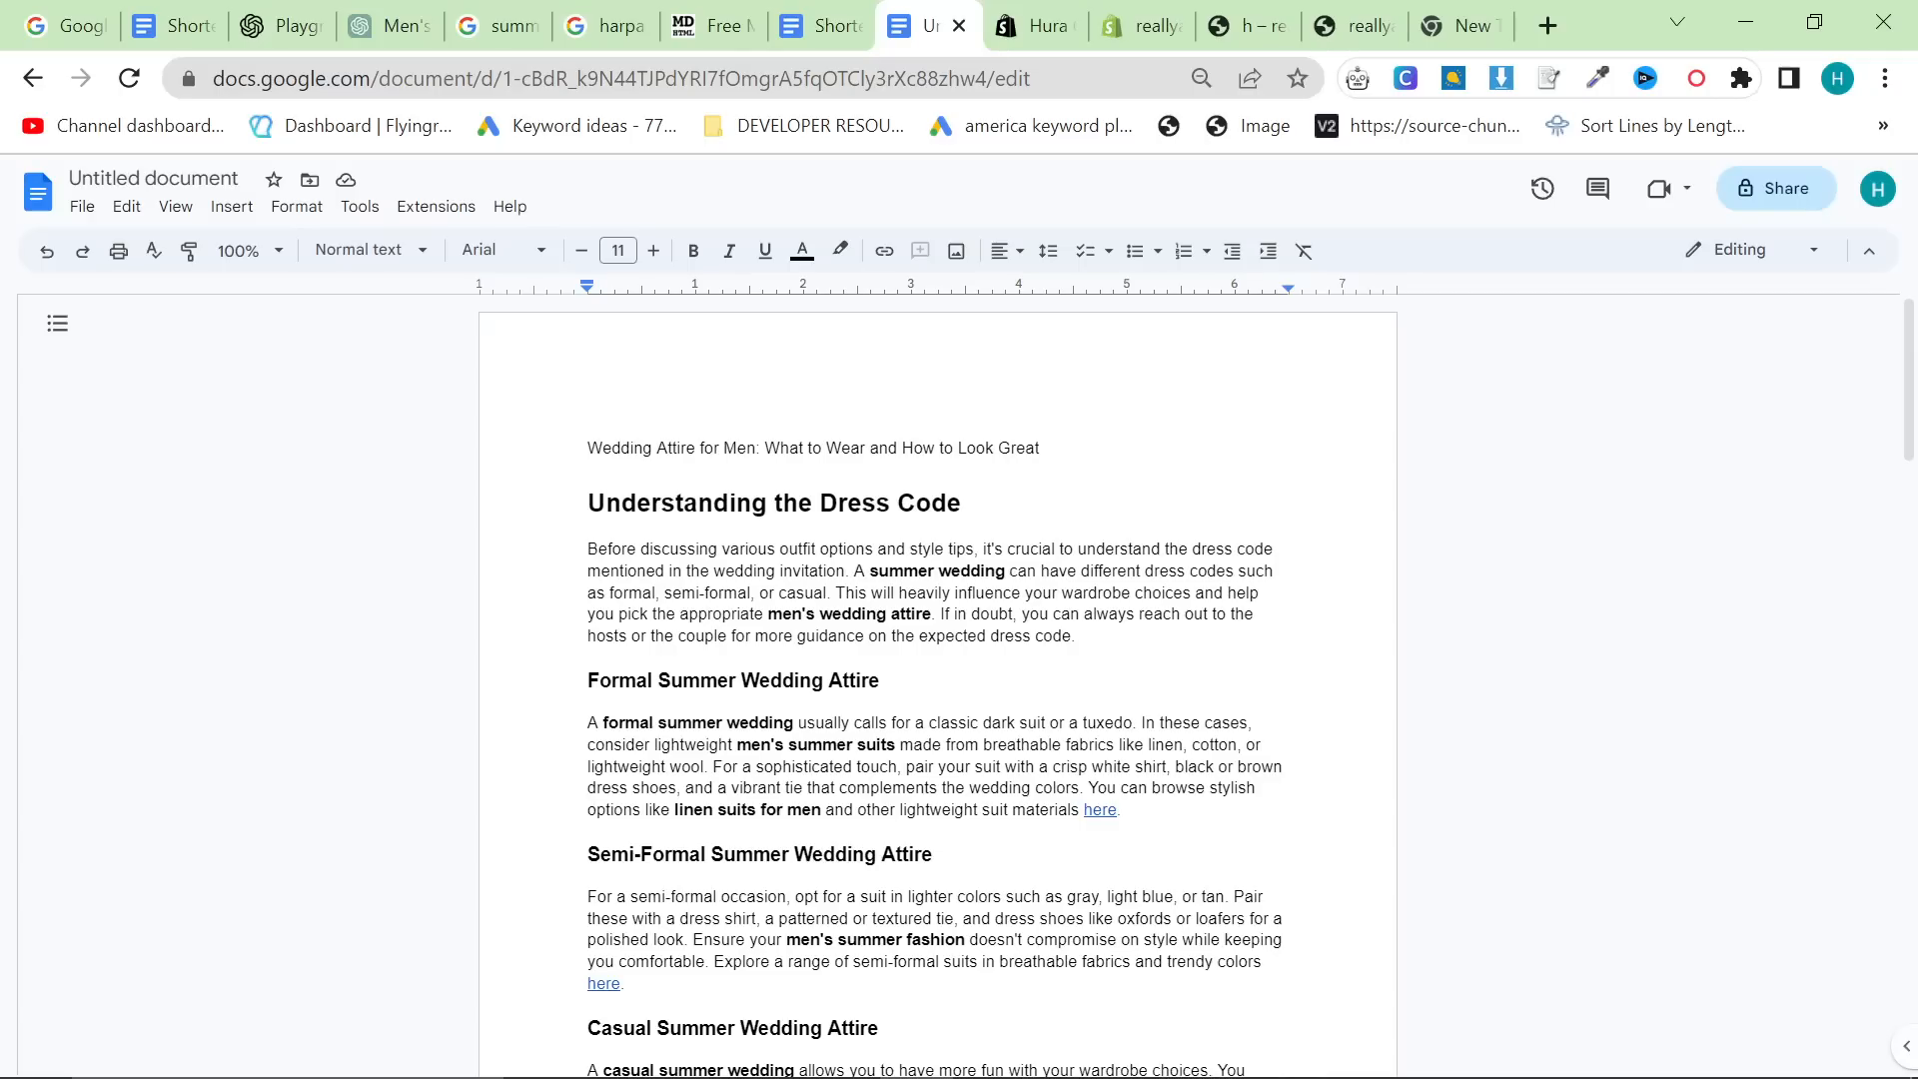
{"action": "scroll", "scroll_direction": "down", "scroll_amount": 3}
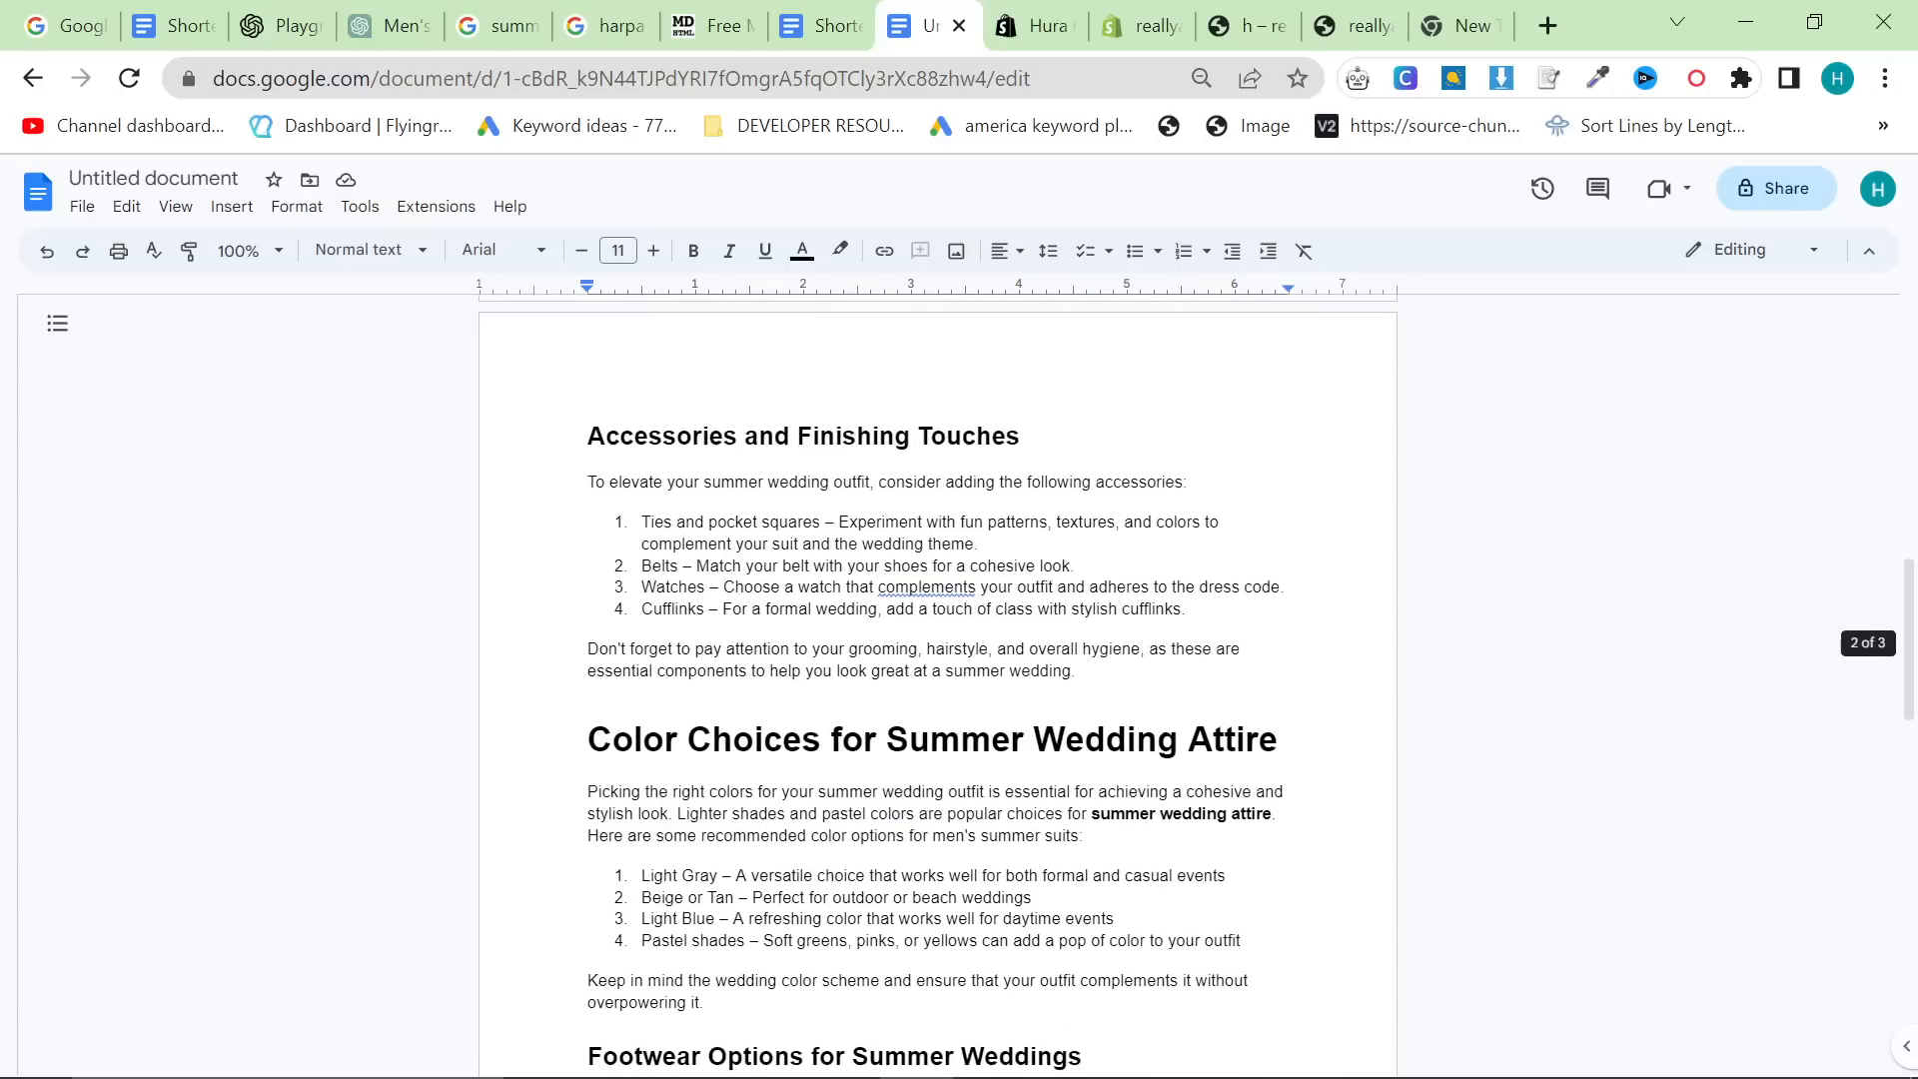
{"action": "scroll", "scroll_direction": "down", "scroll_amount": 3}
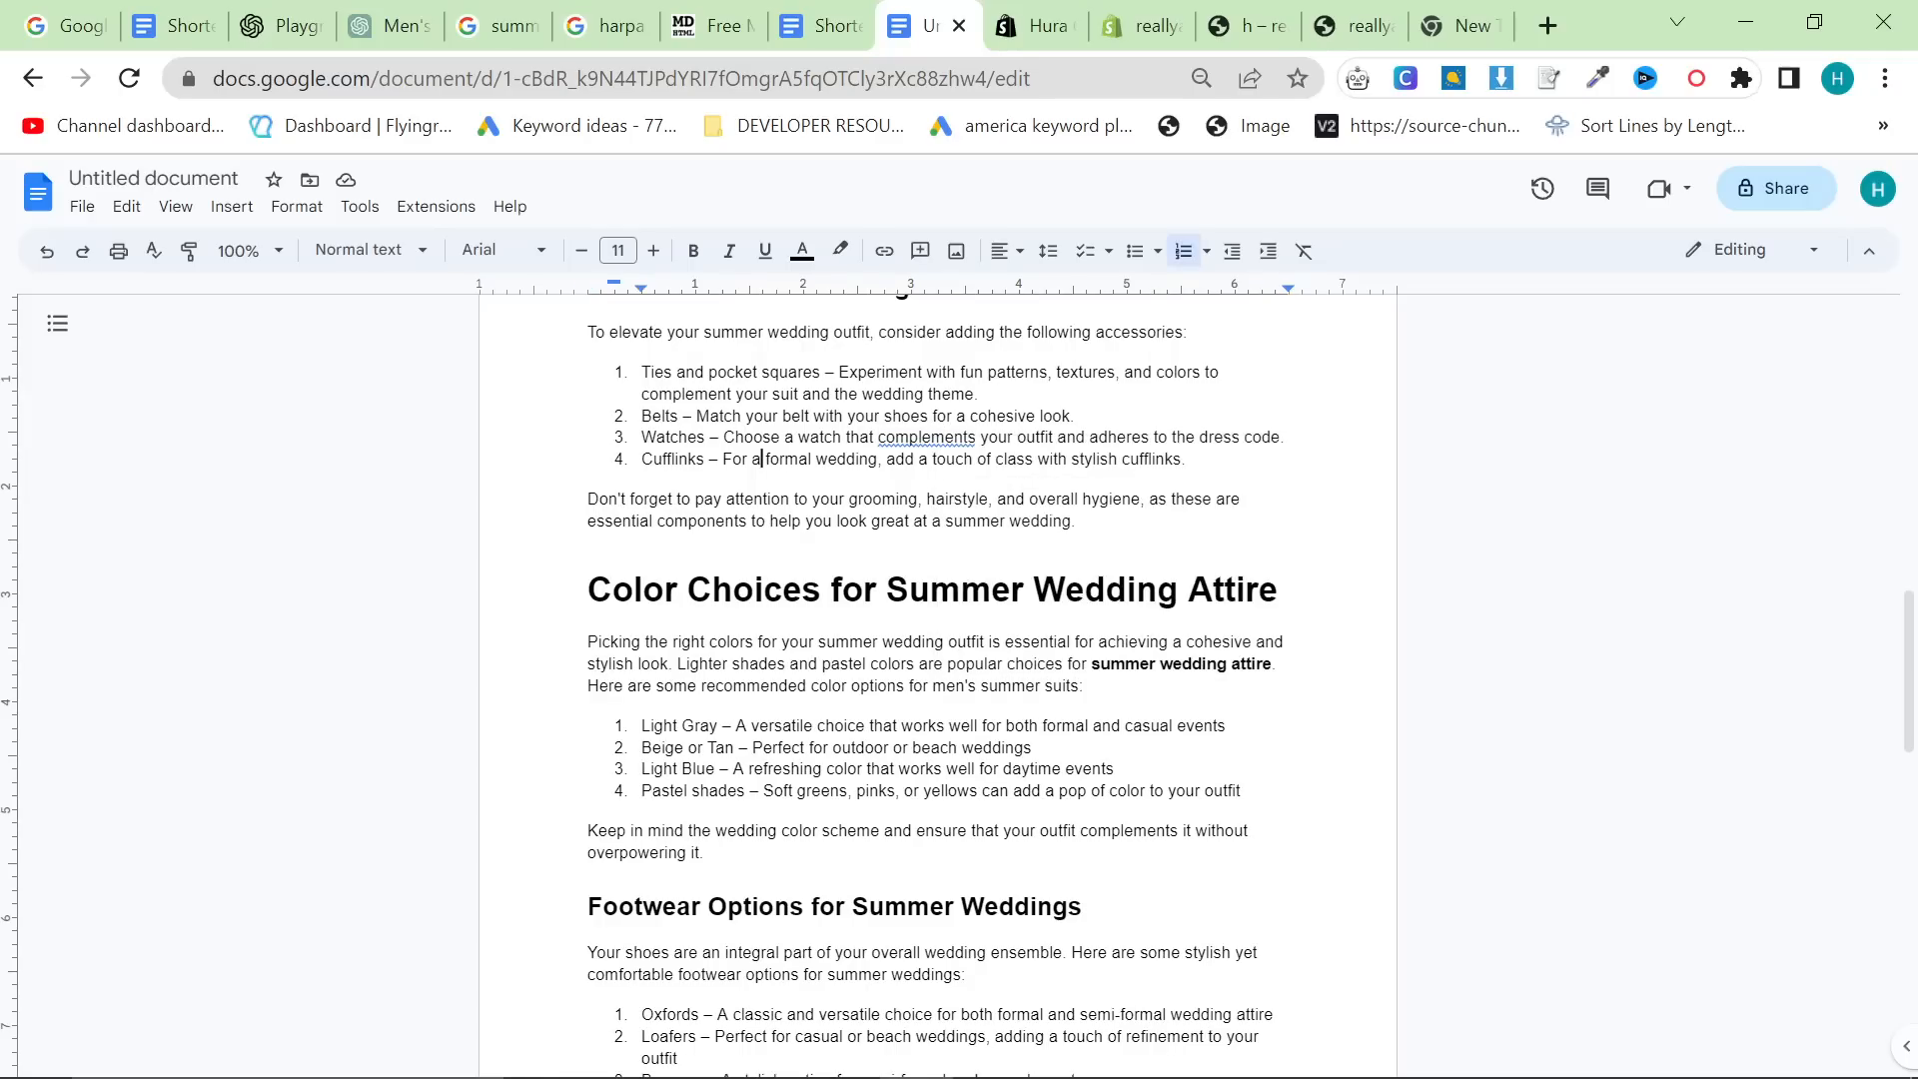
{"action": "scroll", "scroll_direction": "down", "scroll_amount": 3}
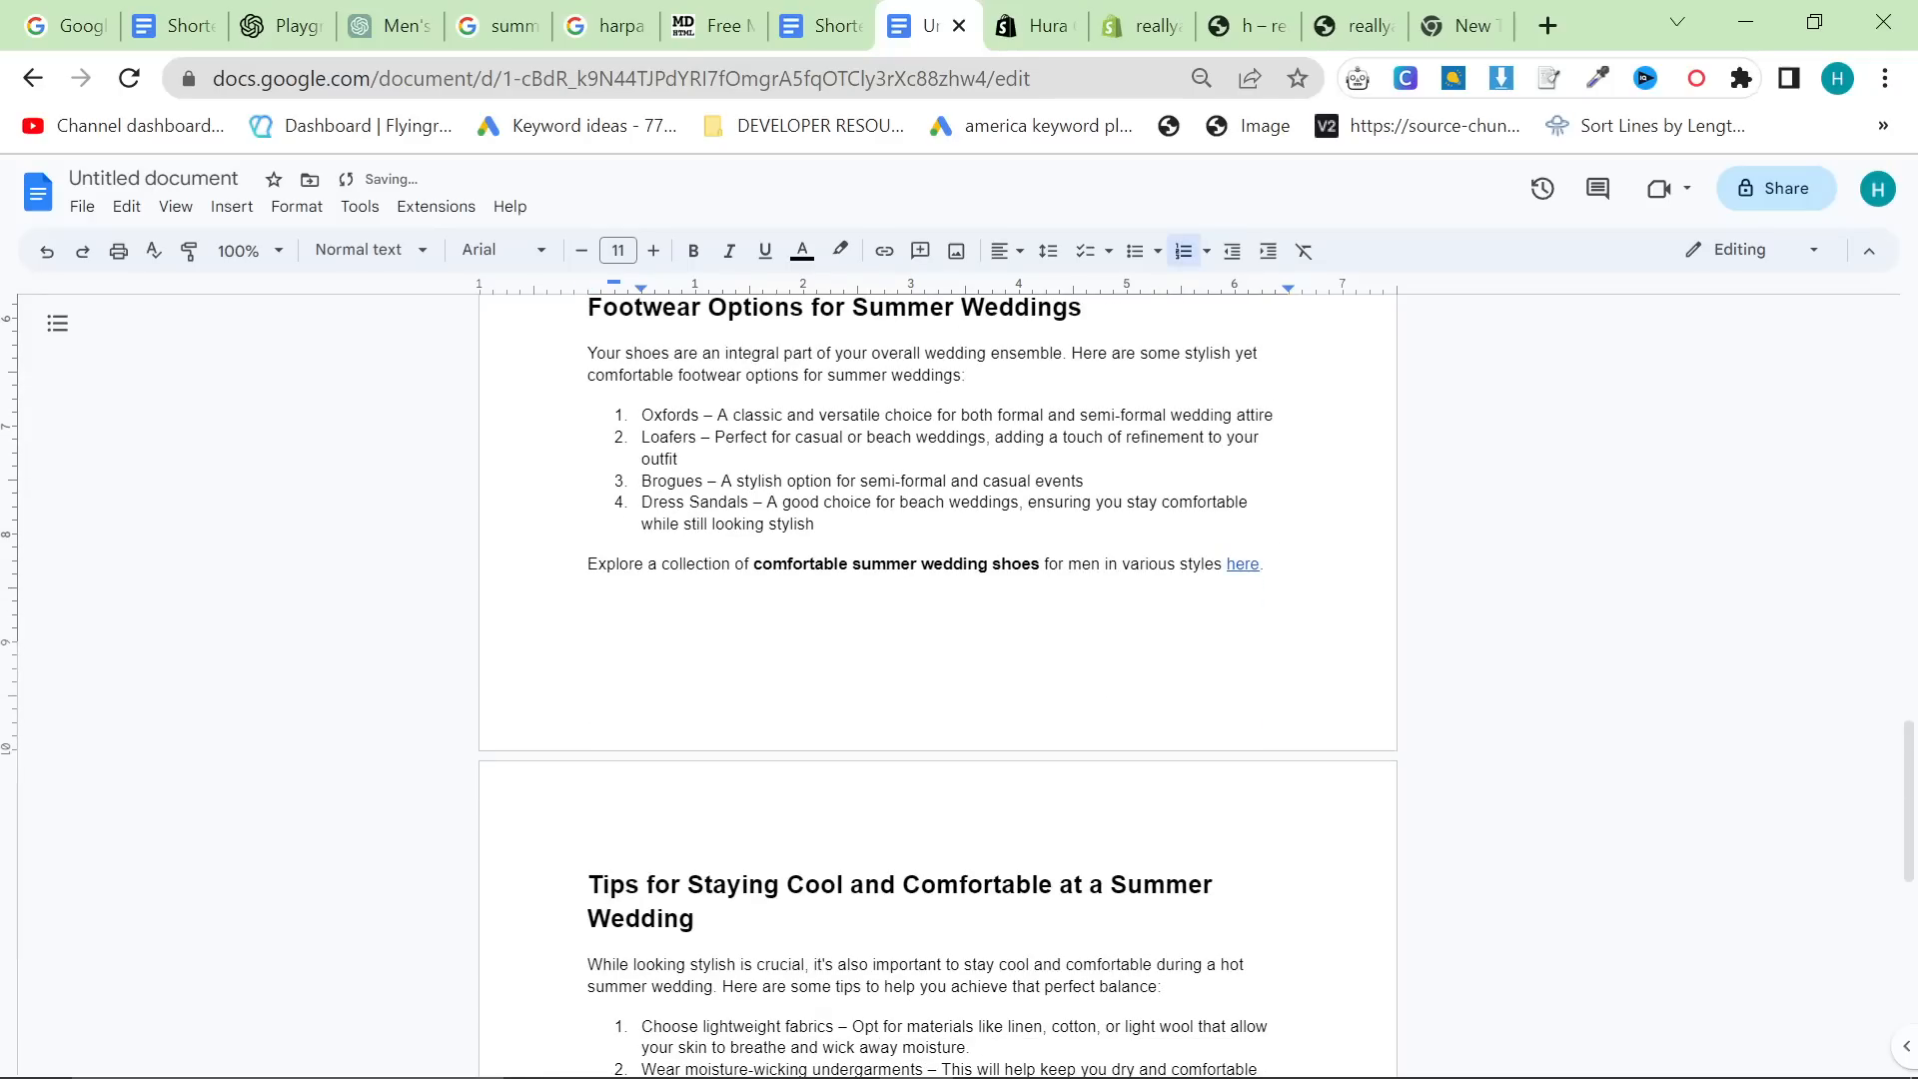
{"action": "scroll", "scroll_direction": "down", "scroll_amount": 3}
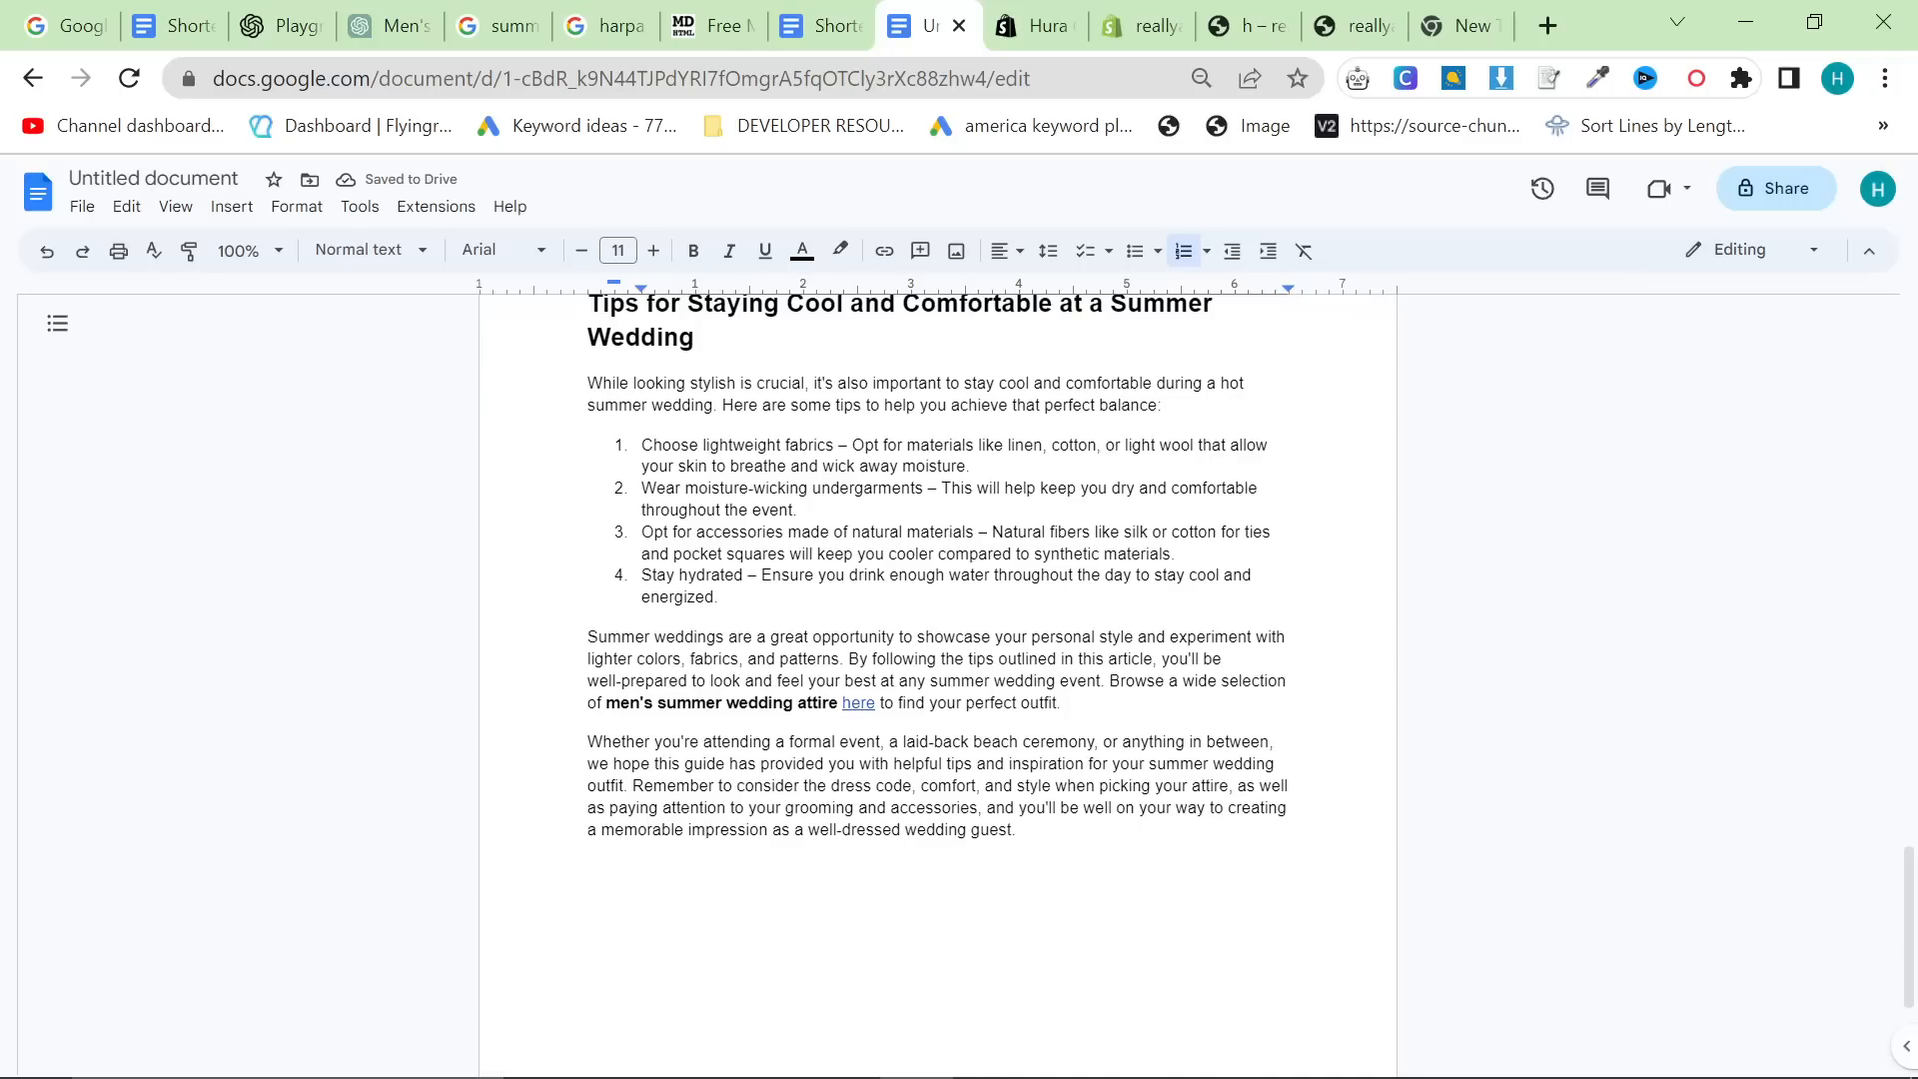